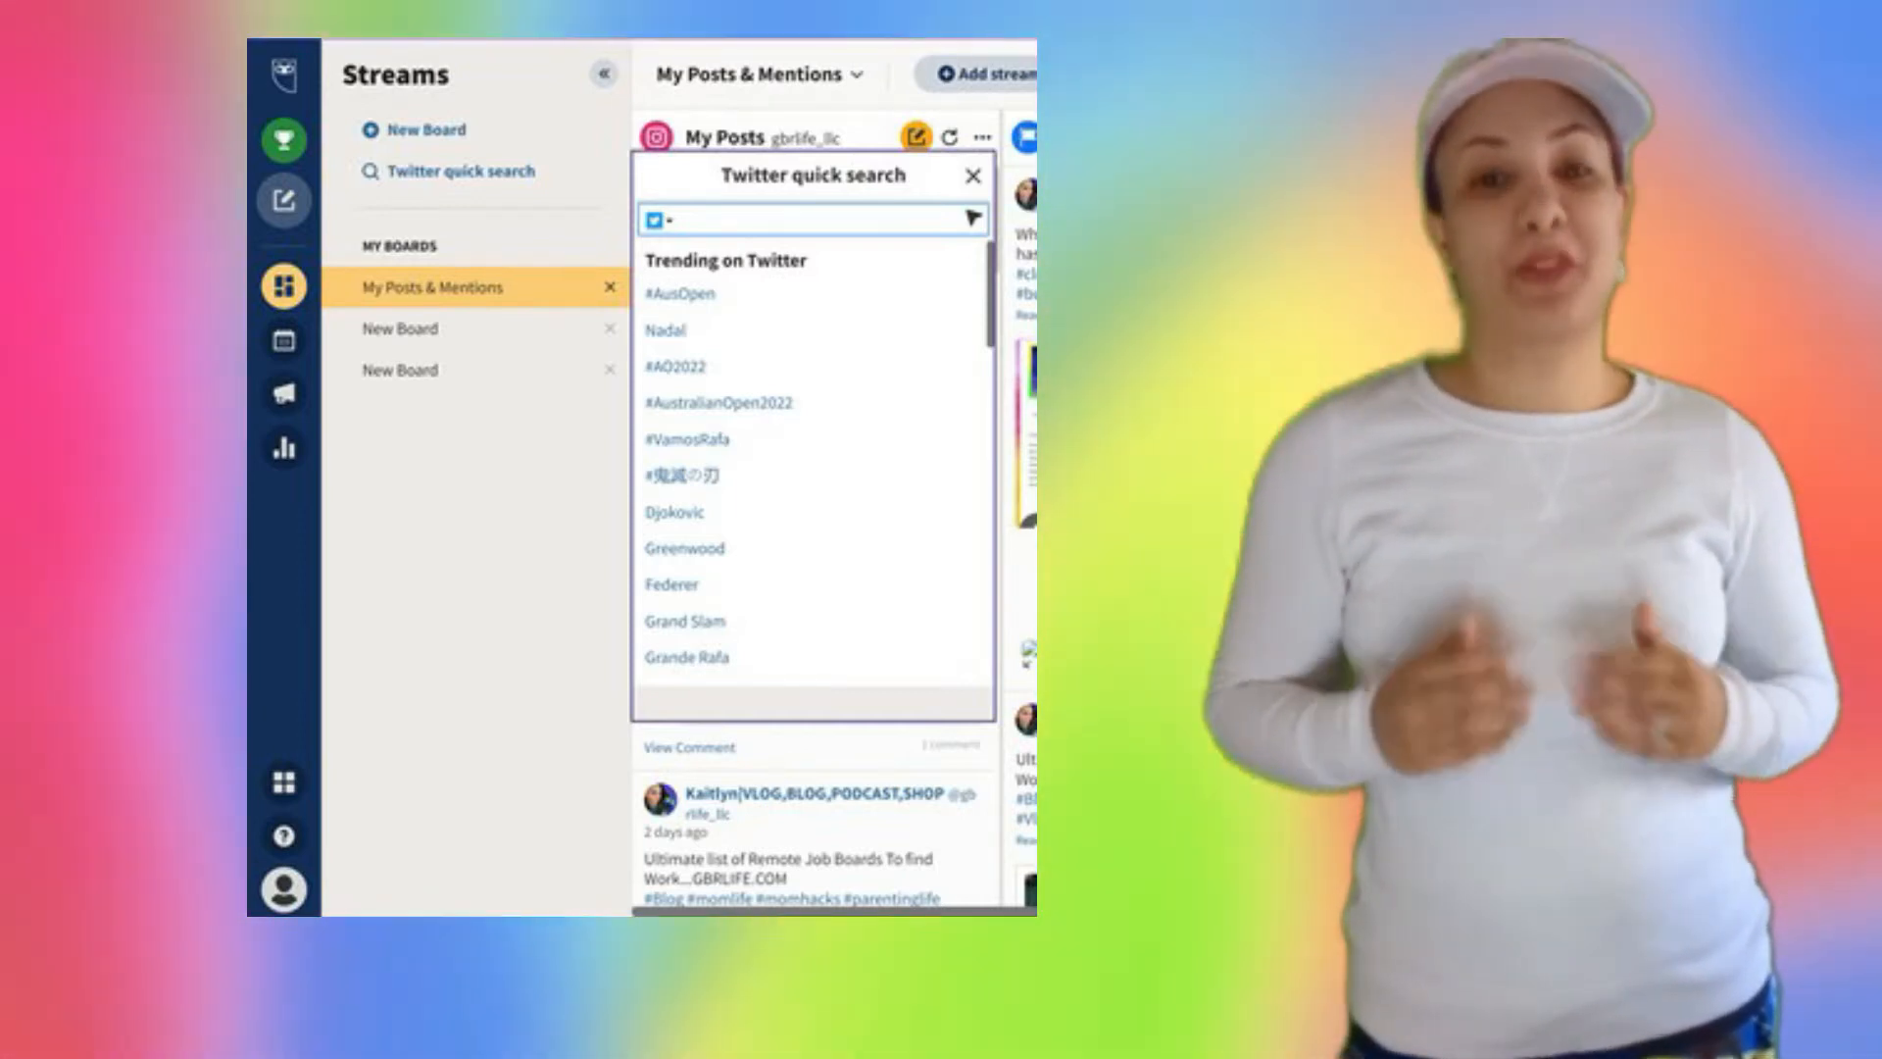
Bring up the 'Add an account to Hootsuite' dialog from Publisher's add social account option
{"action": "left_click", "coordinate": [426, 129]}
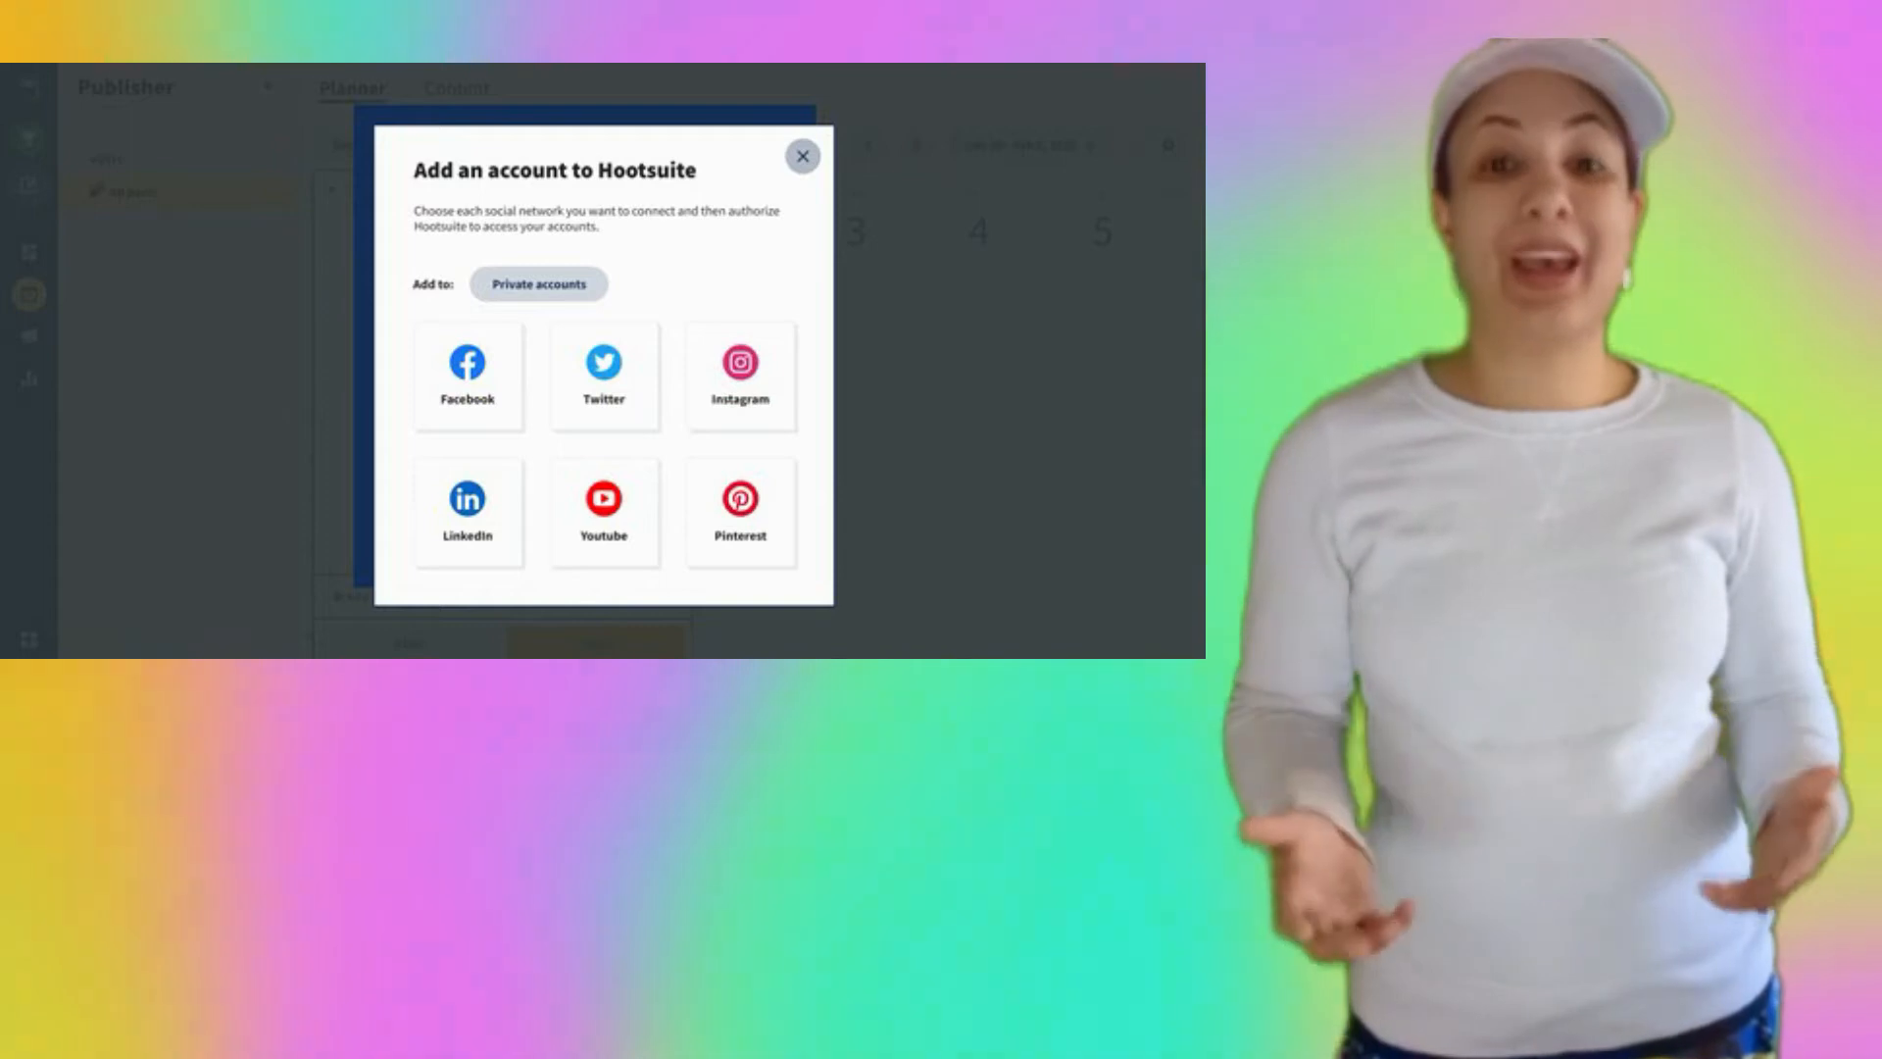
Dismiss the add-account dialog, view the Planner by week, then go to the Advertise Facebook Boost page
{"action": "left_click", "coordinate": [802, 157]}
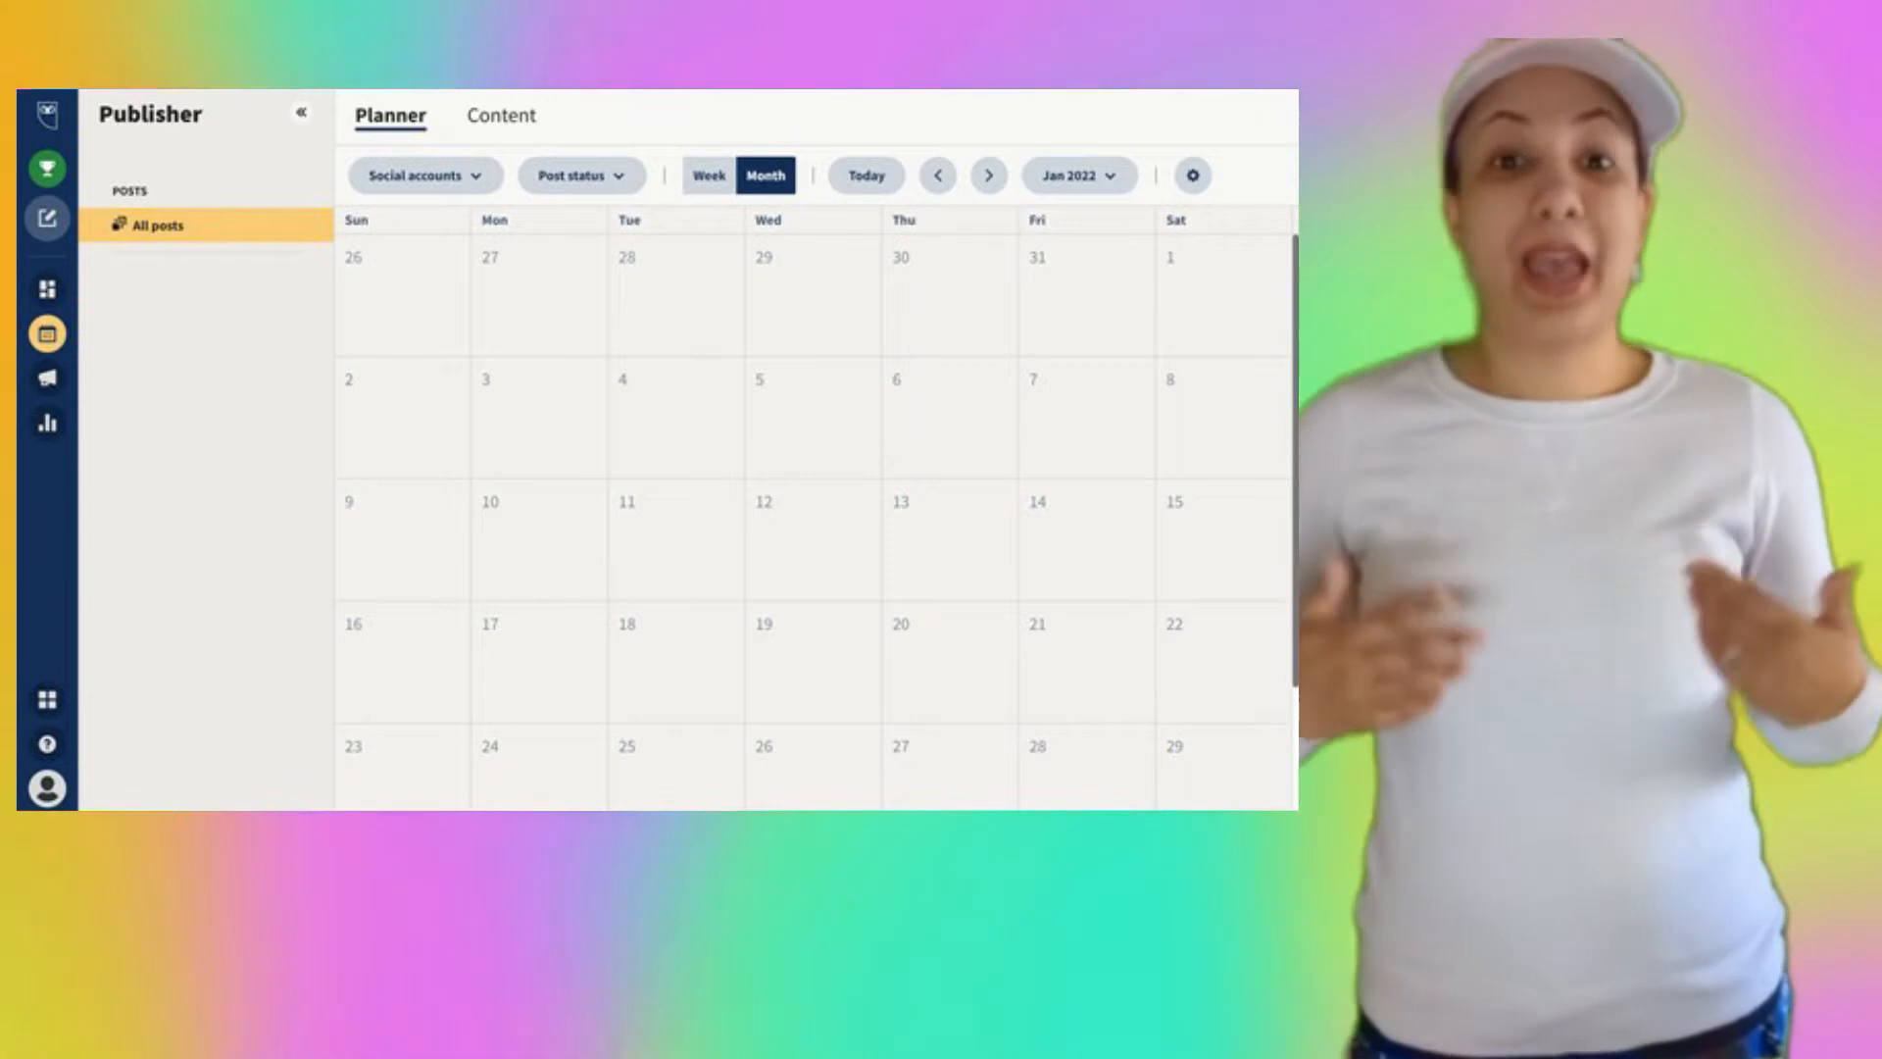
{"action": "left_click", "coordinate": [708, 174]}
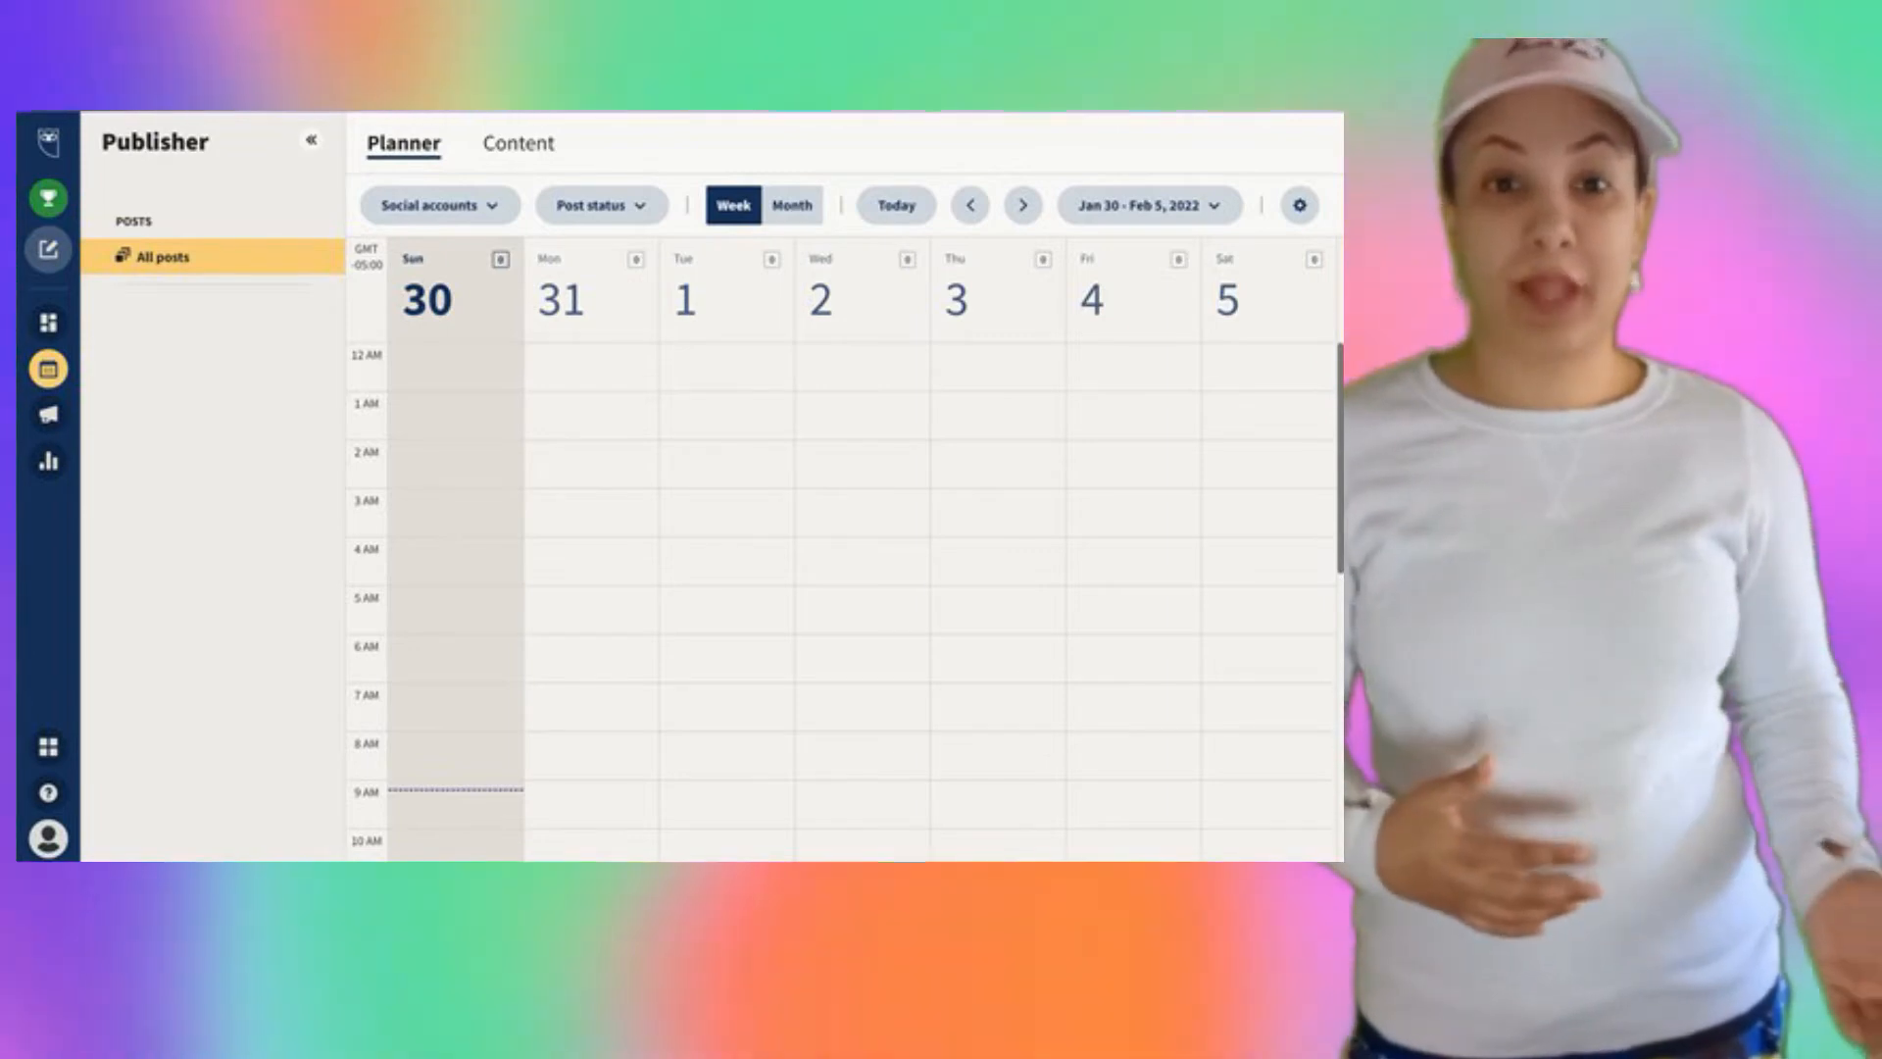
{"action": "left_click", "coordinate": [518, 143]}
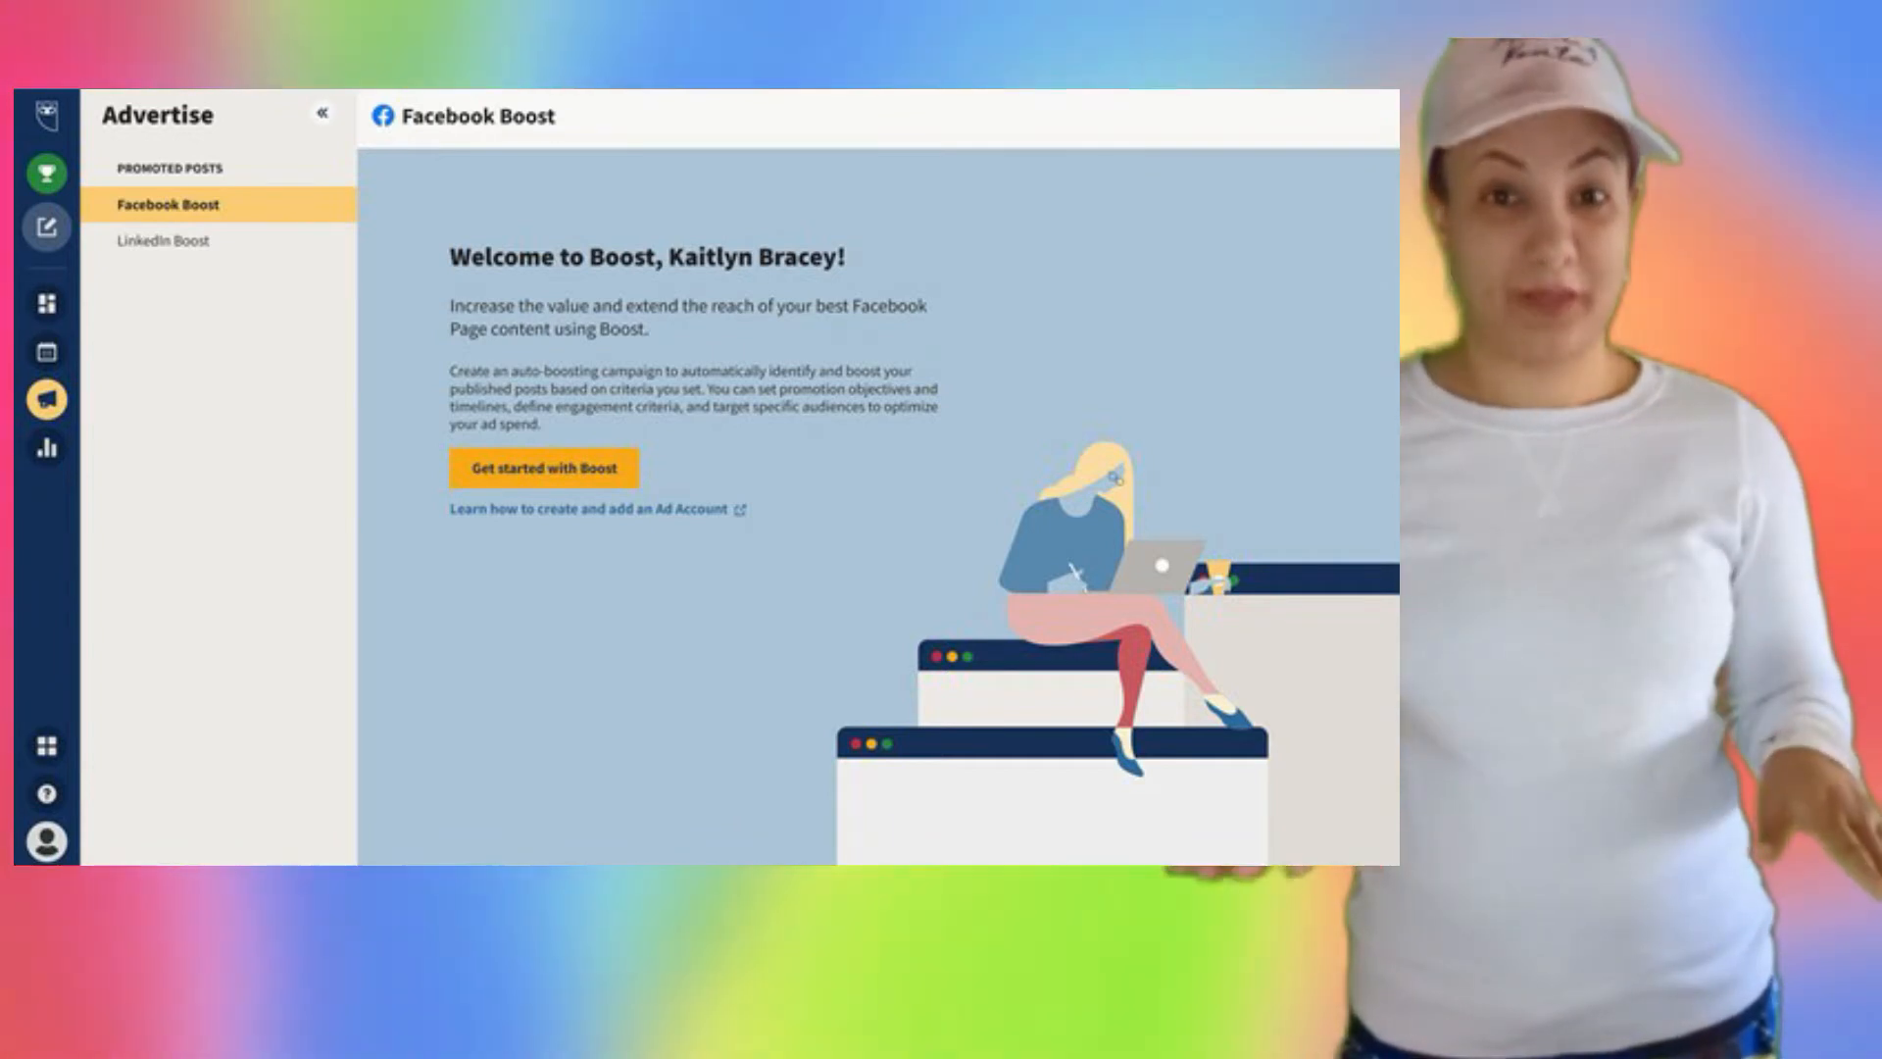
View the LinkedIn Boost welcome page, then go to the Analytics post performance report
{"action": "left_click", "coordinate": [163, 239]}
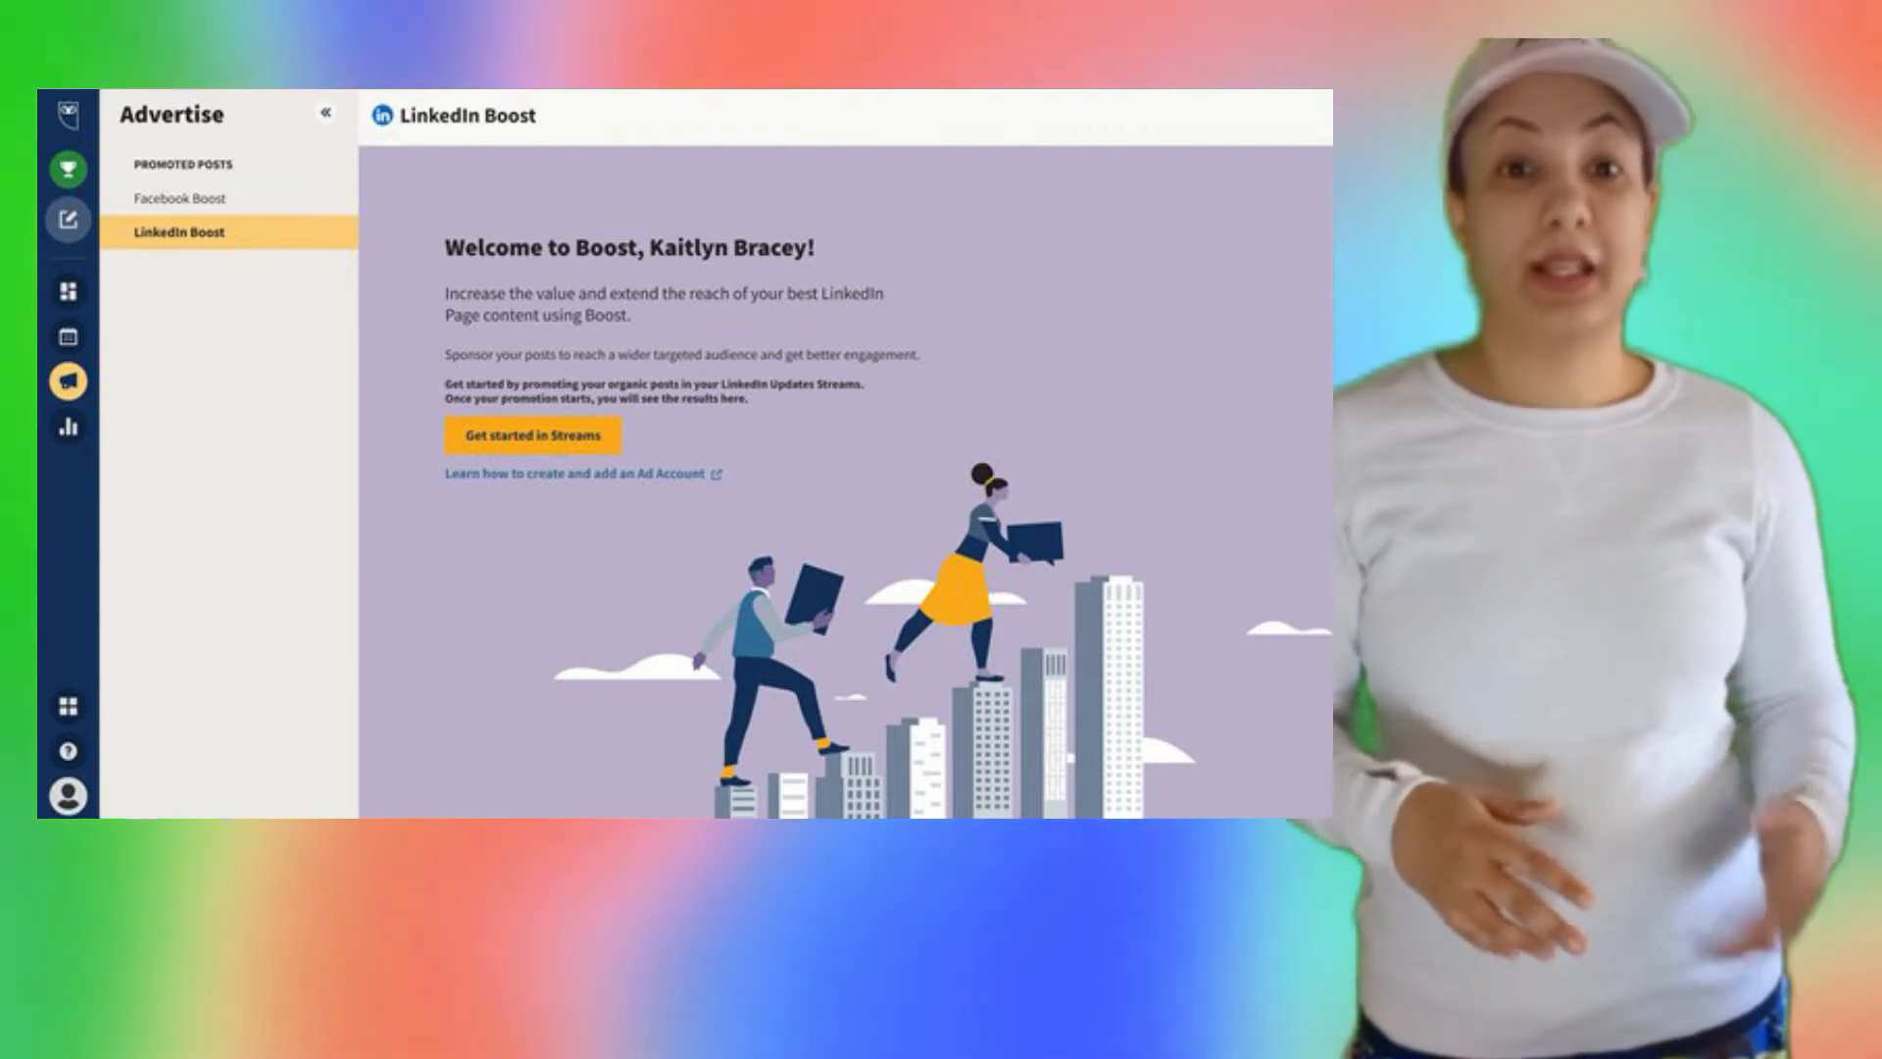
{"action": "left_click", "coordinate": [67, 600]}
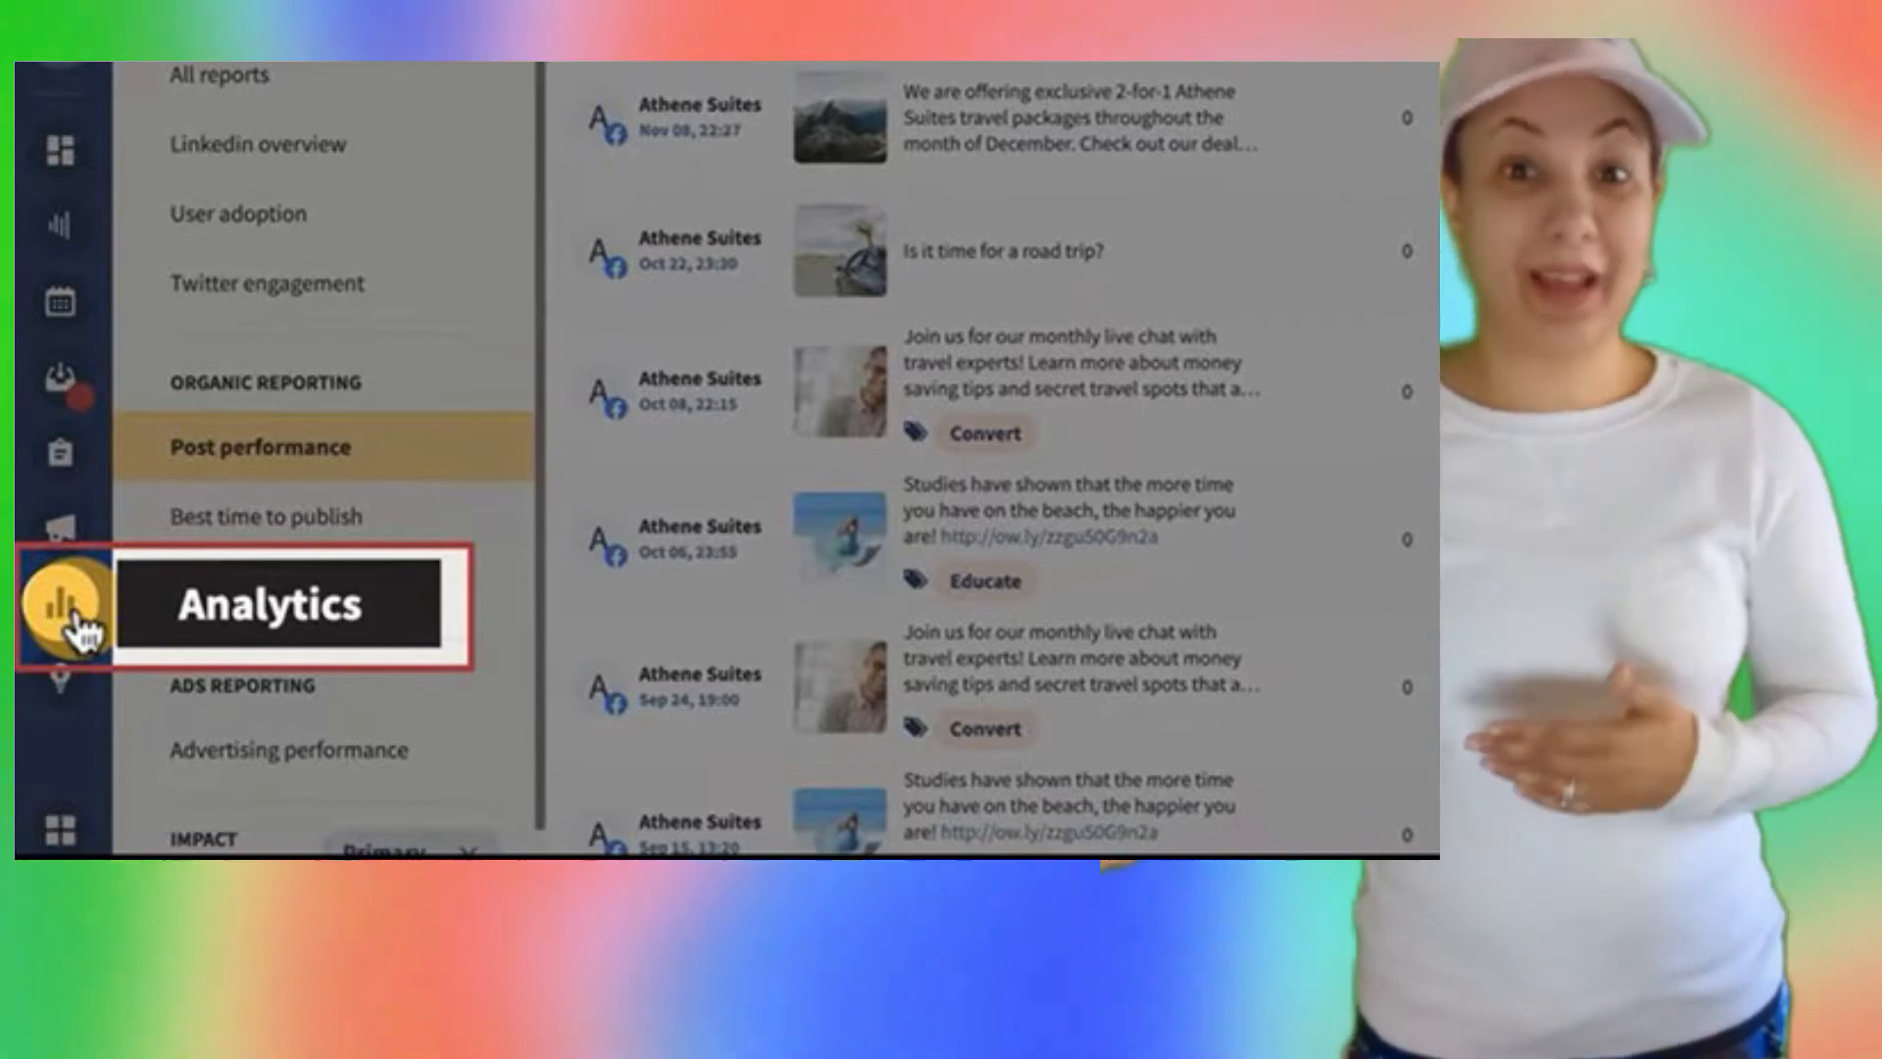
{"action": "left_click", "coordinate": [59, 604]}
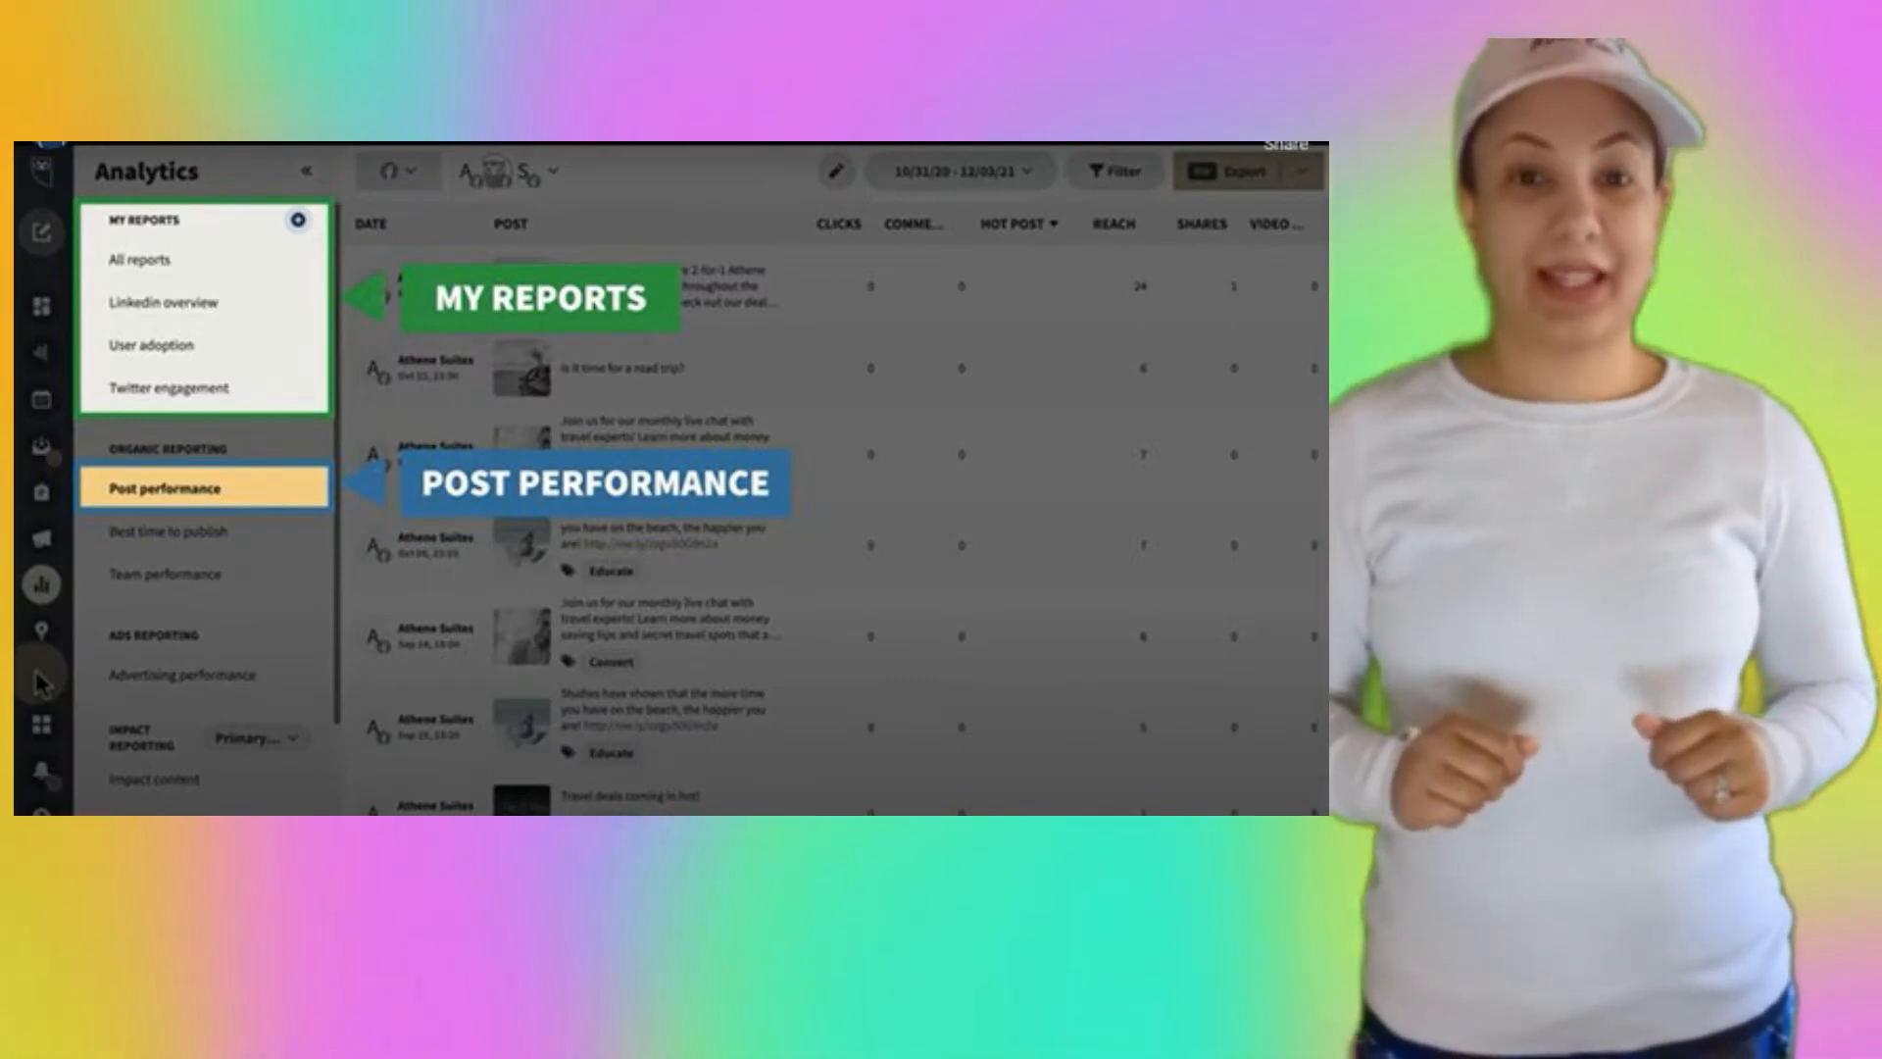
{"action": "left_click", "coordinate": [872, 87]}
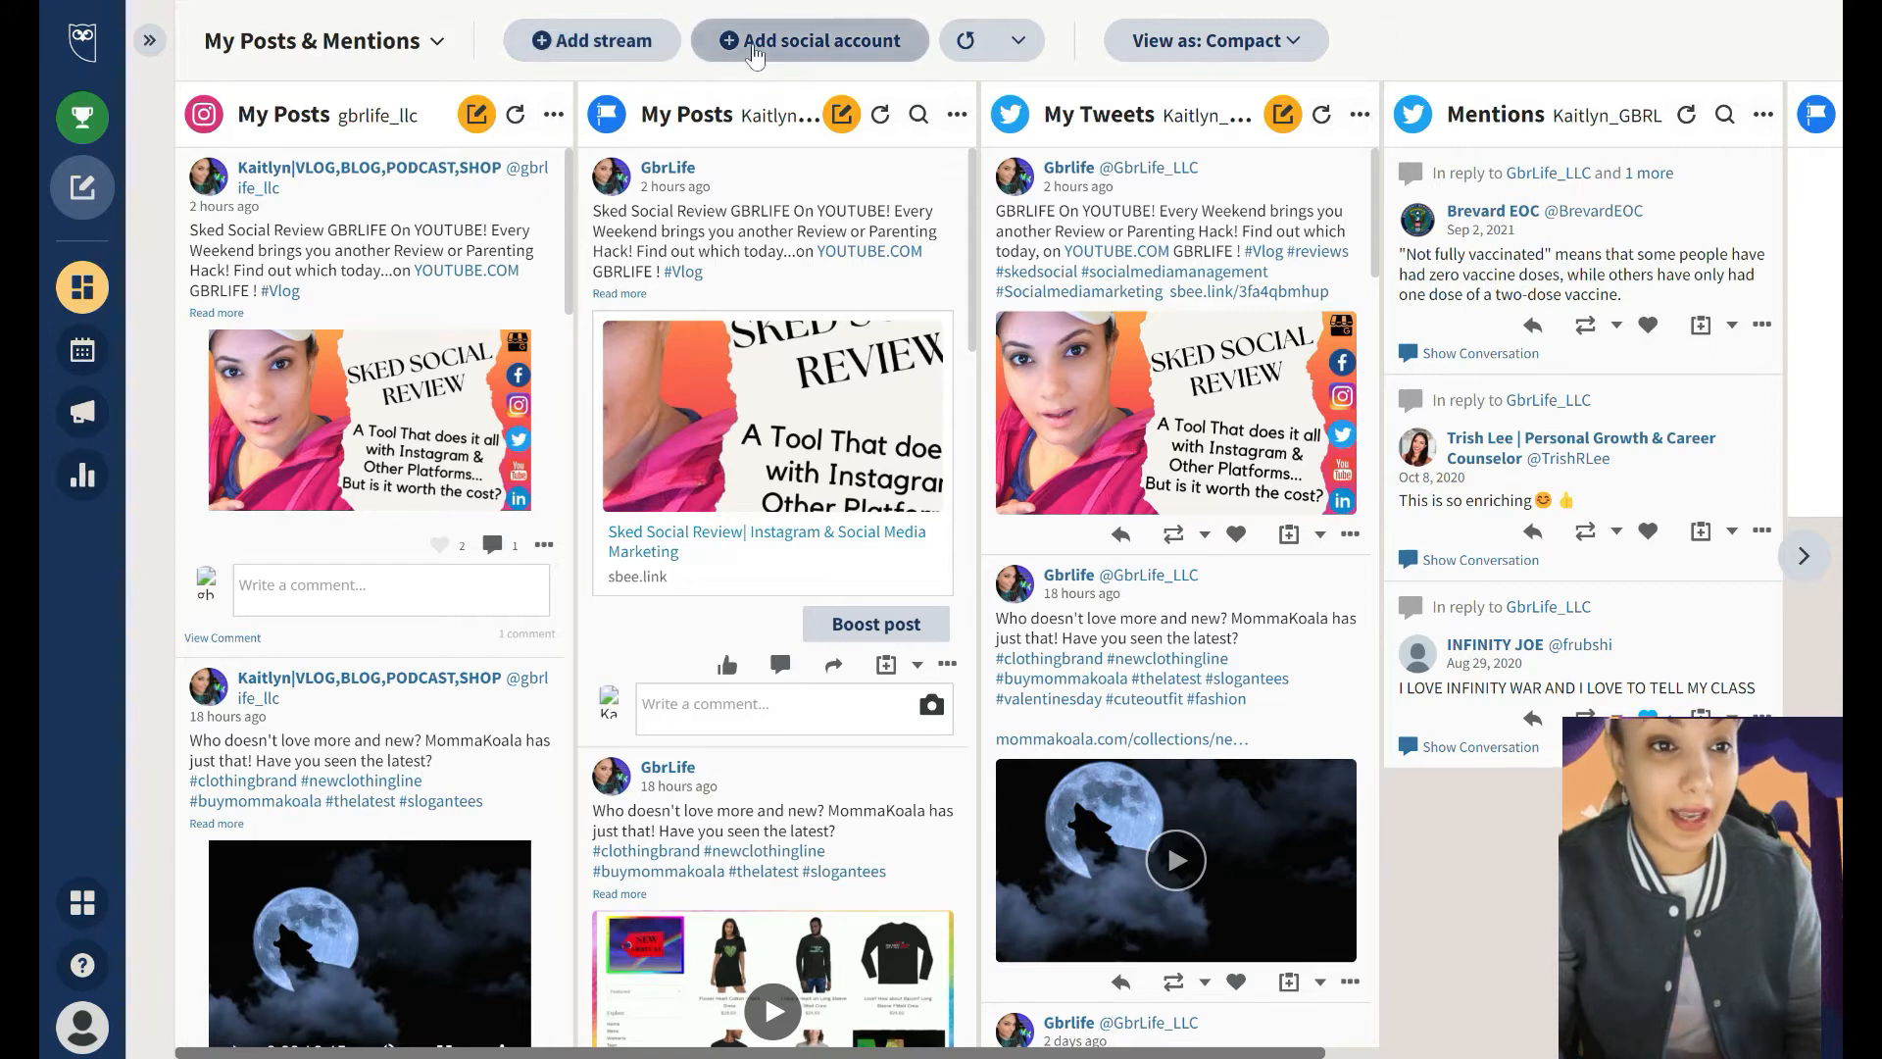
{"action": "left_click", "coordinate": [809, 39]}
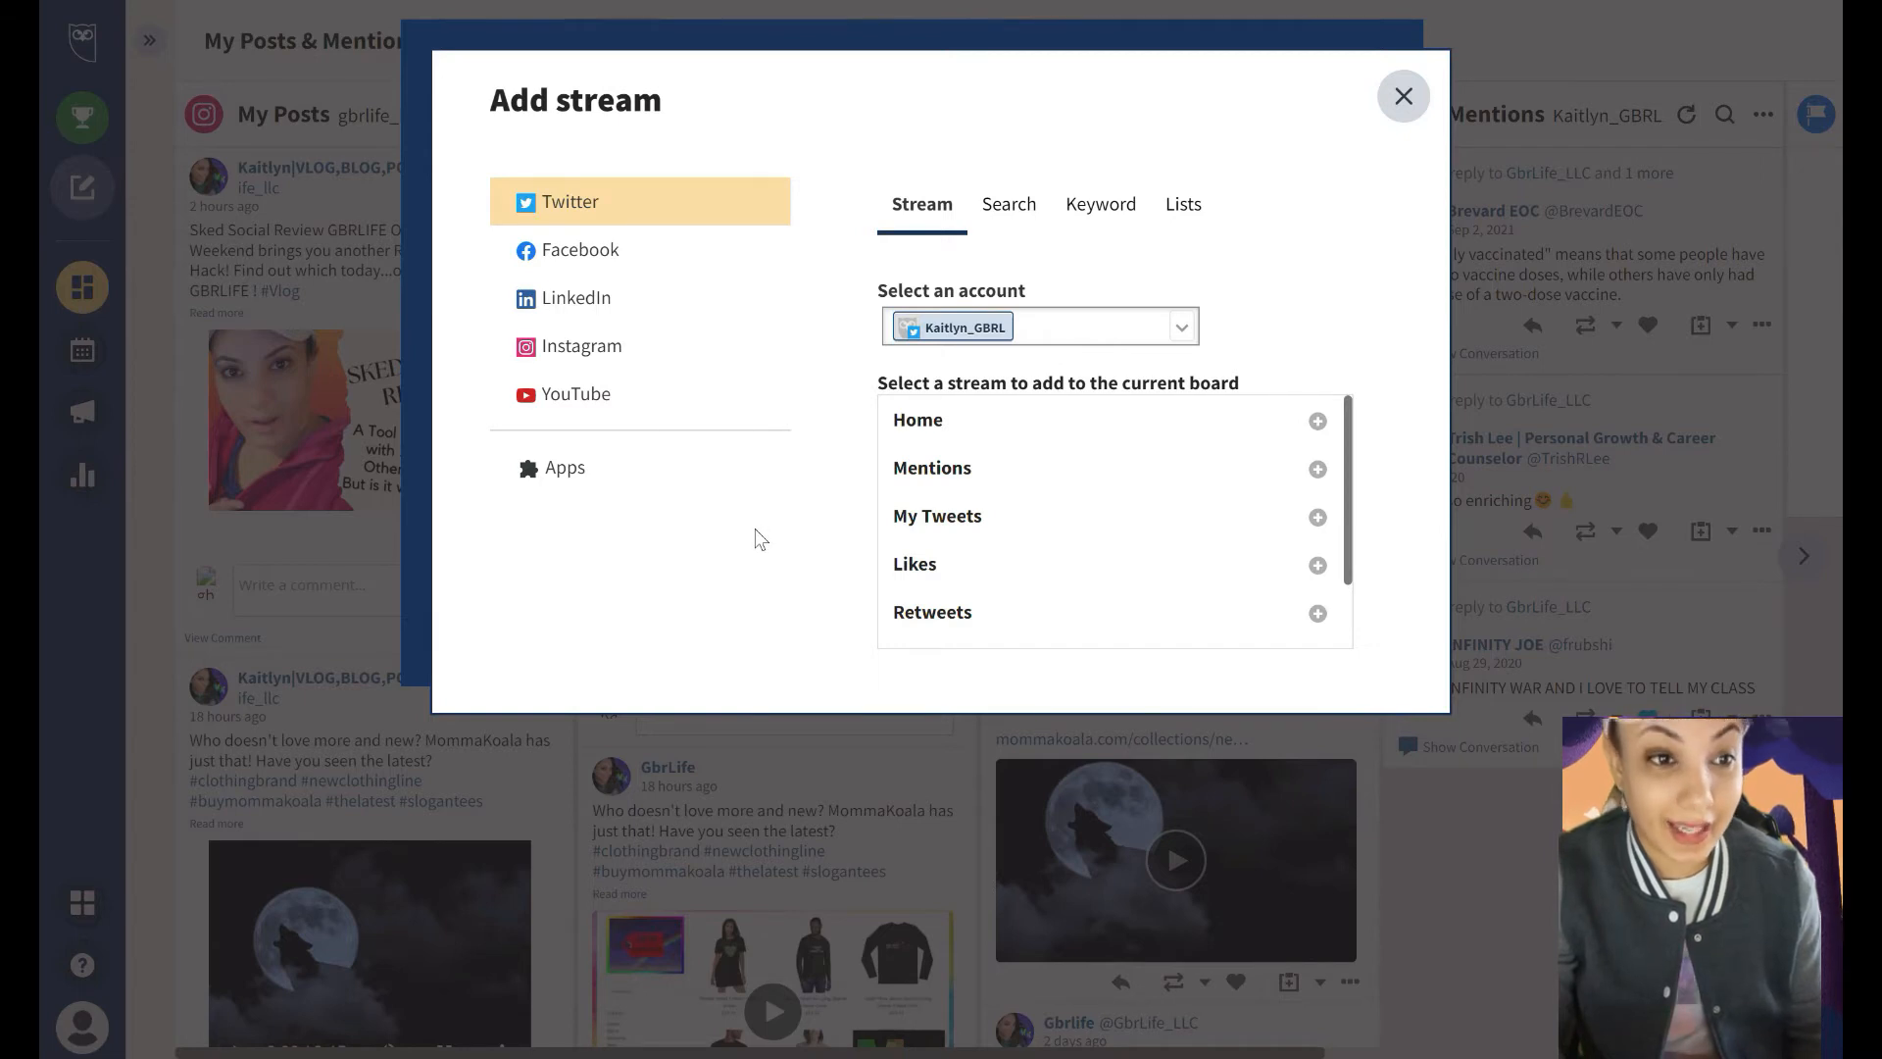
{"action": "mouse_move", "coordinate": [1018, 467]}
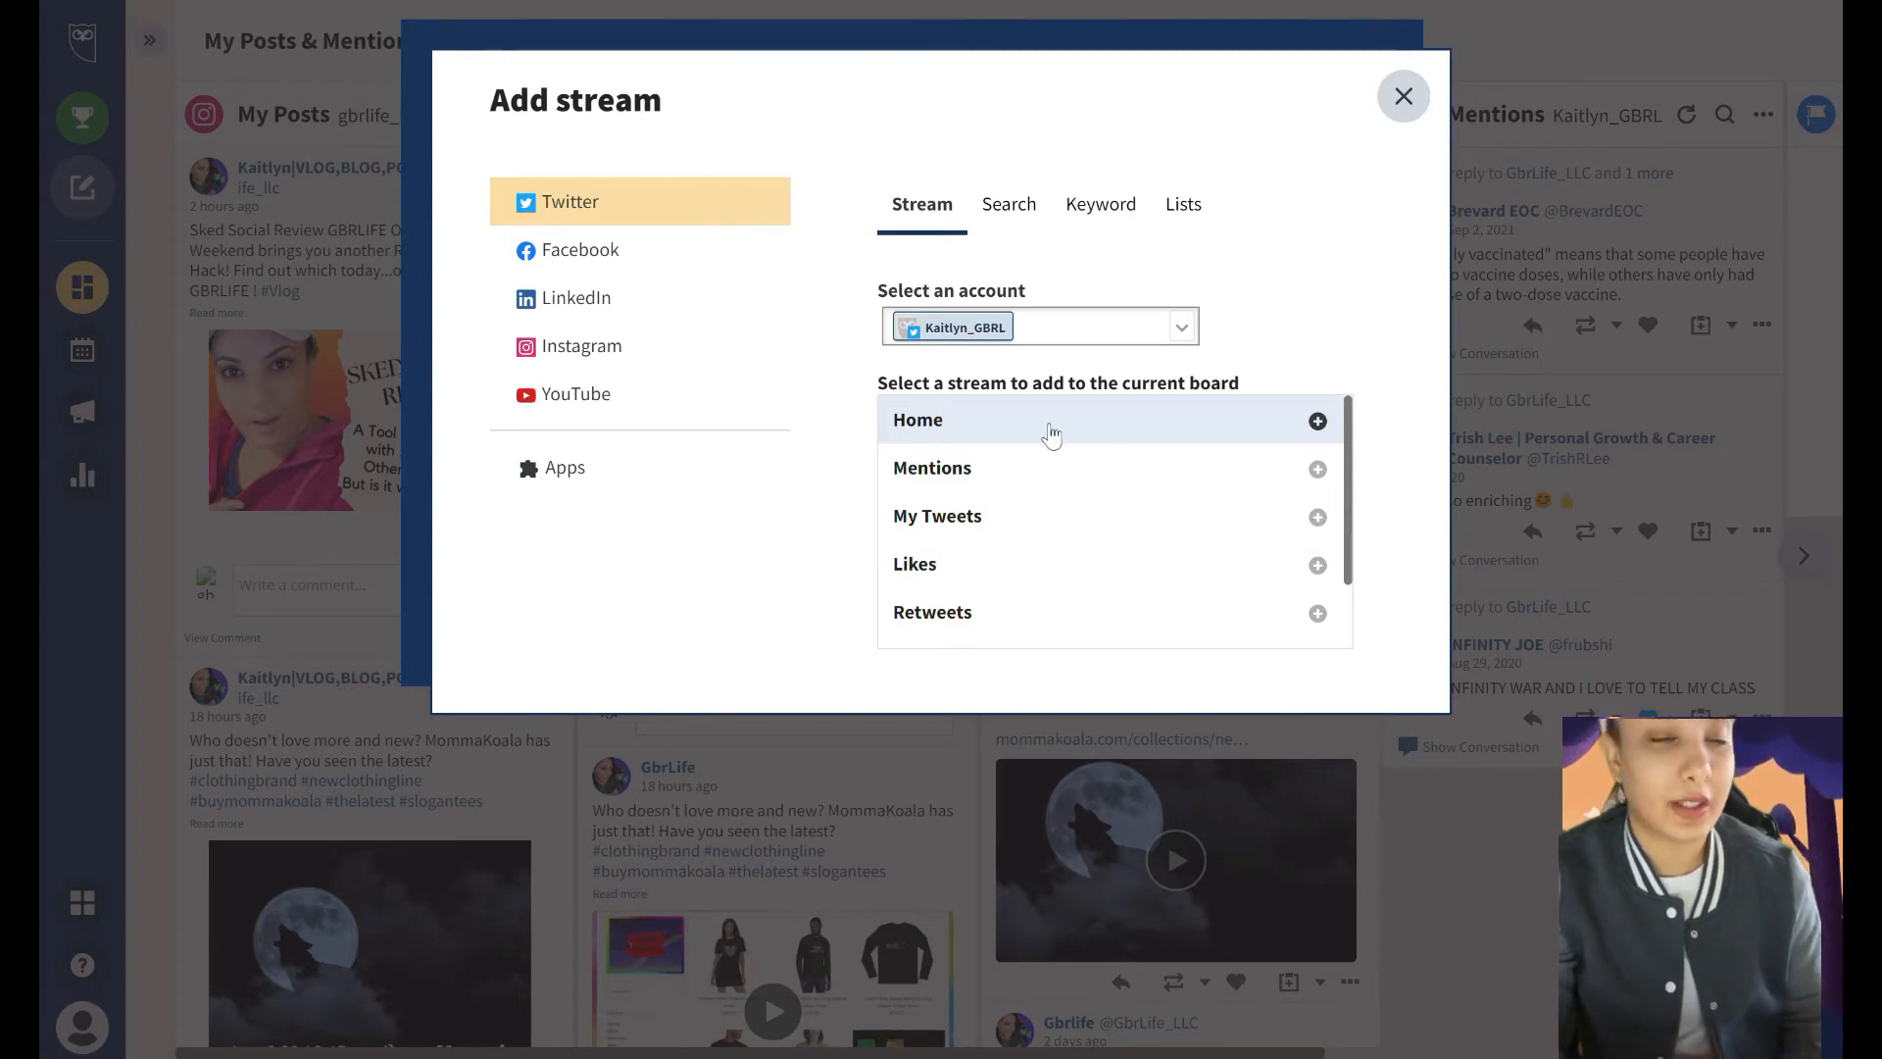
{"action": "mouse_move", "coordinate": [1035, 471]}
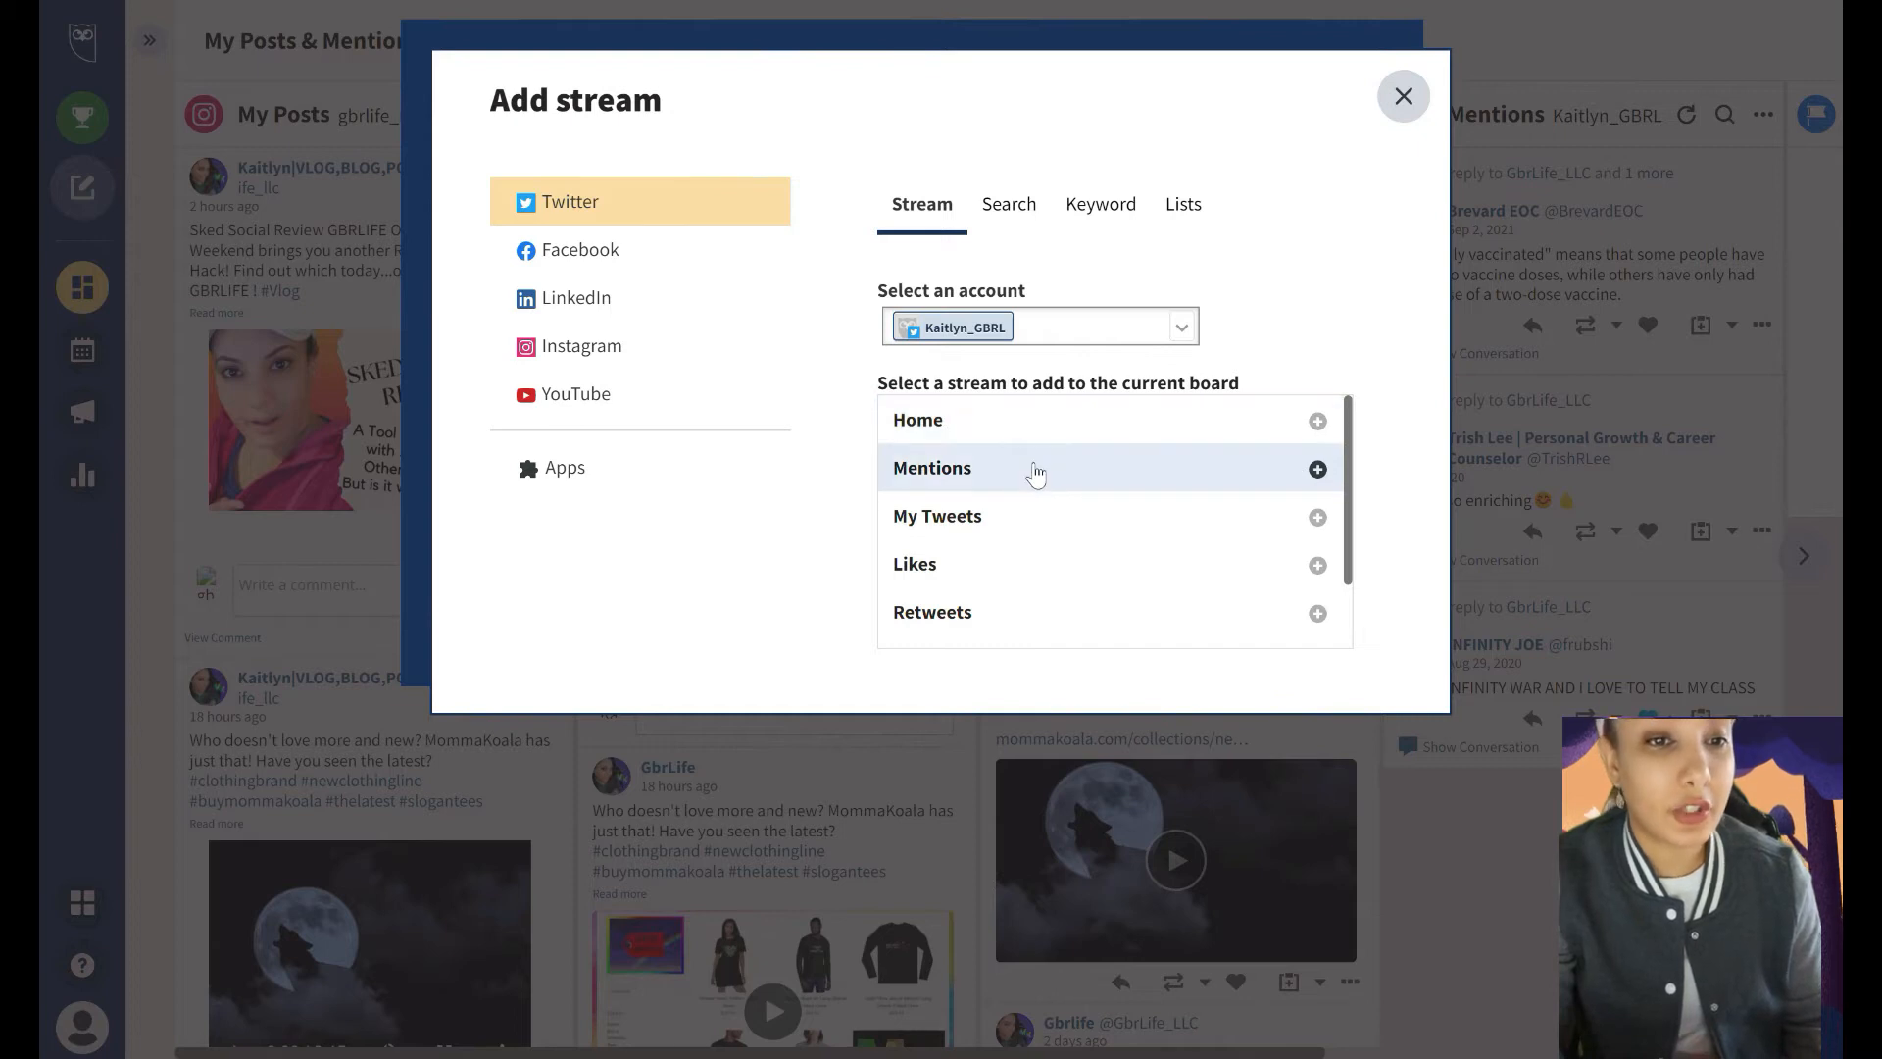
{"action": "mouse_move", "coordinate": [1029, 574]}
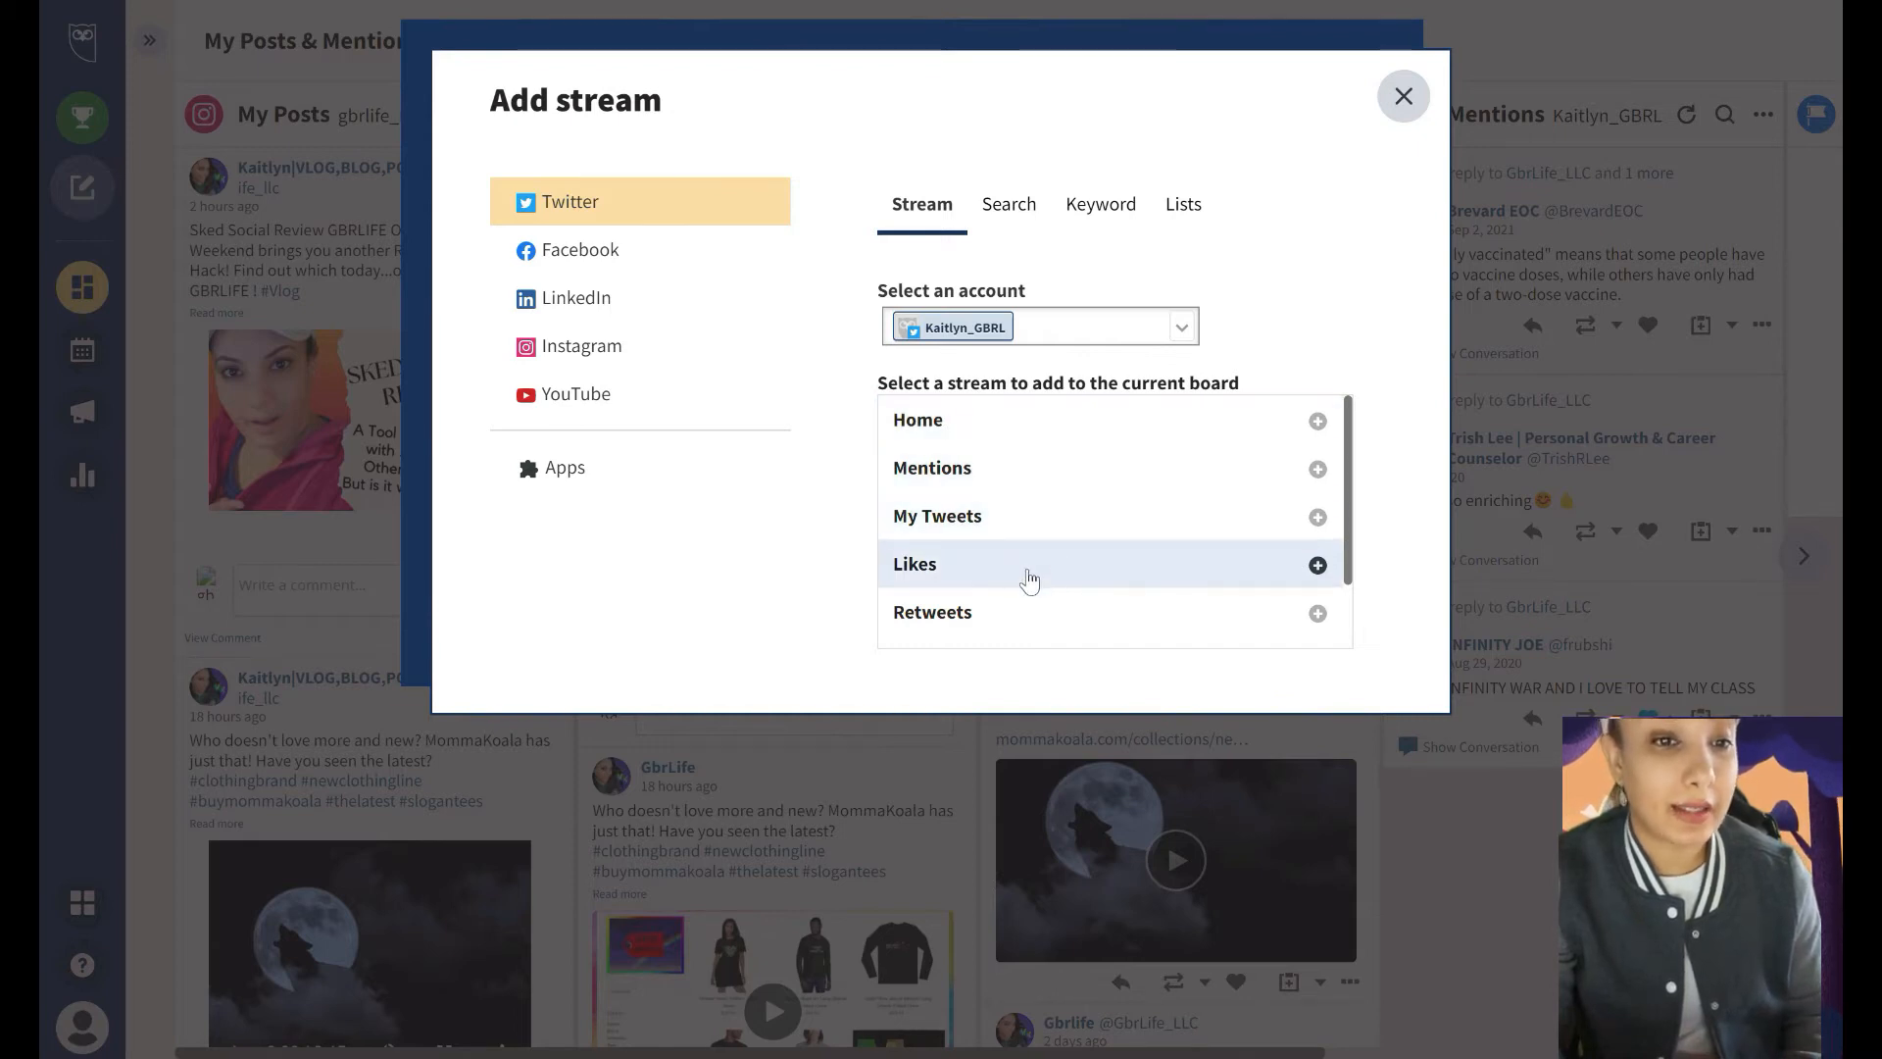
{"action": "scroll", "scroll_direction": "down", "scroll_amount": 3}
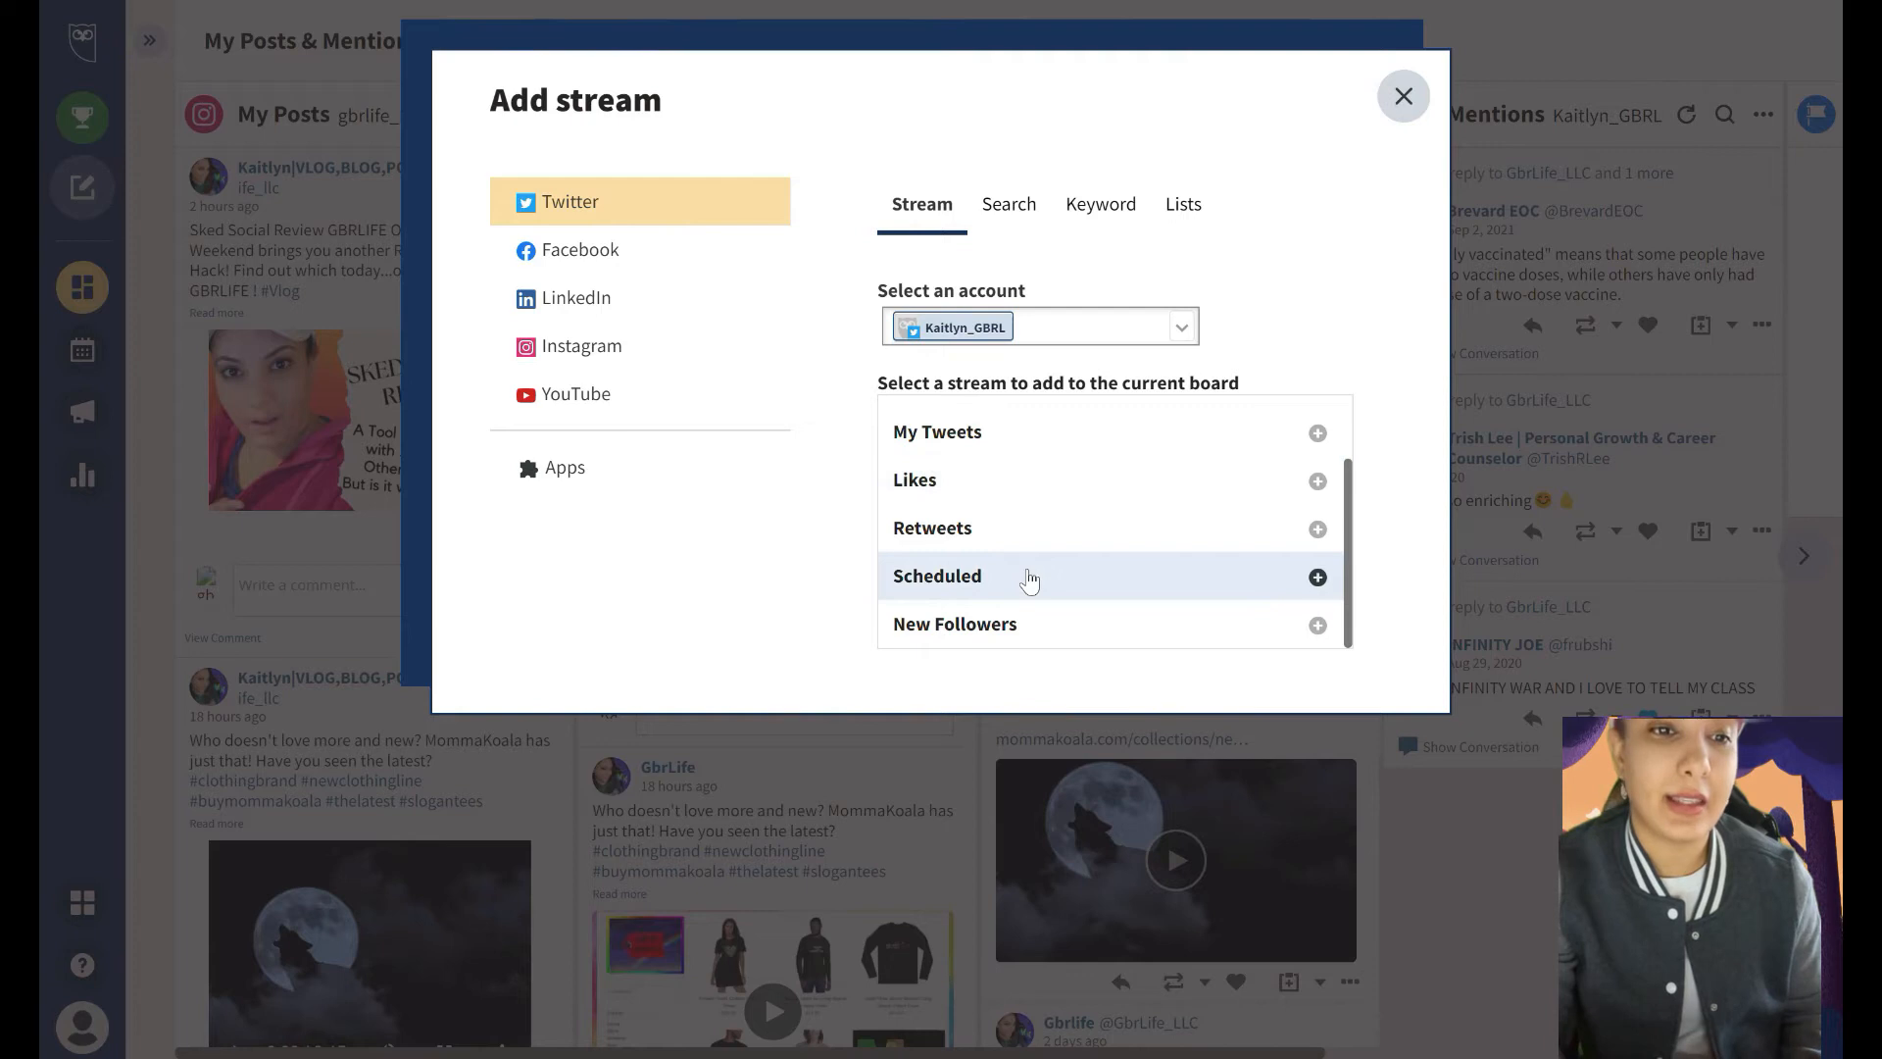
{"action": "mouse_move", "coordinate": [1034, 623]}
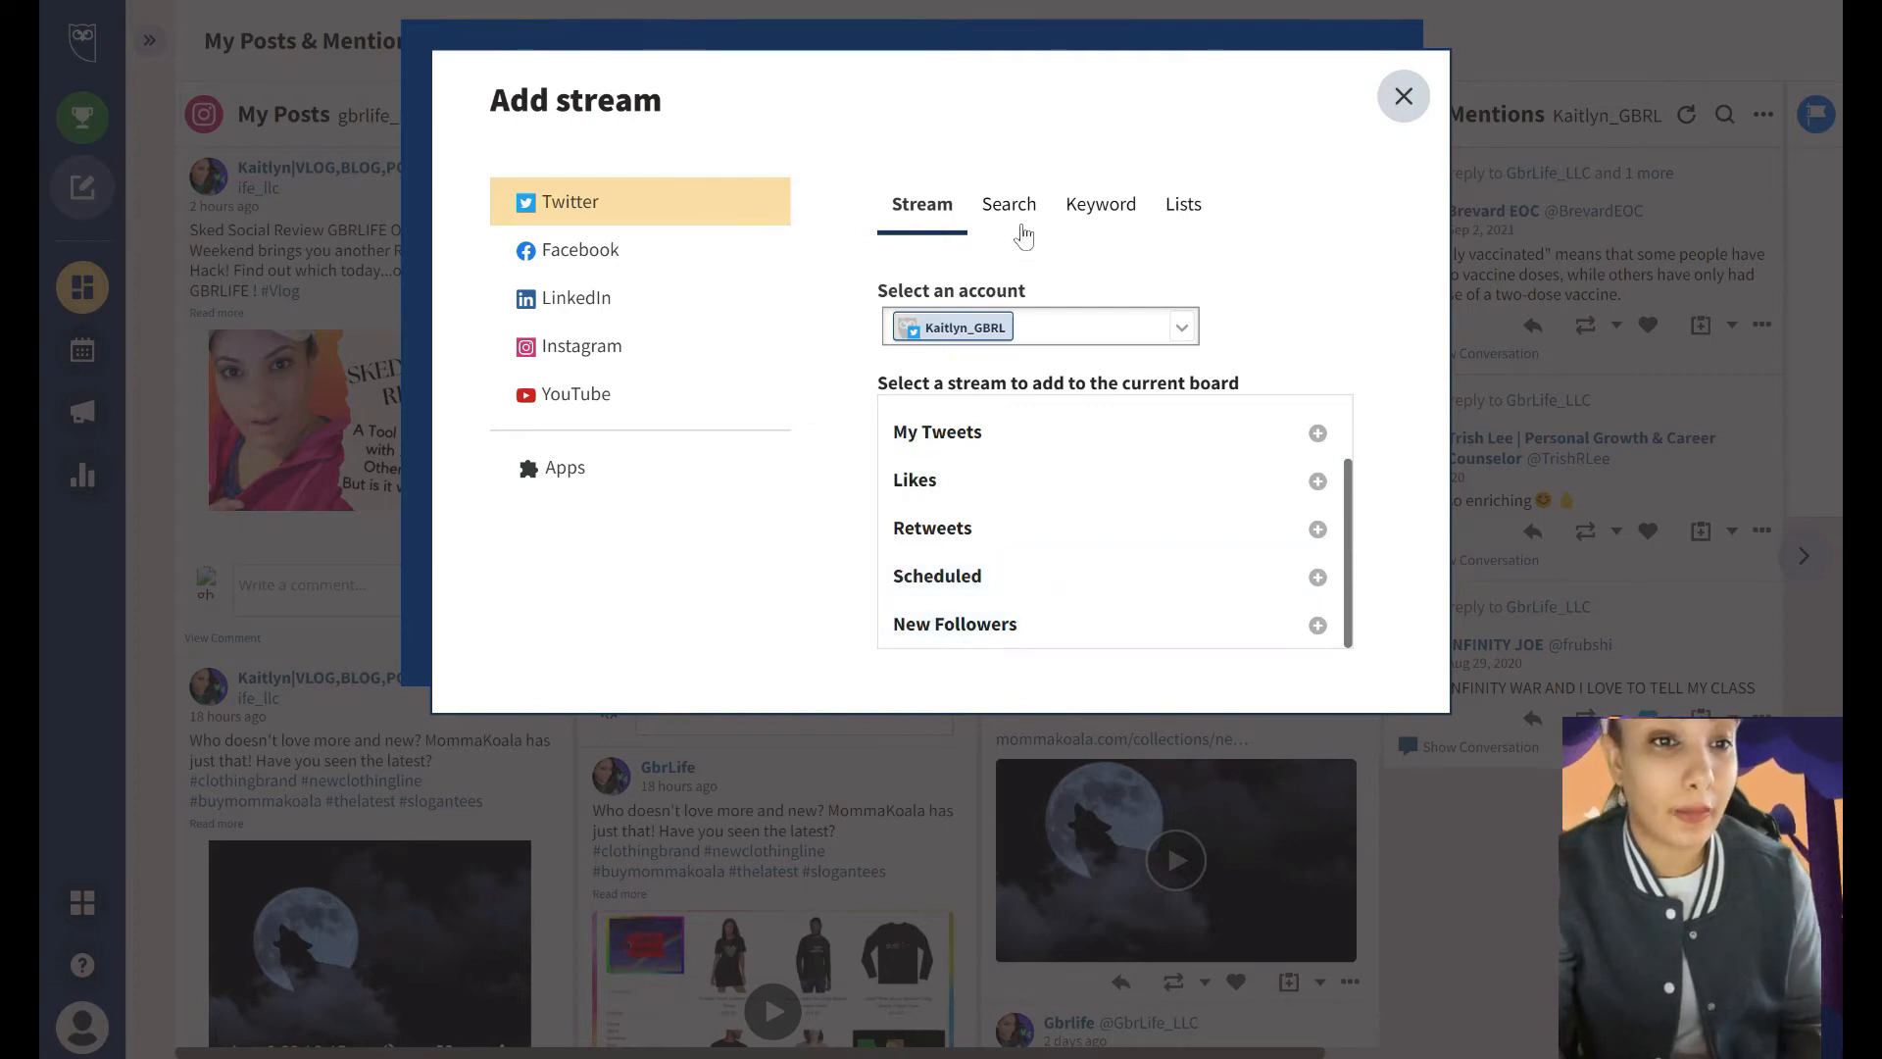
{"action": "left_click", "coordinate": [1006, 204]}
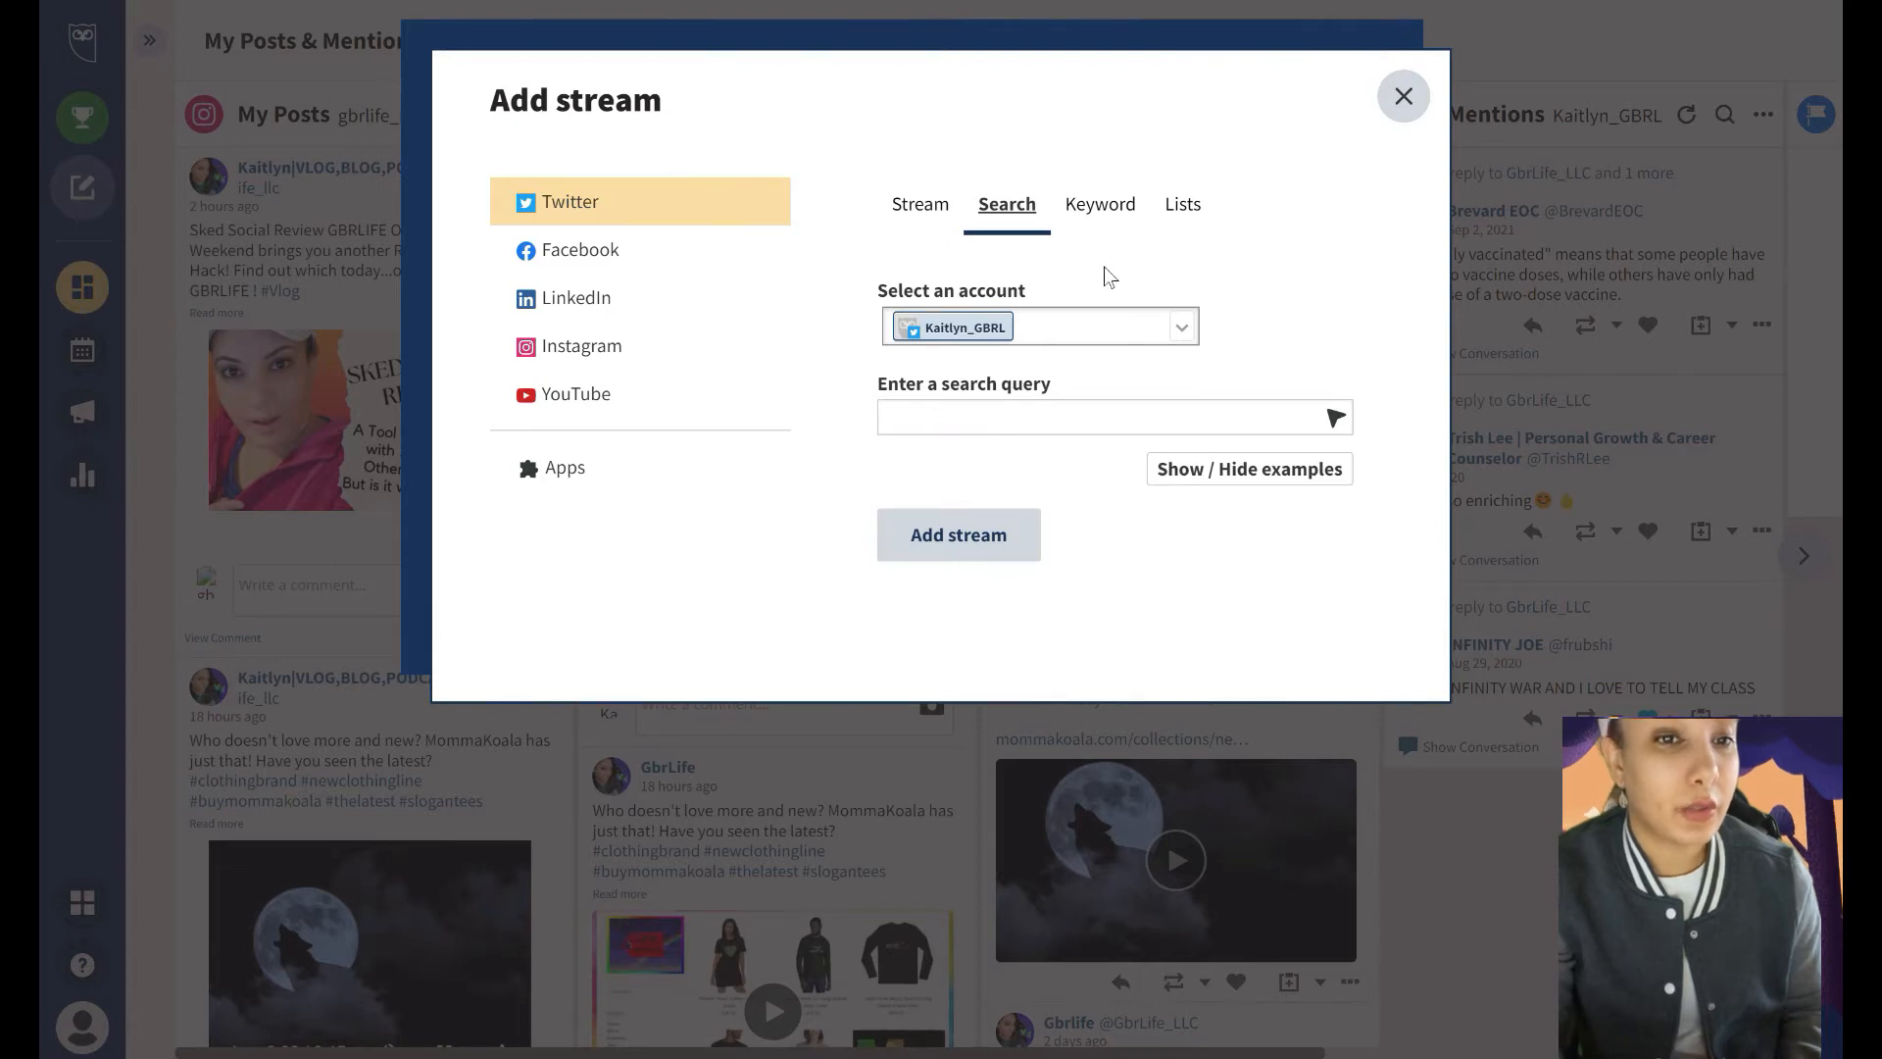
{"action": "left_click", "coordinate": [1098, 202]}
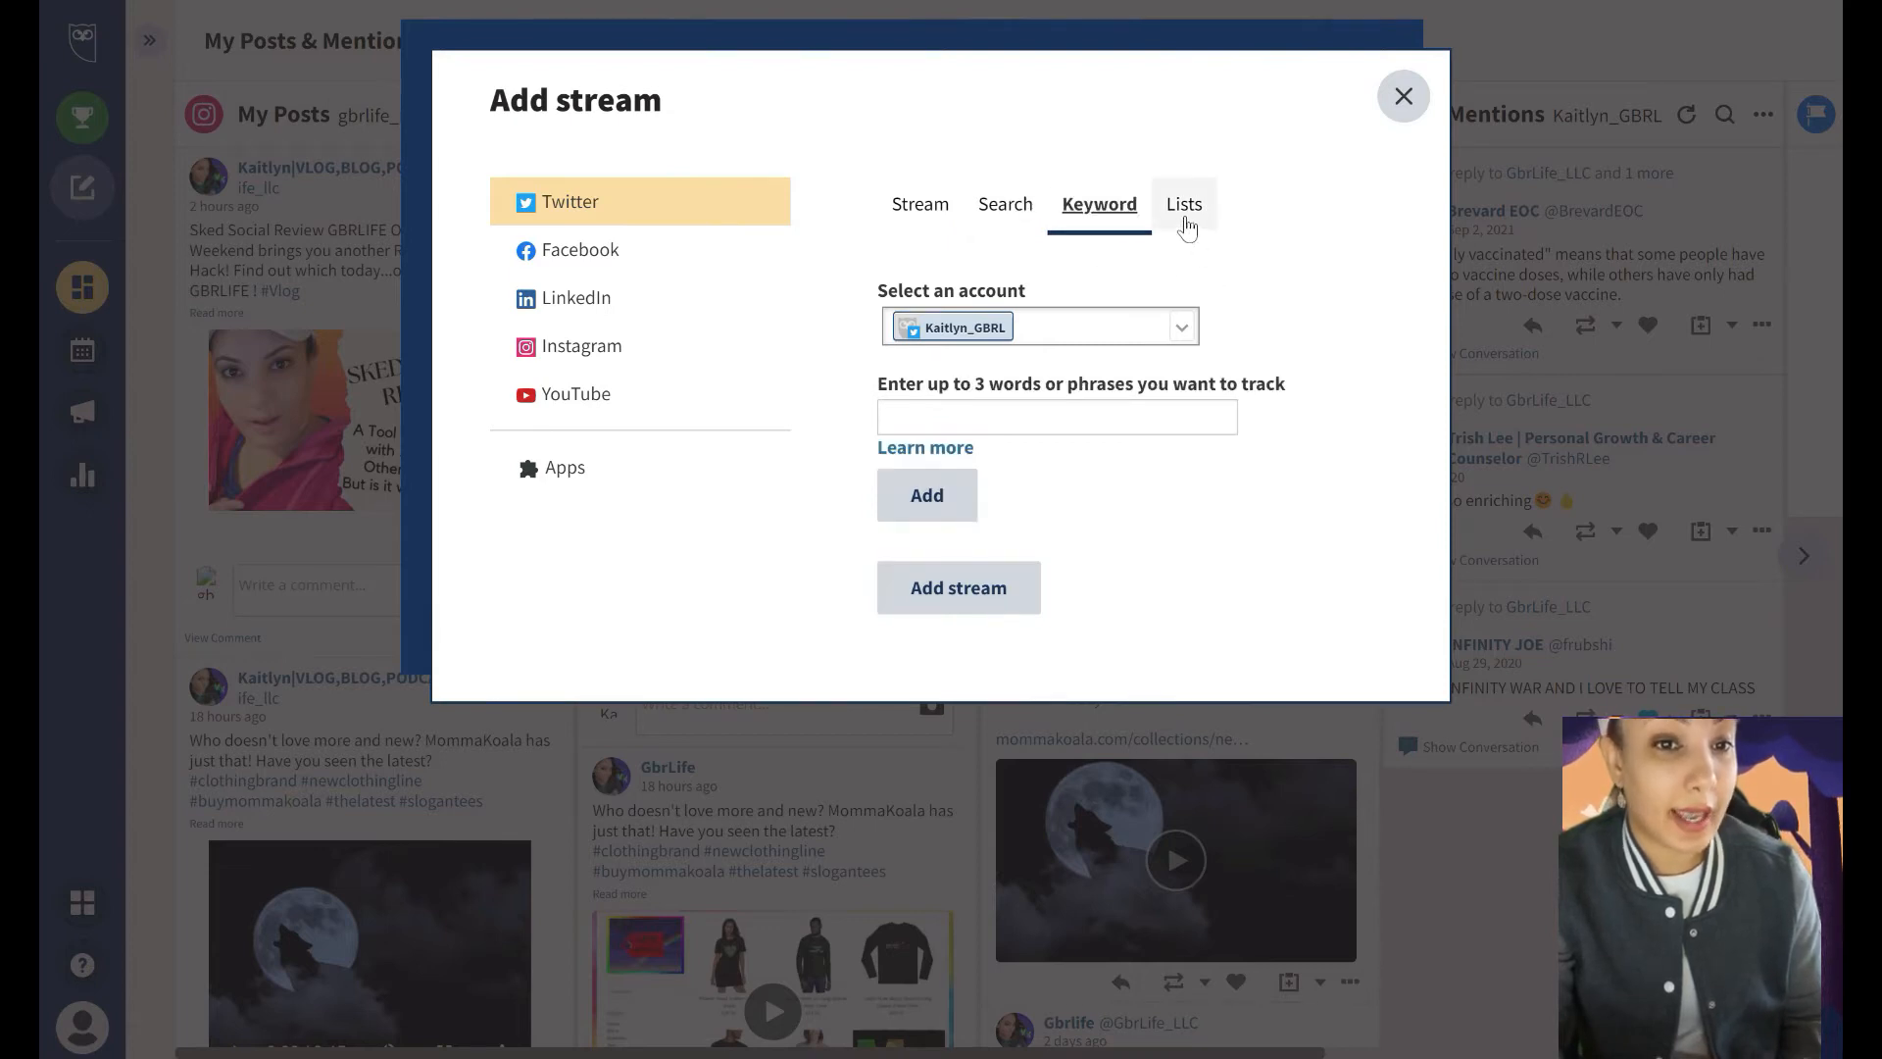
{"action": "left_click", "coordinate": [1401, 96]}
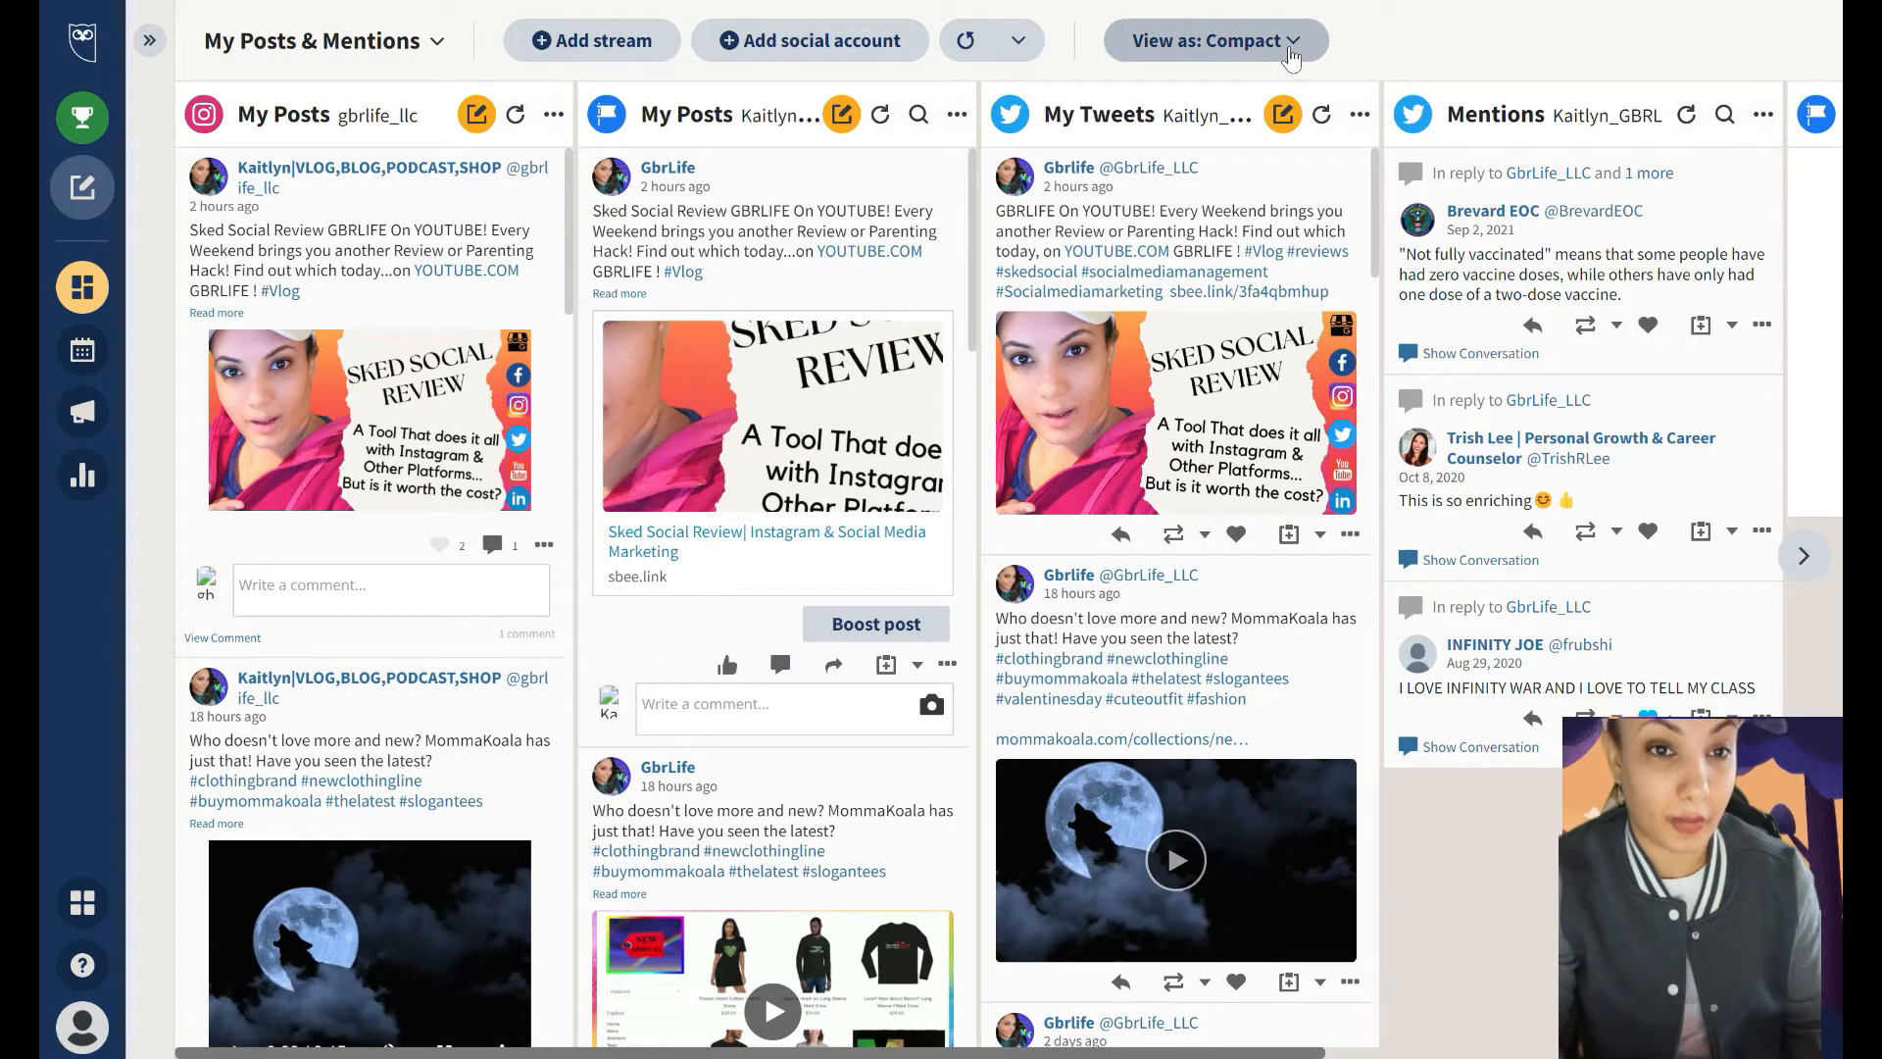
{"action": "left_click", "coordinate": [1213, 39]}
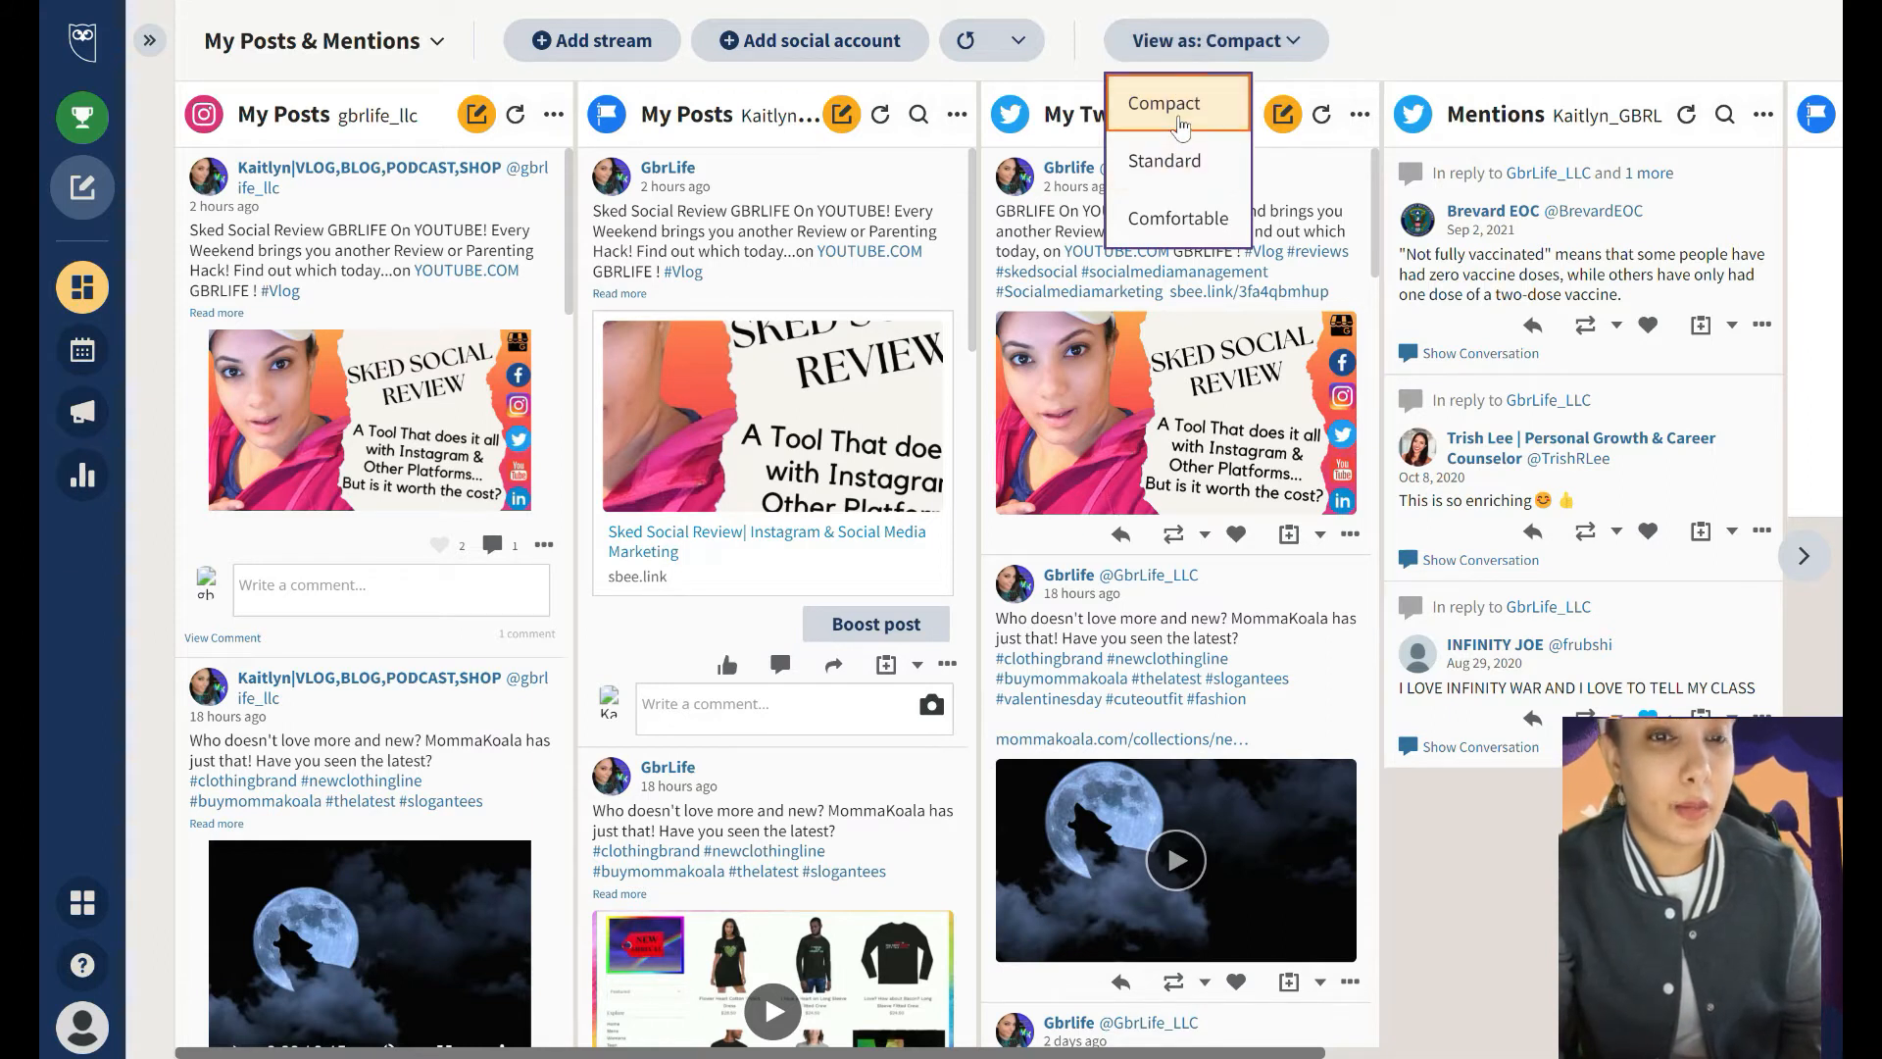
{"action": "mouse_move", "coordinate": [1178, 217]}
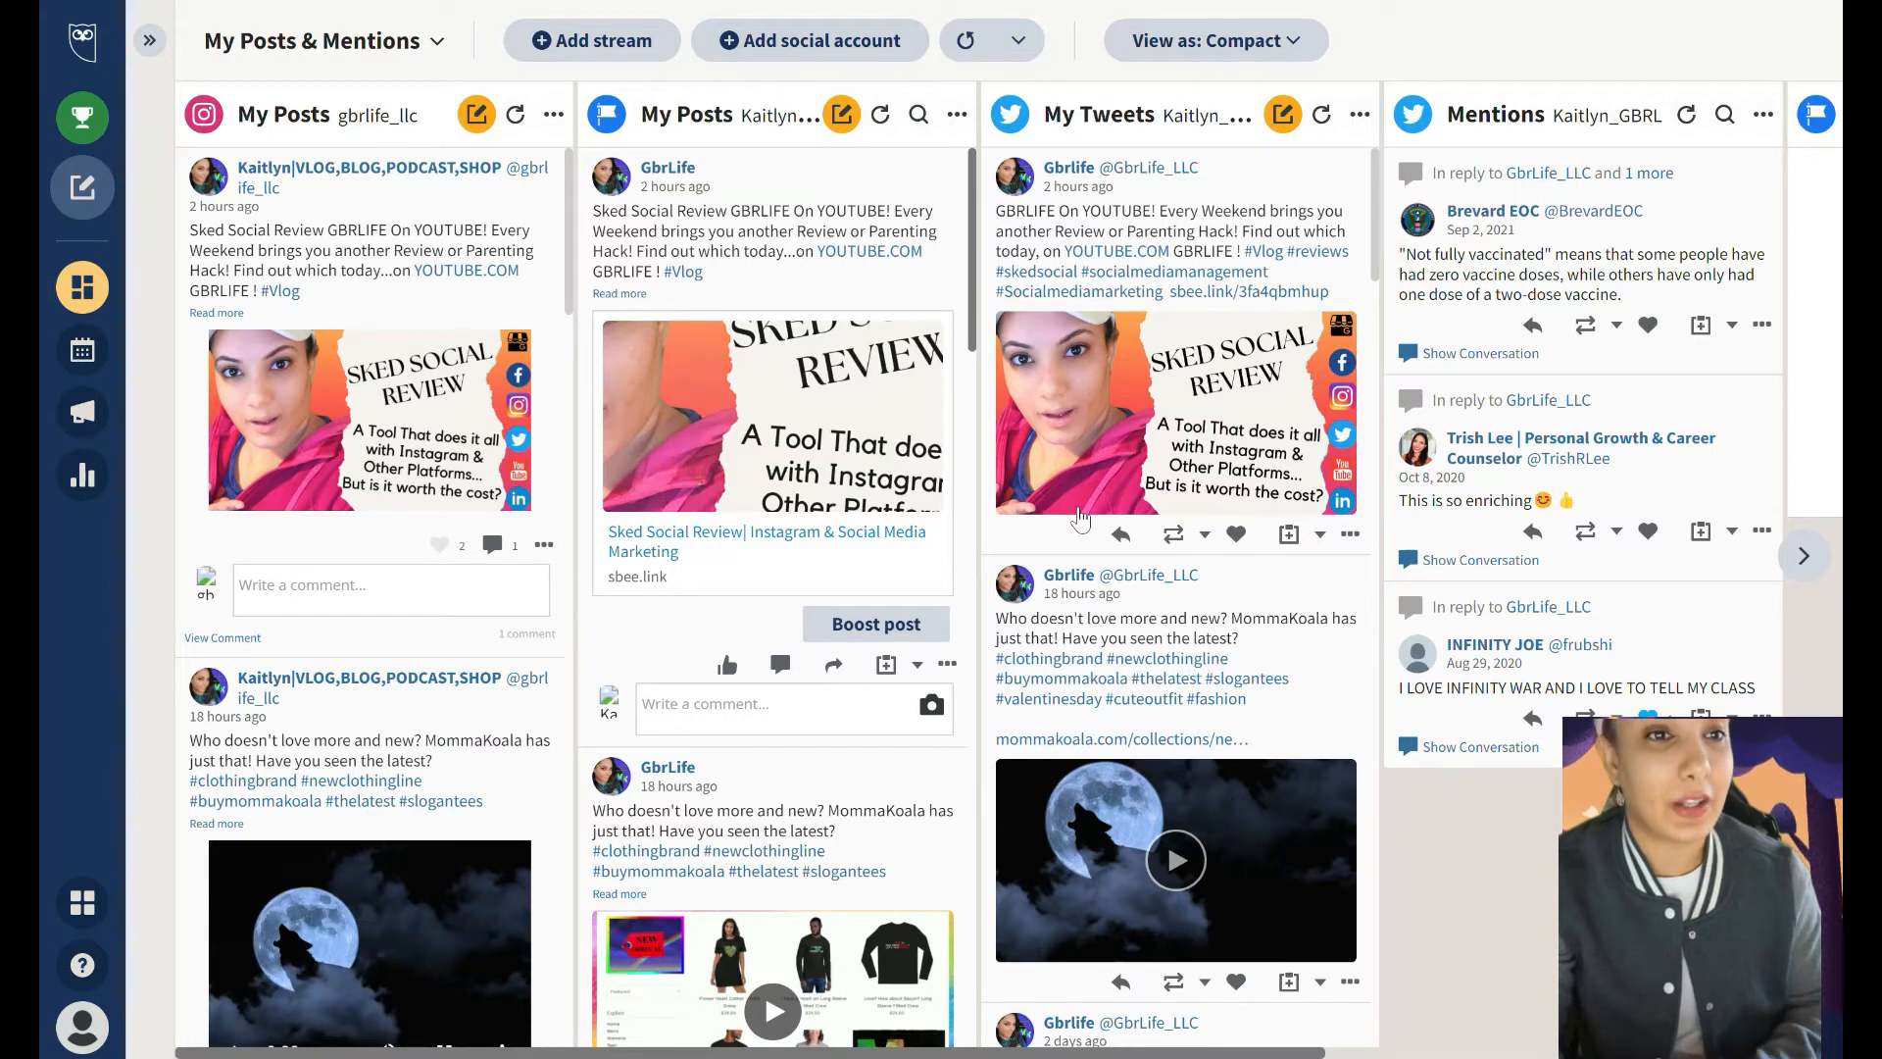
{"action": "mouse_move", "coordinate": [1076, 187]}
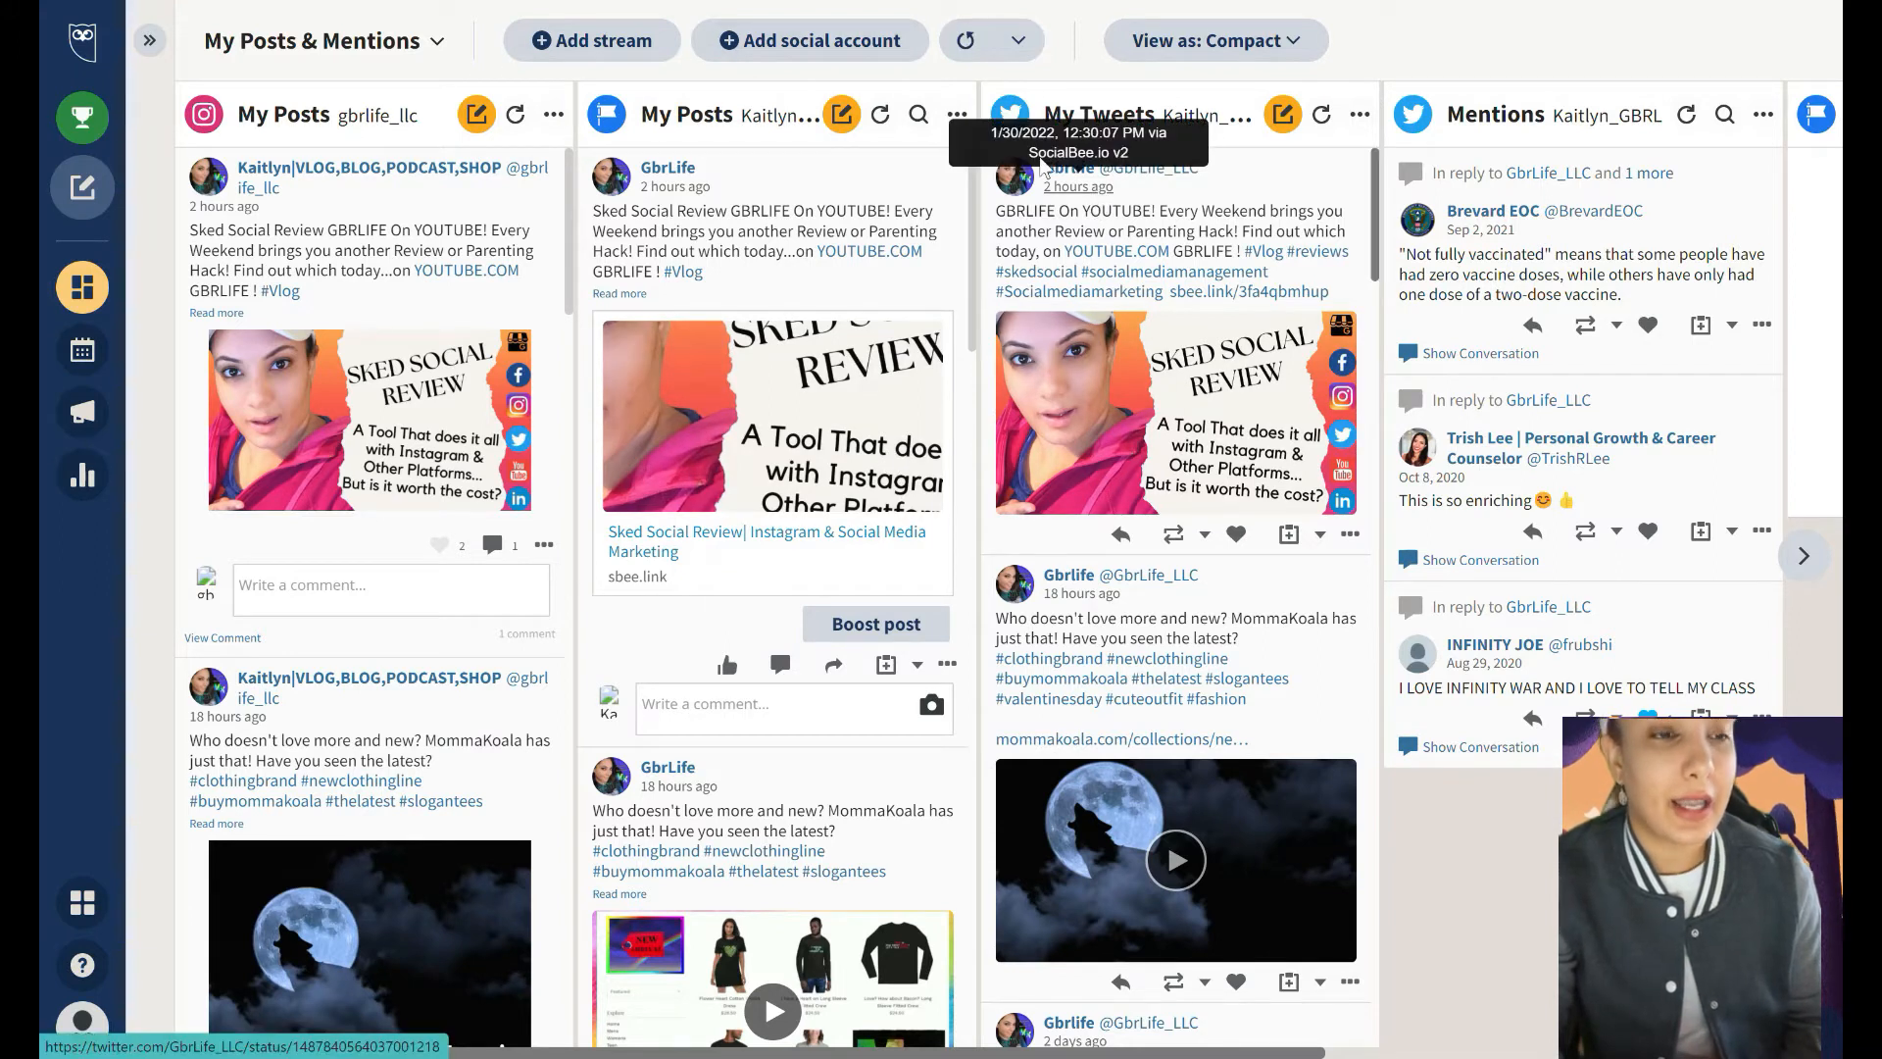
{"action": "mouse_move", "coordinate": [82, 118]}
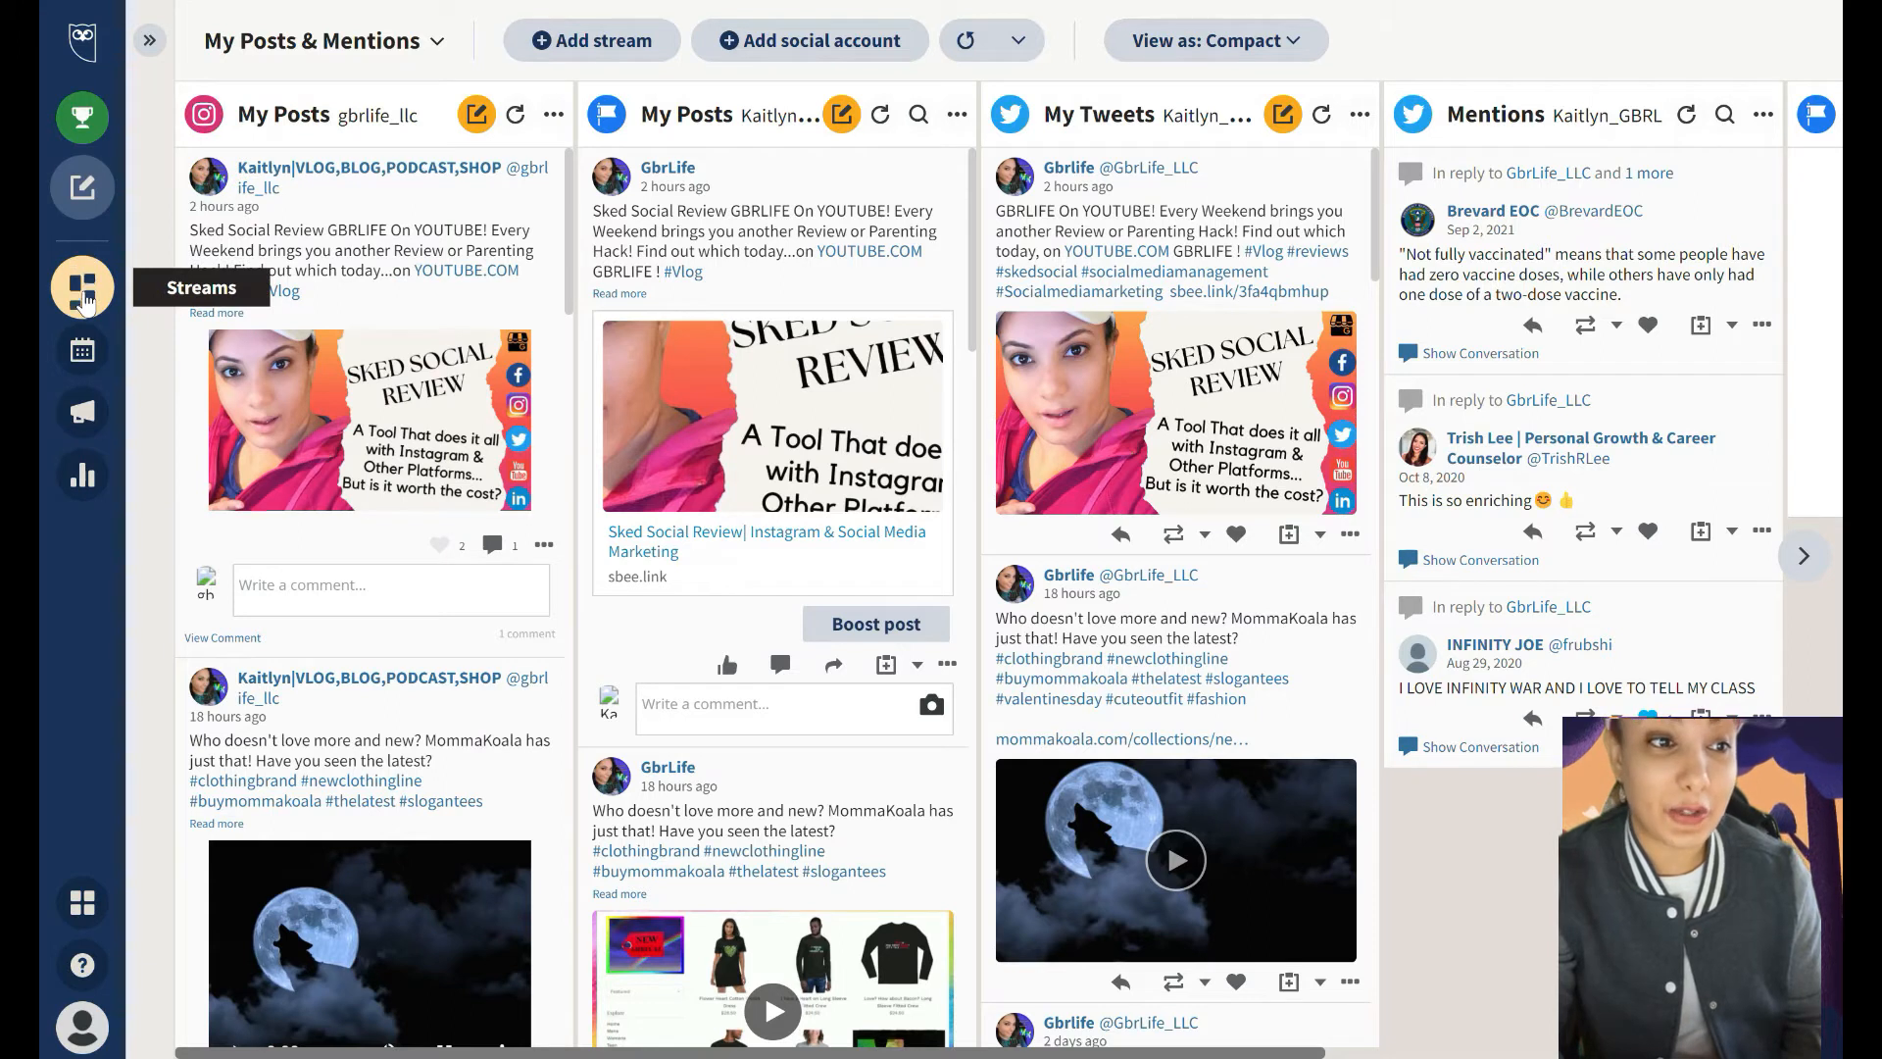
{"action": "mouse_move", "coordinate": [82, 349]}
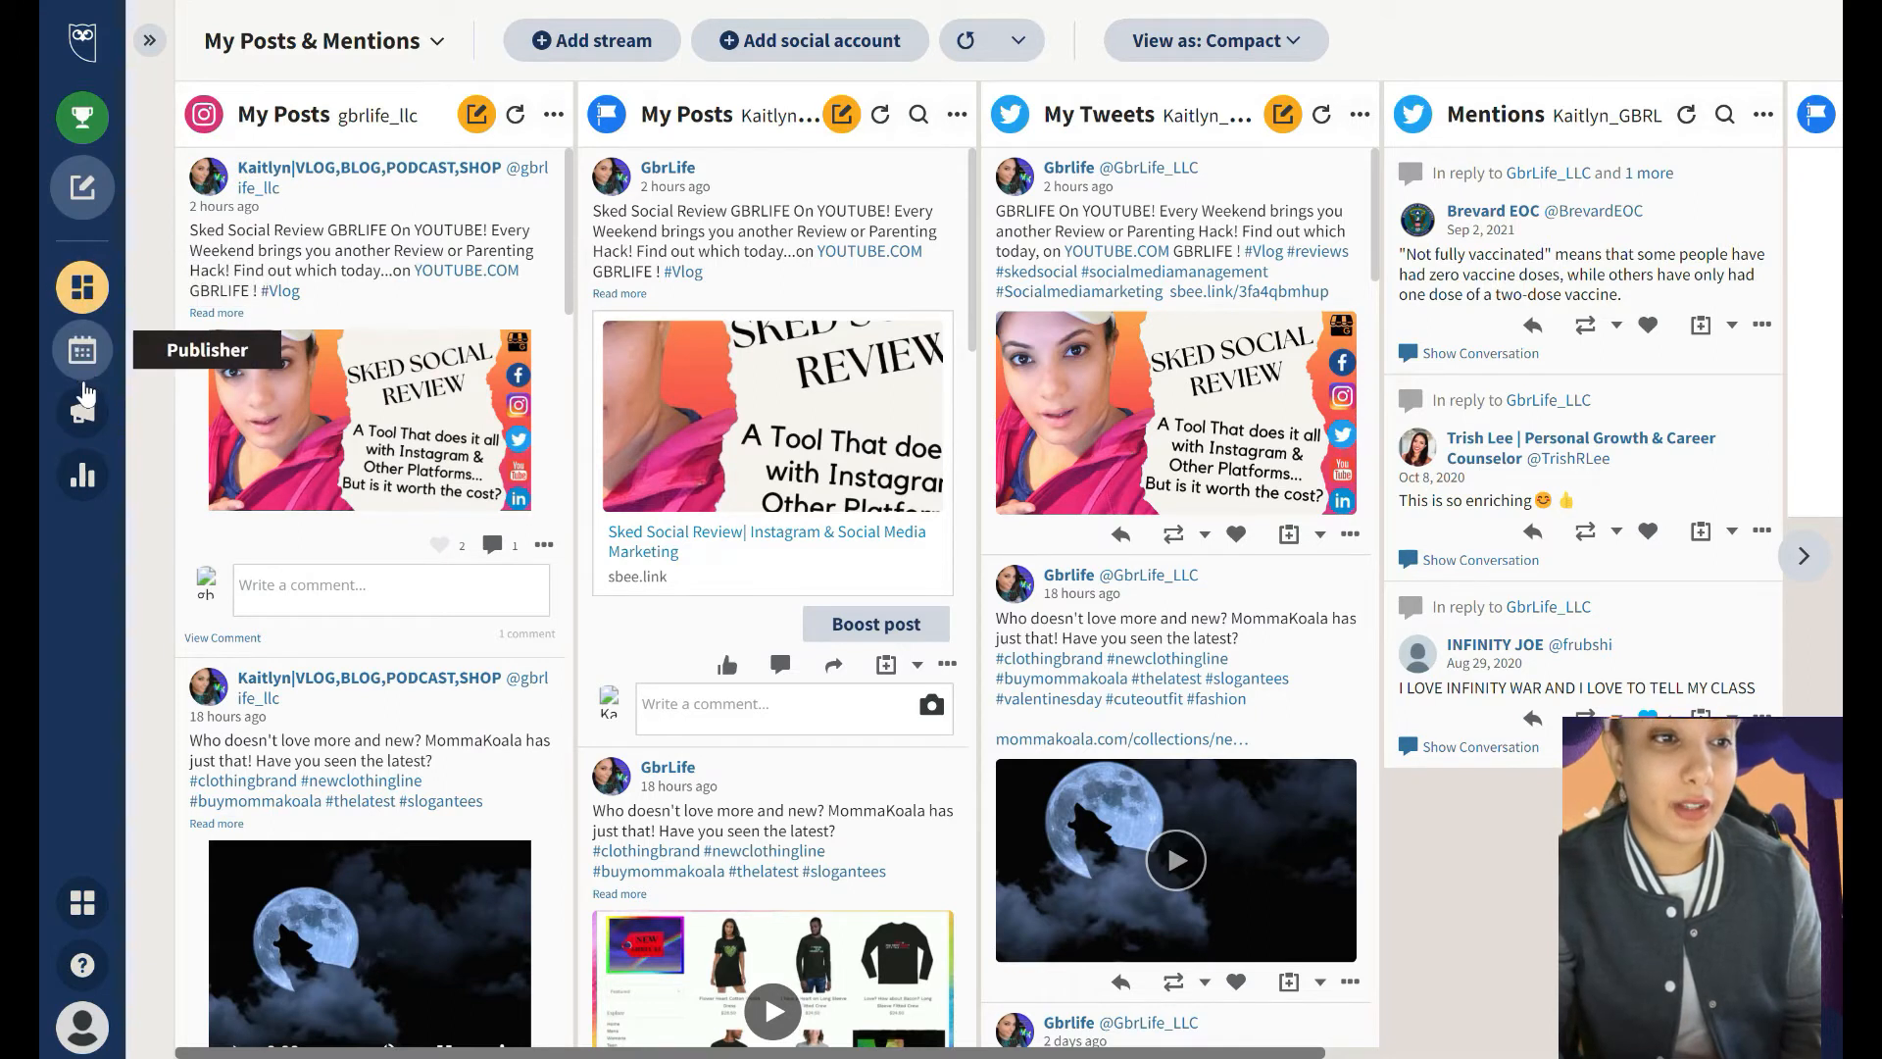
{"action": "mouse_move", "coordinate": [82, 475]}
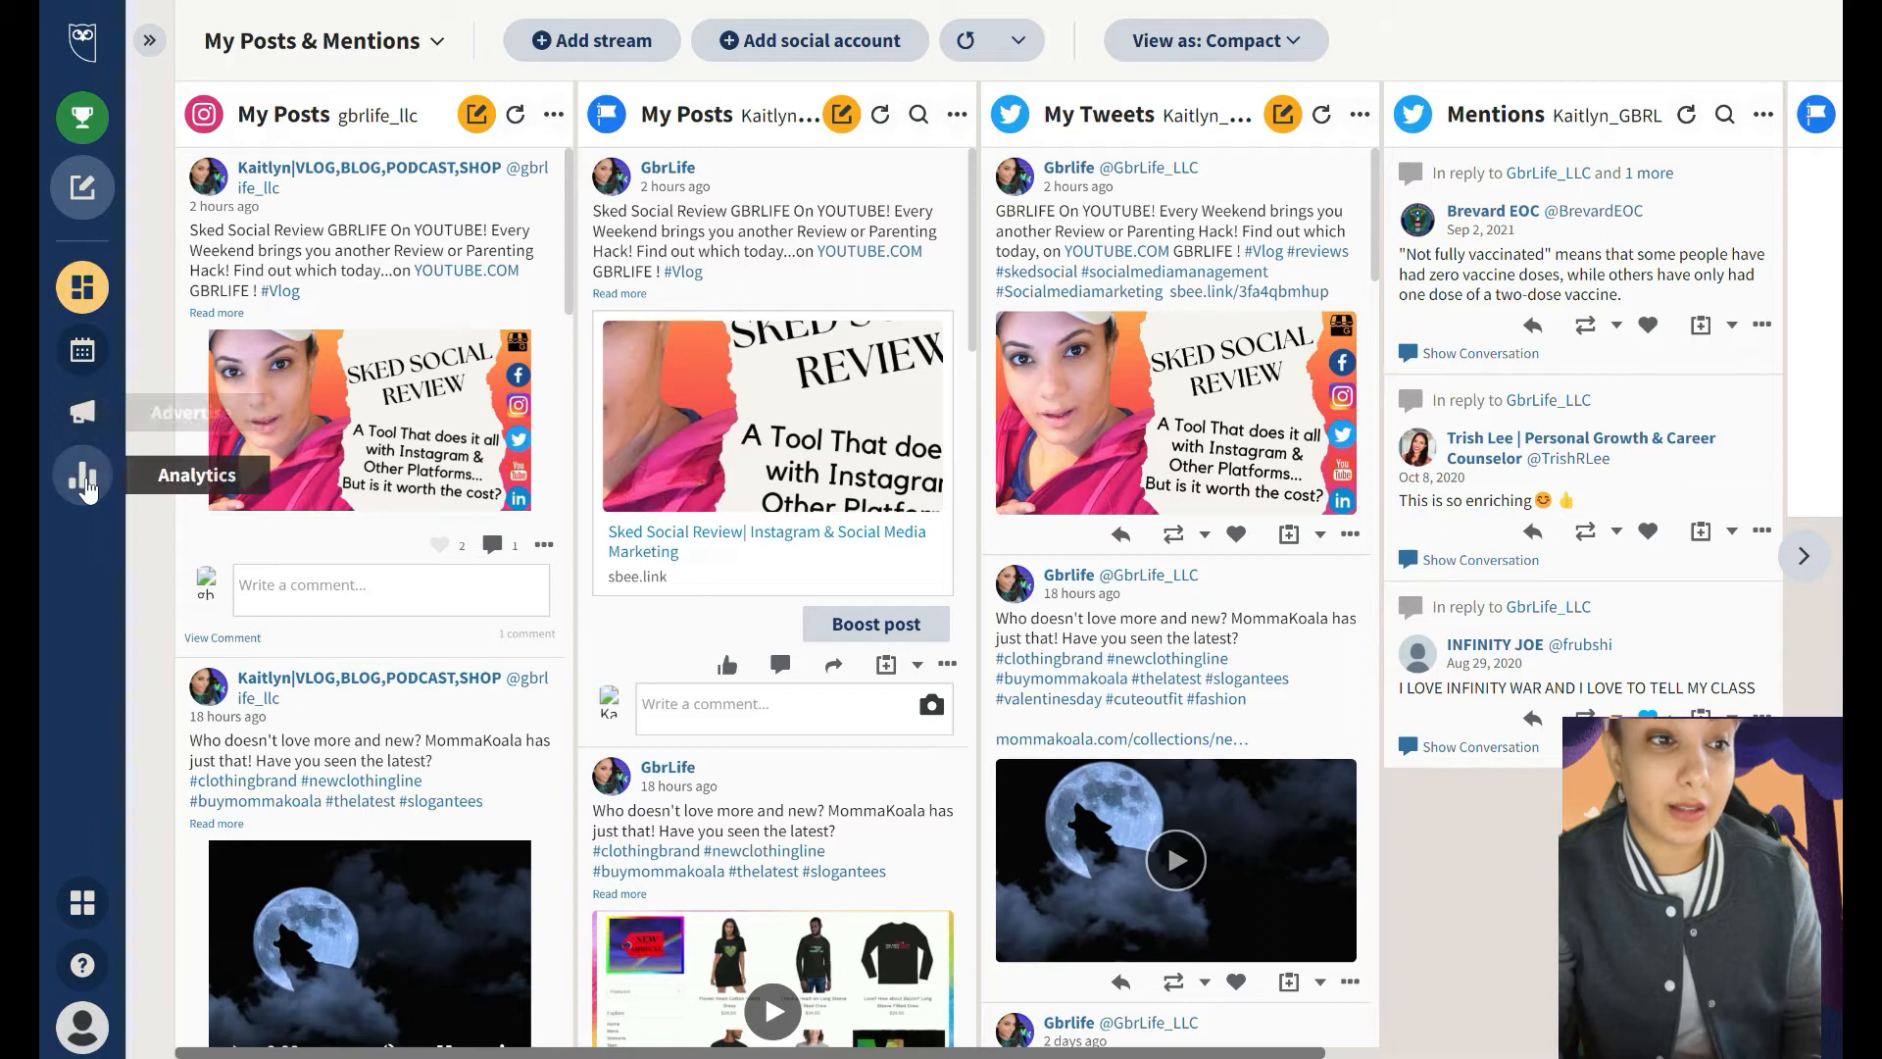
{"action": "mouse_move", "coordinate": [82, 475]}
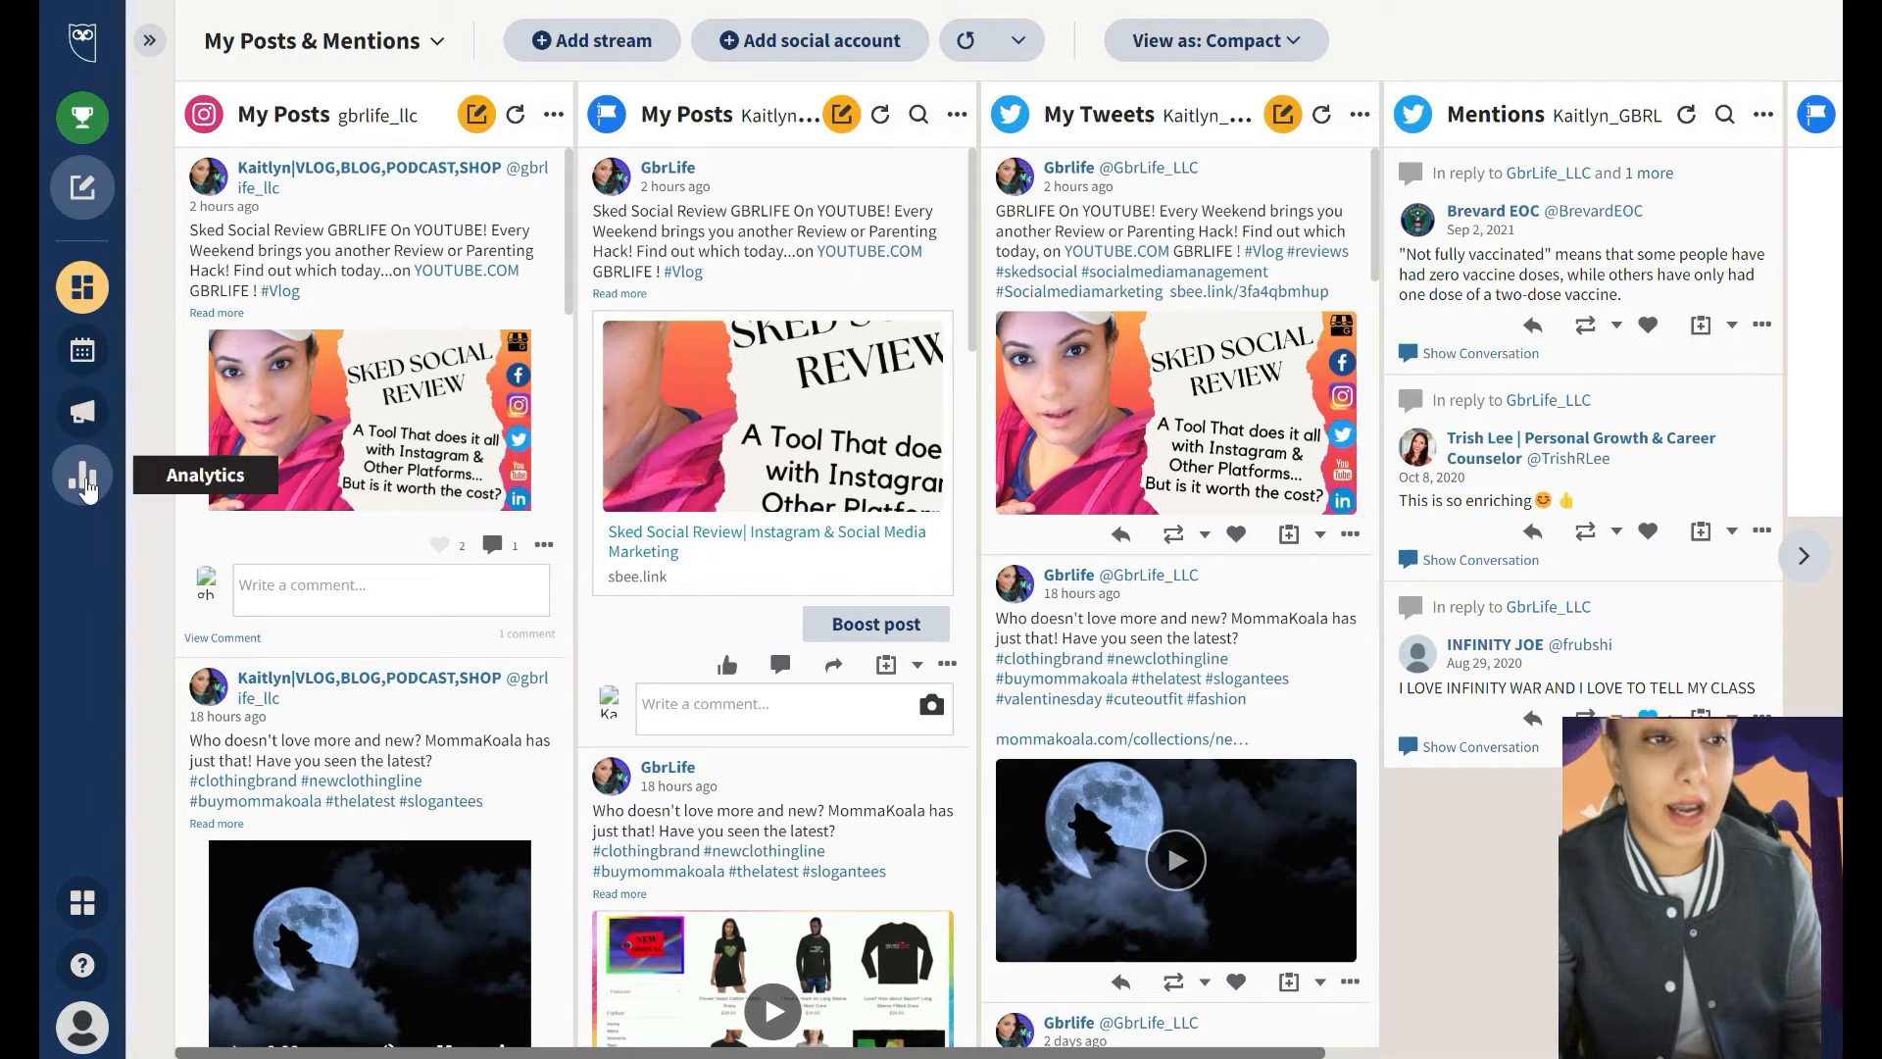
{"action": "mouse_move", "coordinate": [83, 560]}
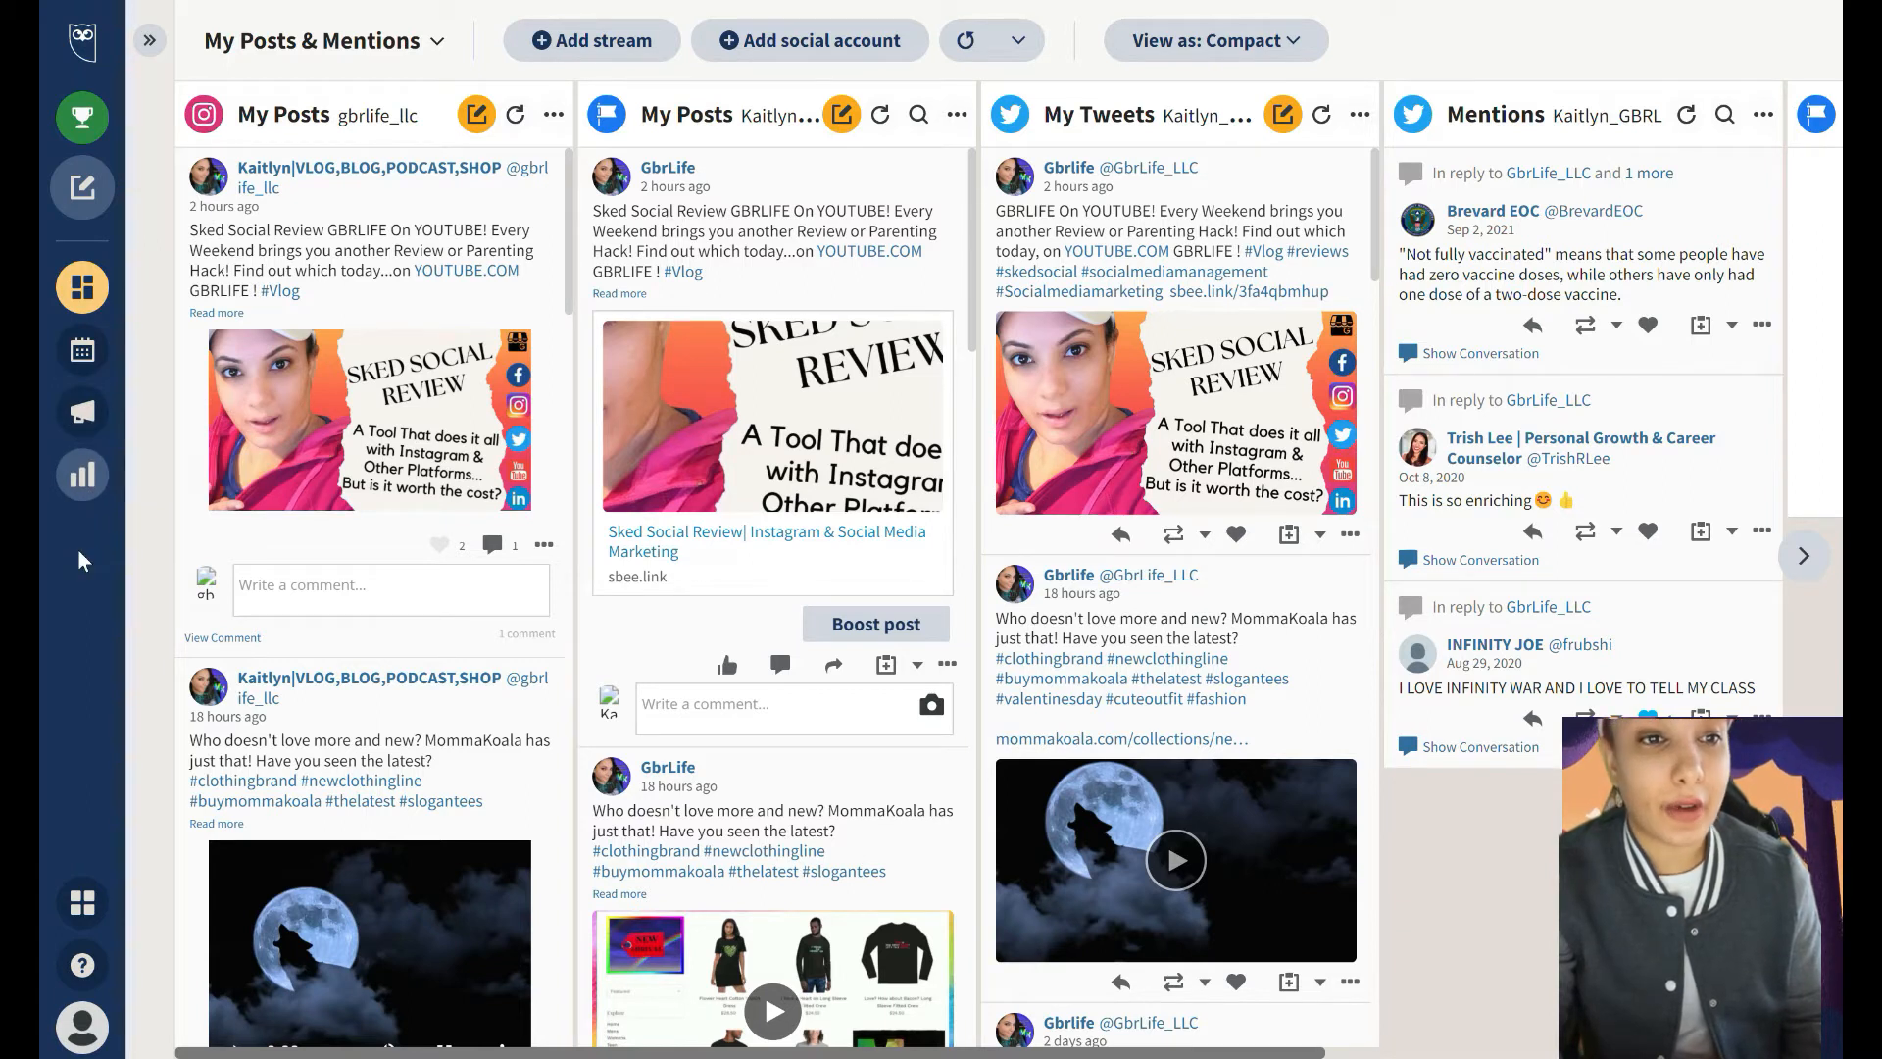
Go to the Analytics 'Discover what works' introduction page with its intro video
{"action": "left_click", "coordinate": [83, 474]}
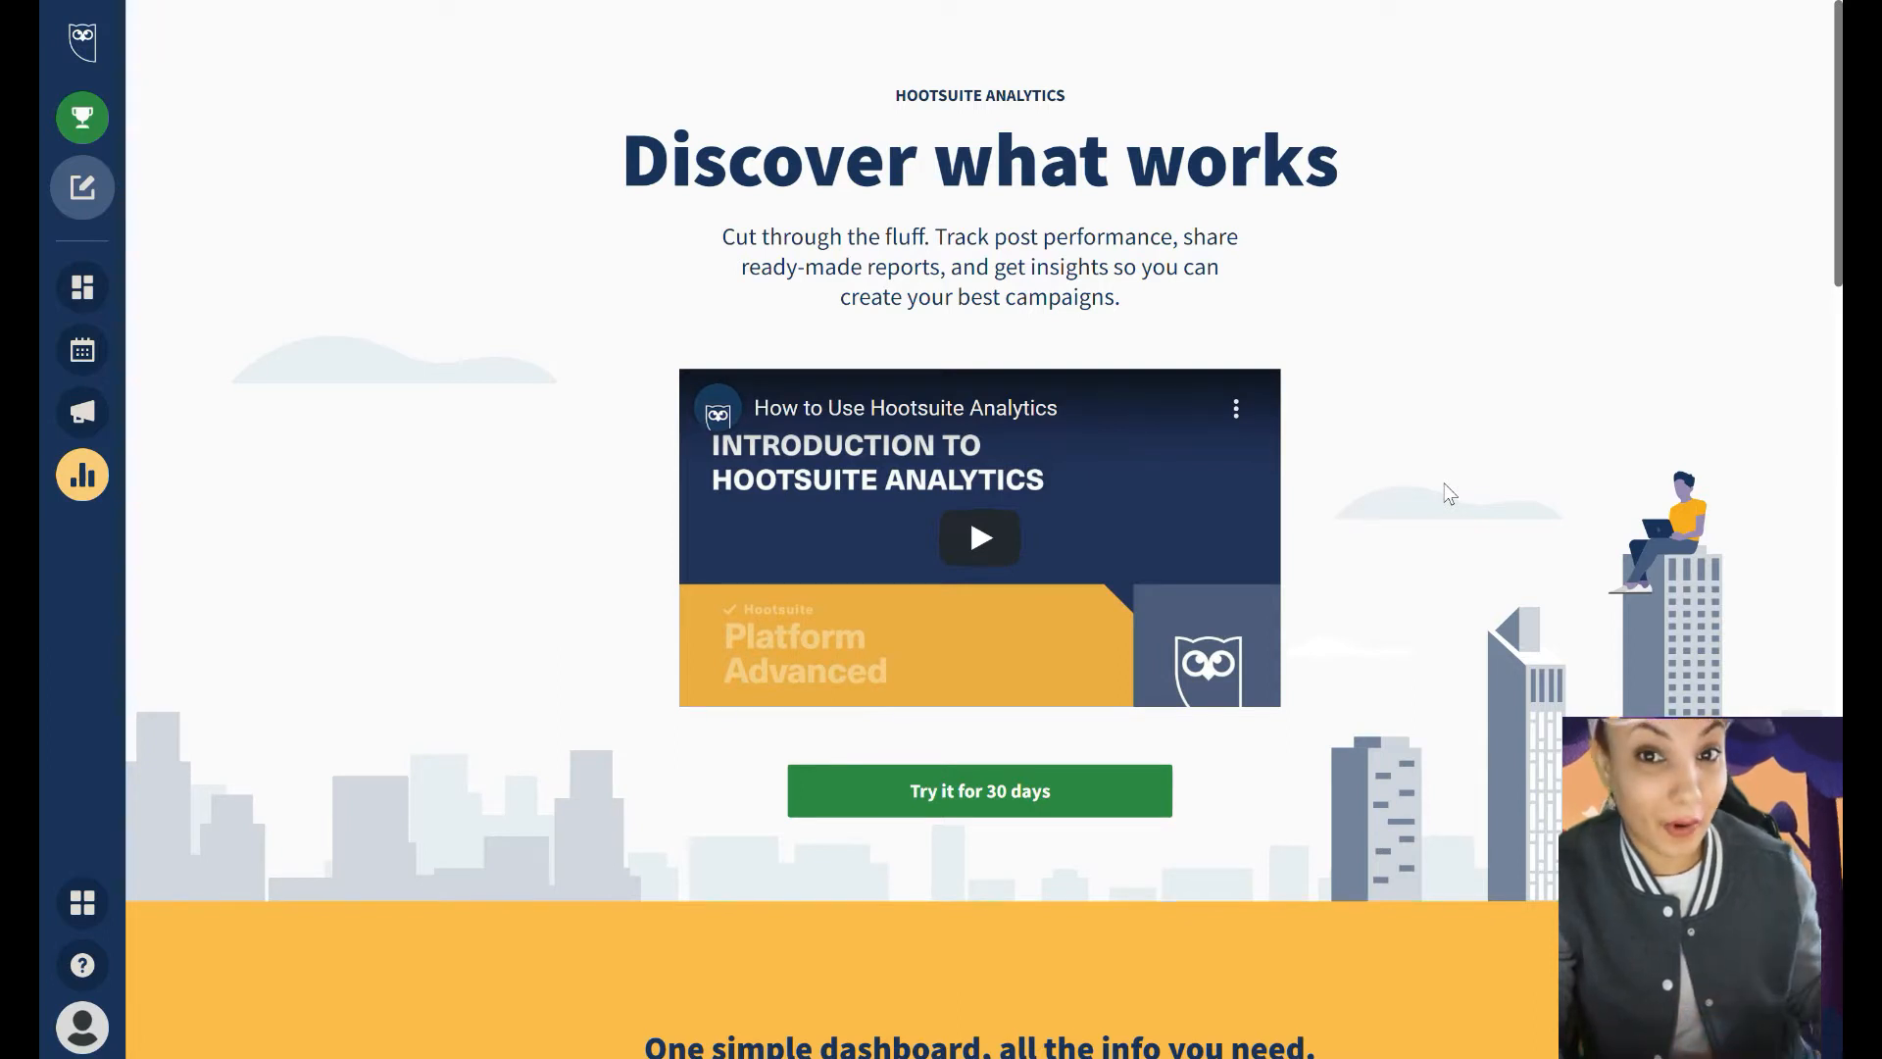
{"action": "mouse_move", "coordinate": [561, 392]}
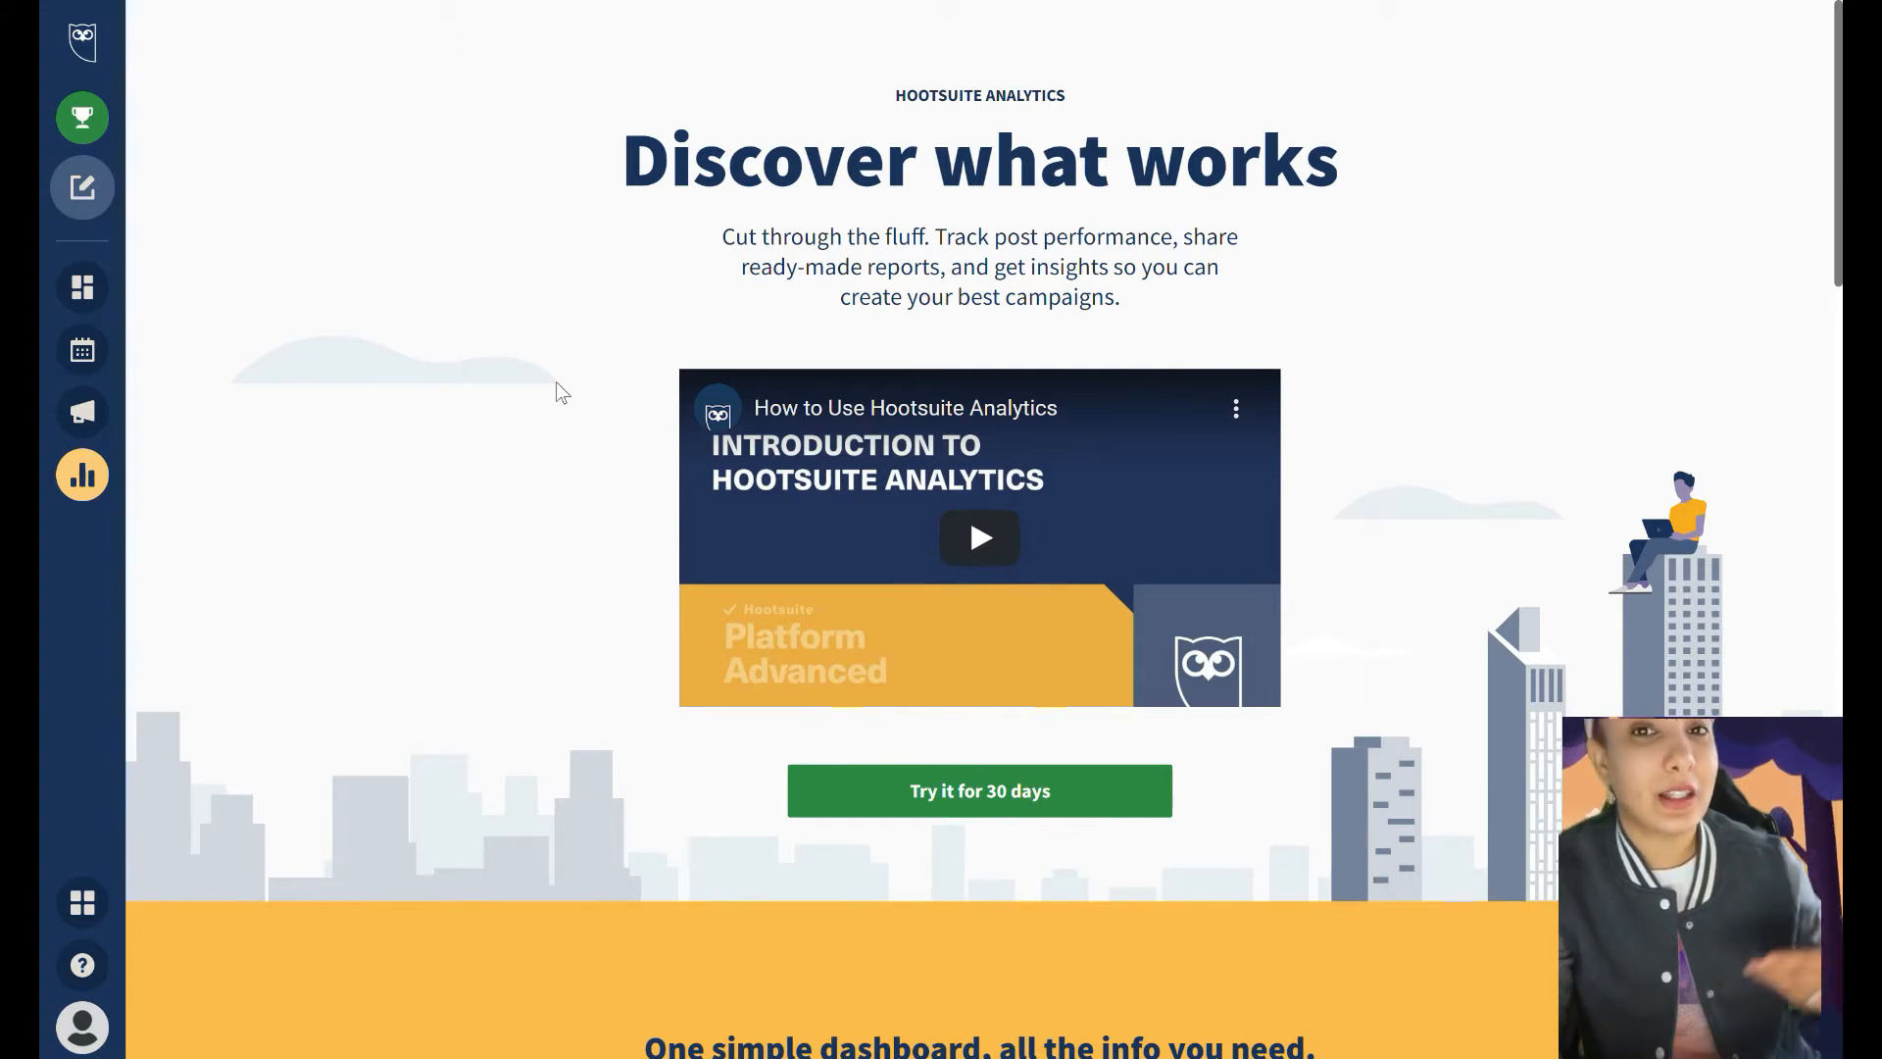
{"action": "mouse_move", "coordinate": [502, 386]}
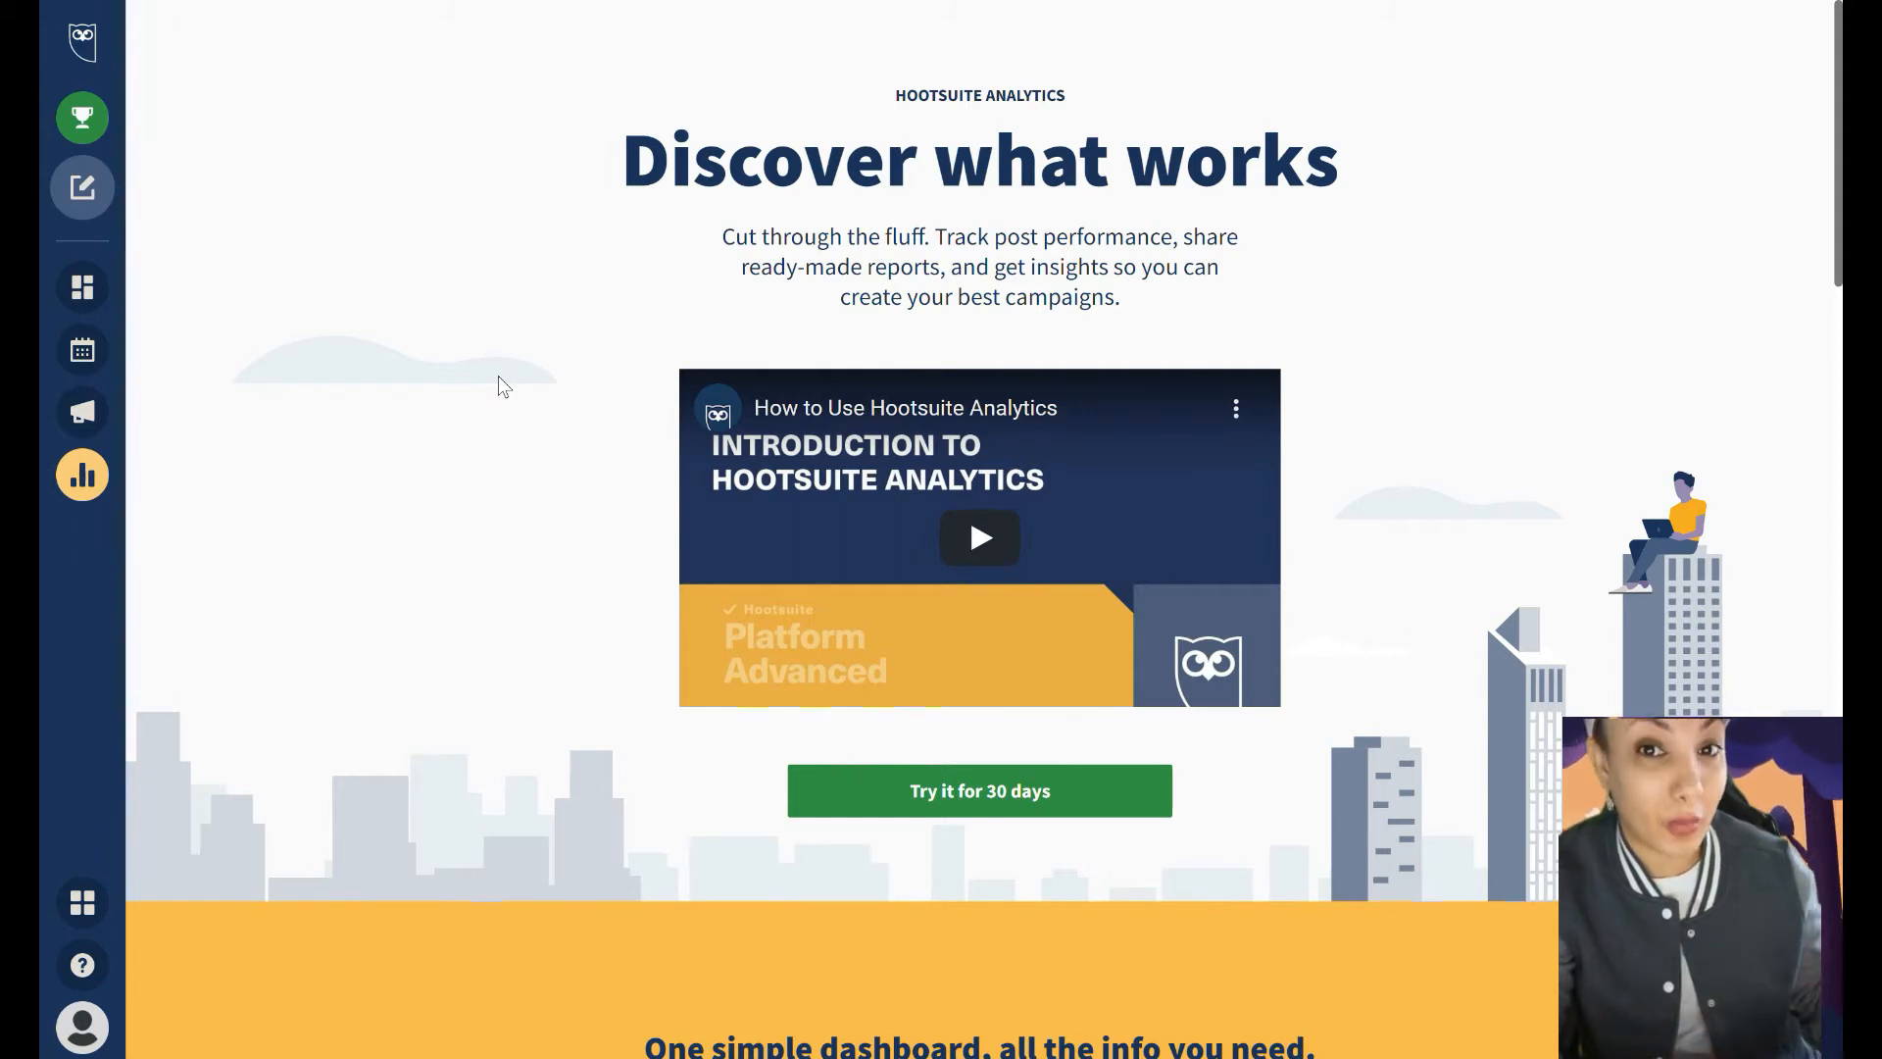
{"action": "mouse_move", "coordinate": [1076, 304]}
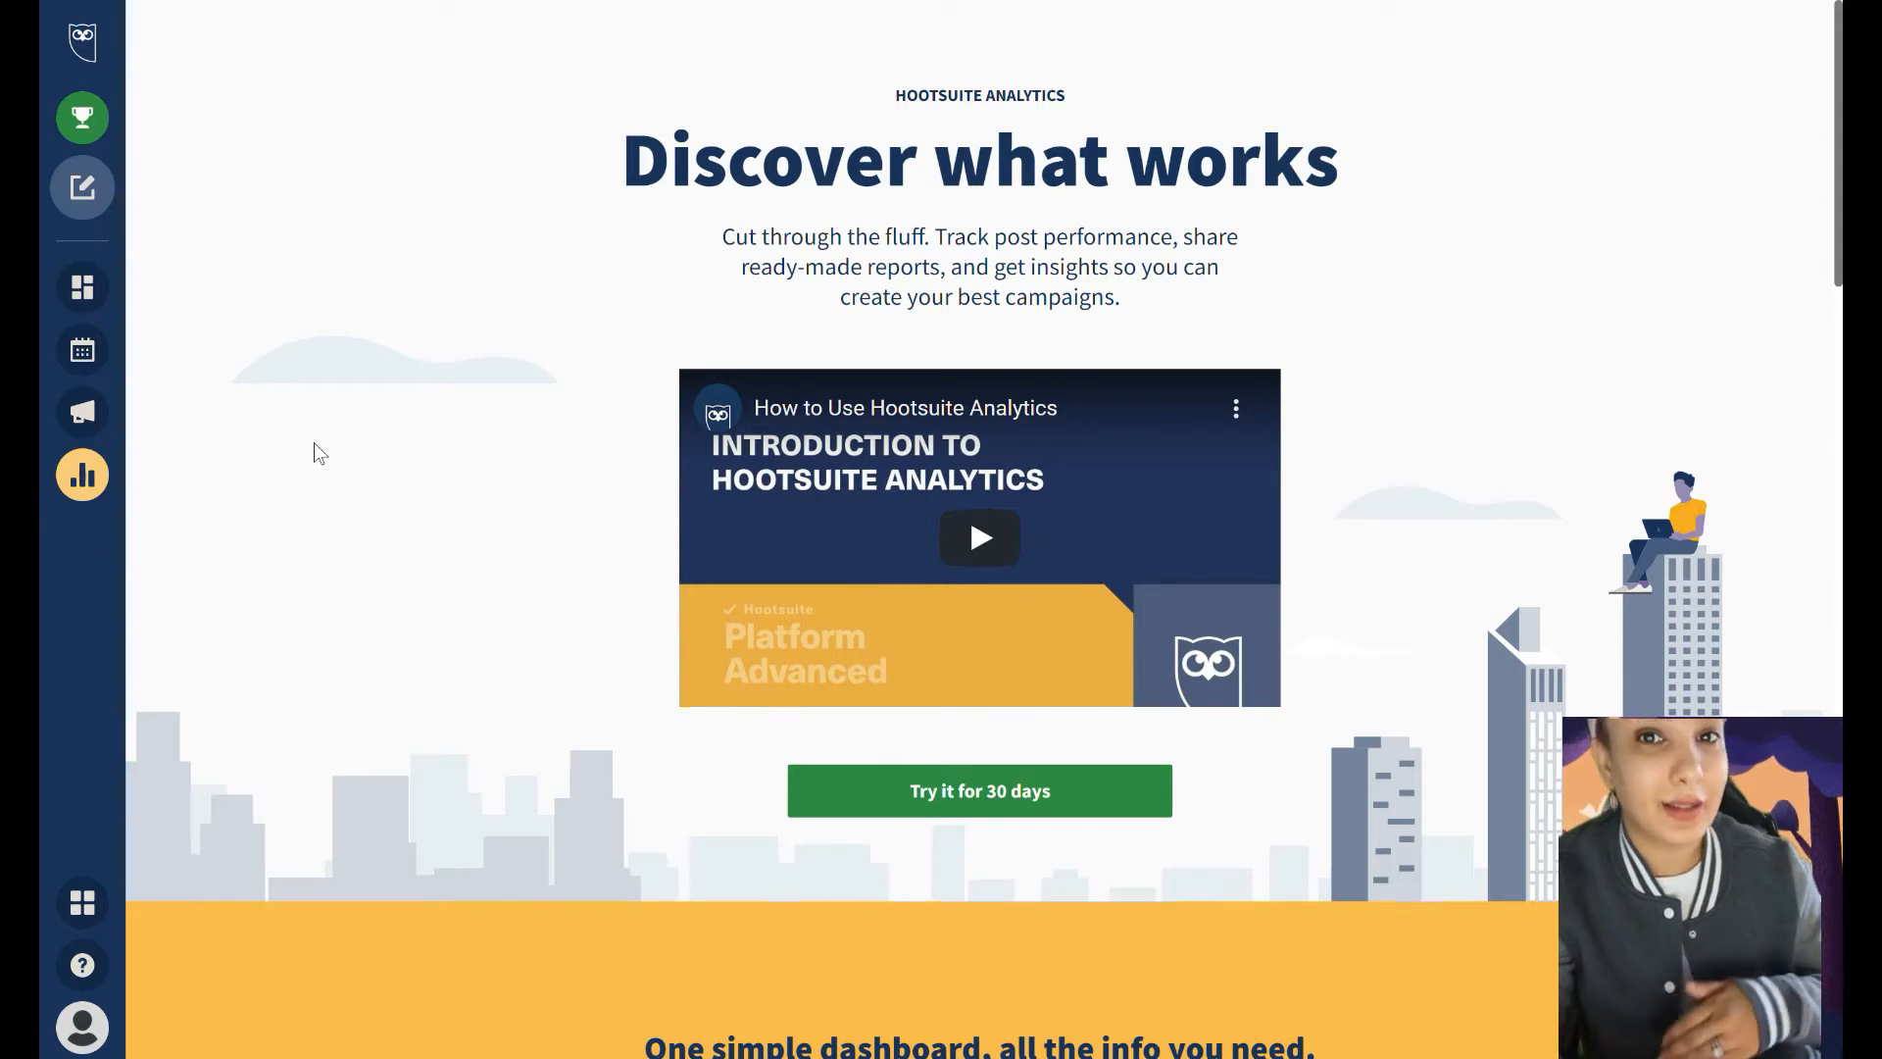
{"action": "mouse_move", "coordinate": [290, 491]}
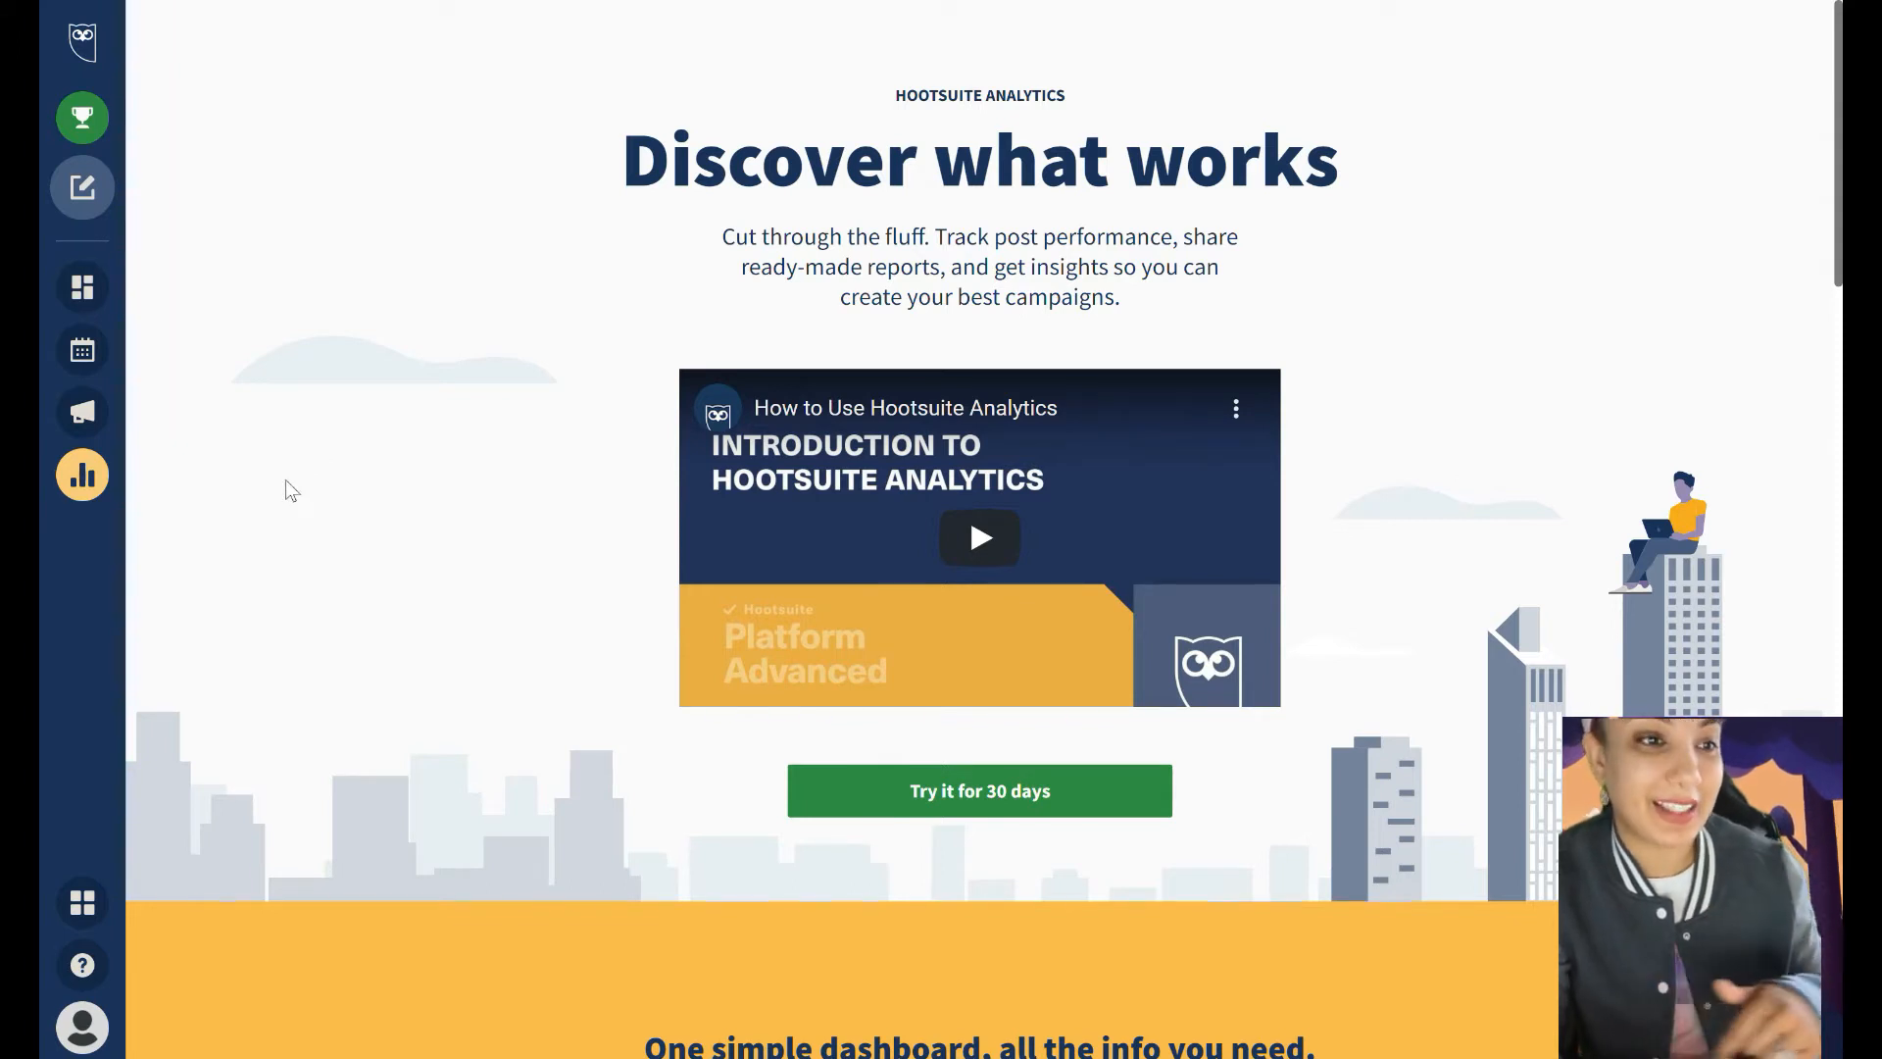
{"action": "mouse_move", "coordinate": [83, 412]}
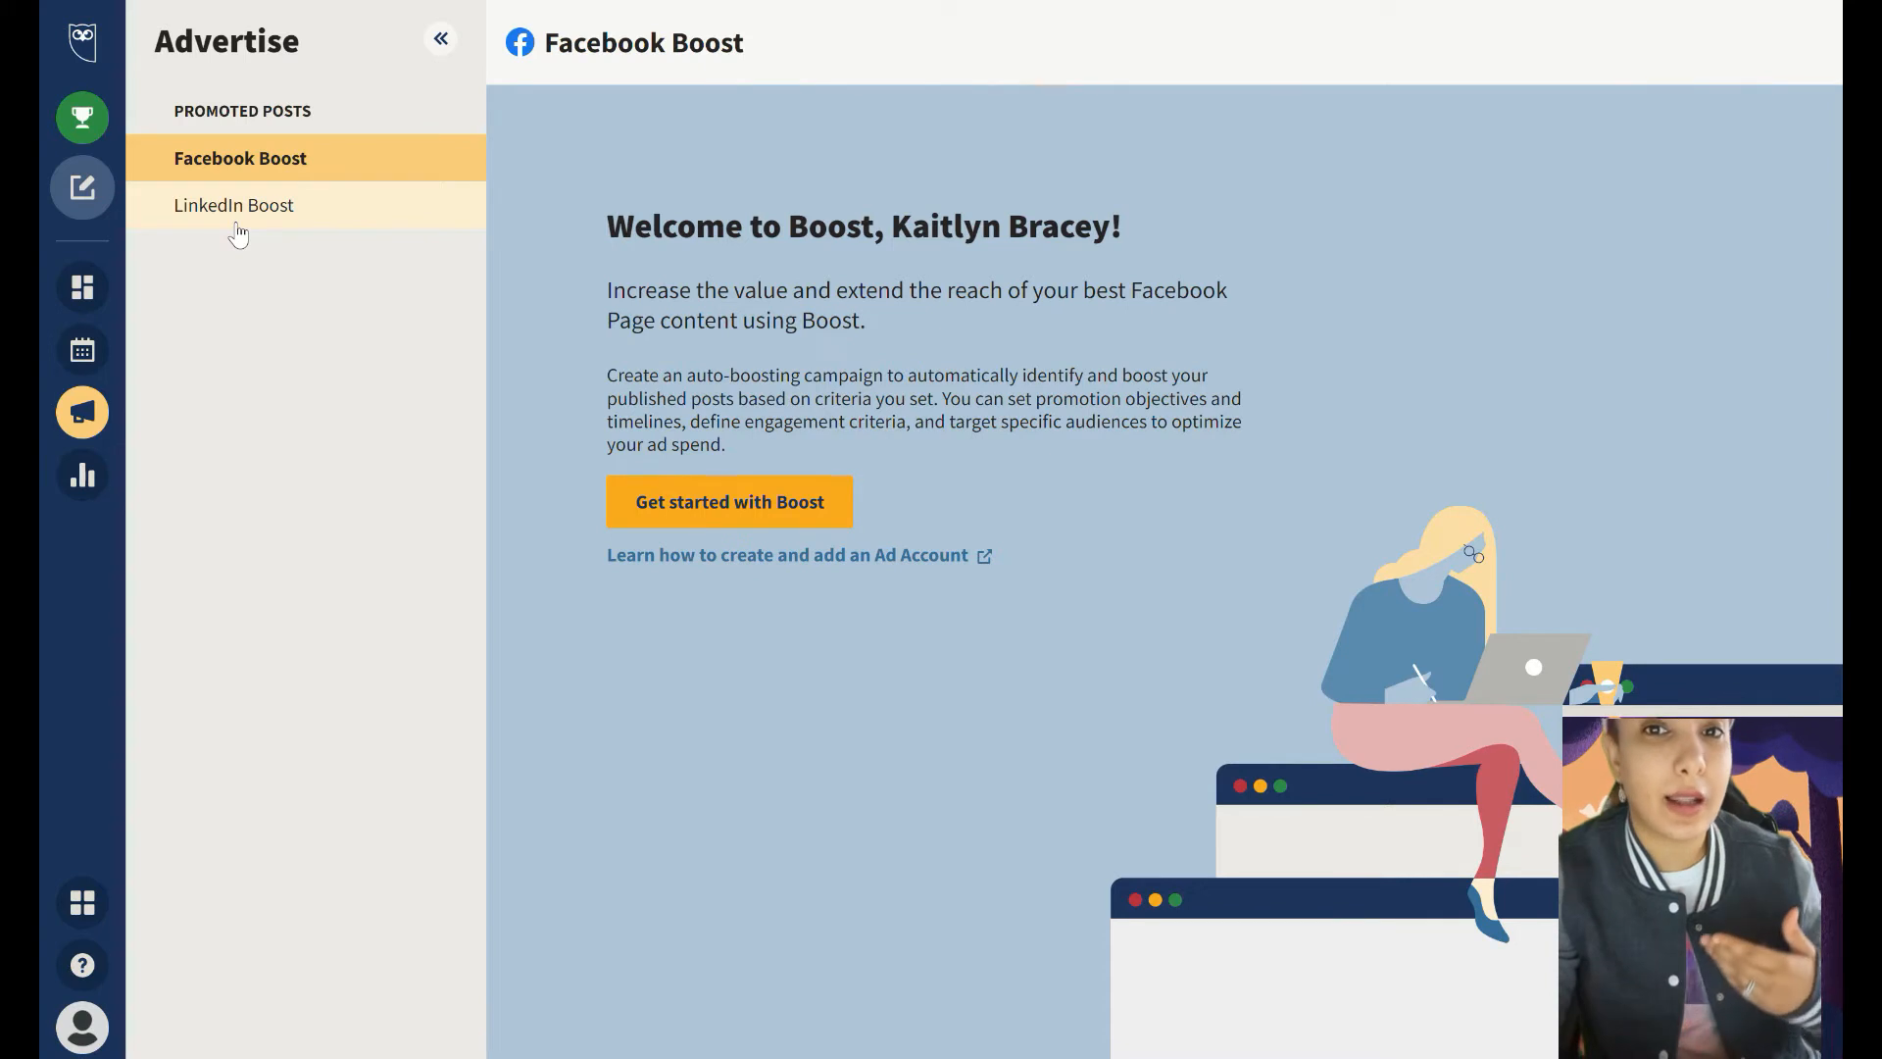
{"action": "mouse_move", "coordinate": [737, 544]}
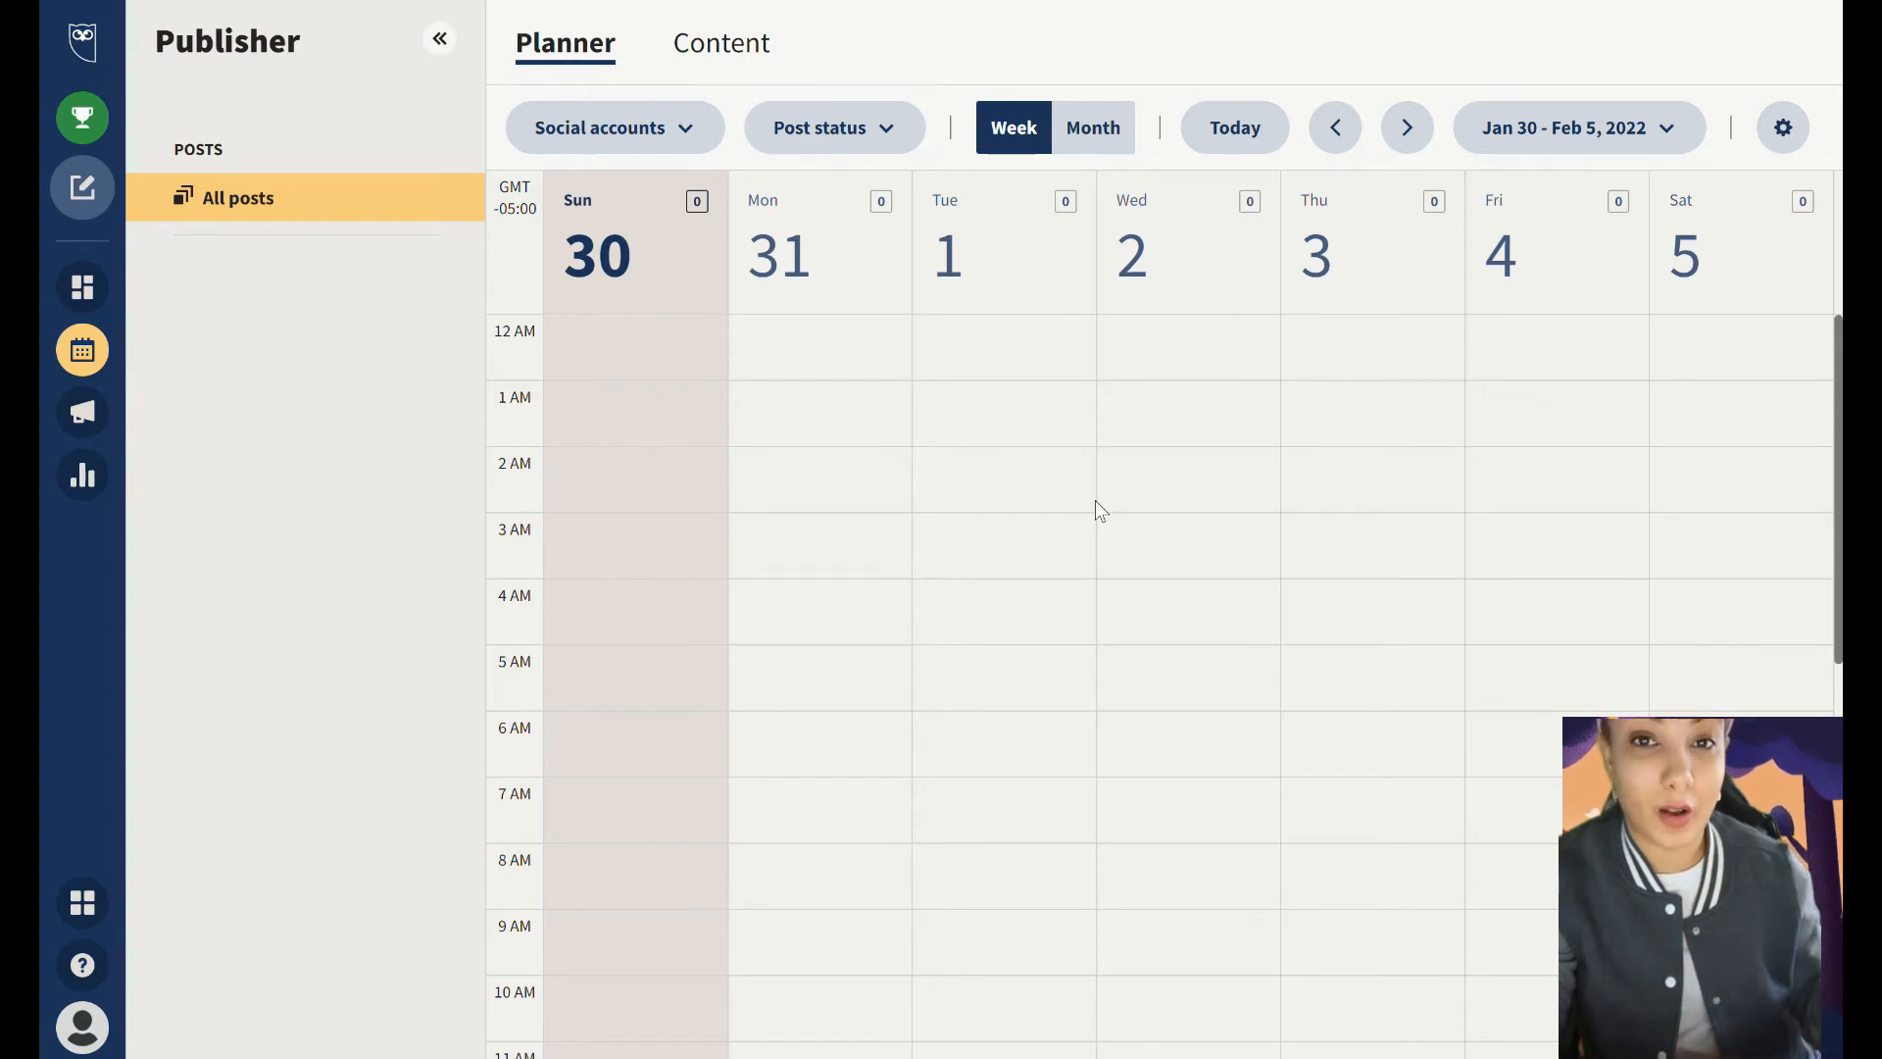
{"action": "mouse_move", "coordinate": [782, 333]}
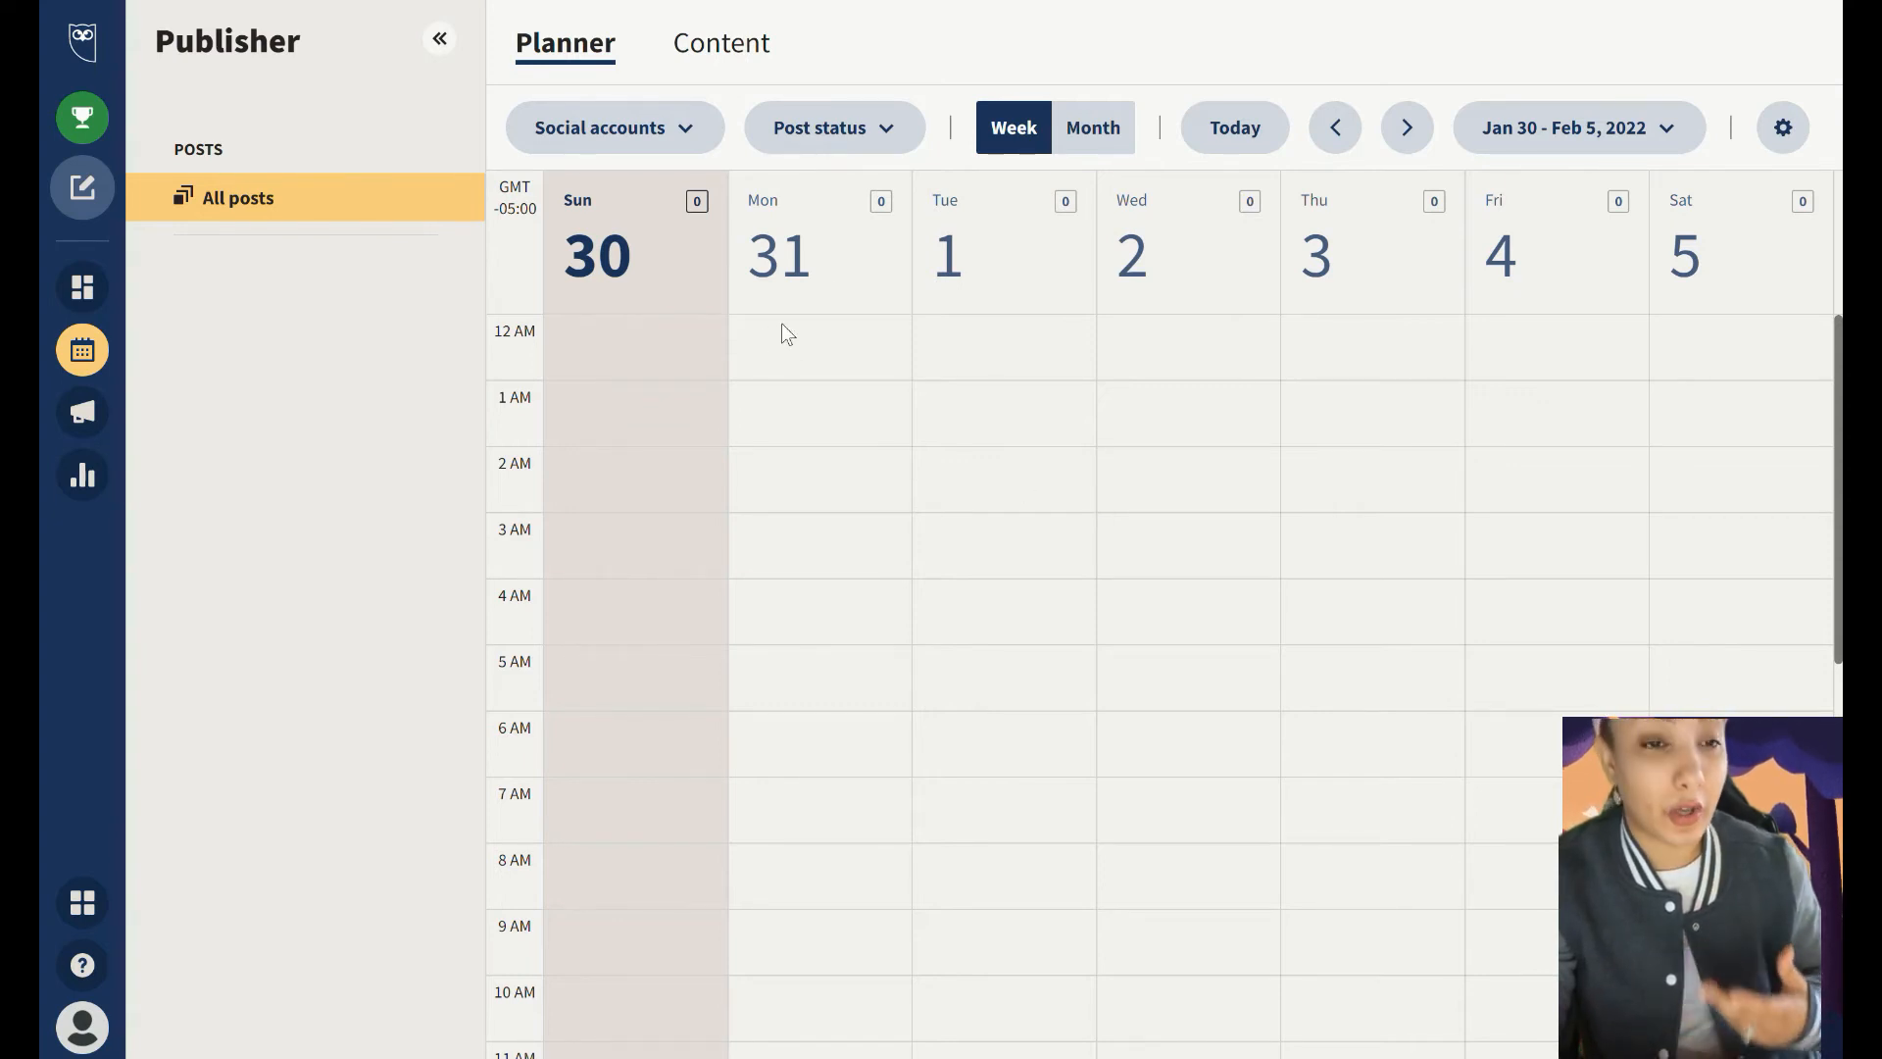
Show the planner's Social accounts filter listing the three private accounts
{"action": "left_click", "coordinate": [613, 127]}
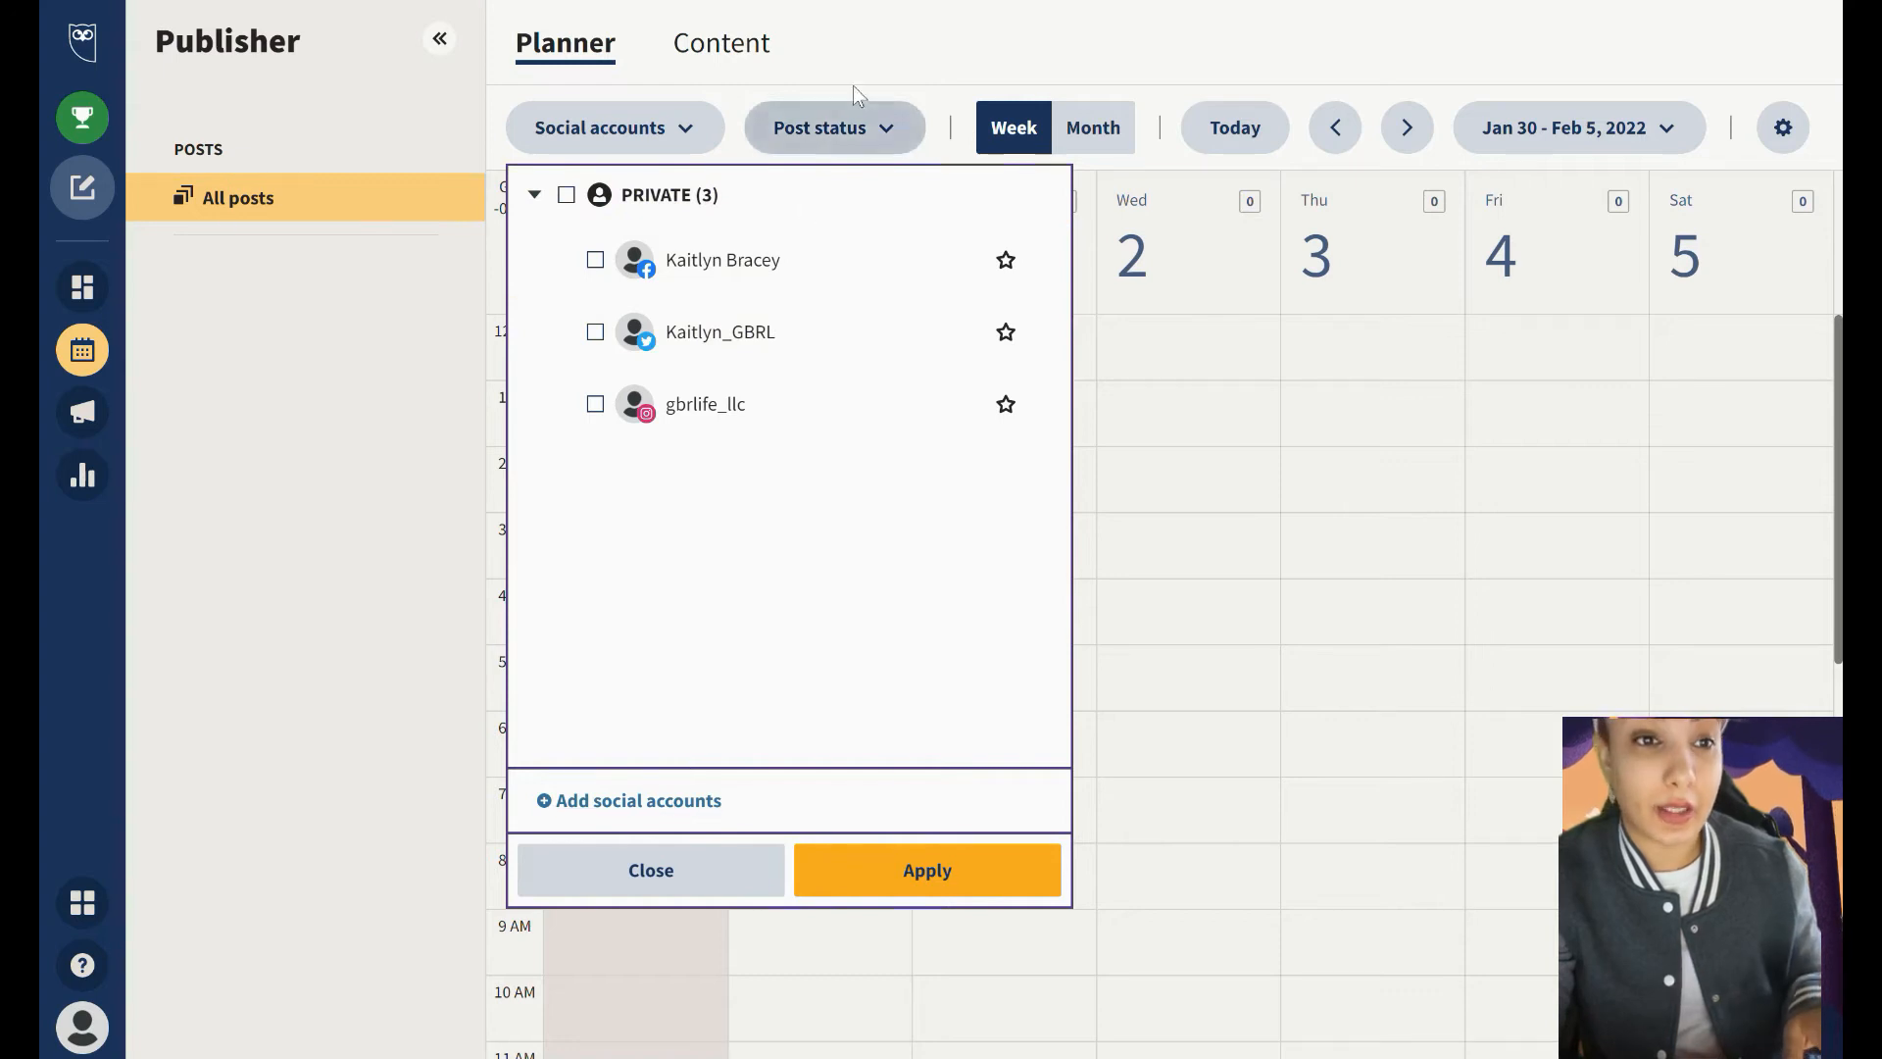
Show the Post status filter choices: Drafts, Failed, Scheduled, Published, Disconnected
{"action": "left_click", "coordinate": [833, 127]}
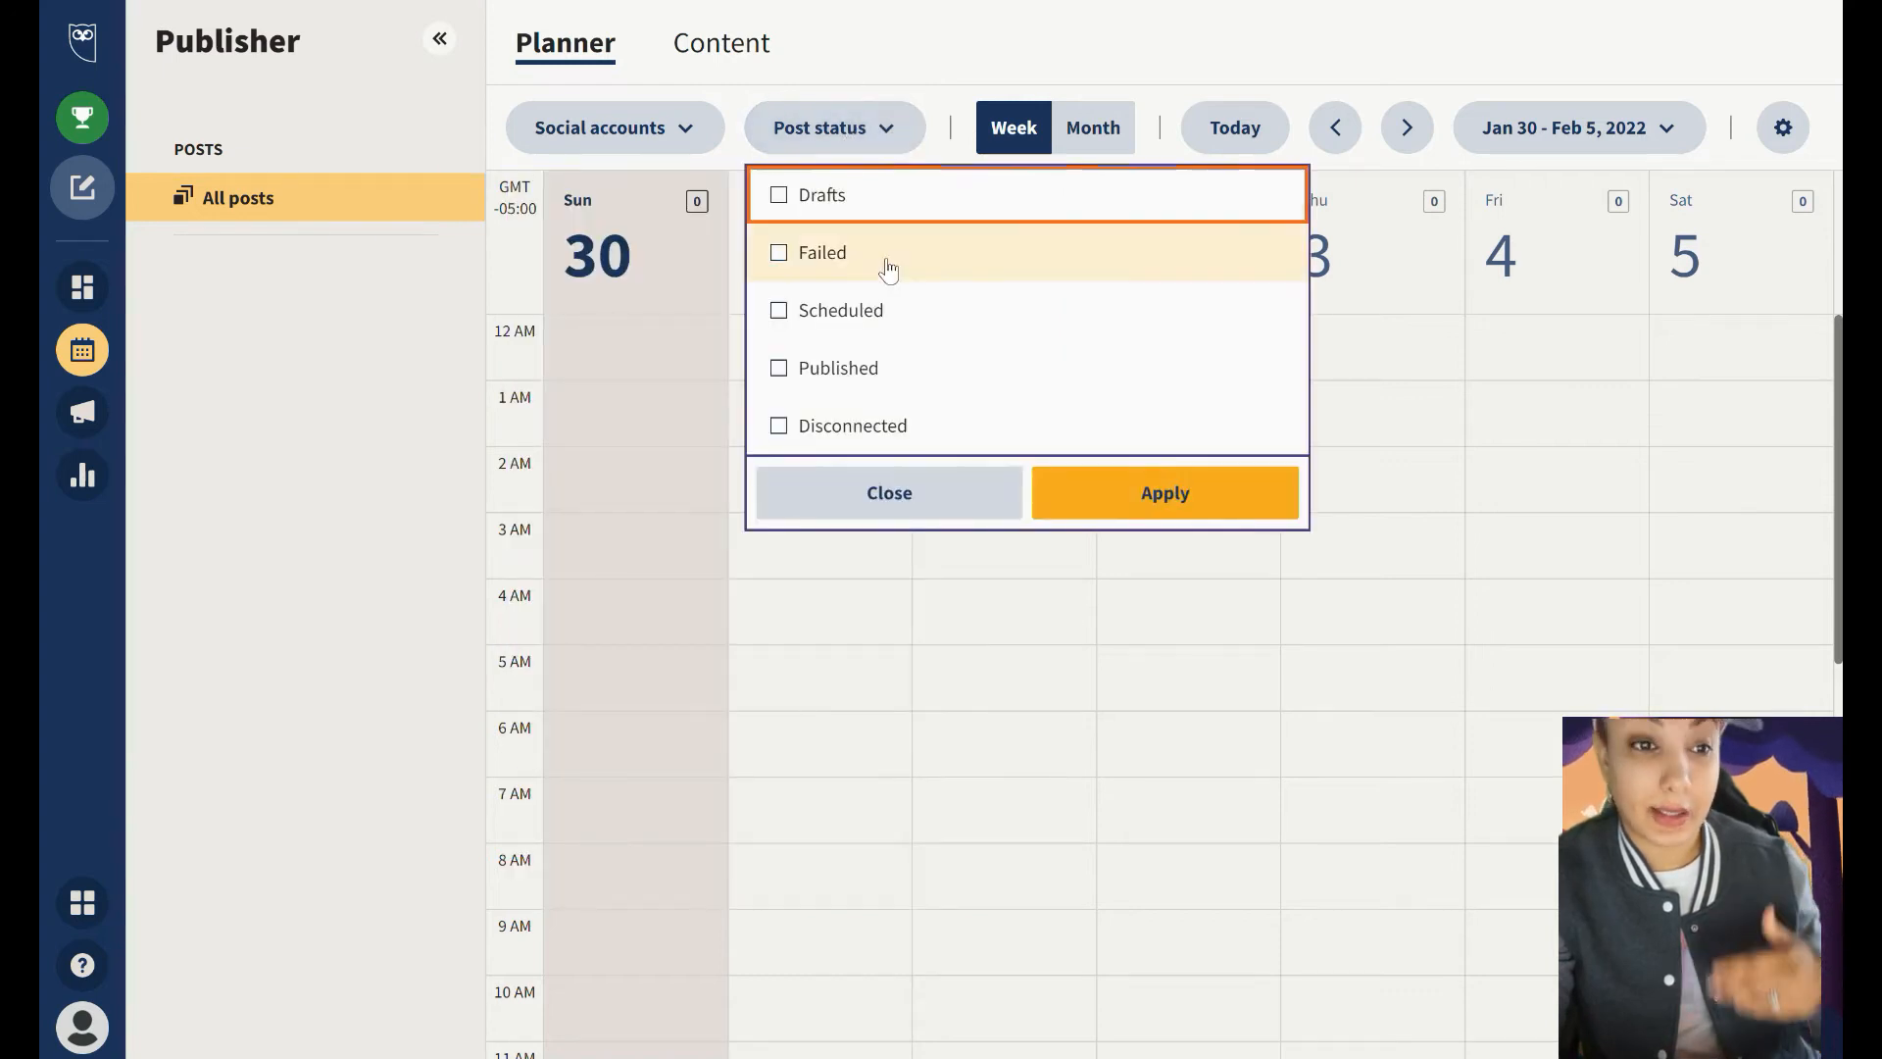
{"action": "mouse_move", "coordinate": [915, 202]}
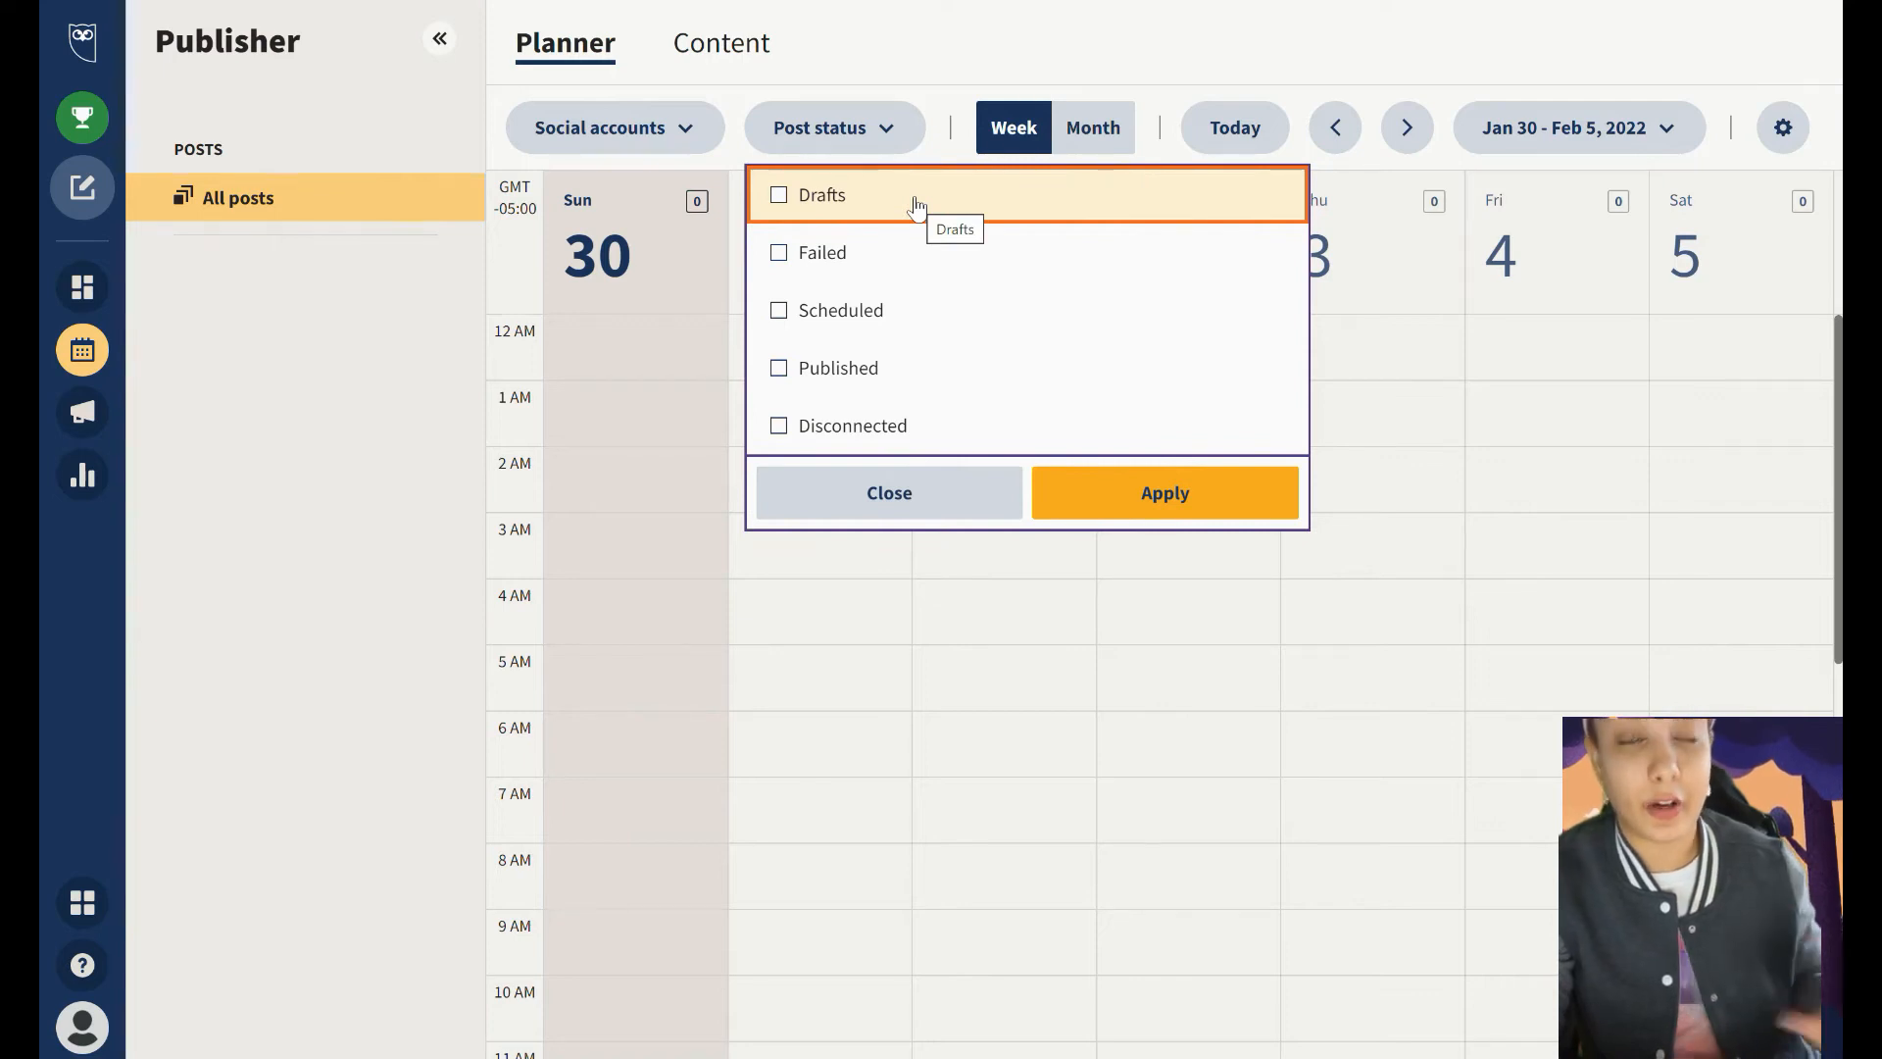
{"action": "mouse_move", "coordinate": [909, 294]}
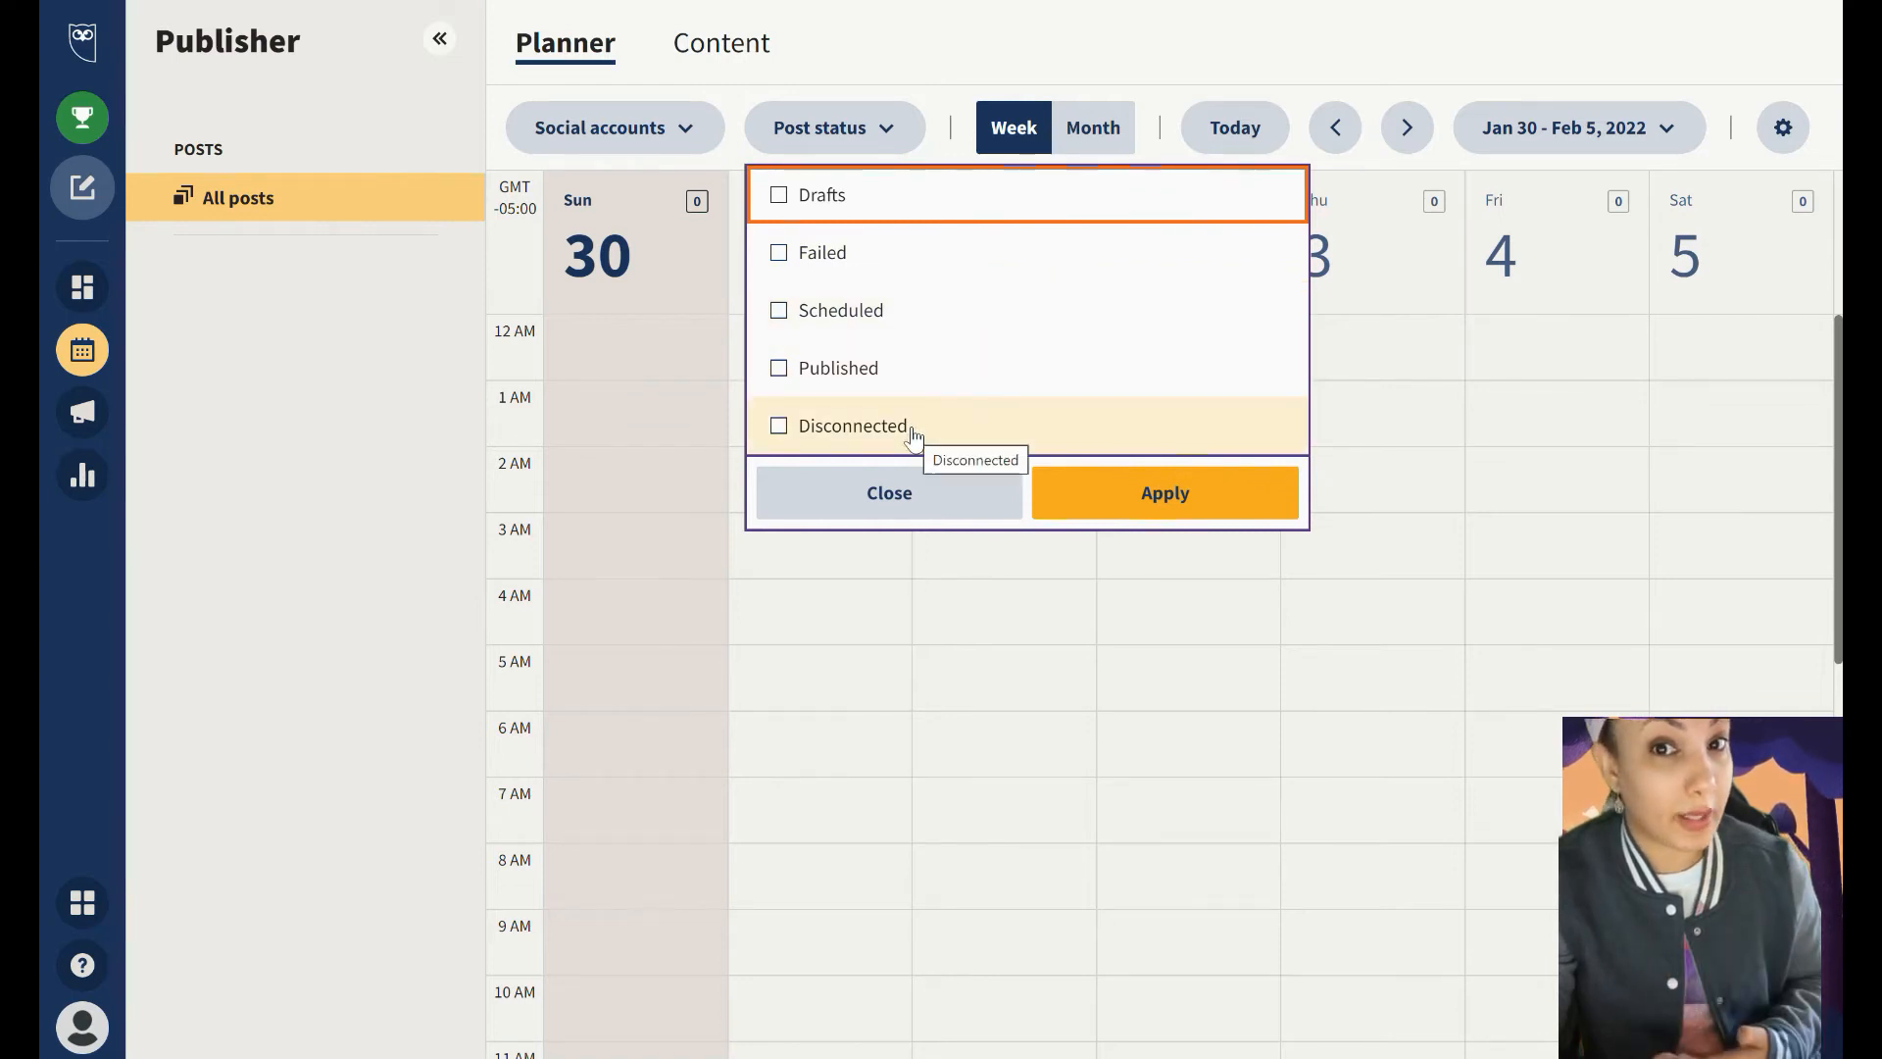
{"action": "mouse_move", "coordinate": [928, 382]}
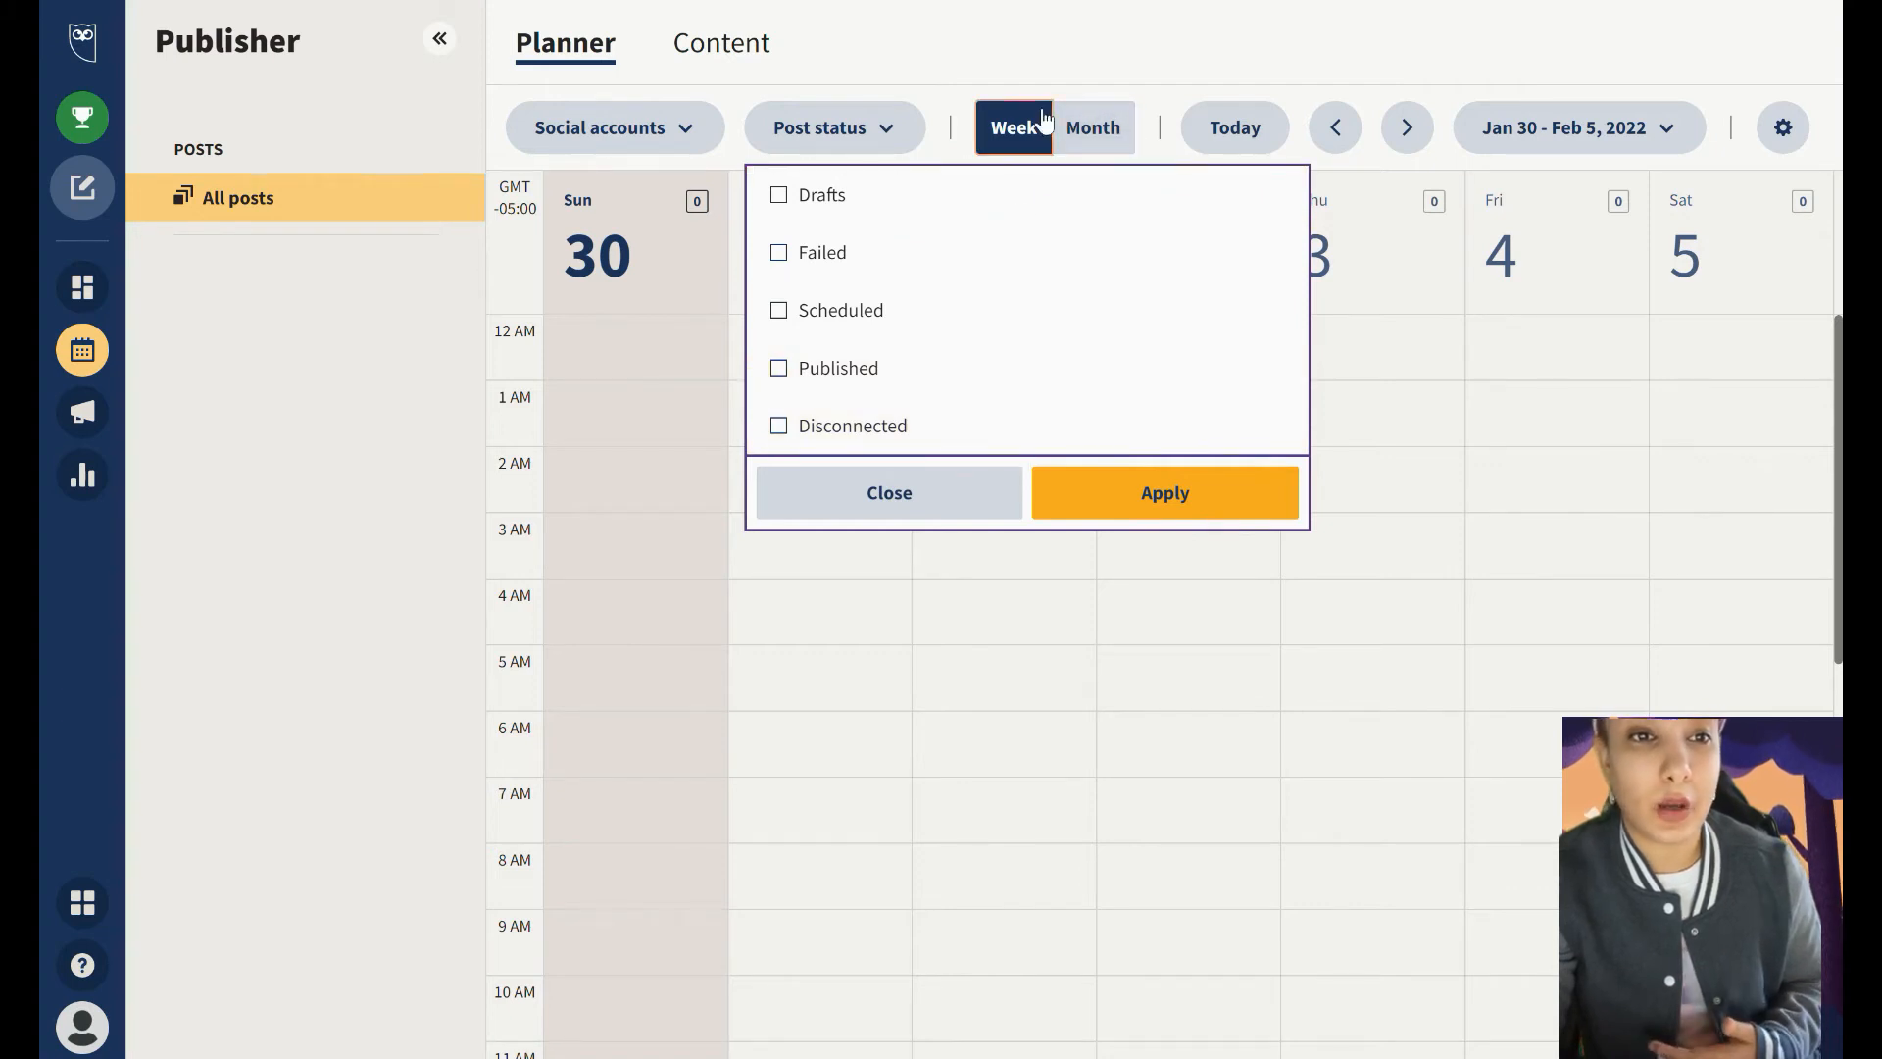
Switch the planner to the monthly calendar for January 2022
{"action": "left_click", "coordinate": [1090, 128]}
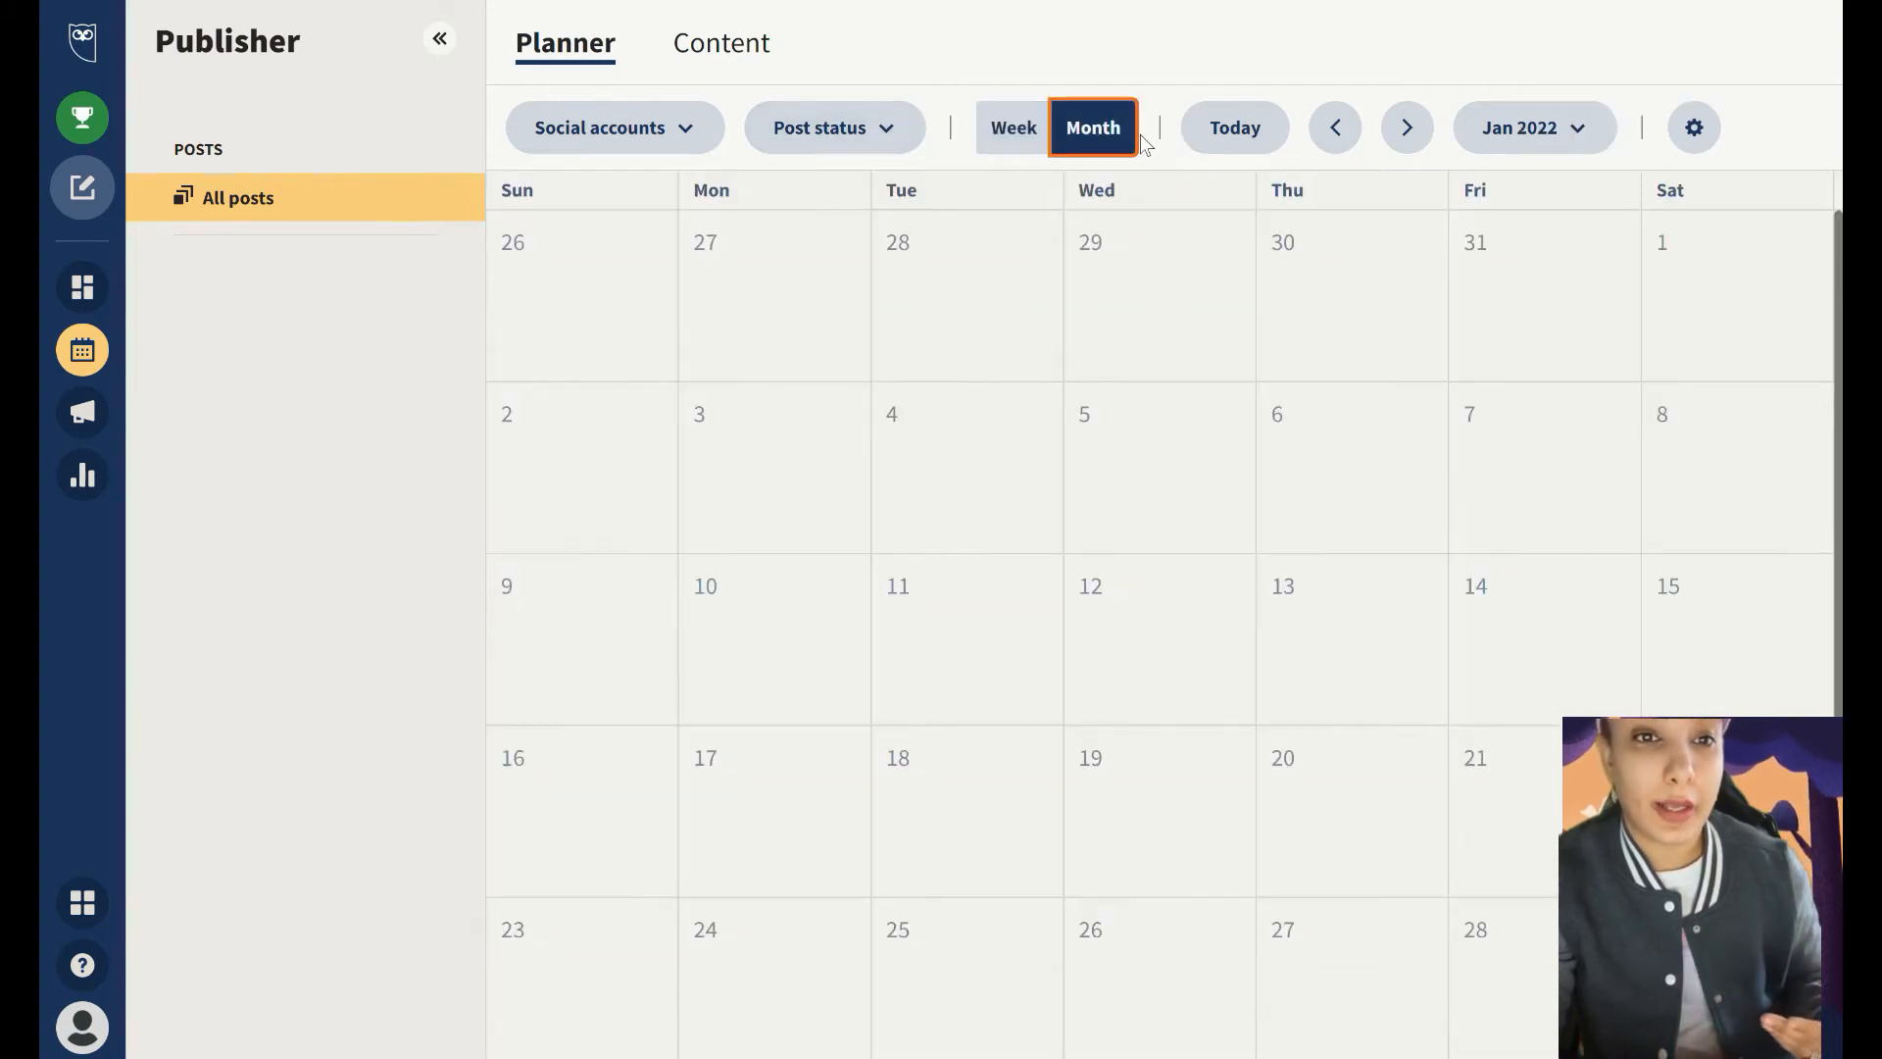
{"action": "mouse_move", "coordinate": [1495, 302]}
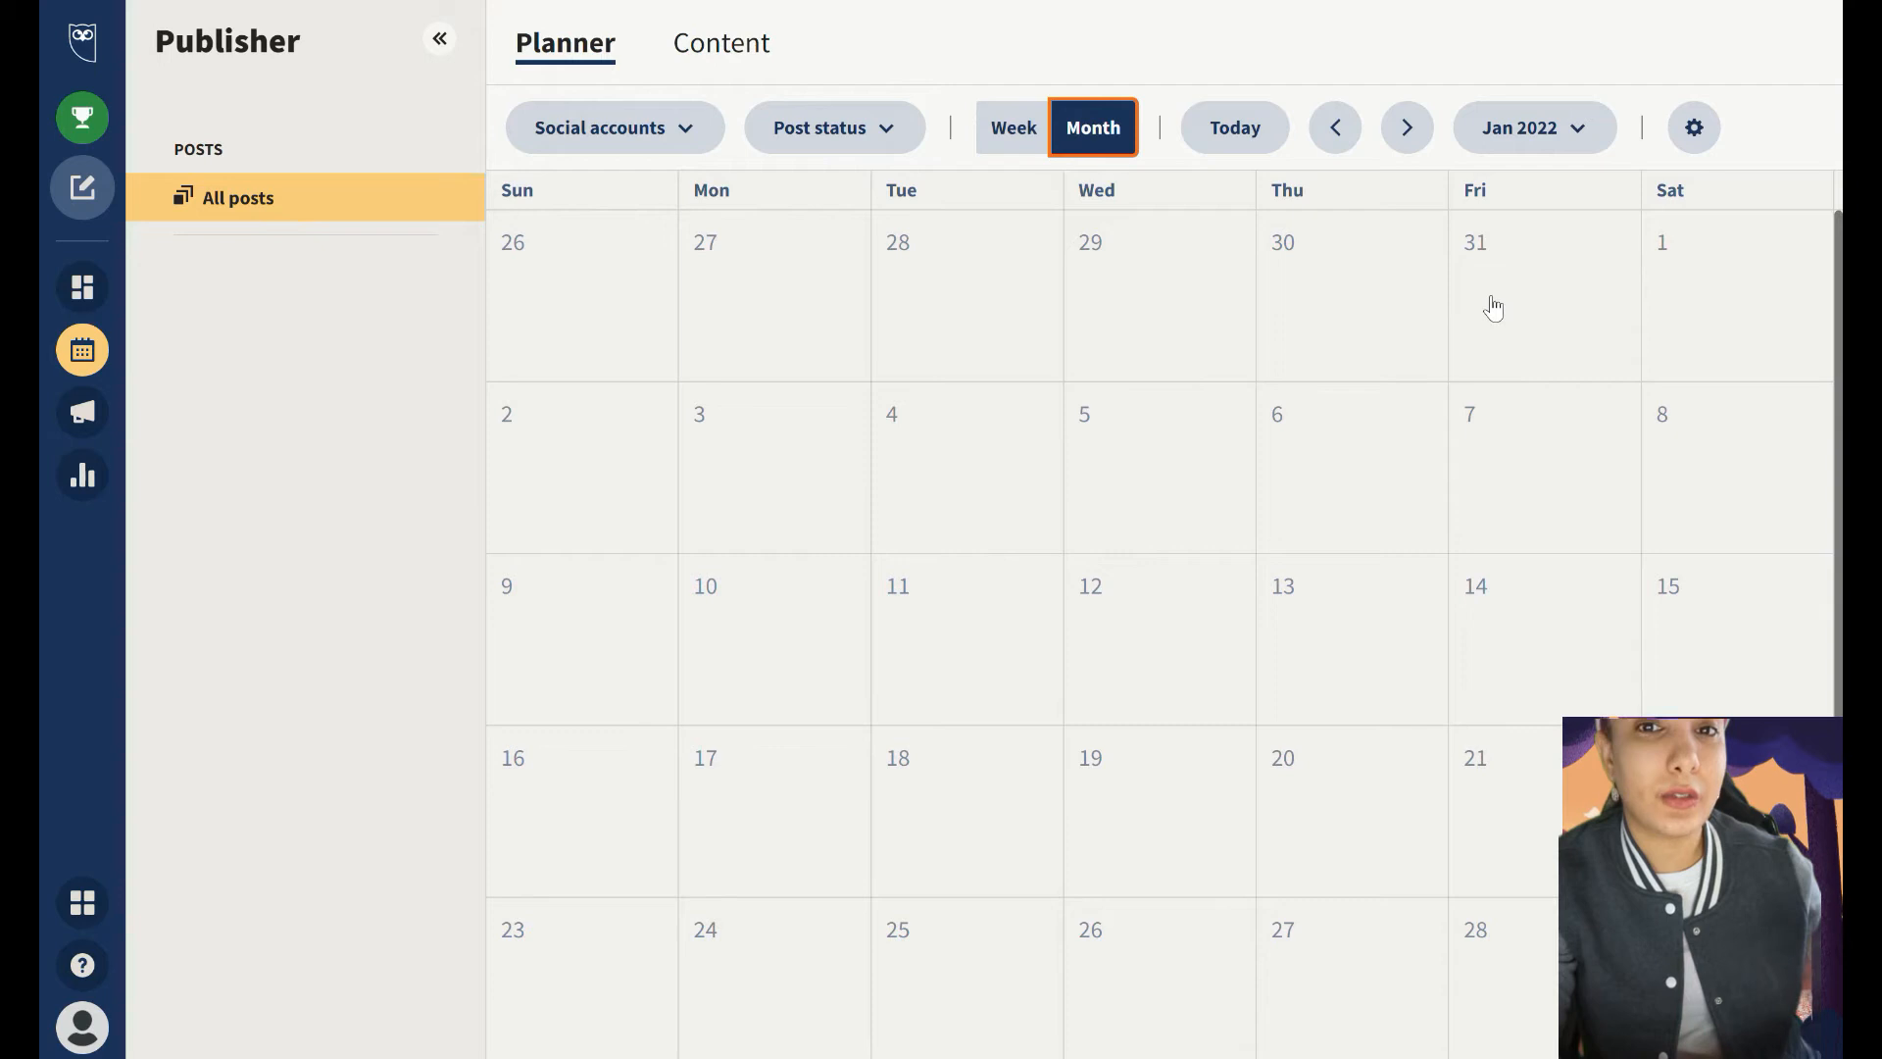
{"action": "mouse_move", "coordinate": [725, 134]}
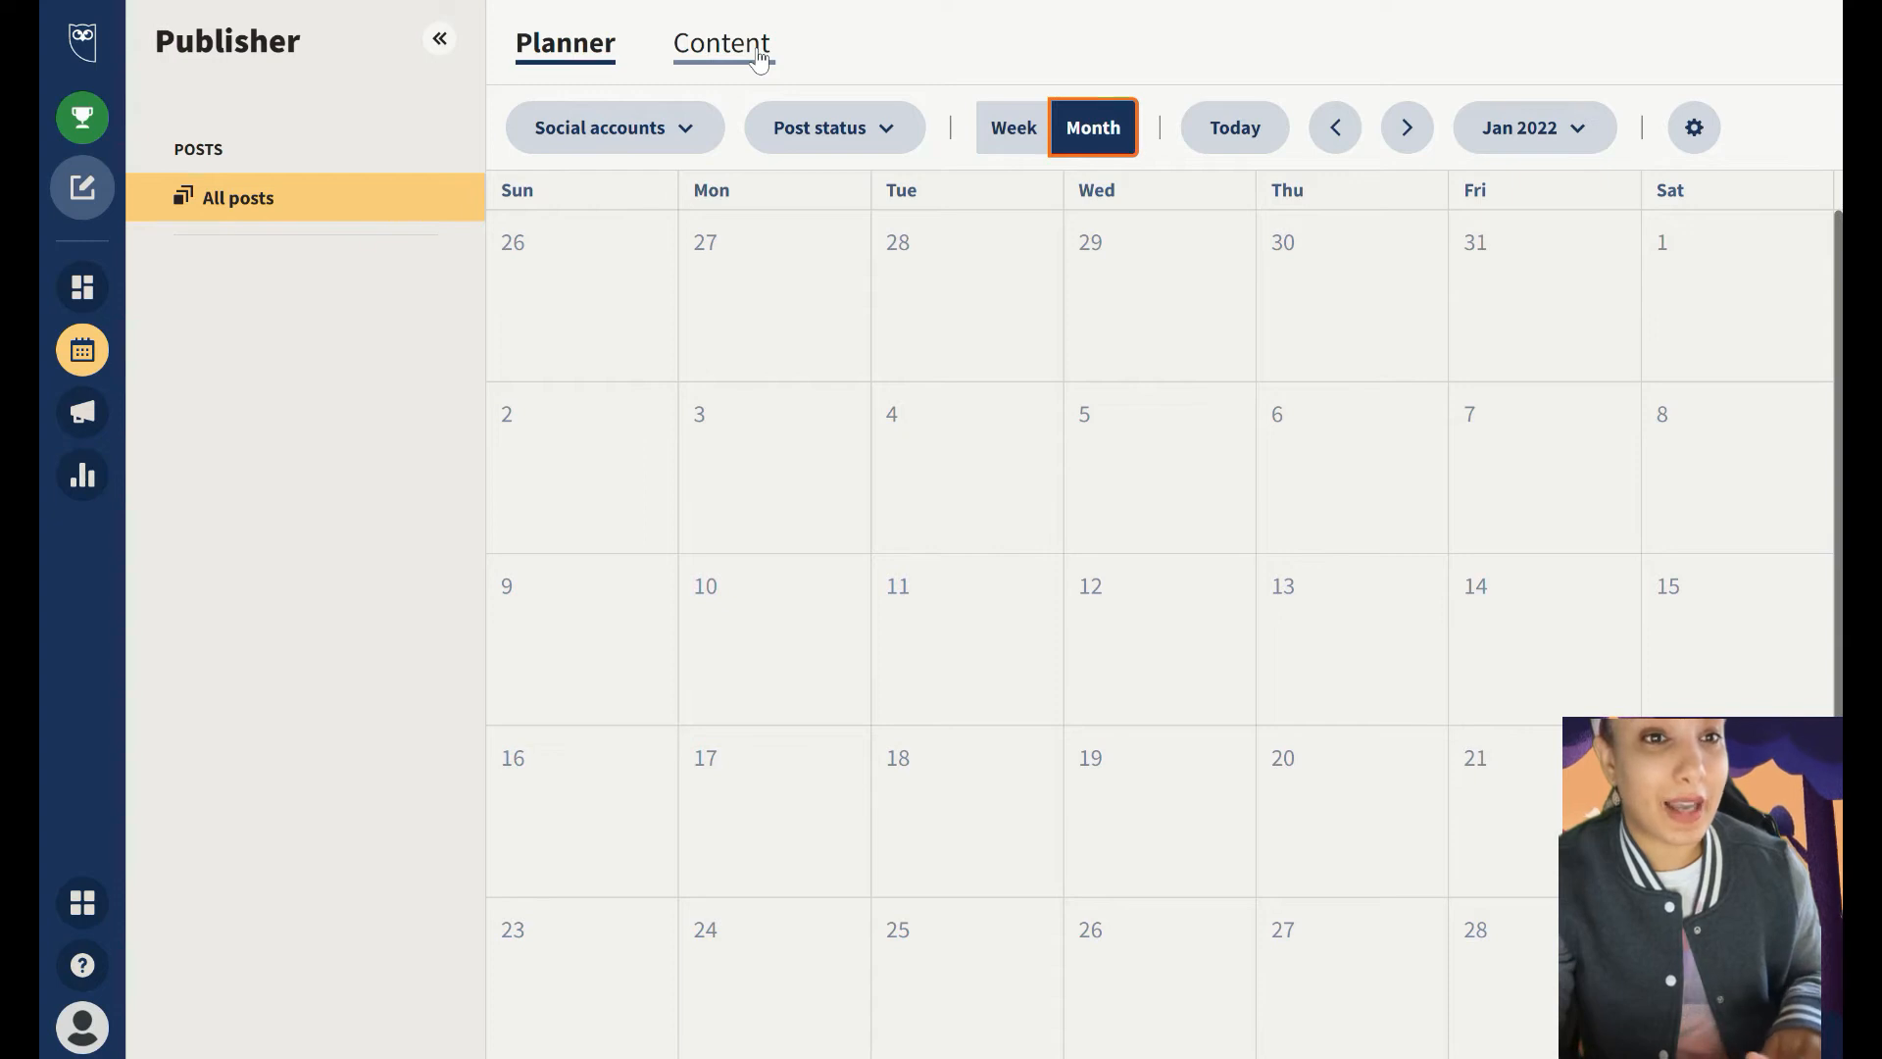
View the Publisher Content drafts list, then bring up the Create menu offering Post, Pin and Instagram story
{"action": "left_click", "coordinate": [721, 43]}
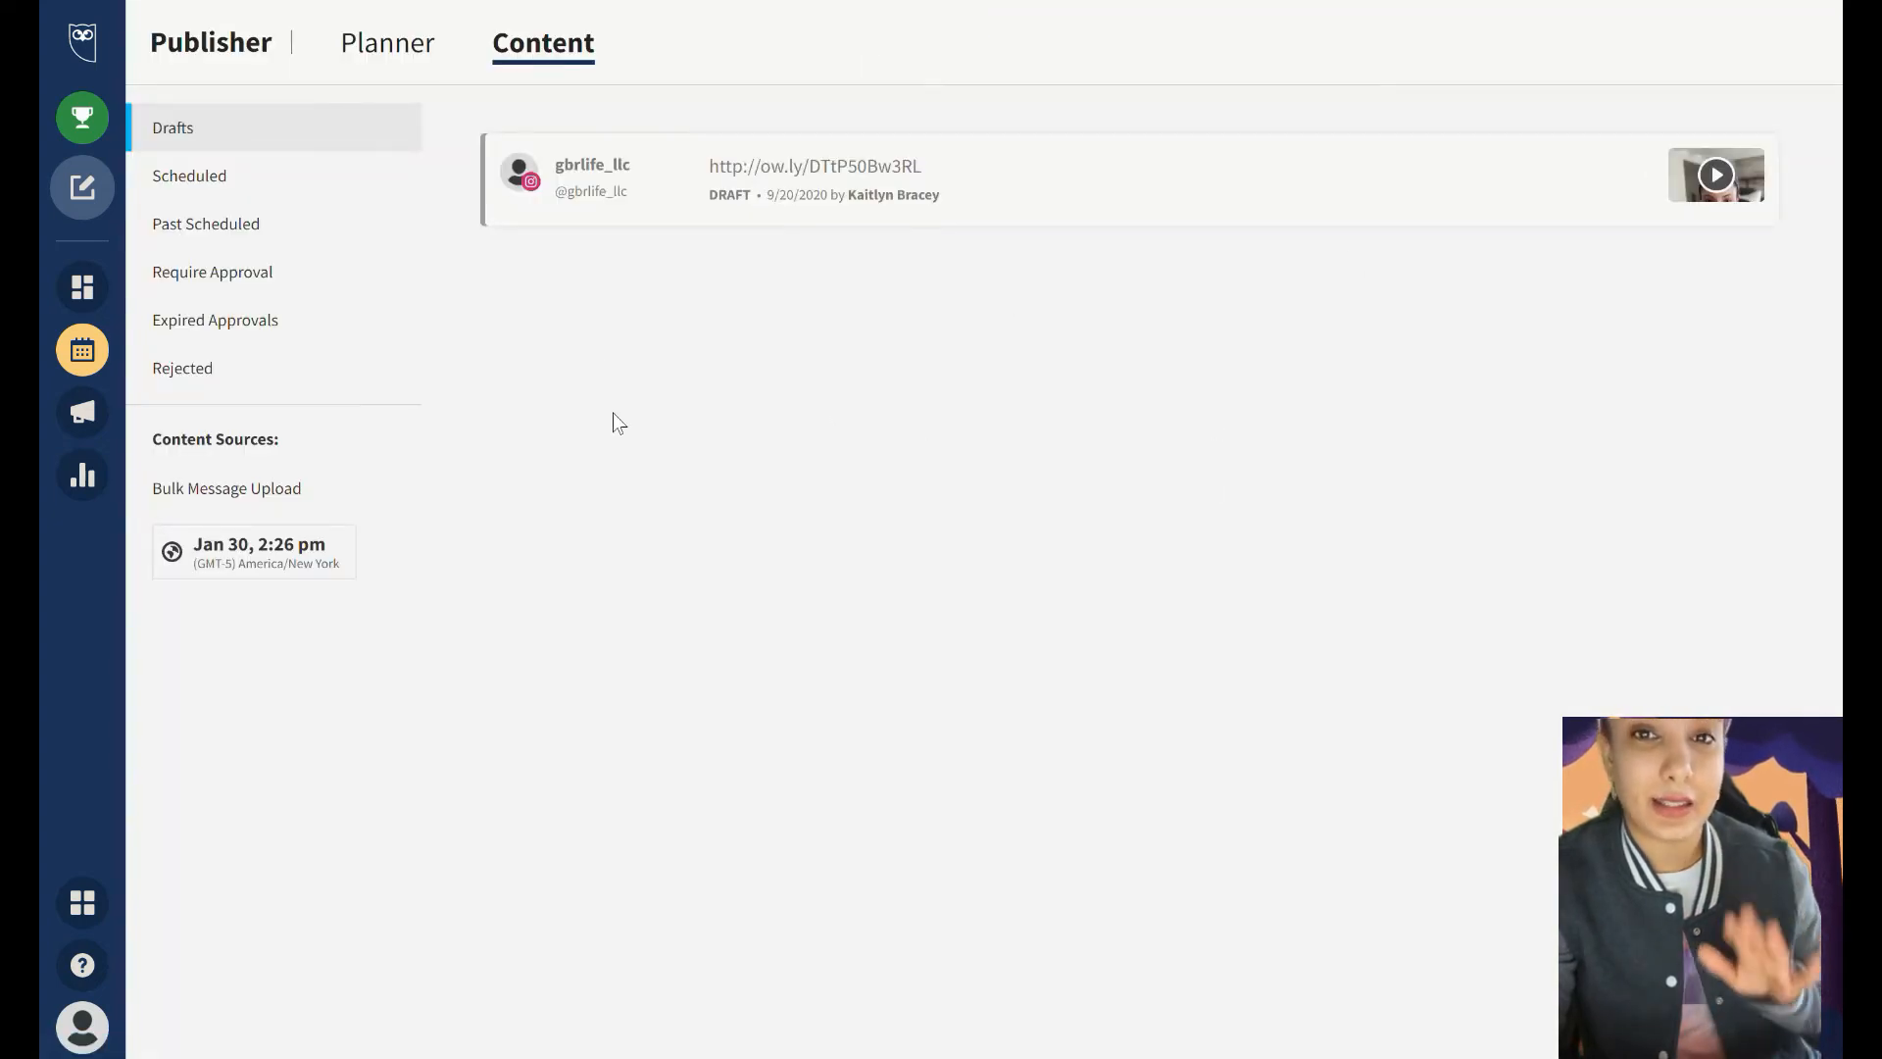
{"action": "mouse_move", "coordinate": [1017, 347]}
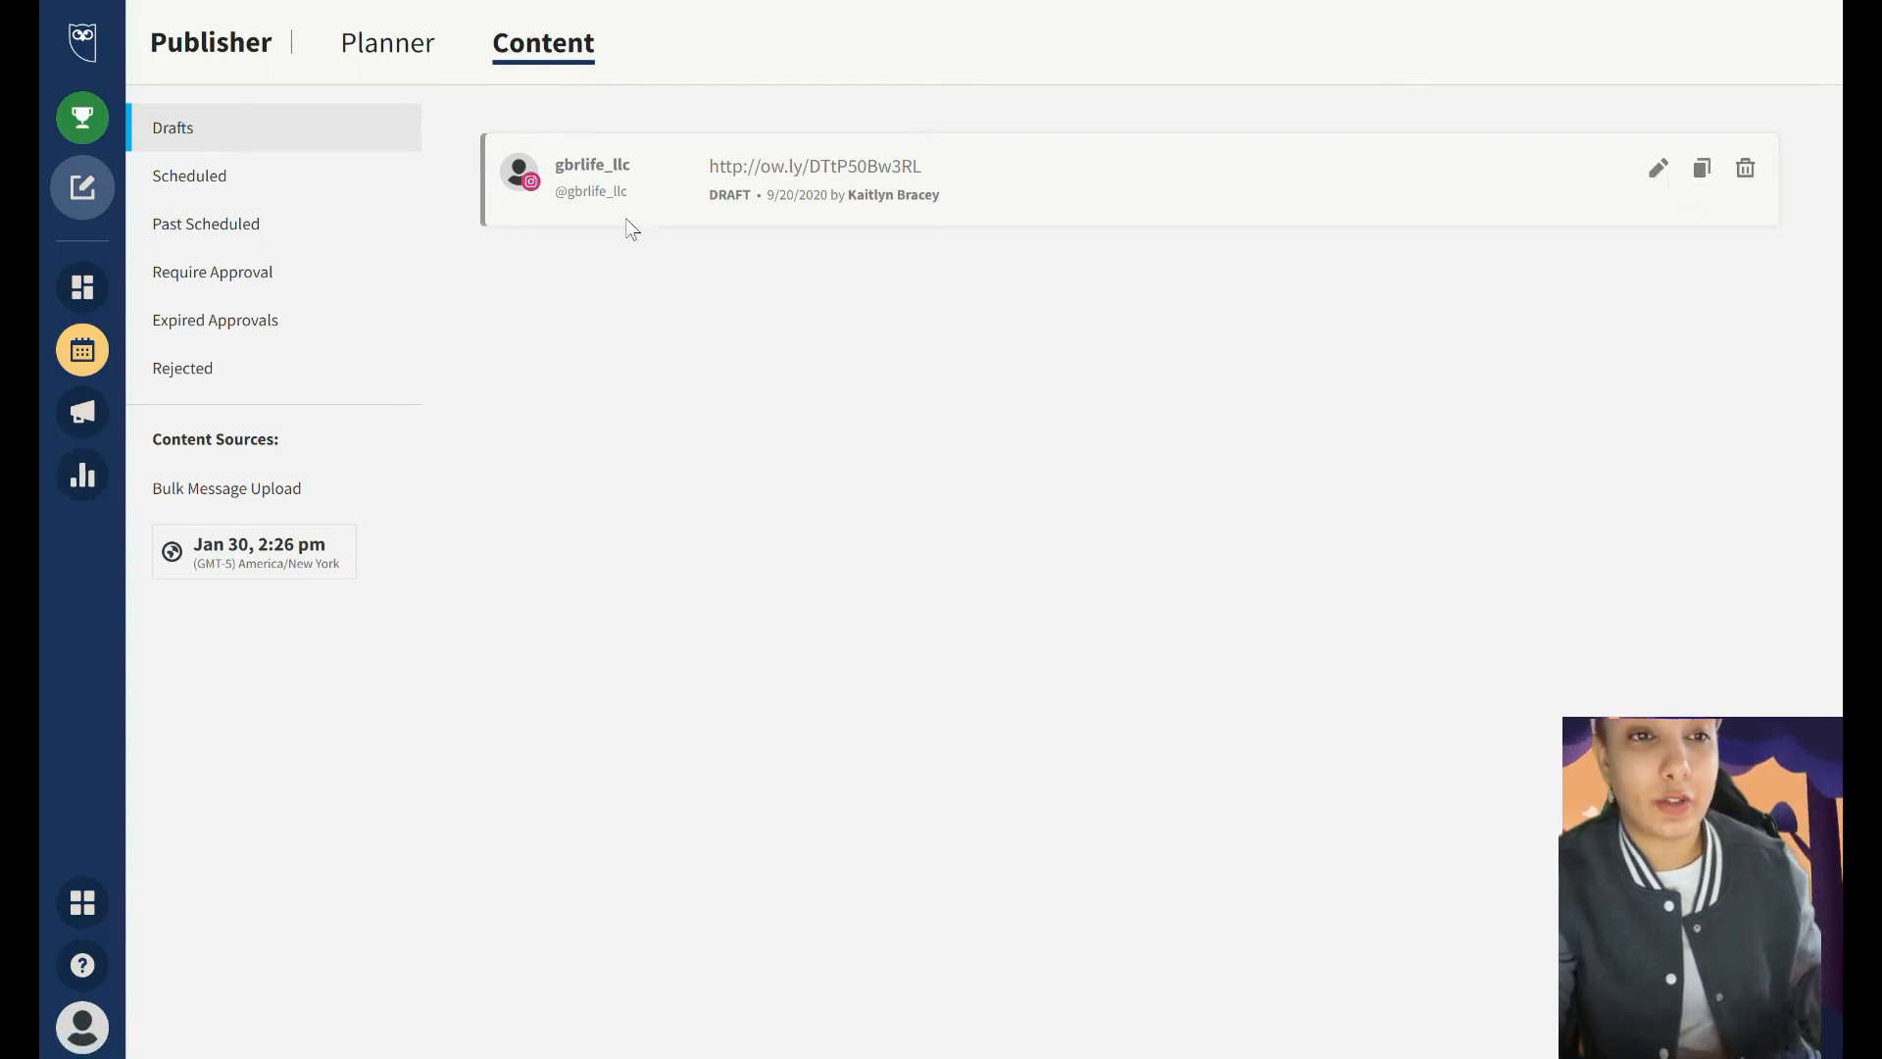
{"action": "mouse_move", "coordinate": [836, 219]}
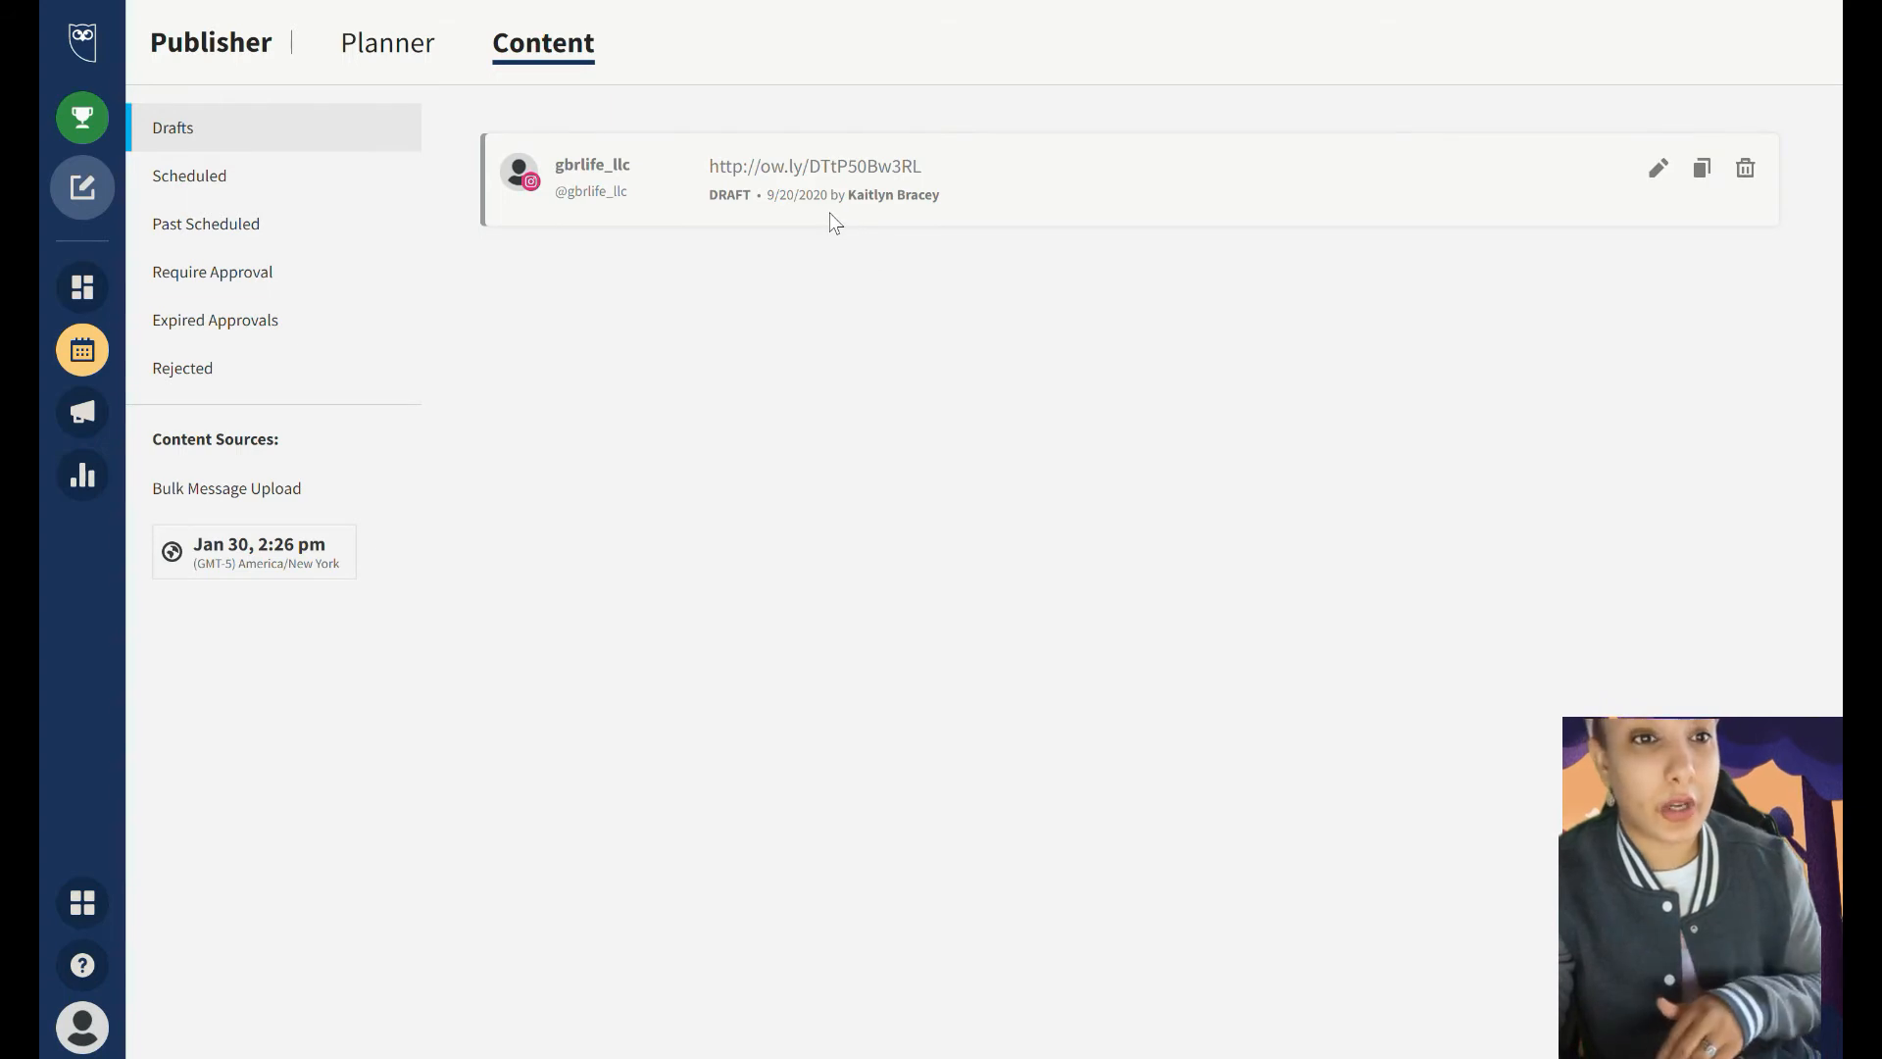
{"action": "mouse_move", "coordinate": [1206, 282]}
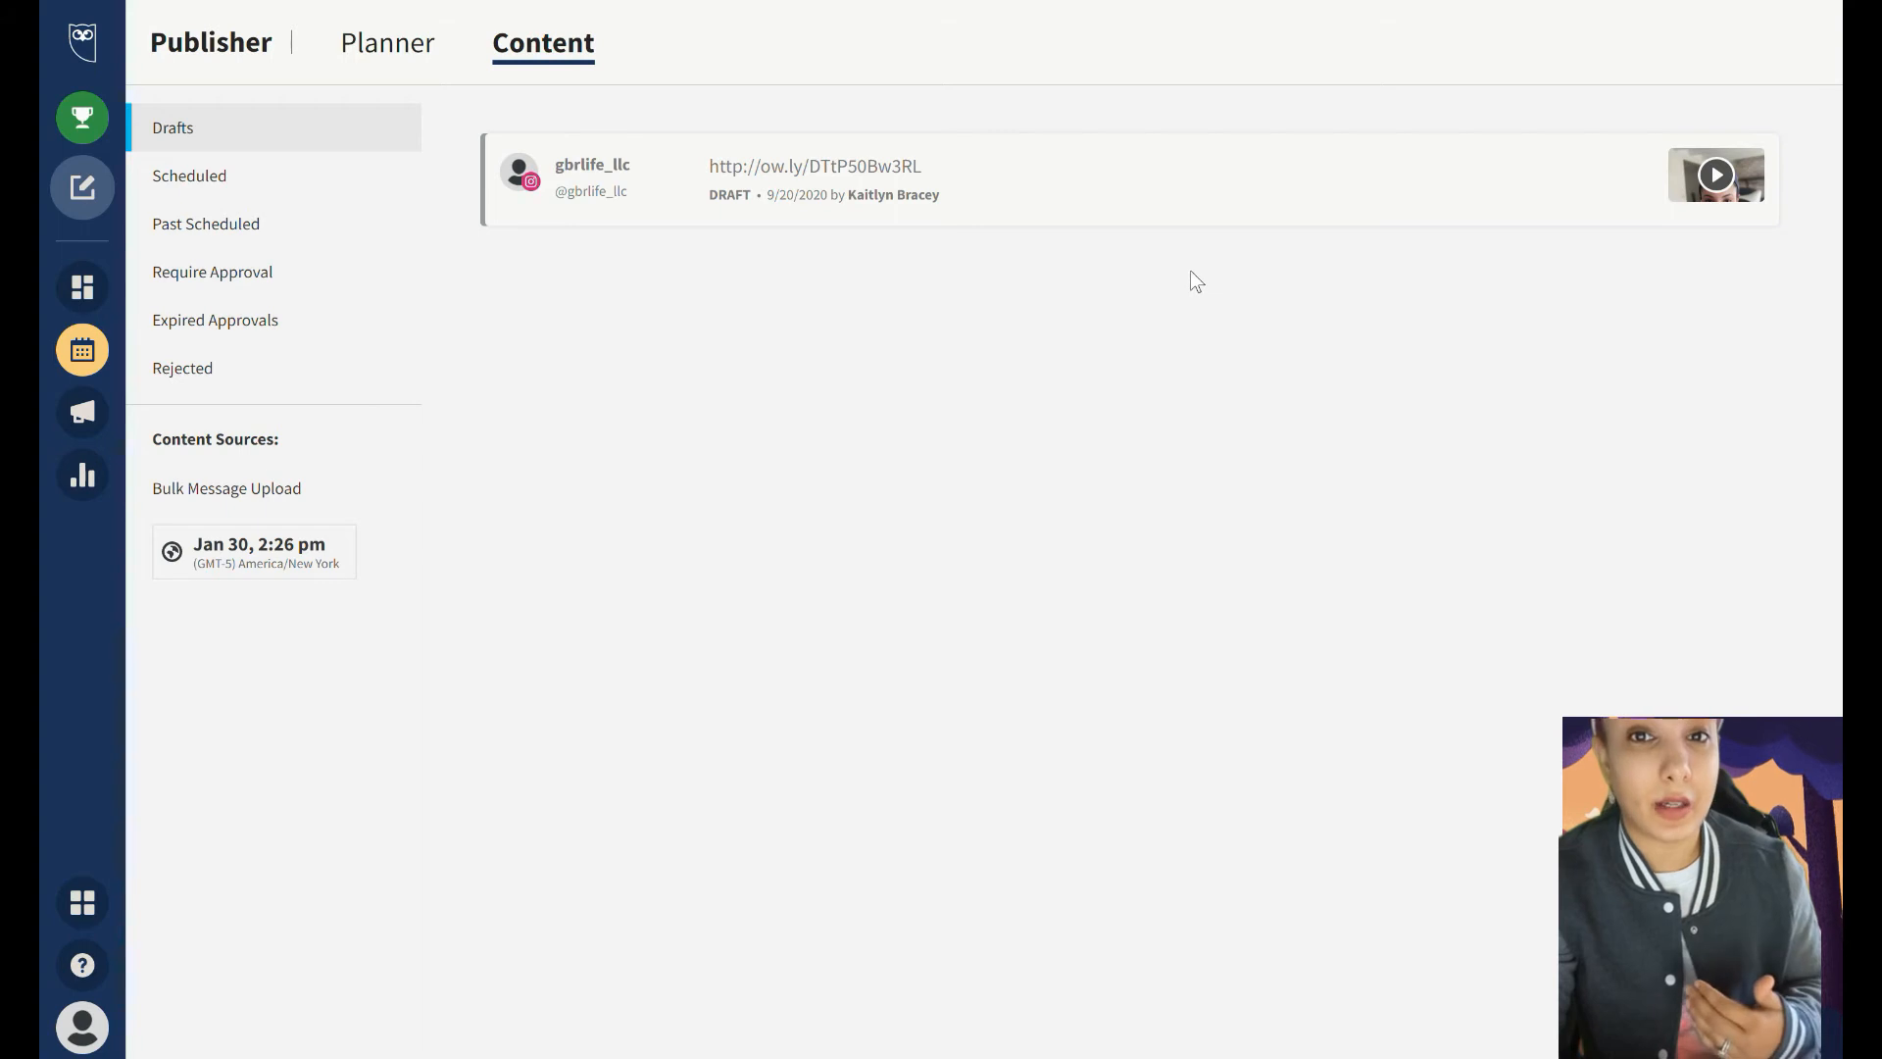
{"action": "mouse_move", "coordinate": [1046, 237]}
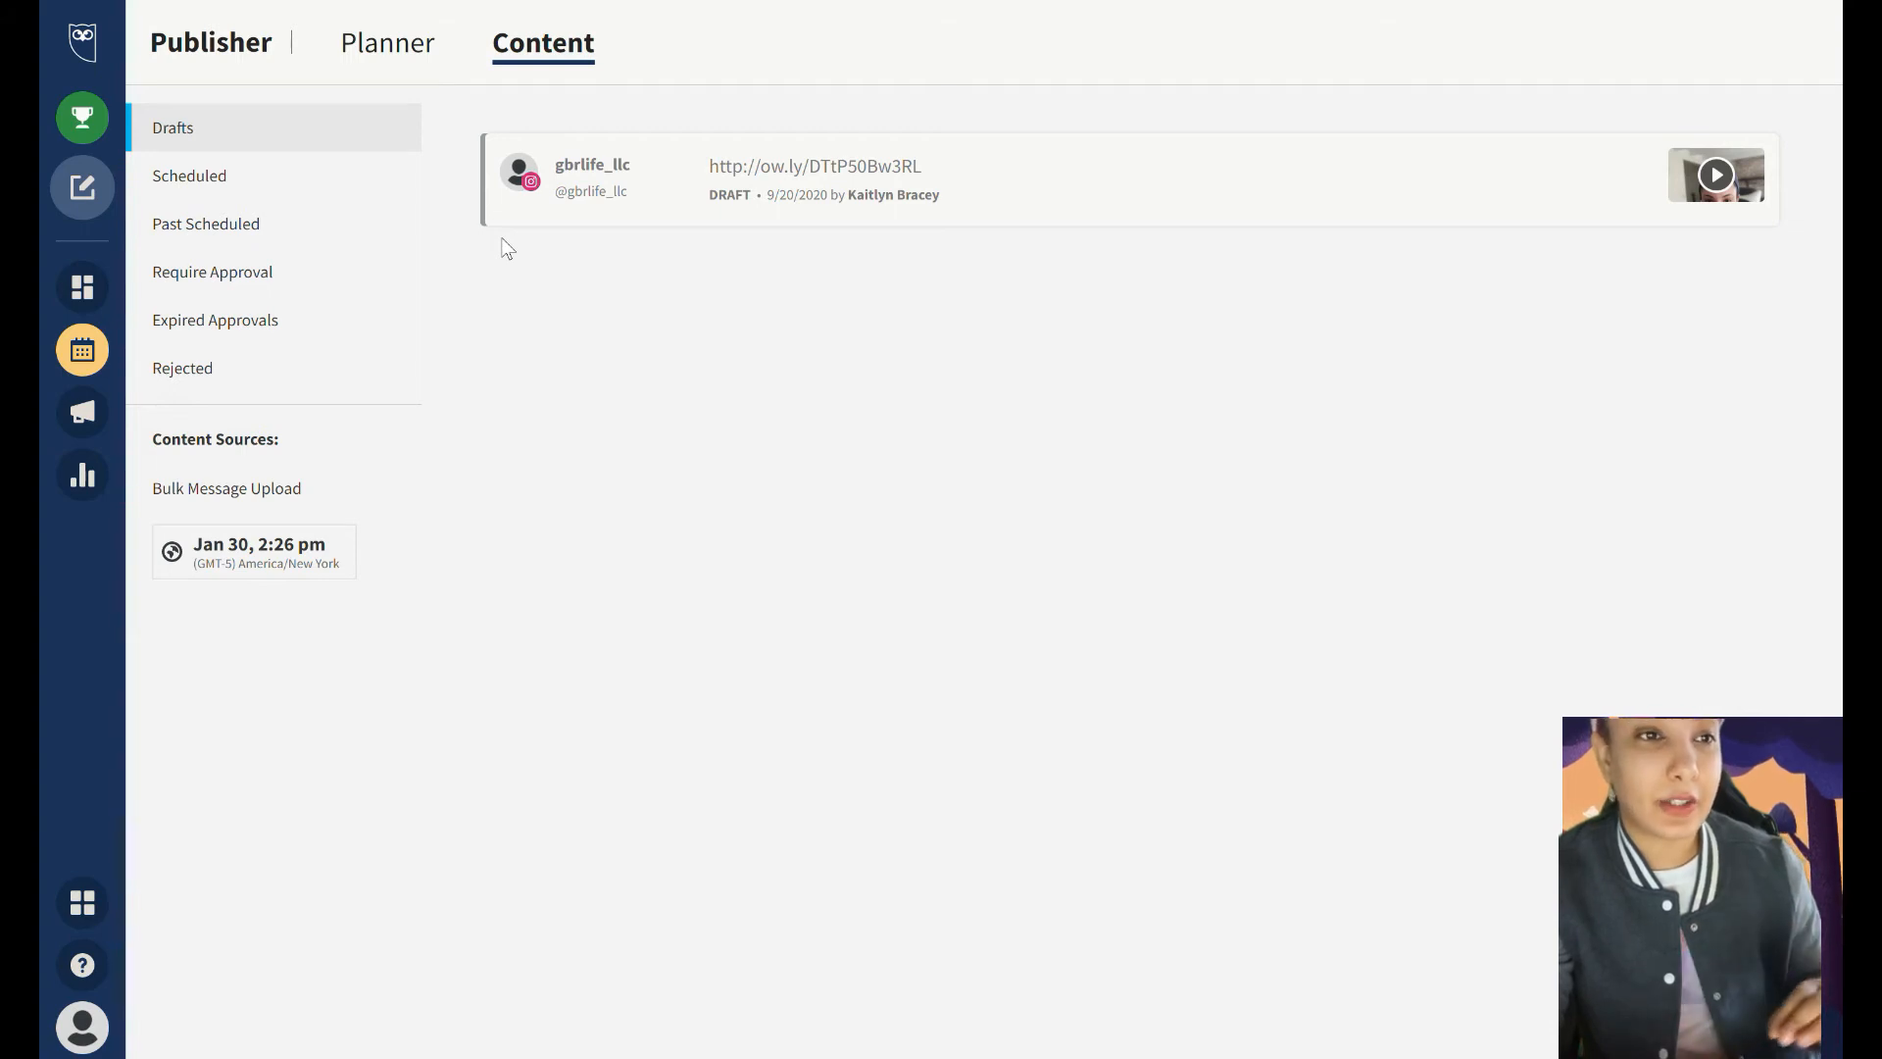
{"action": "mouse_move", "coordinate": [570, 274]}
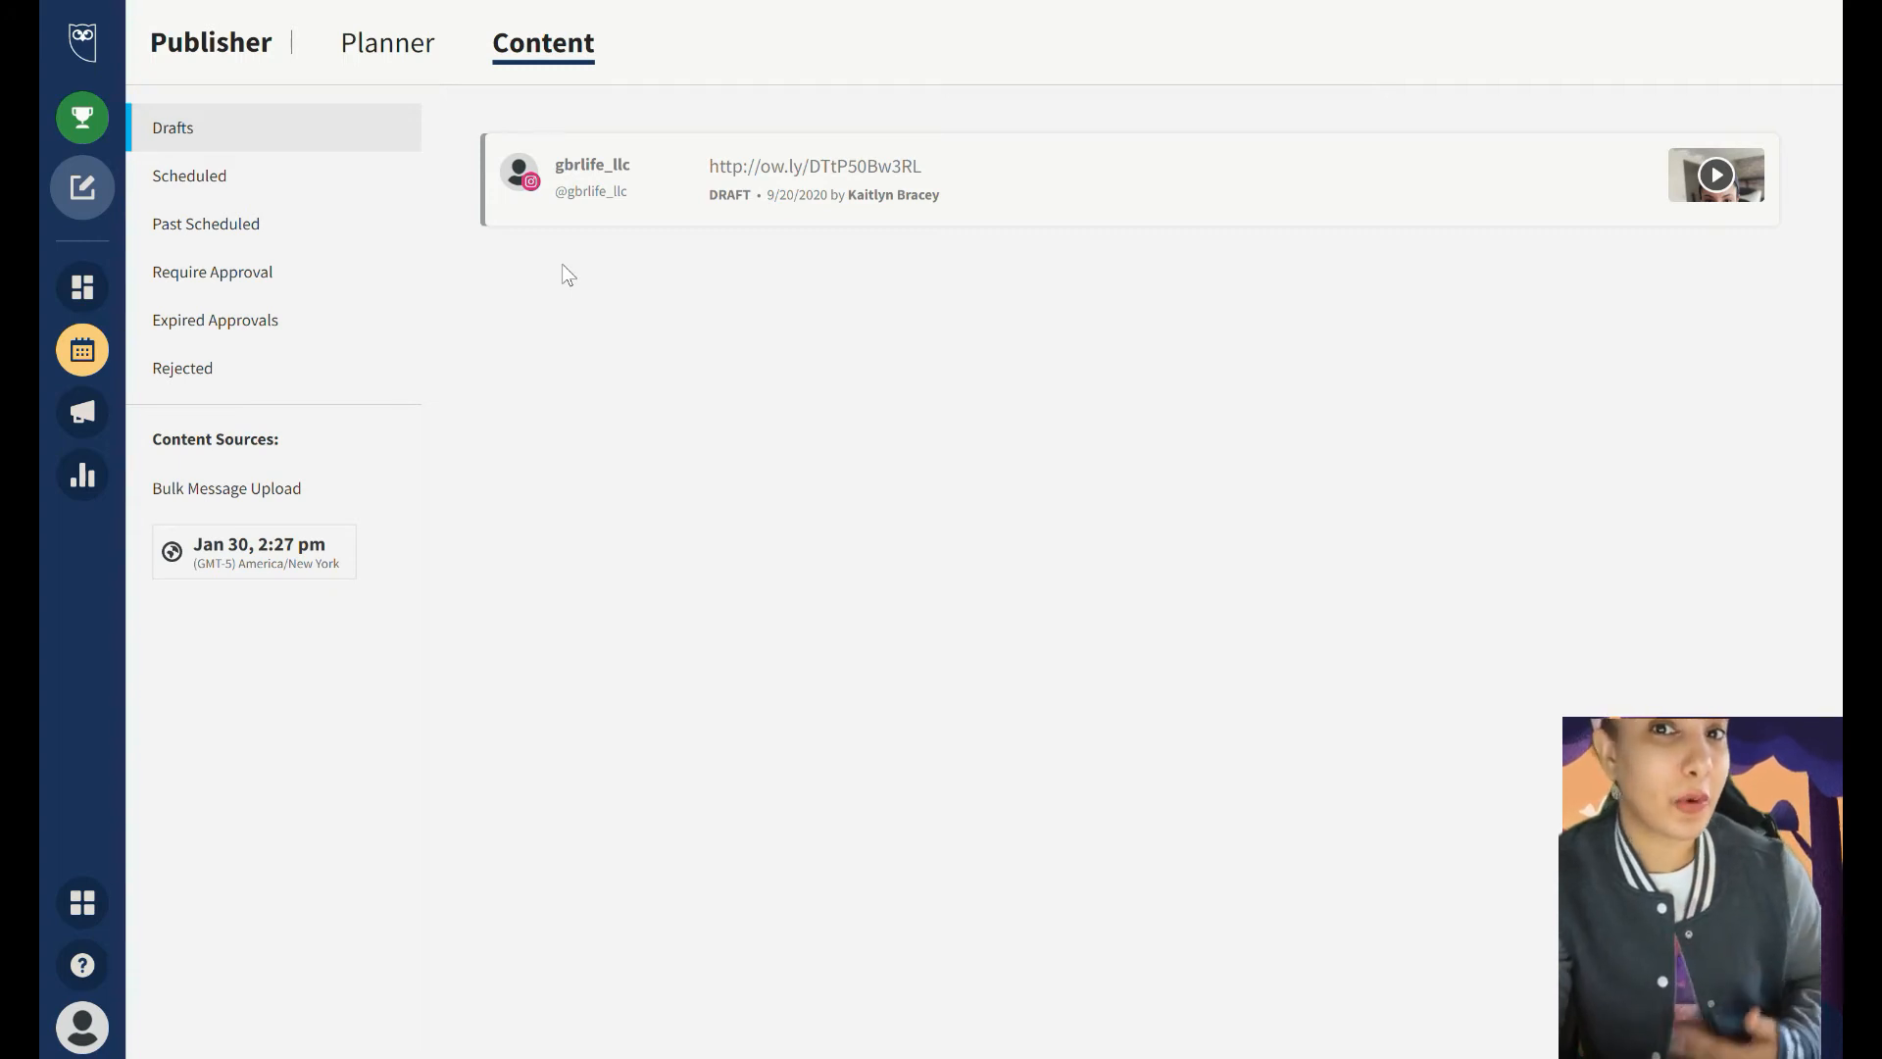
{"action": "mouse_move", "coordinate": [557, 255]}
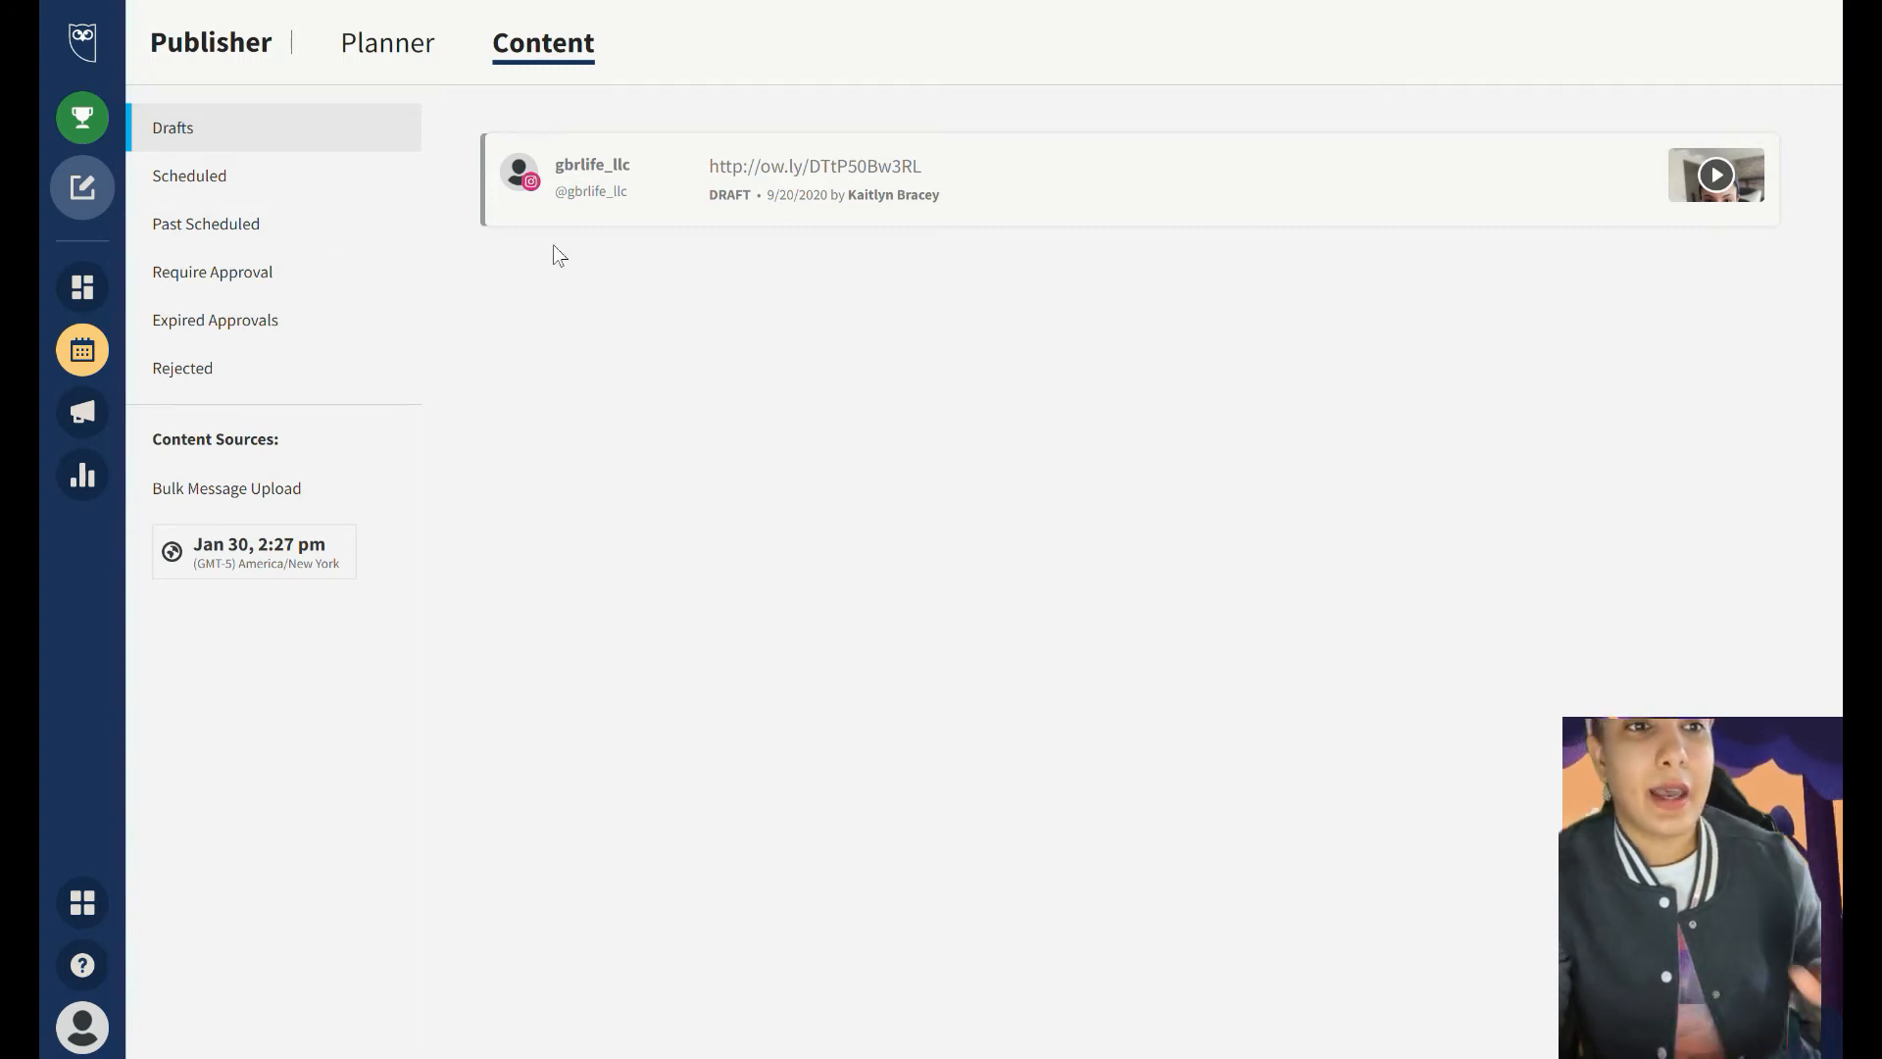
{"action": "left_click", "coordinate": [82, 186]}
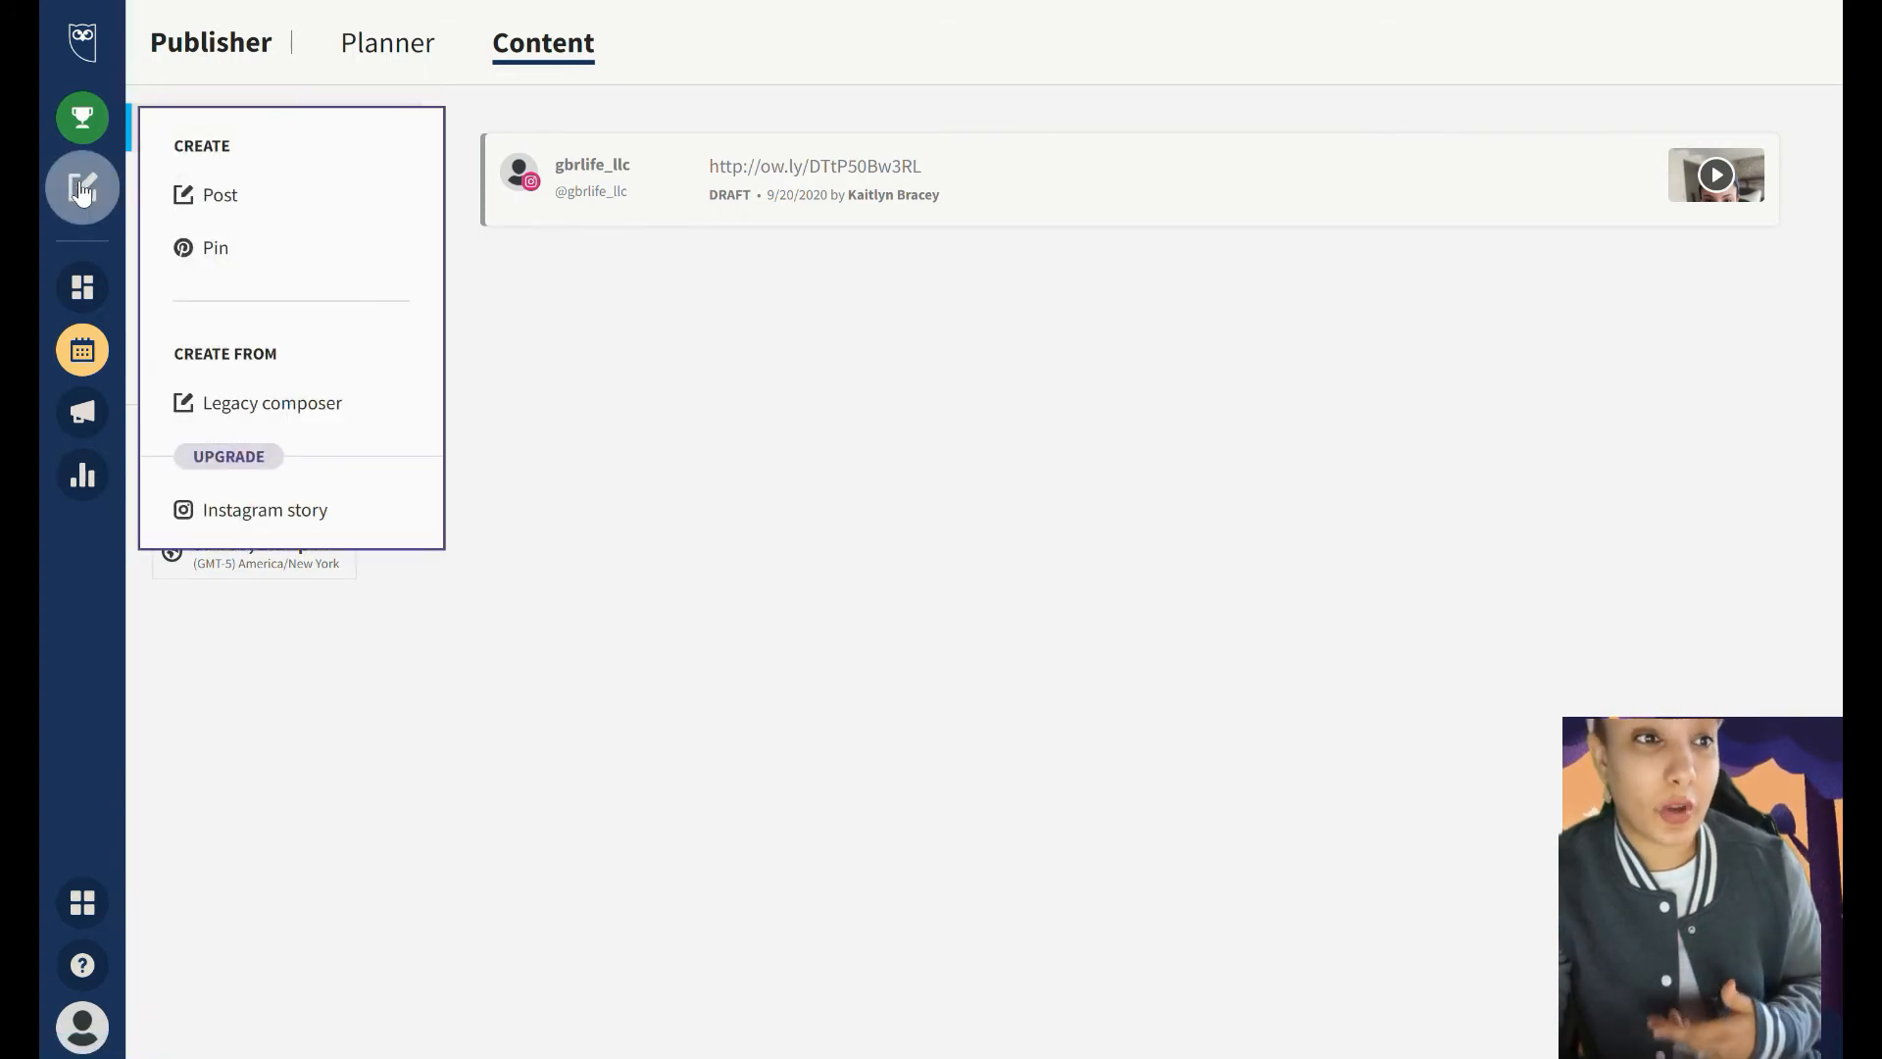
{"action": "left_click", "coordinate": [82, 286]}
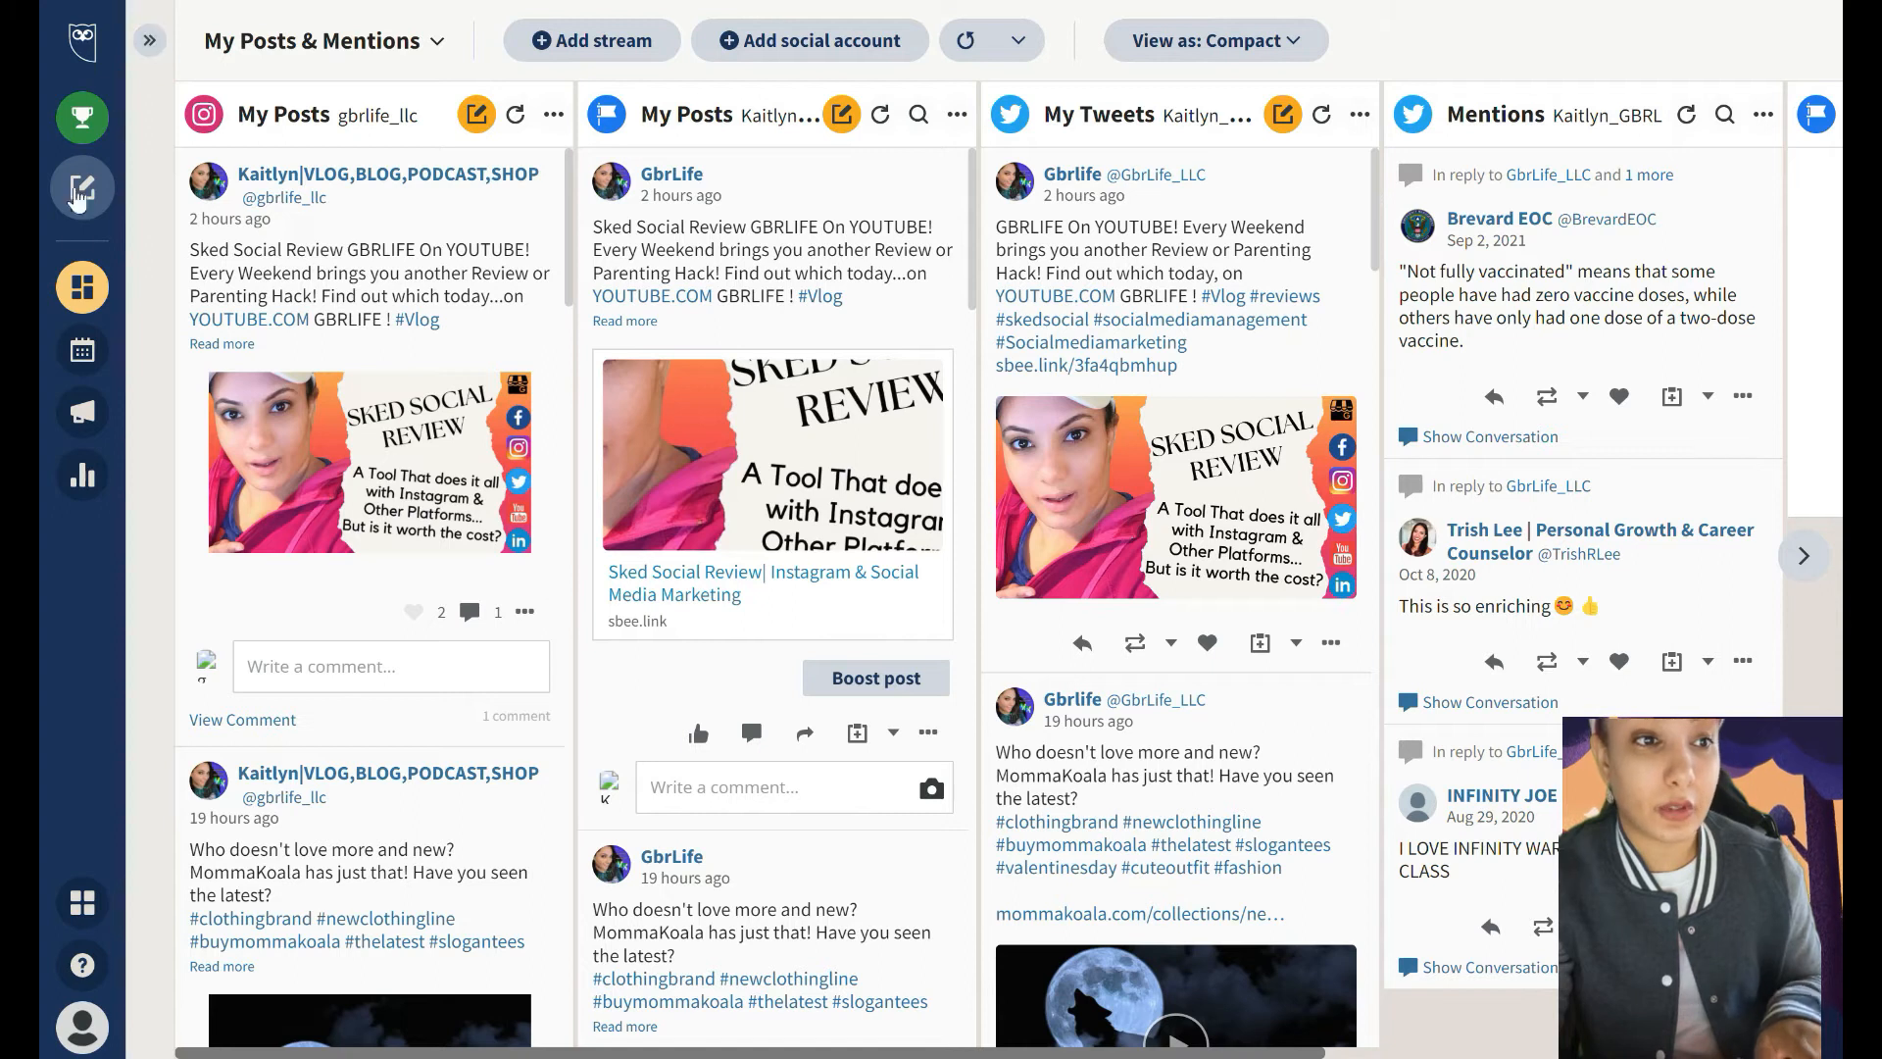
{"action": "mouse_move", "coordinate": [82, 349]}
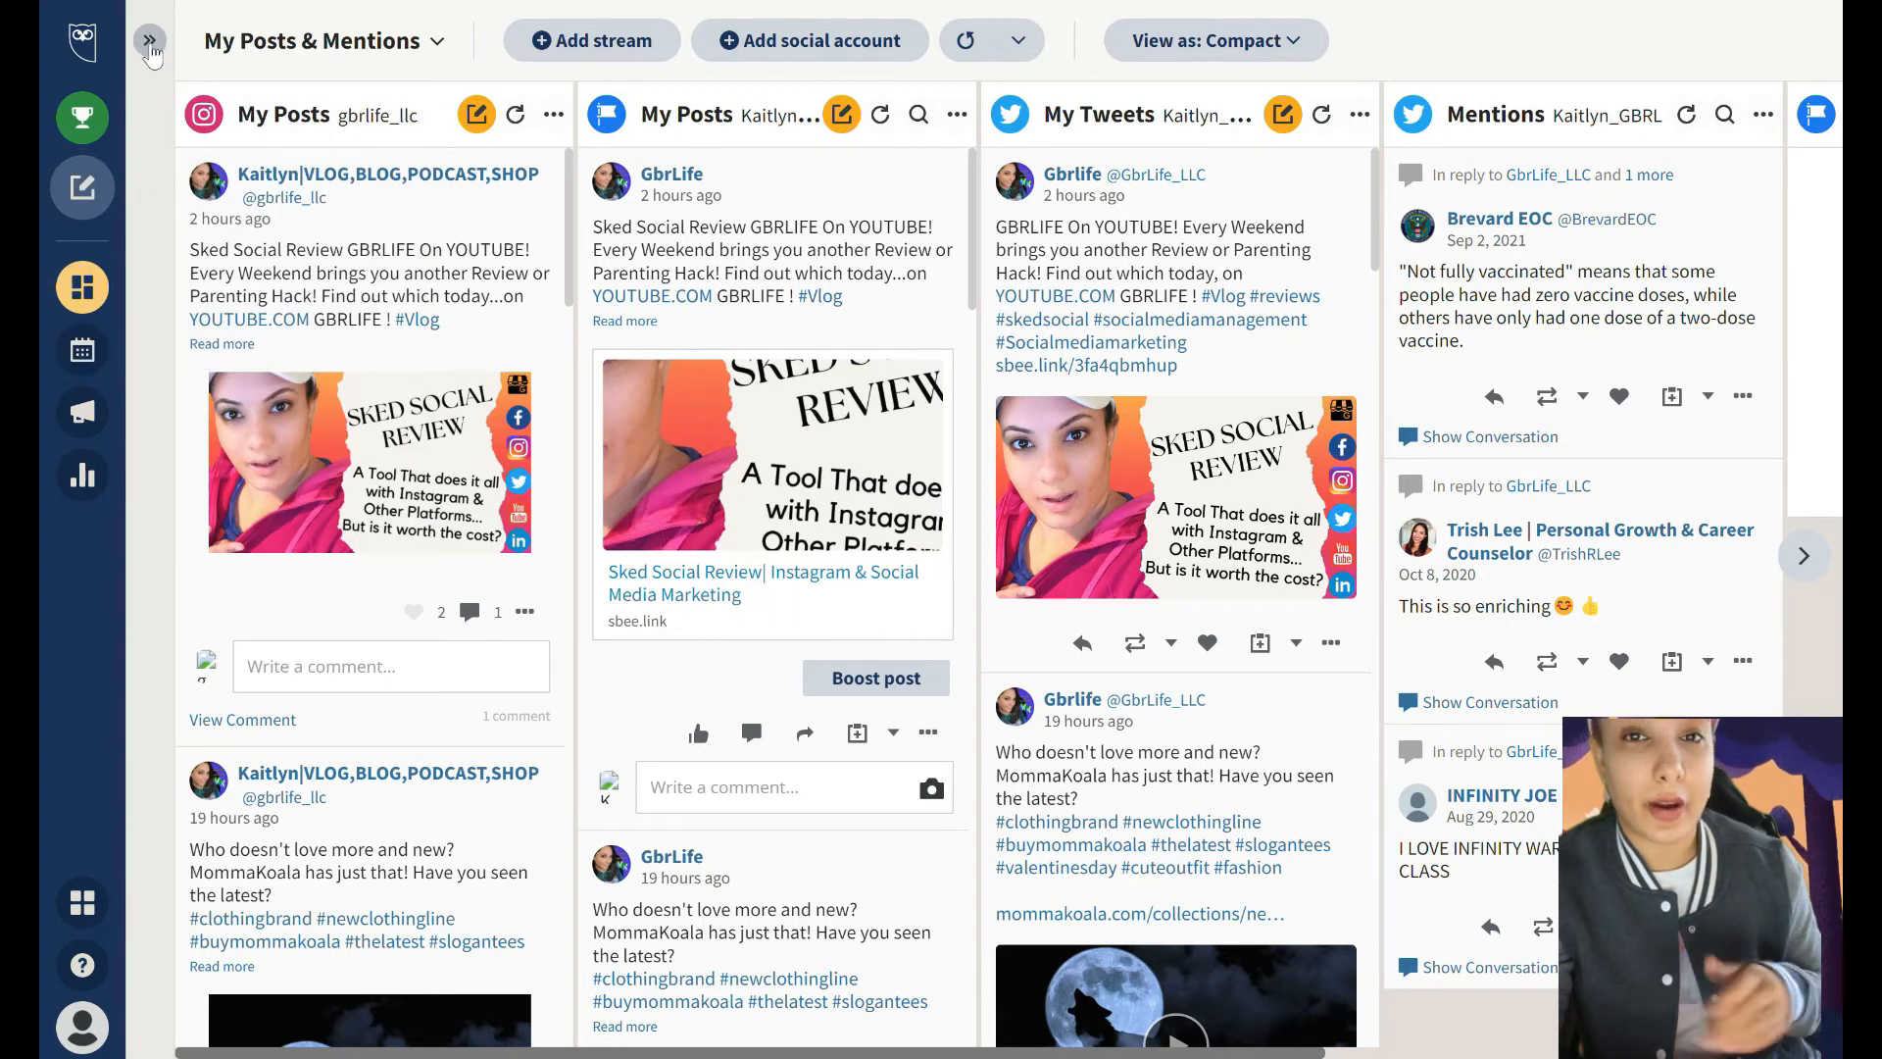
Expand the Streams panel showing My Boards and the Add new board setup choices
{"action": "left_click", "coordinate": [151, 41]}
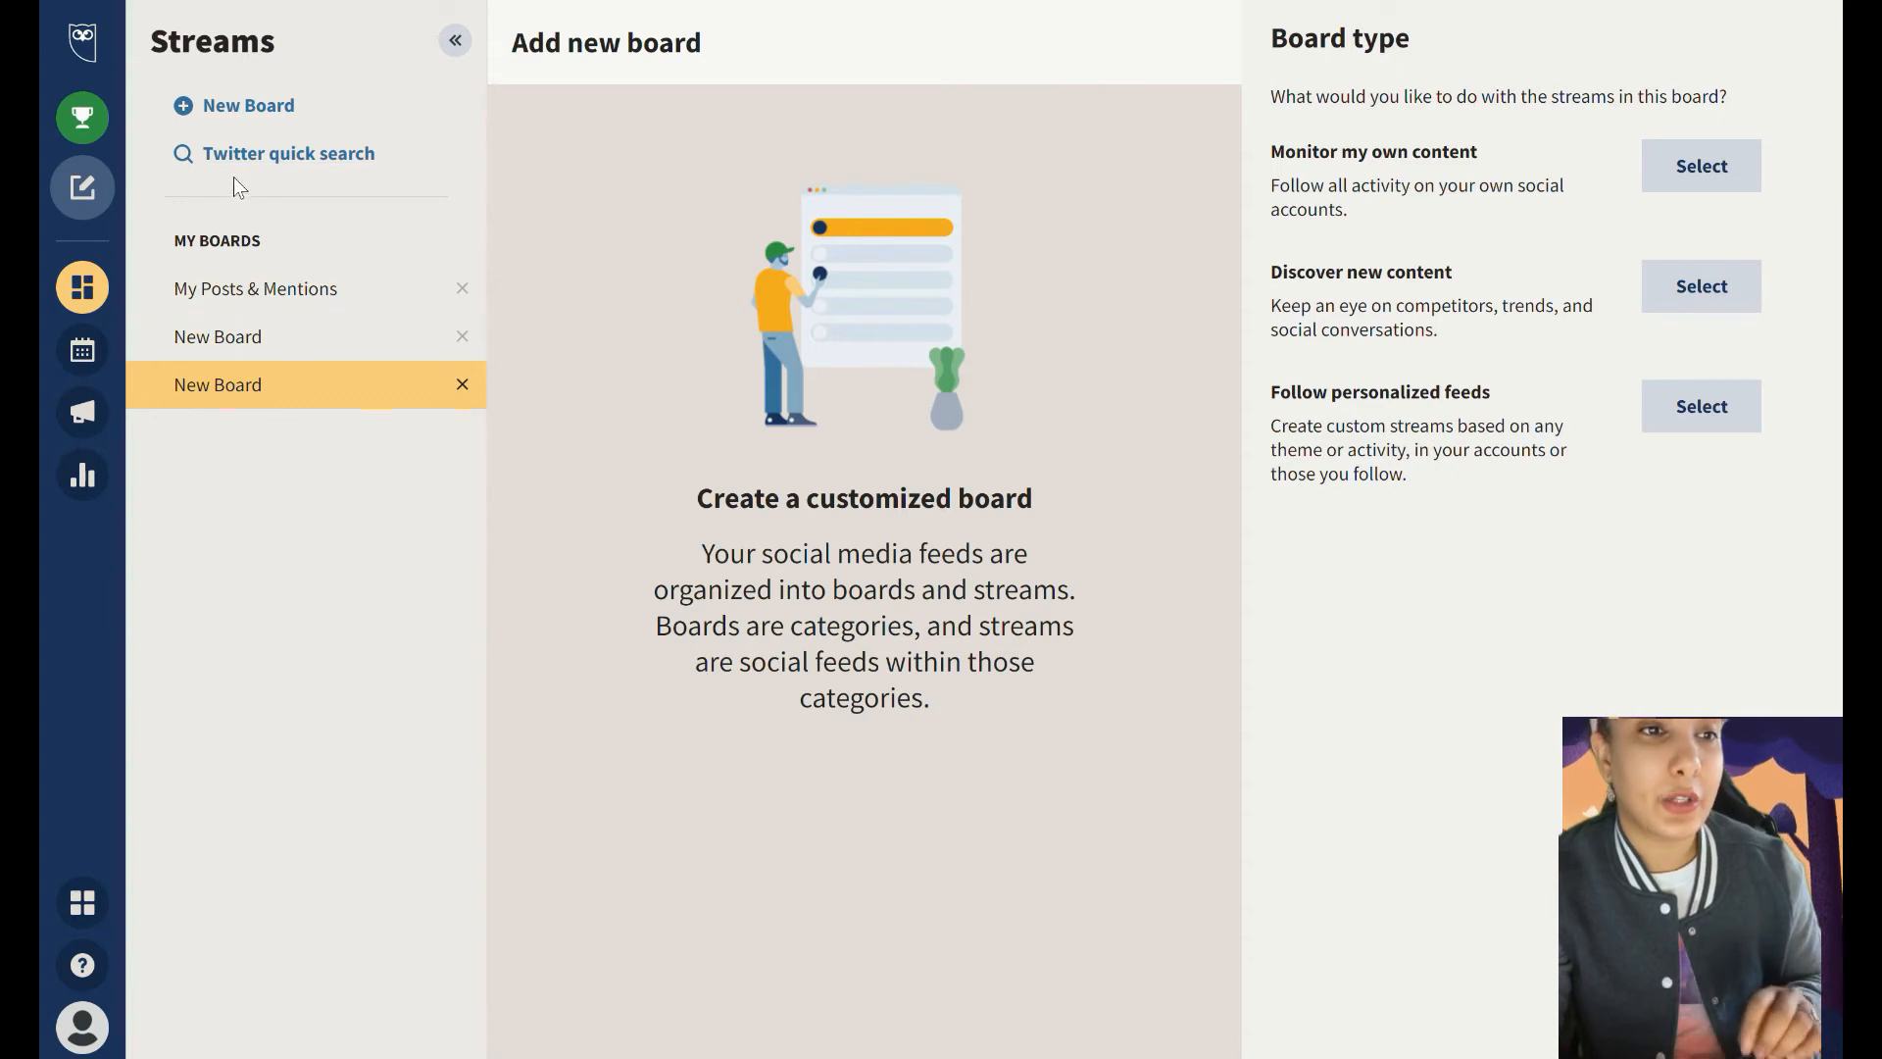
{"action": "left_click", "coordinate": [288, 153]}
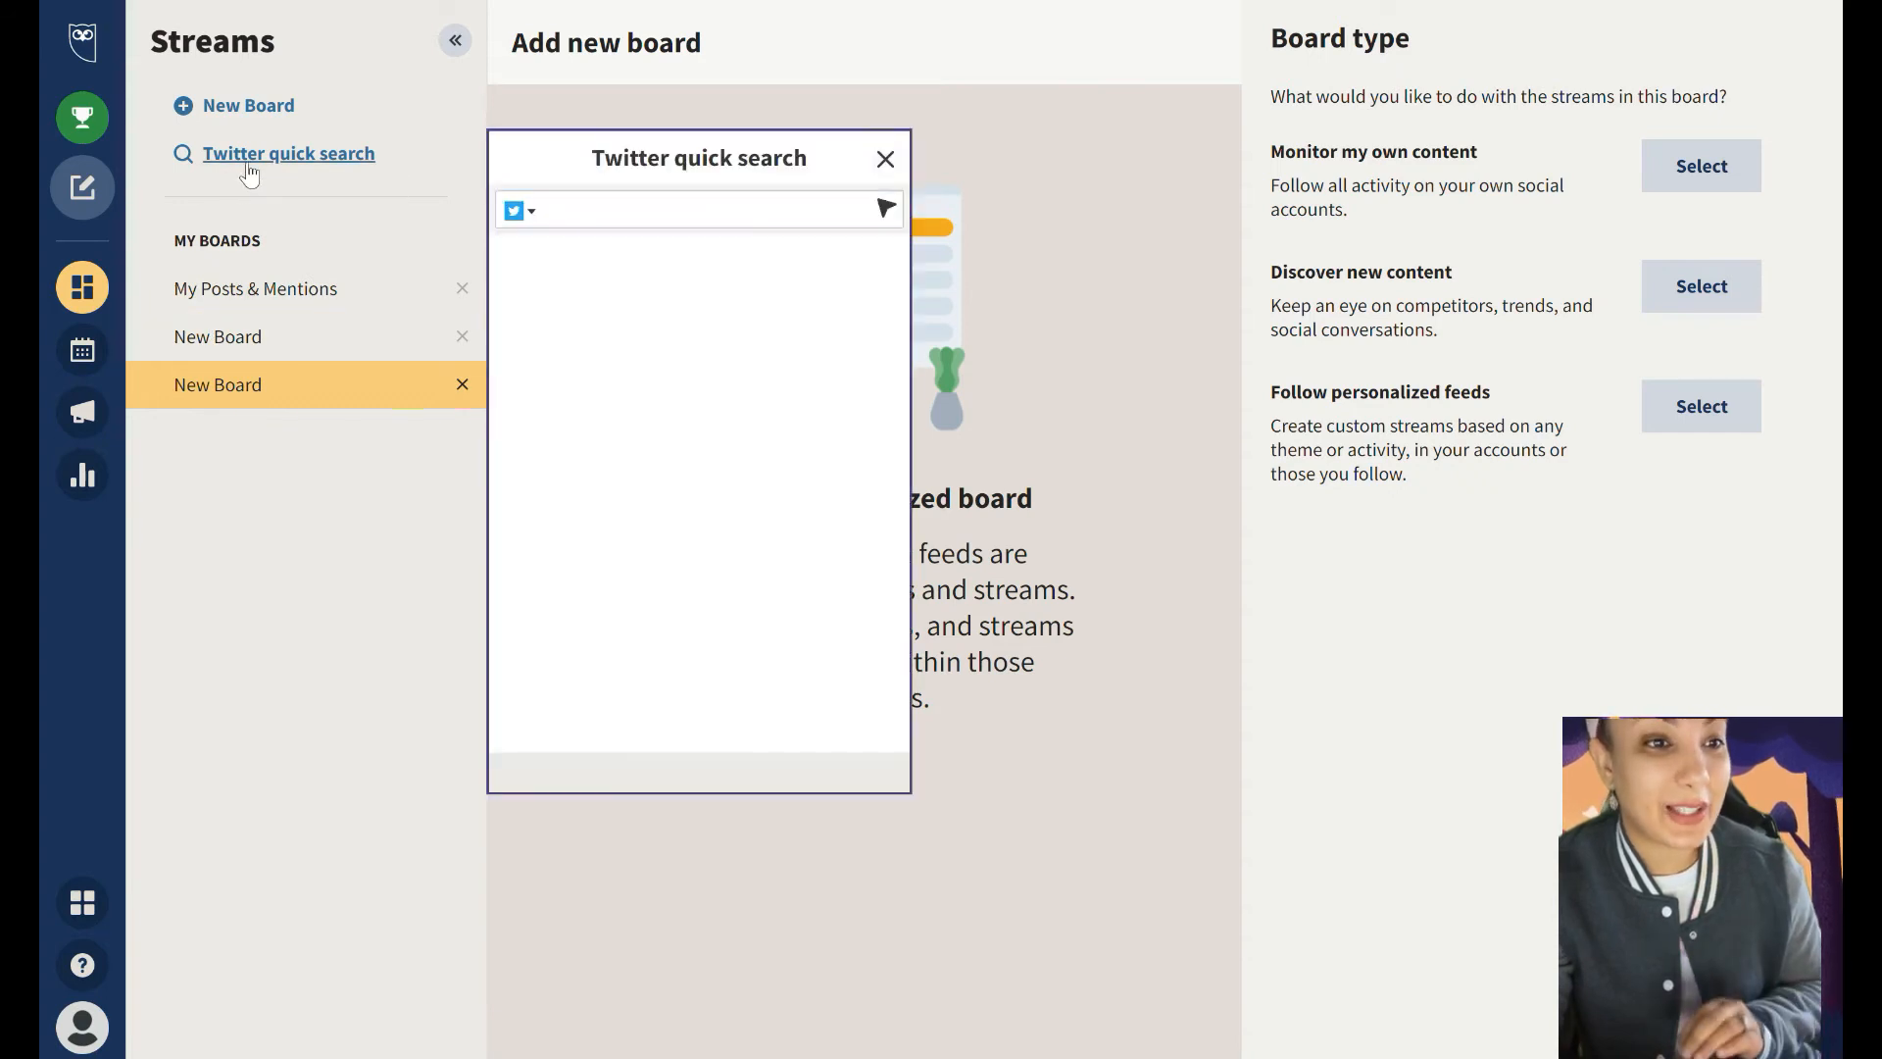
{"action": "left_click", "coordinate": [696, 210]}
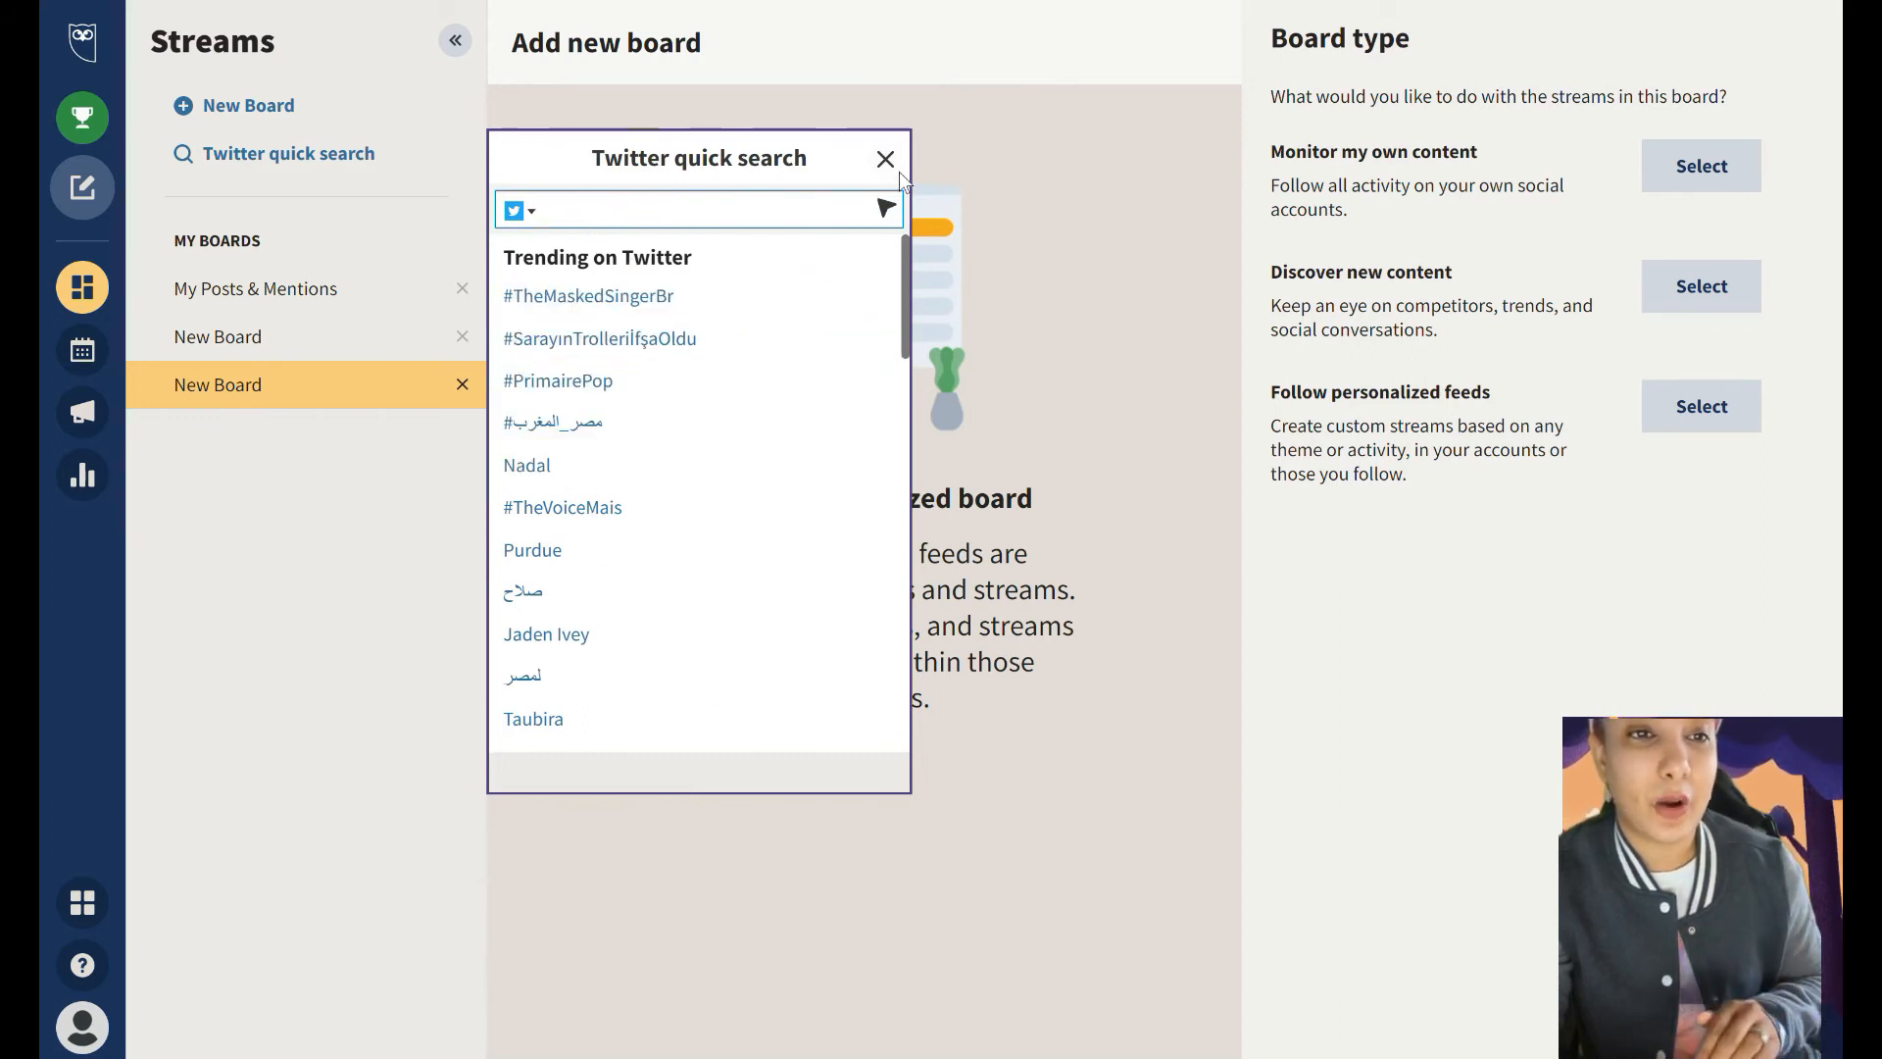
{"action": "left_click", "coordinate": [886, 159]}
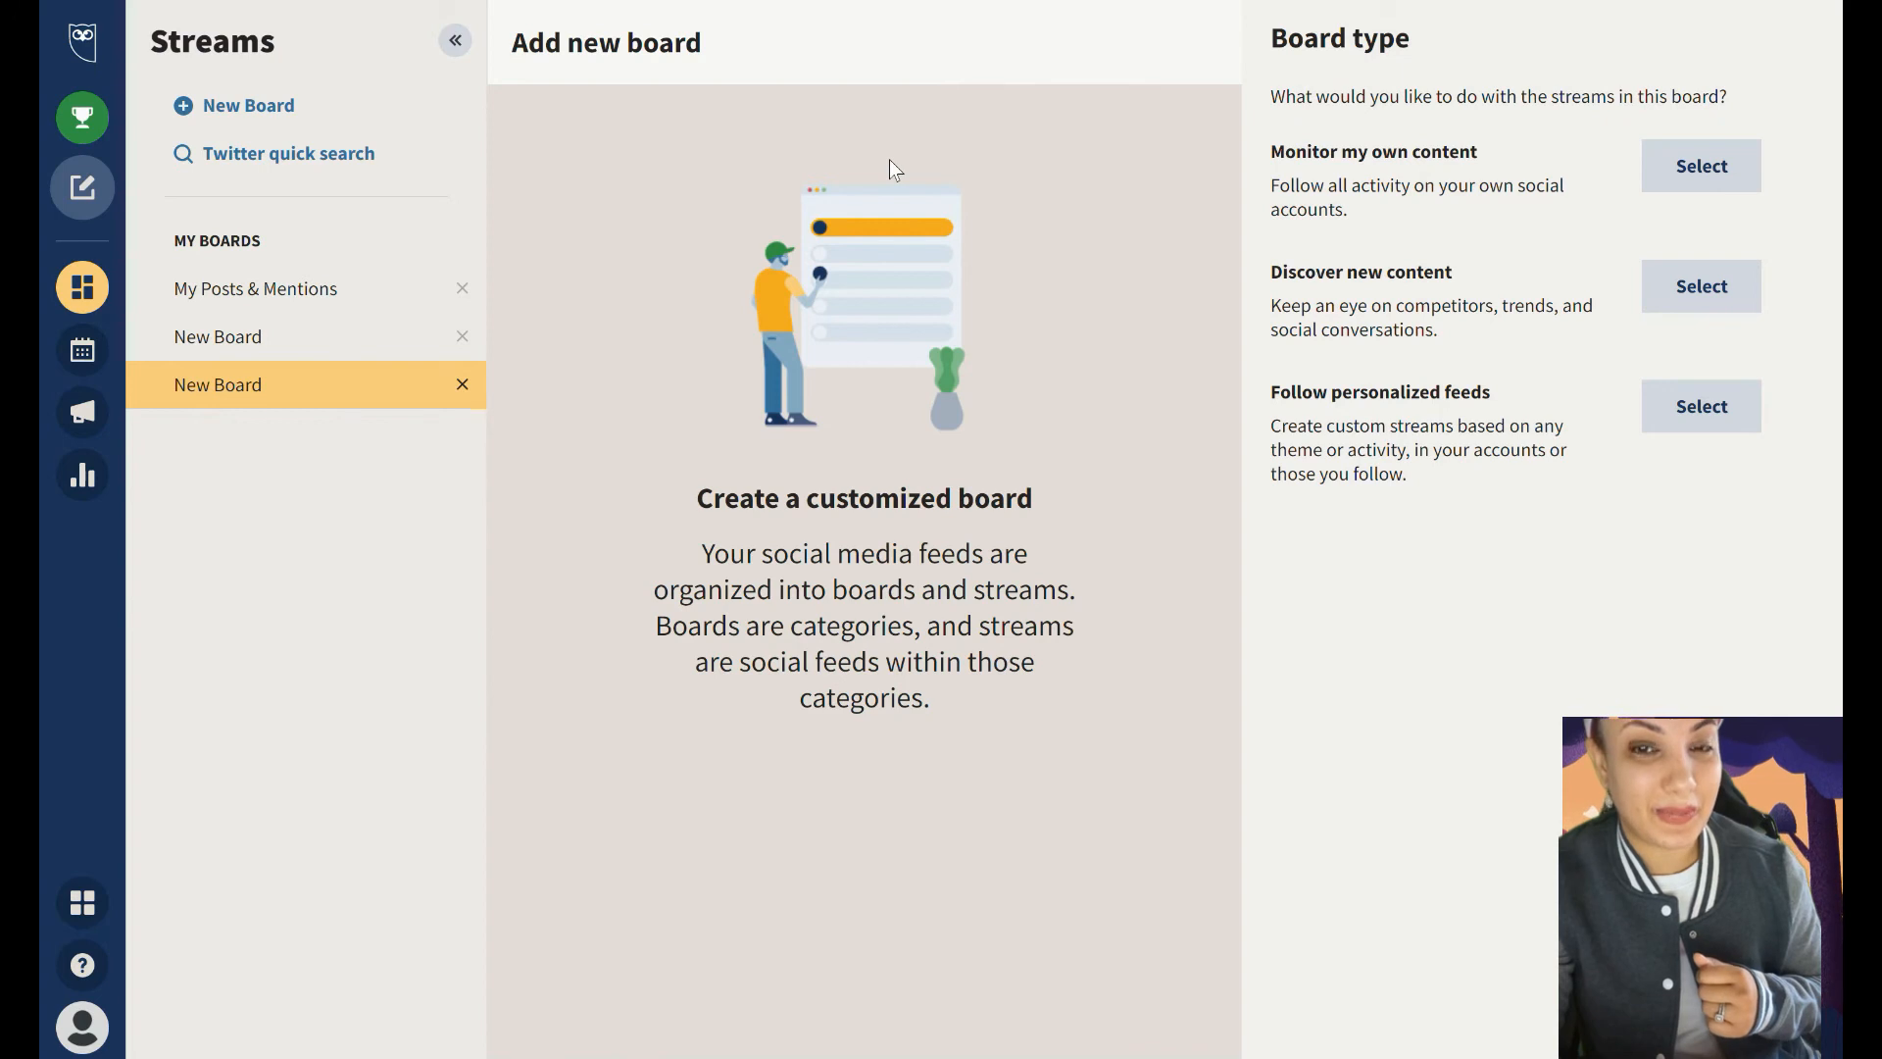
{"action": "left_click", "coordinate": [83, 188]}
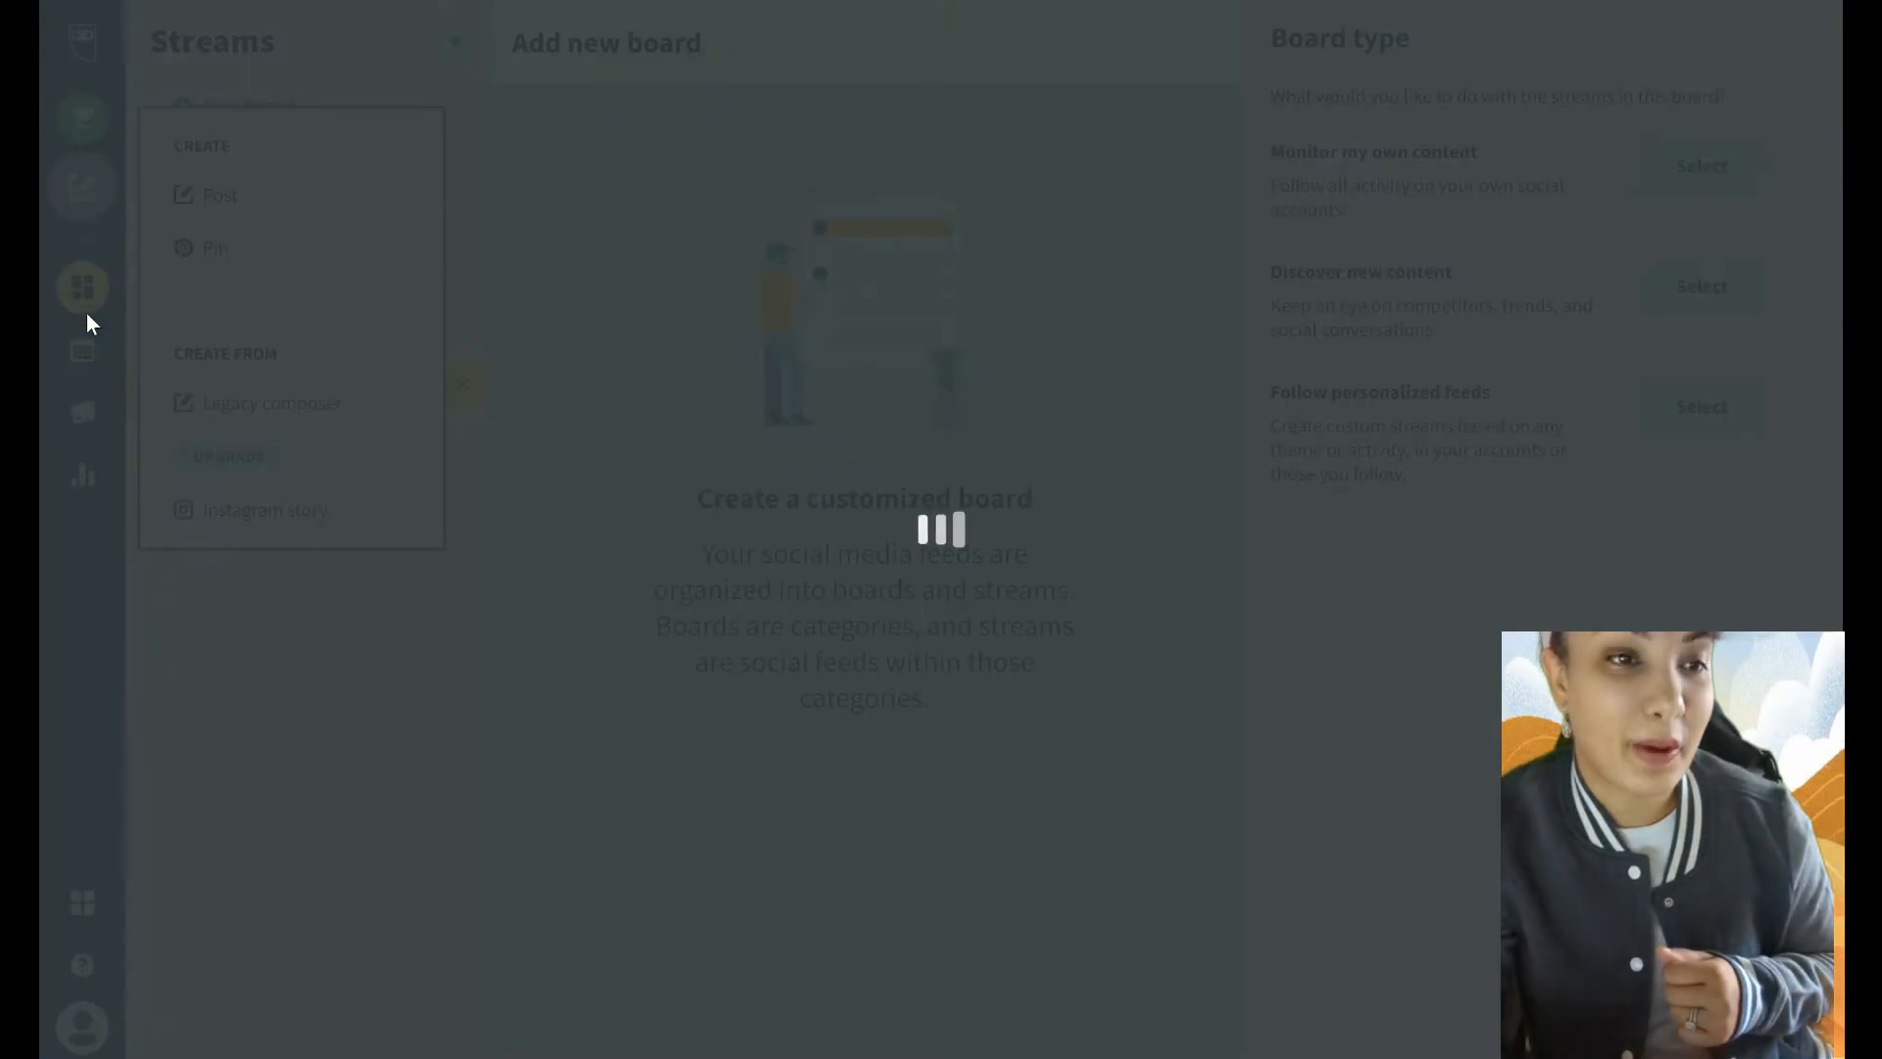
Start a blank New post composer with no account chosen and empty content
{"action": "left_click", "coordinate": [220, 194]}
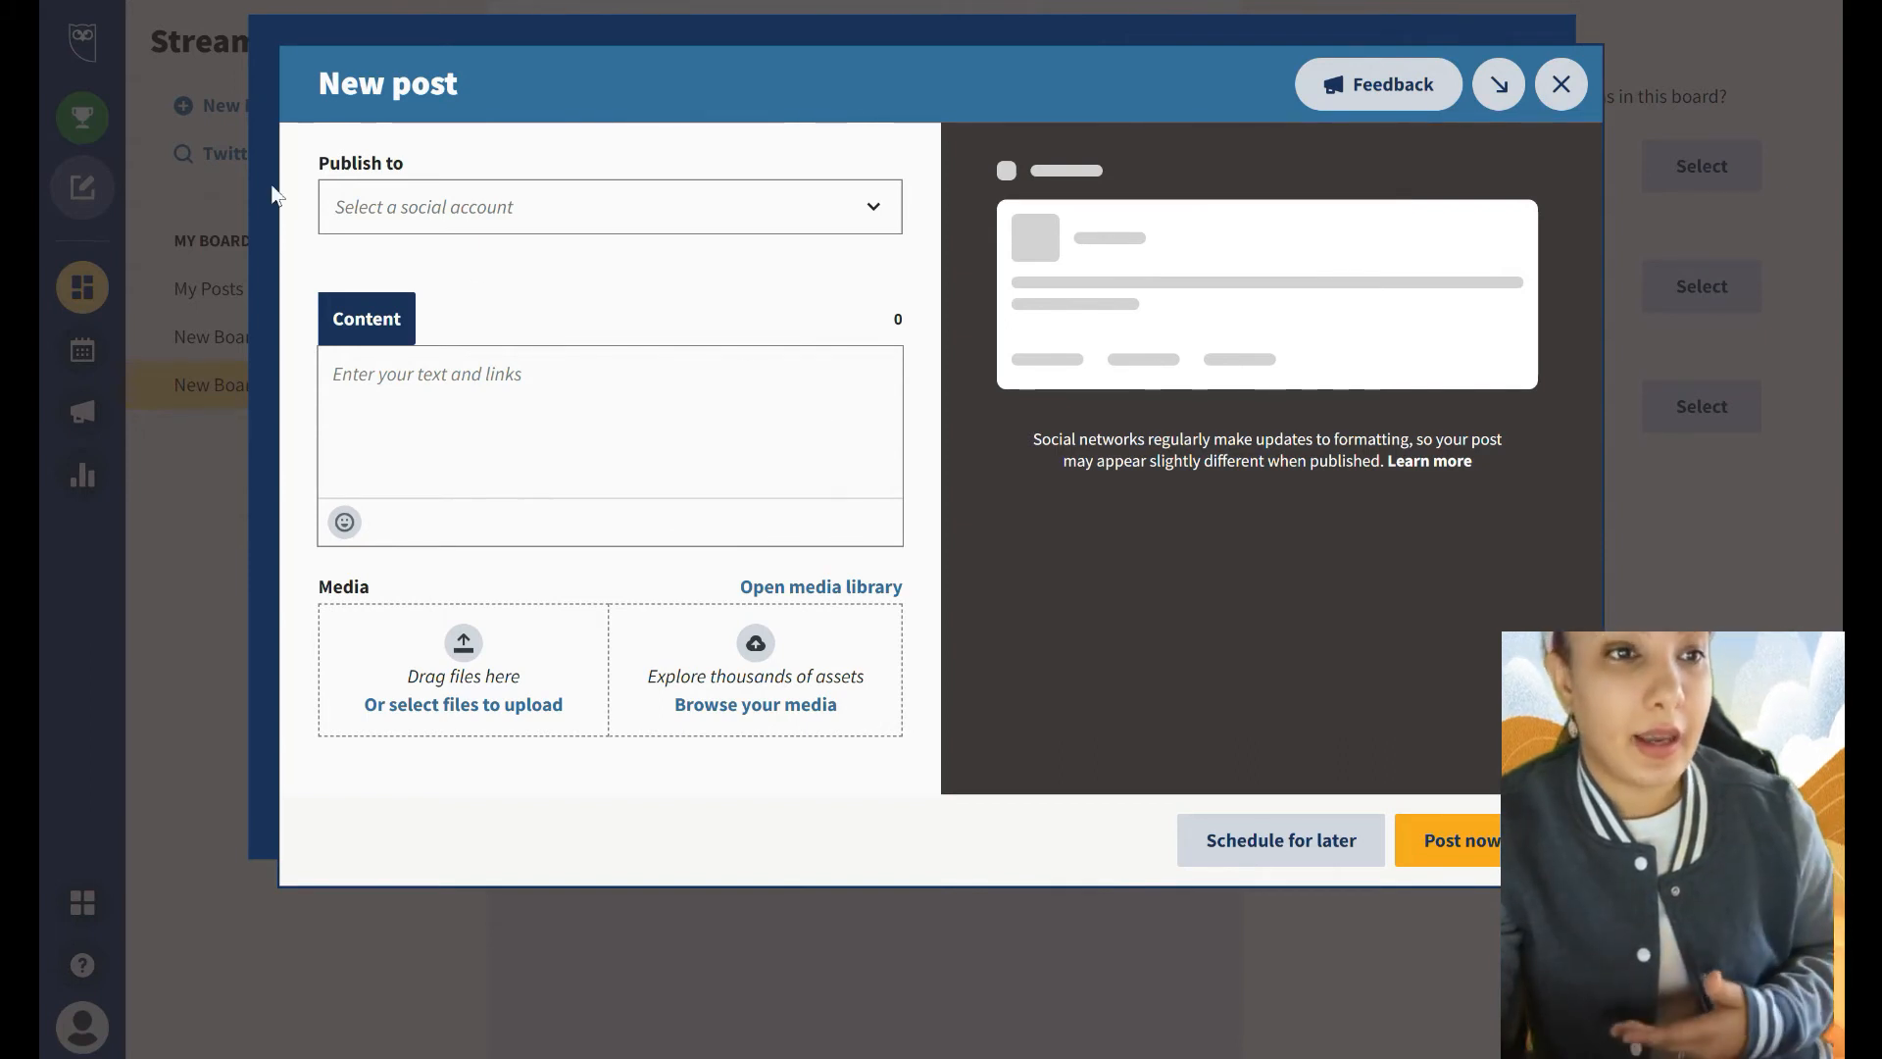
Choose the Instagram, Facebook and Twitter accounts as the post's destinations
{"action": "left_click", "coordinate": [608, 206]}
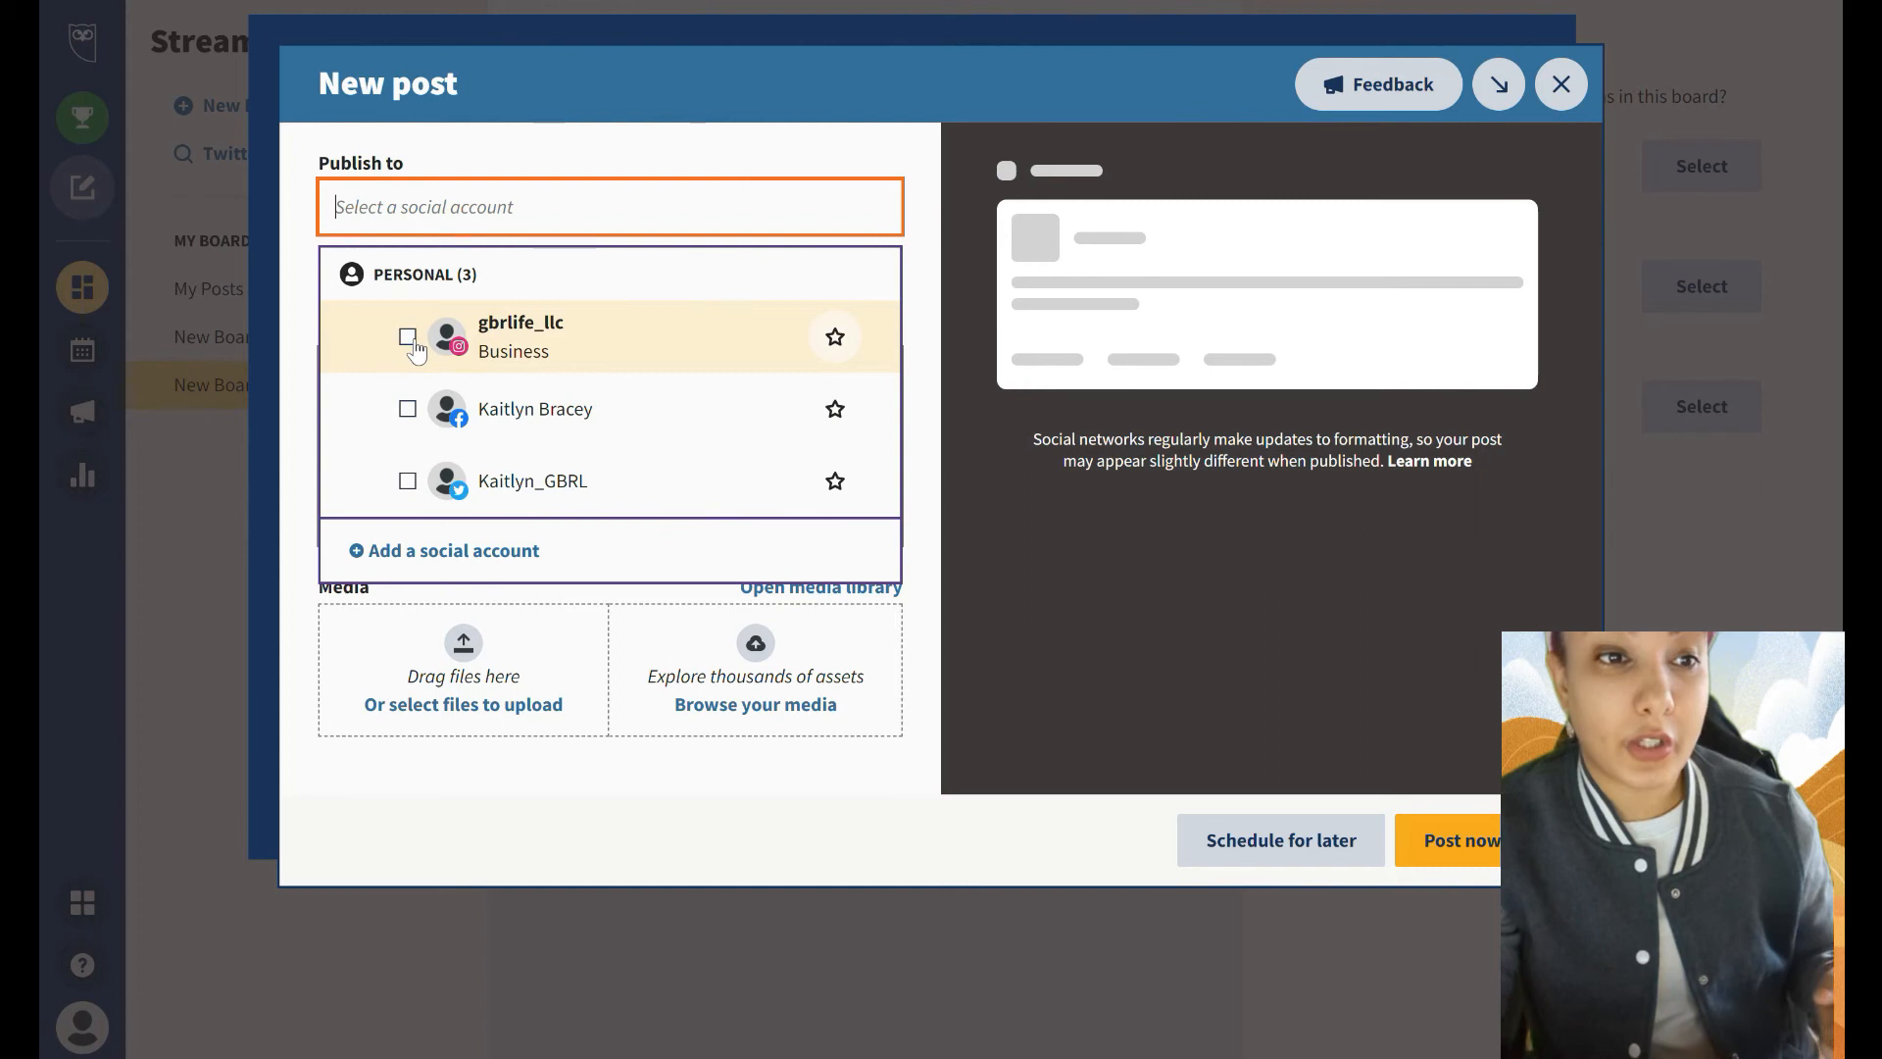
{"action": "left_click", "coordinate": [408, 407]}
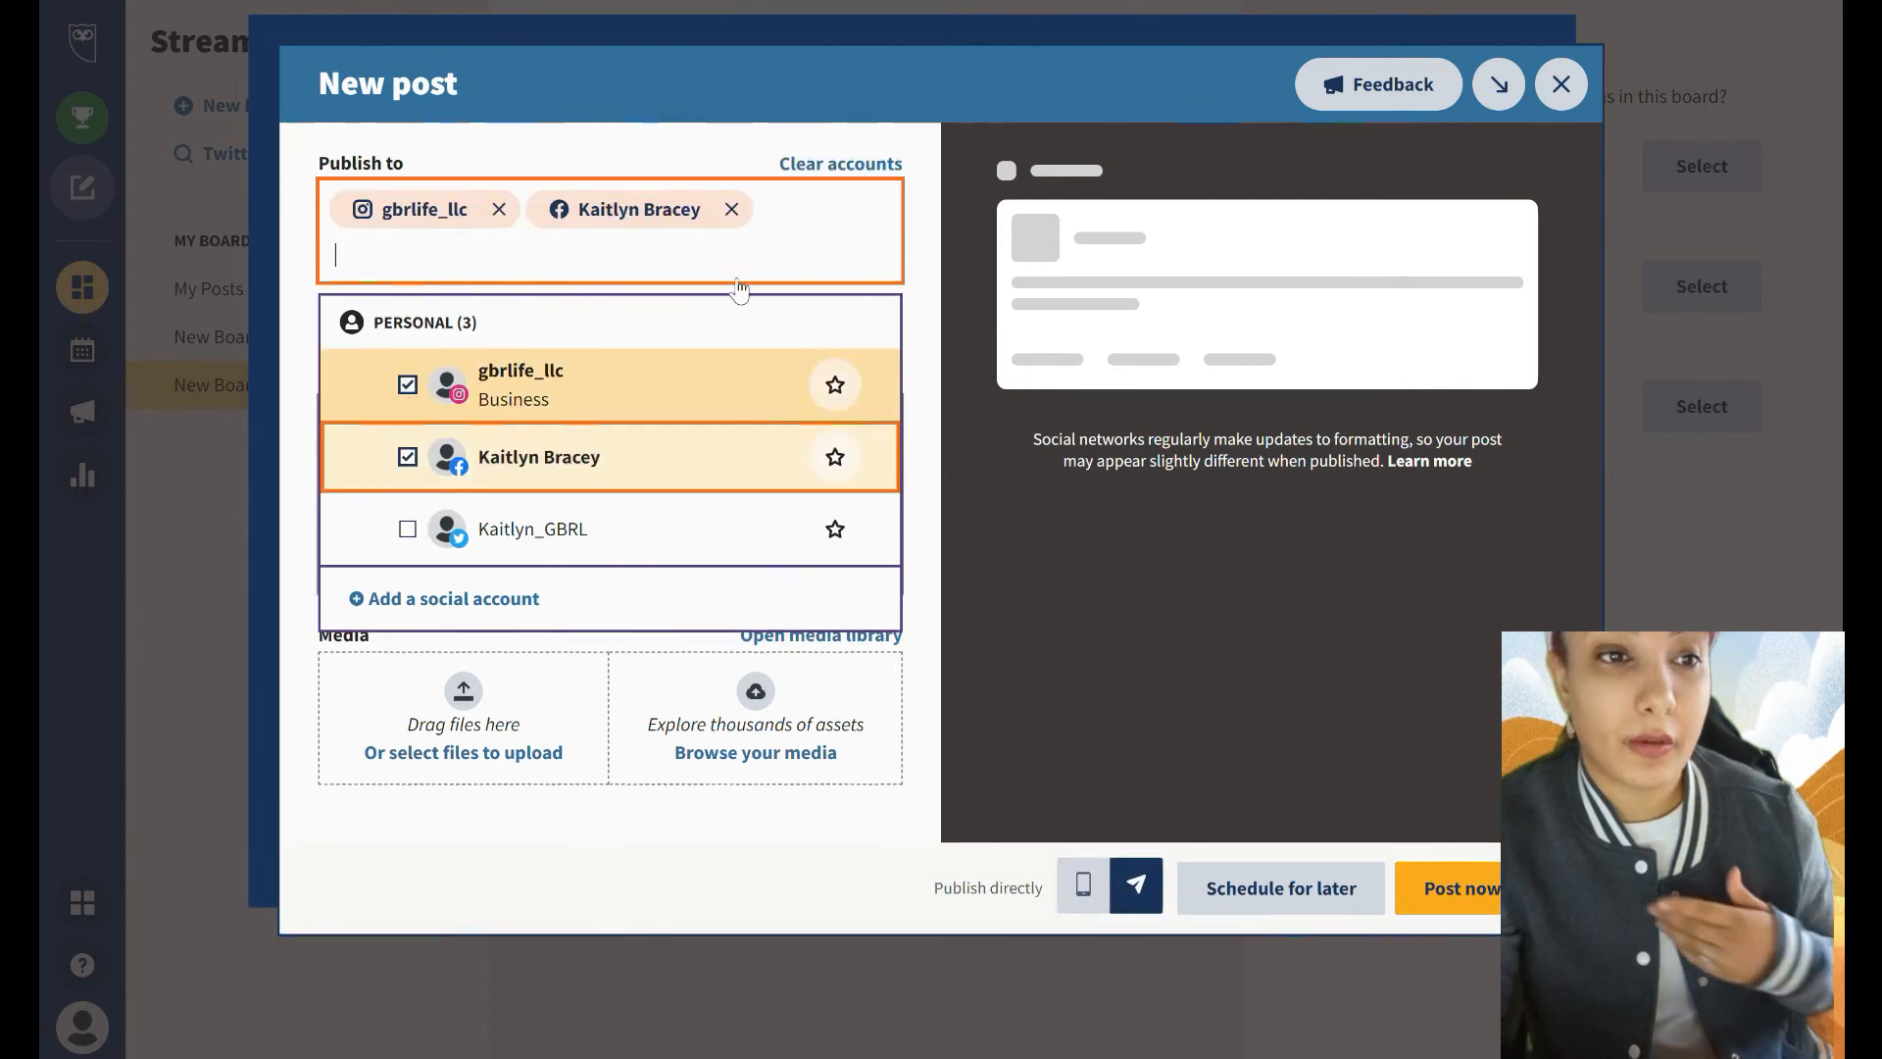
{"action": "left_click", "coordinate": [731, 209]}
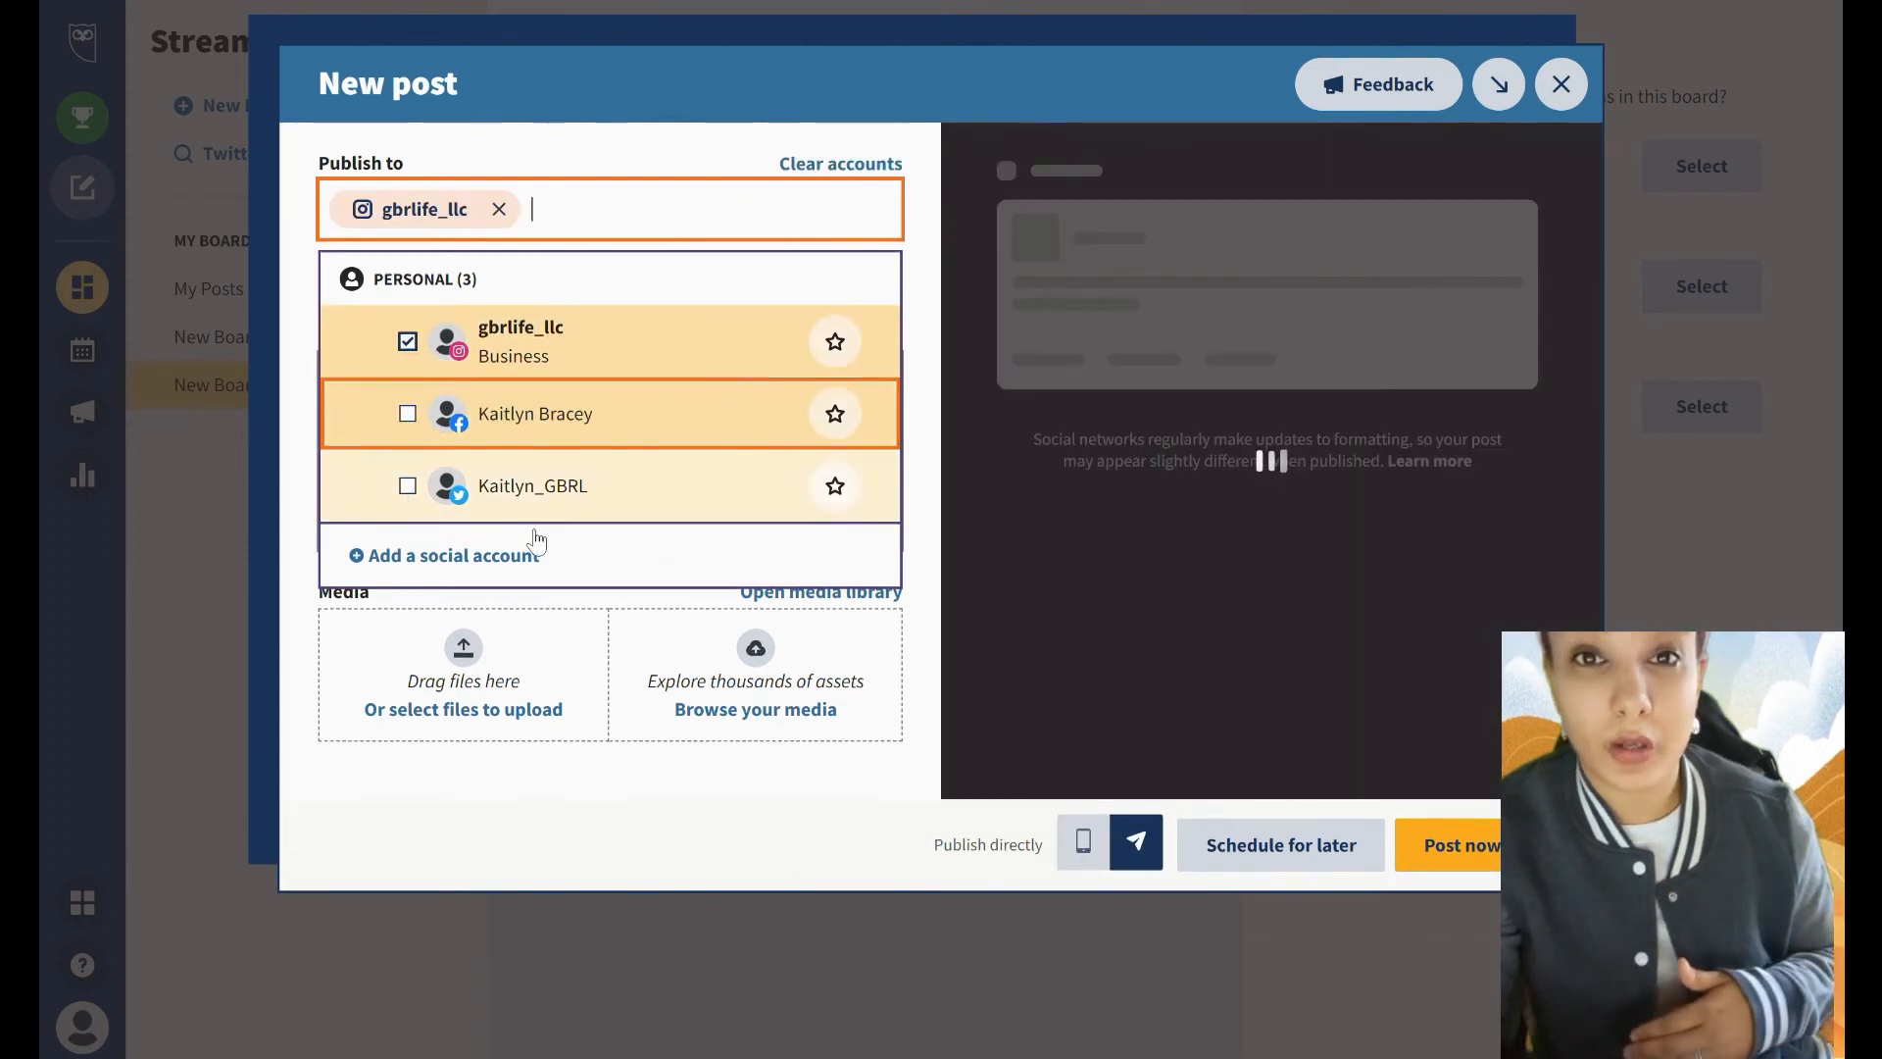
{"action": "left_click", "coordinate": [407, 484]}
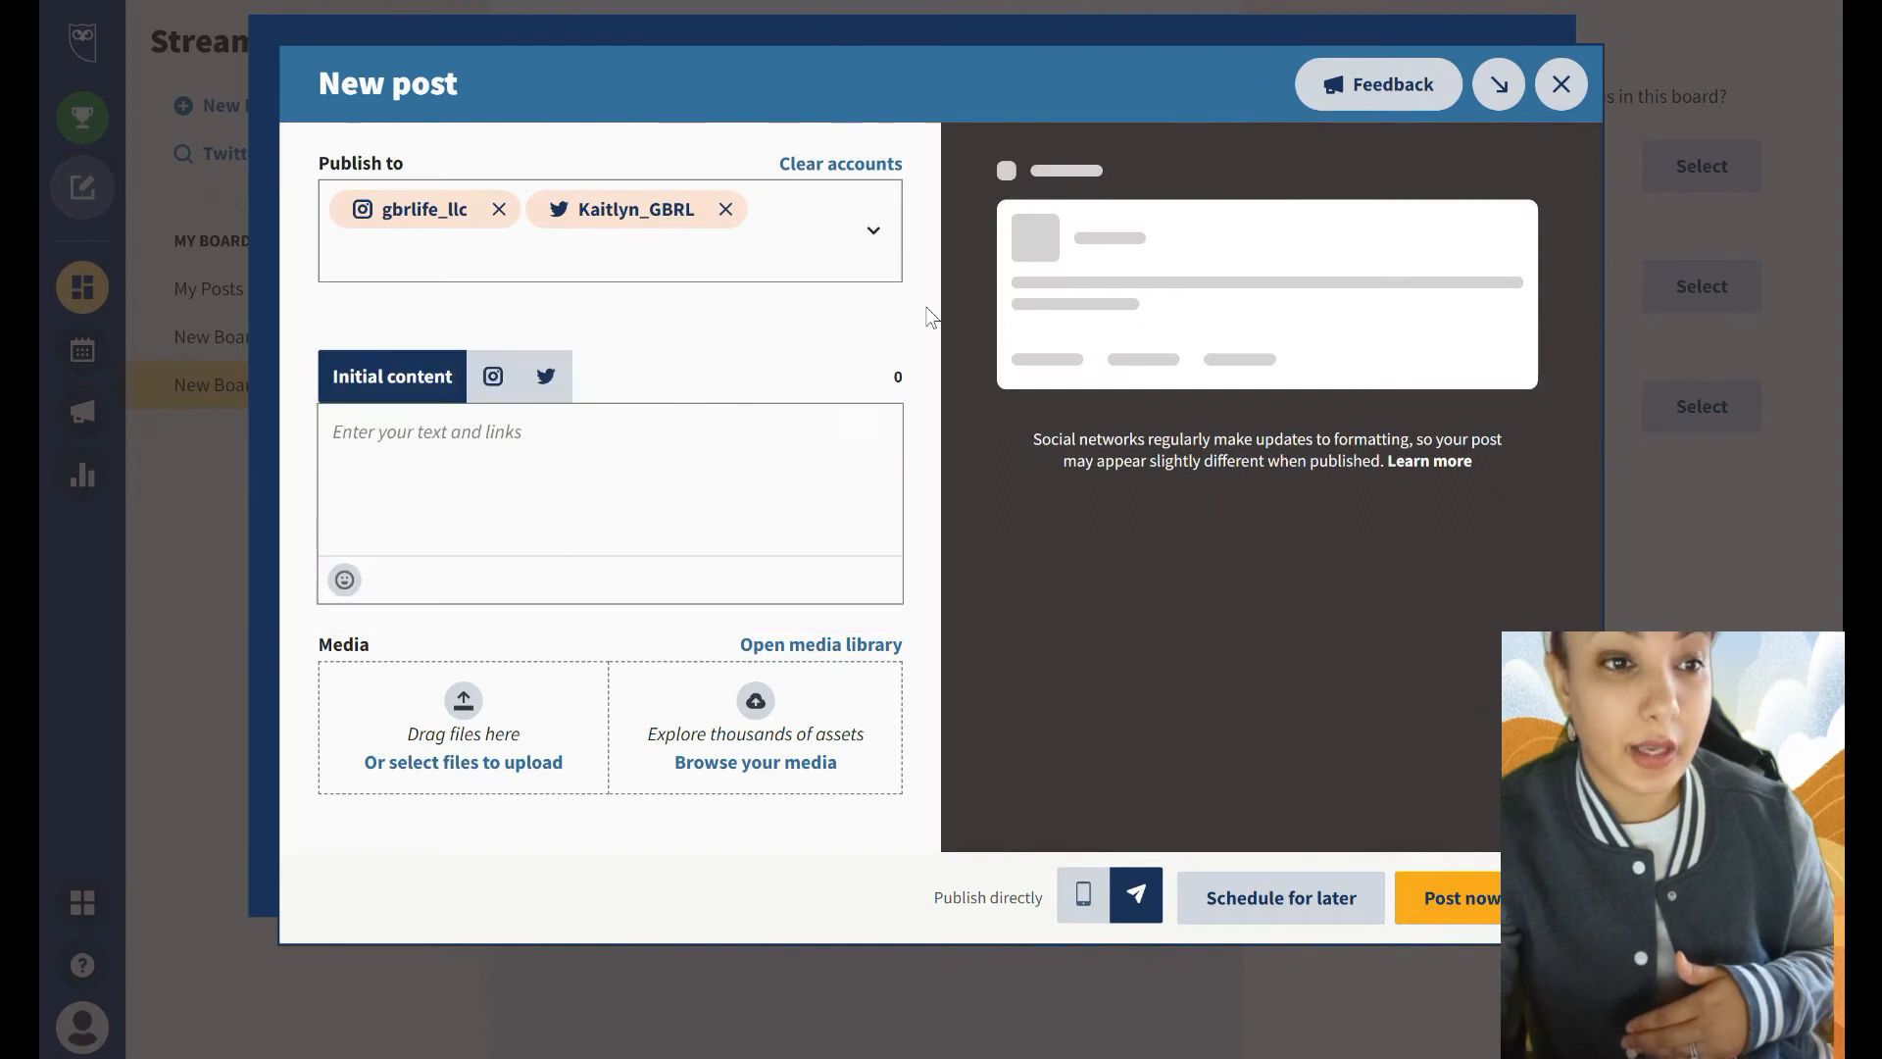
{"action": "left_click", "coordinate": [874, 229]}
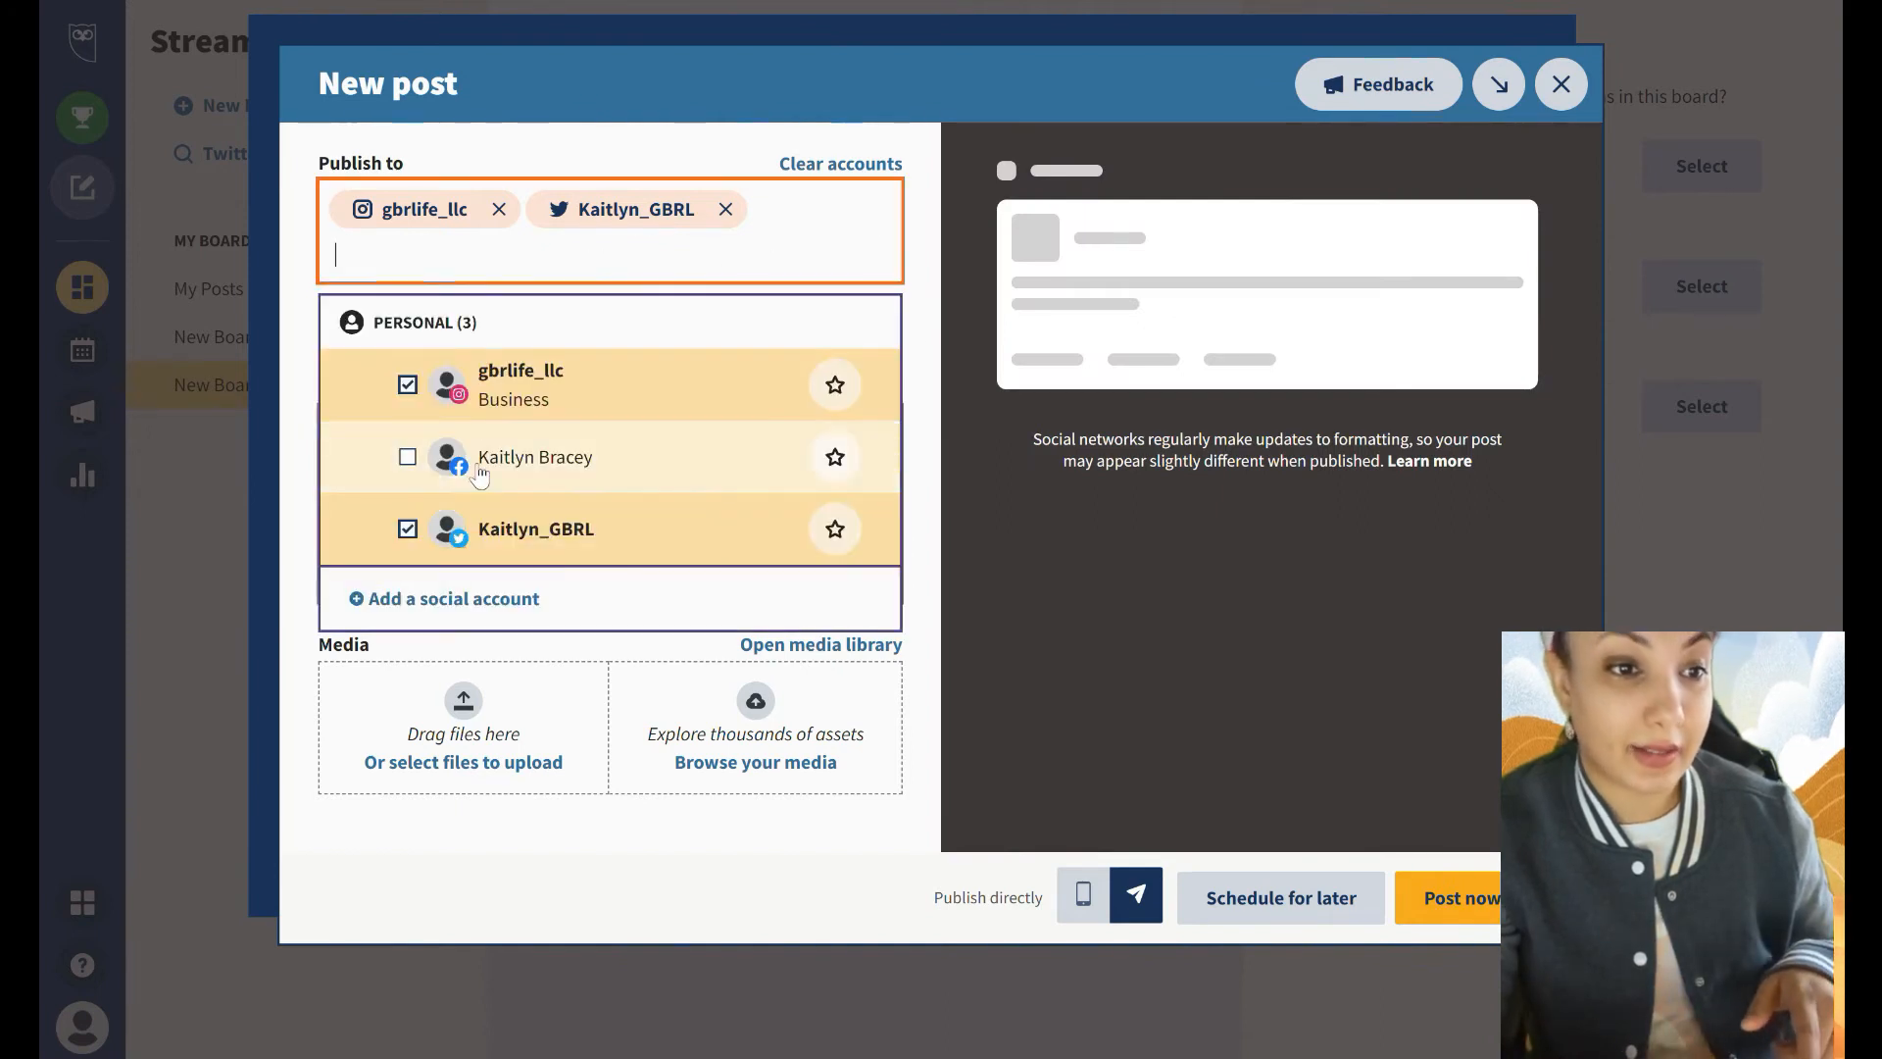
{"action": "left_click", "coordinate": [408, 457]}
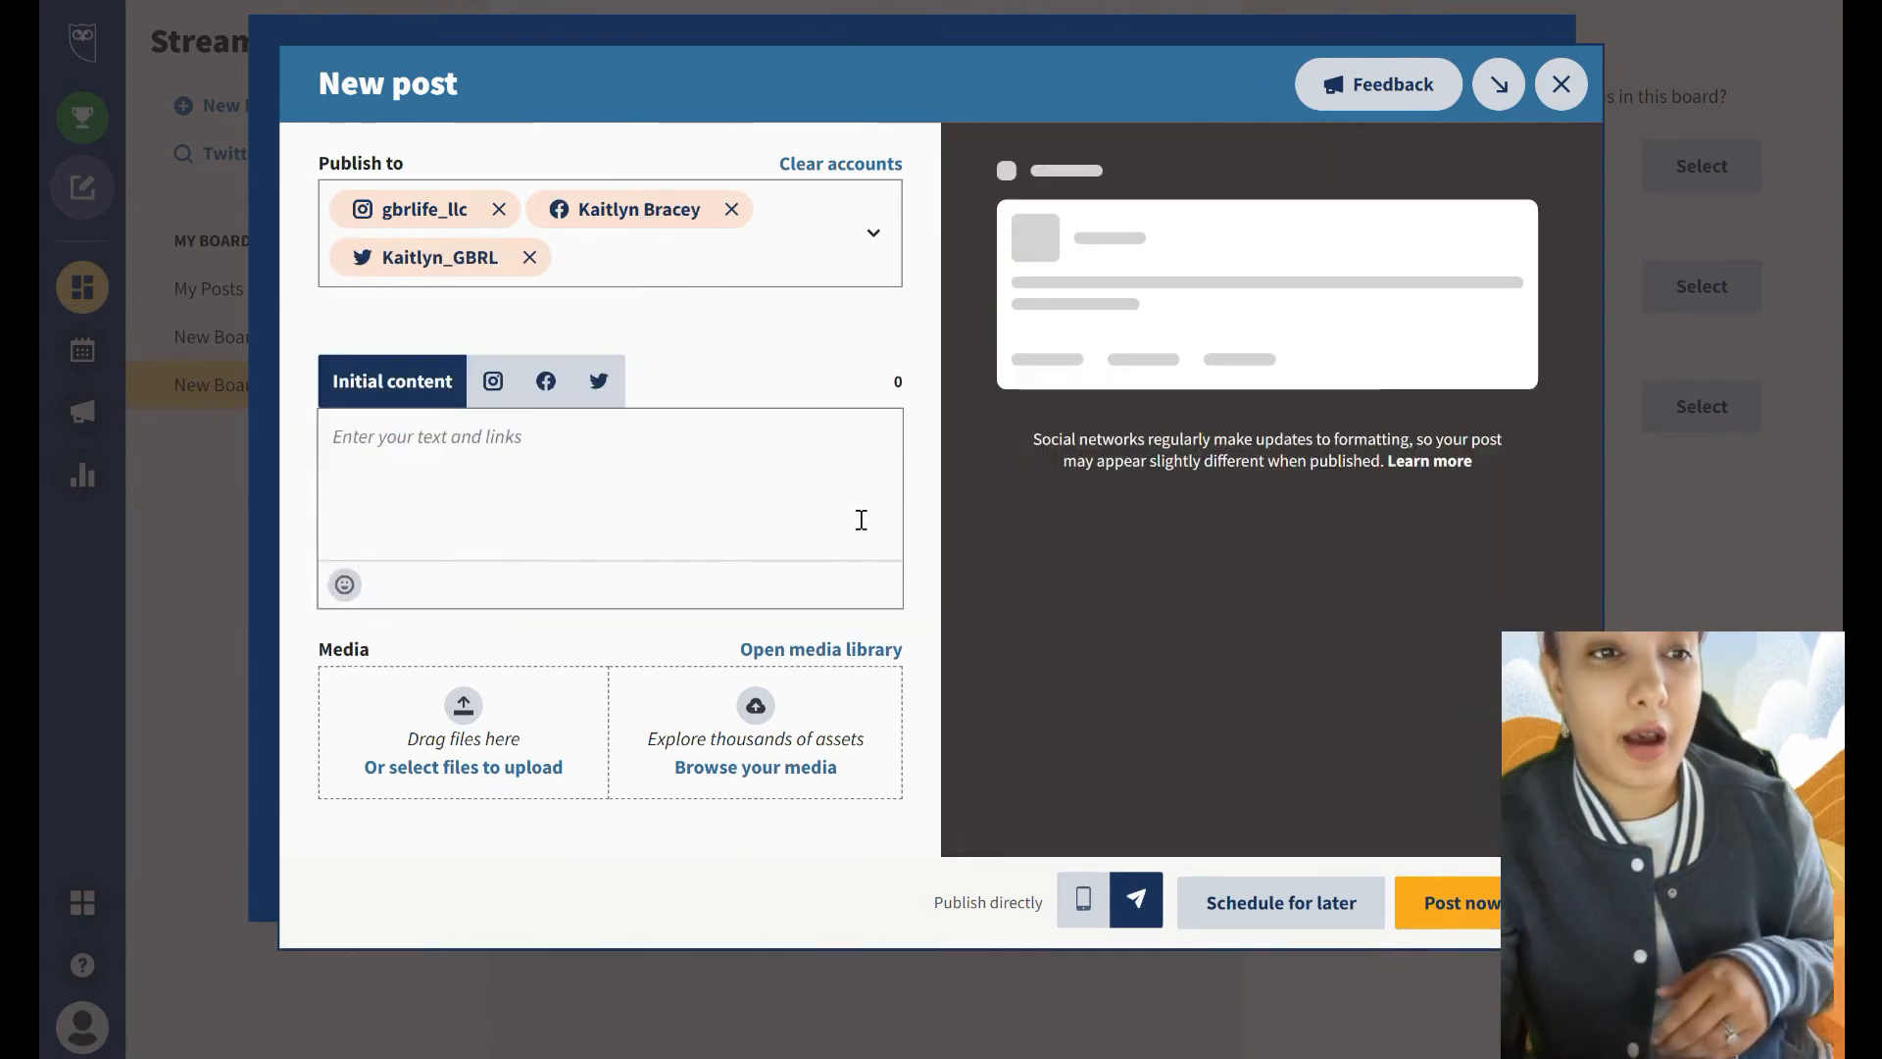
Preview the Instagram and Facebook versions, then switch to editing the Twitter version
{"action": "left_click", "coordinate": [490, 380]}
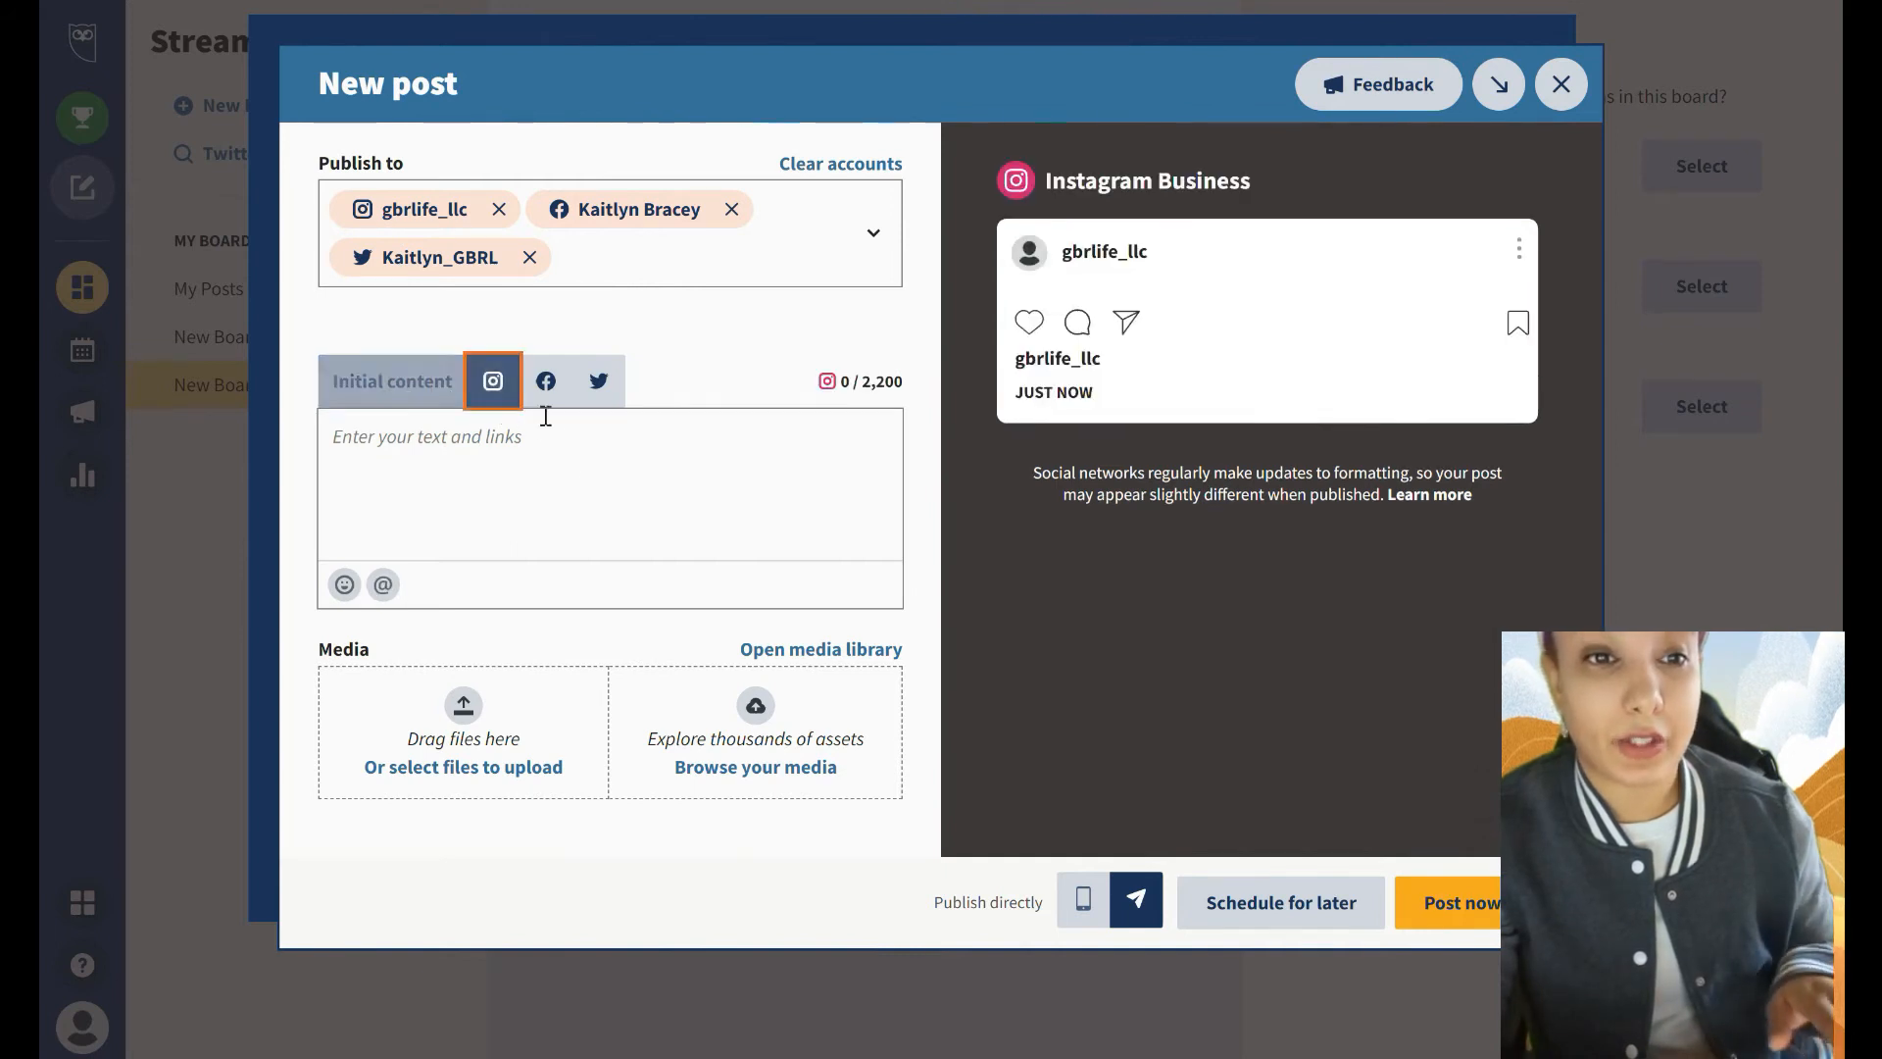
{"action": "left_click", "coordinate": [545, 380]}
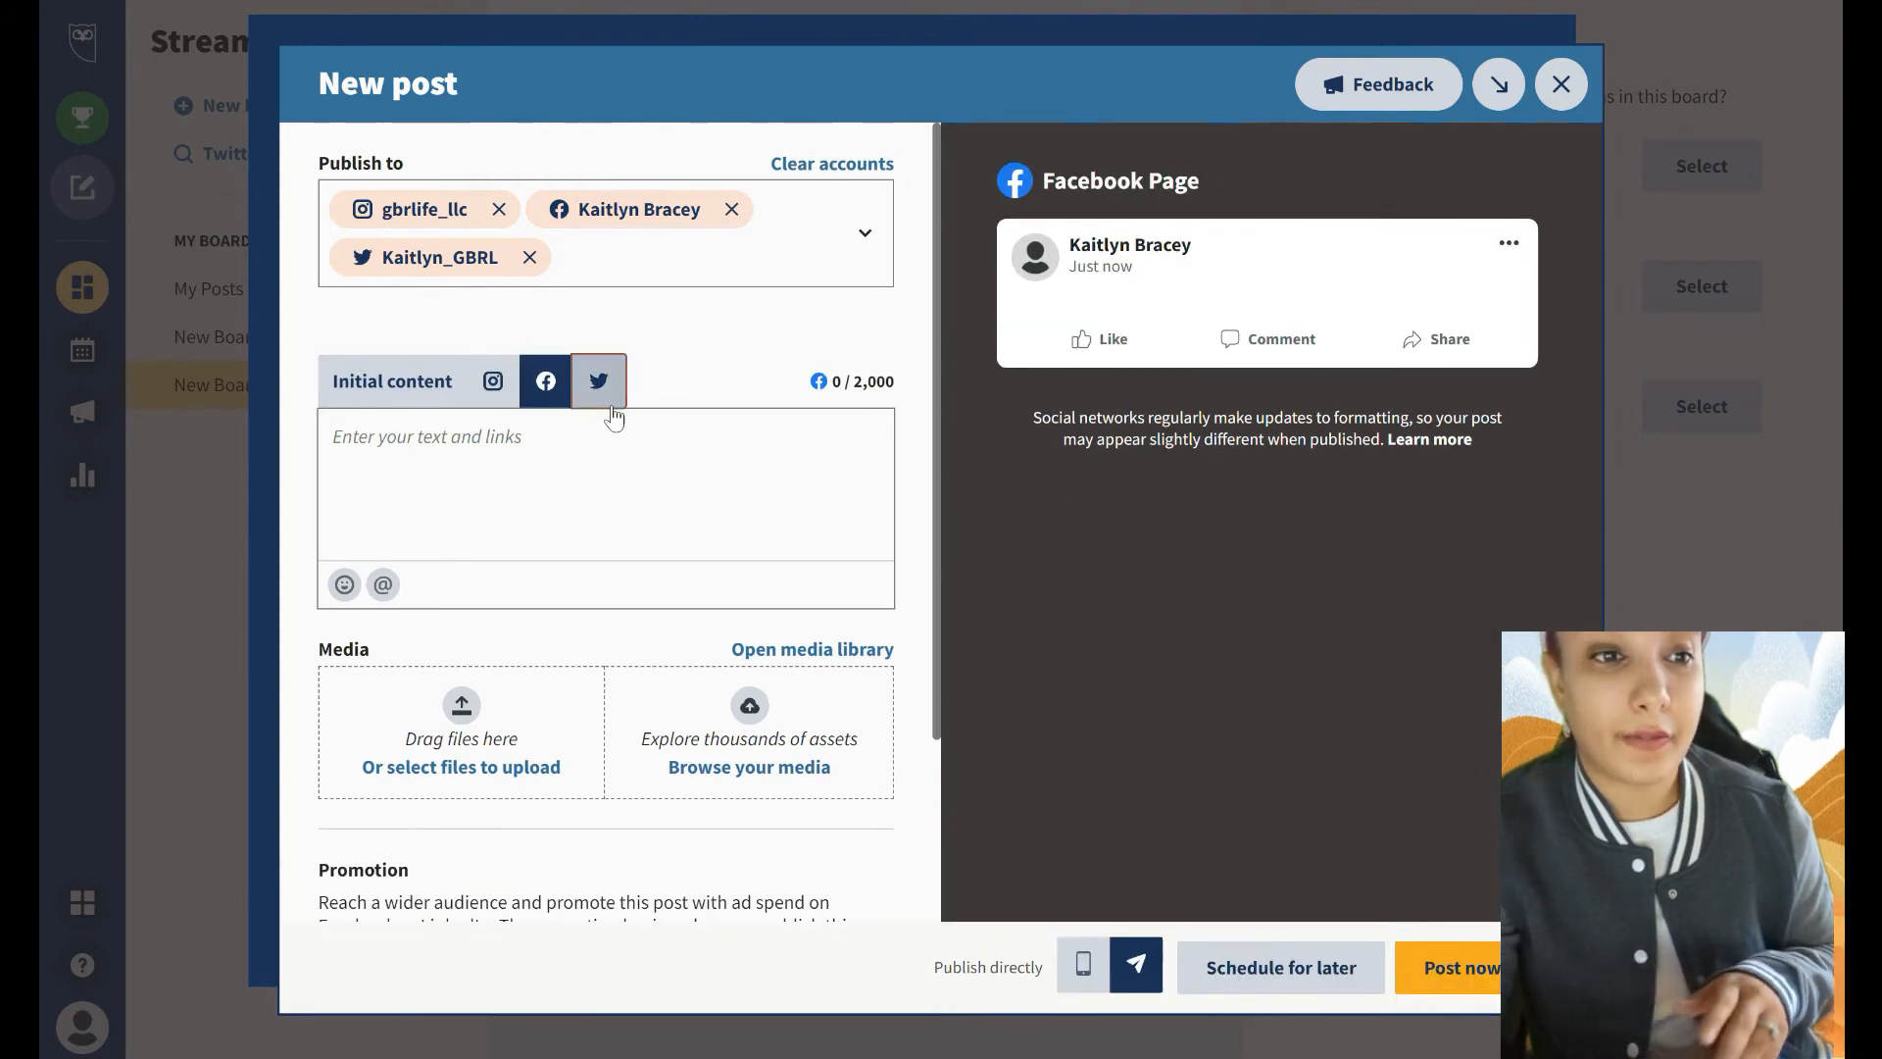
{"action": "left_click", "coordinate": [598, 381]}
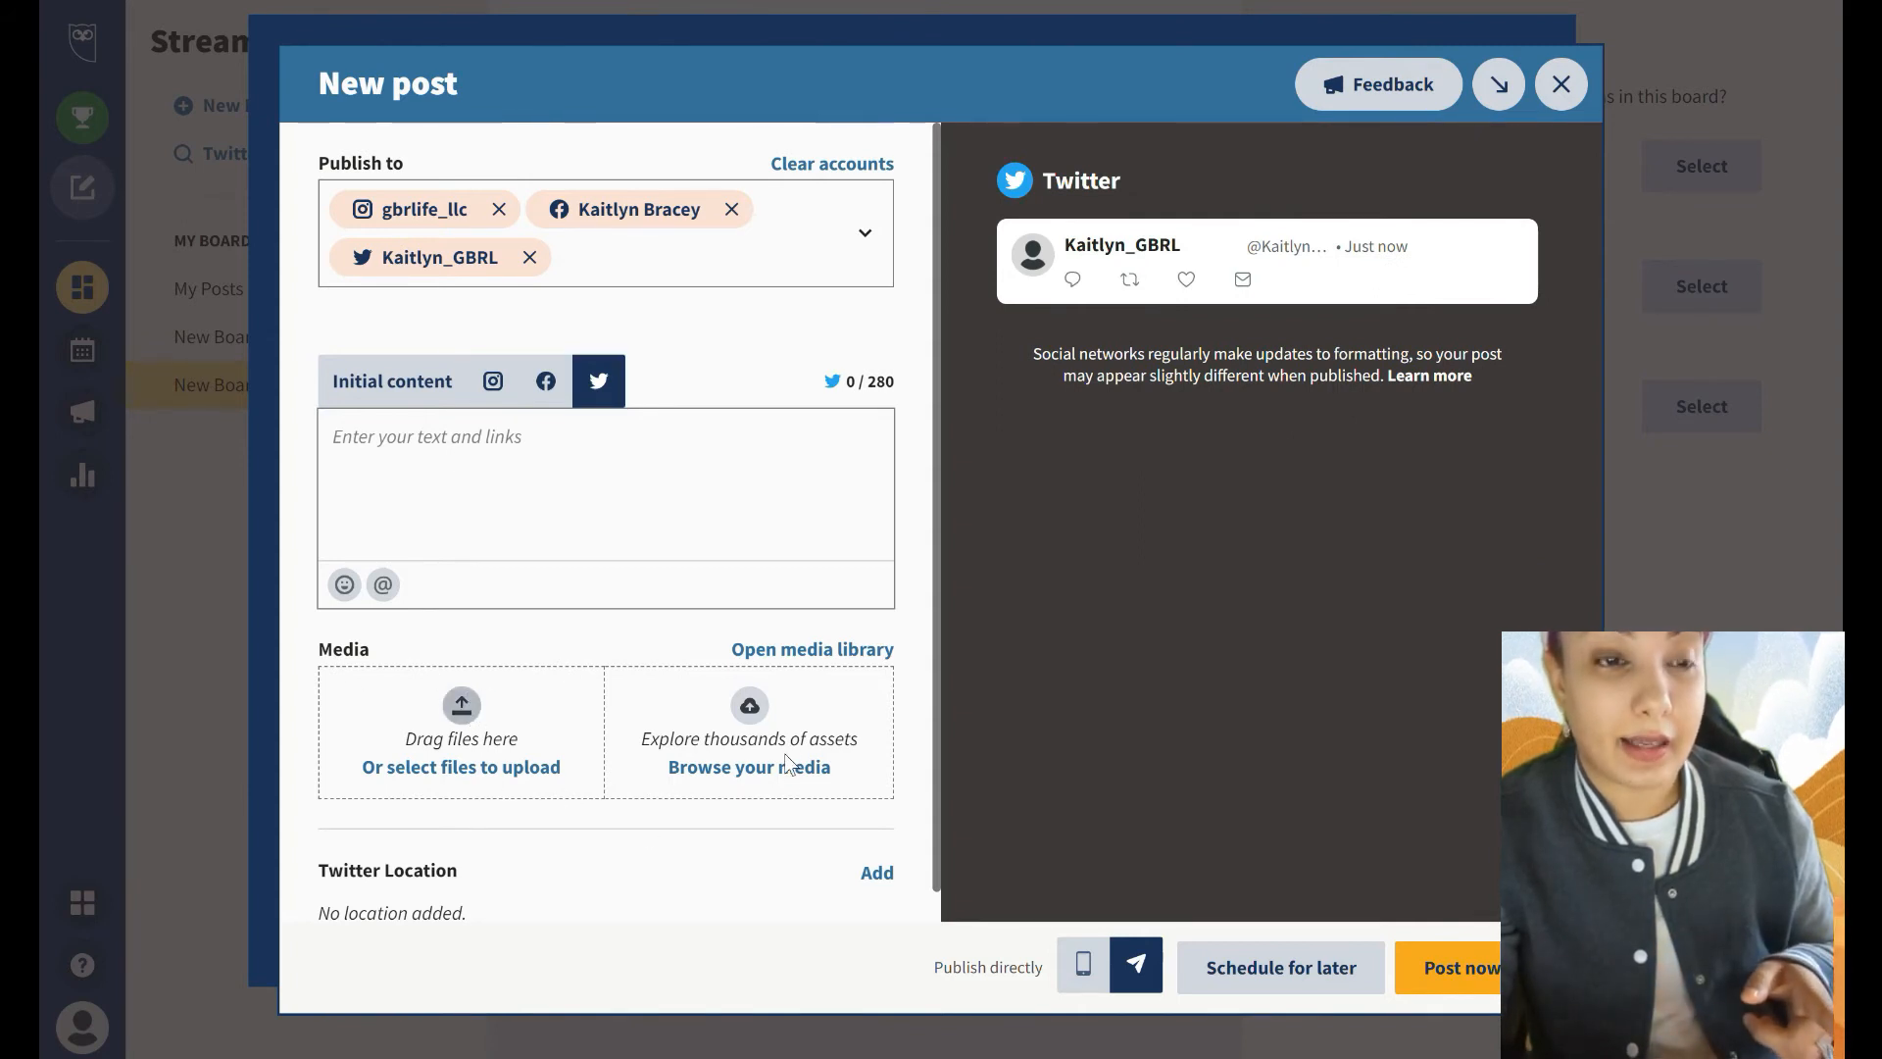
Attach the 'Copy of purple and pink Inspirational Quotes facebook post' image from the computer
{"action": "left_click", "coordinate": [459, 767]}
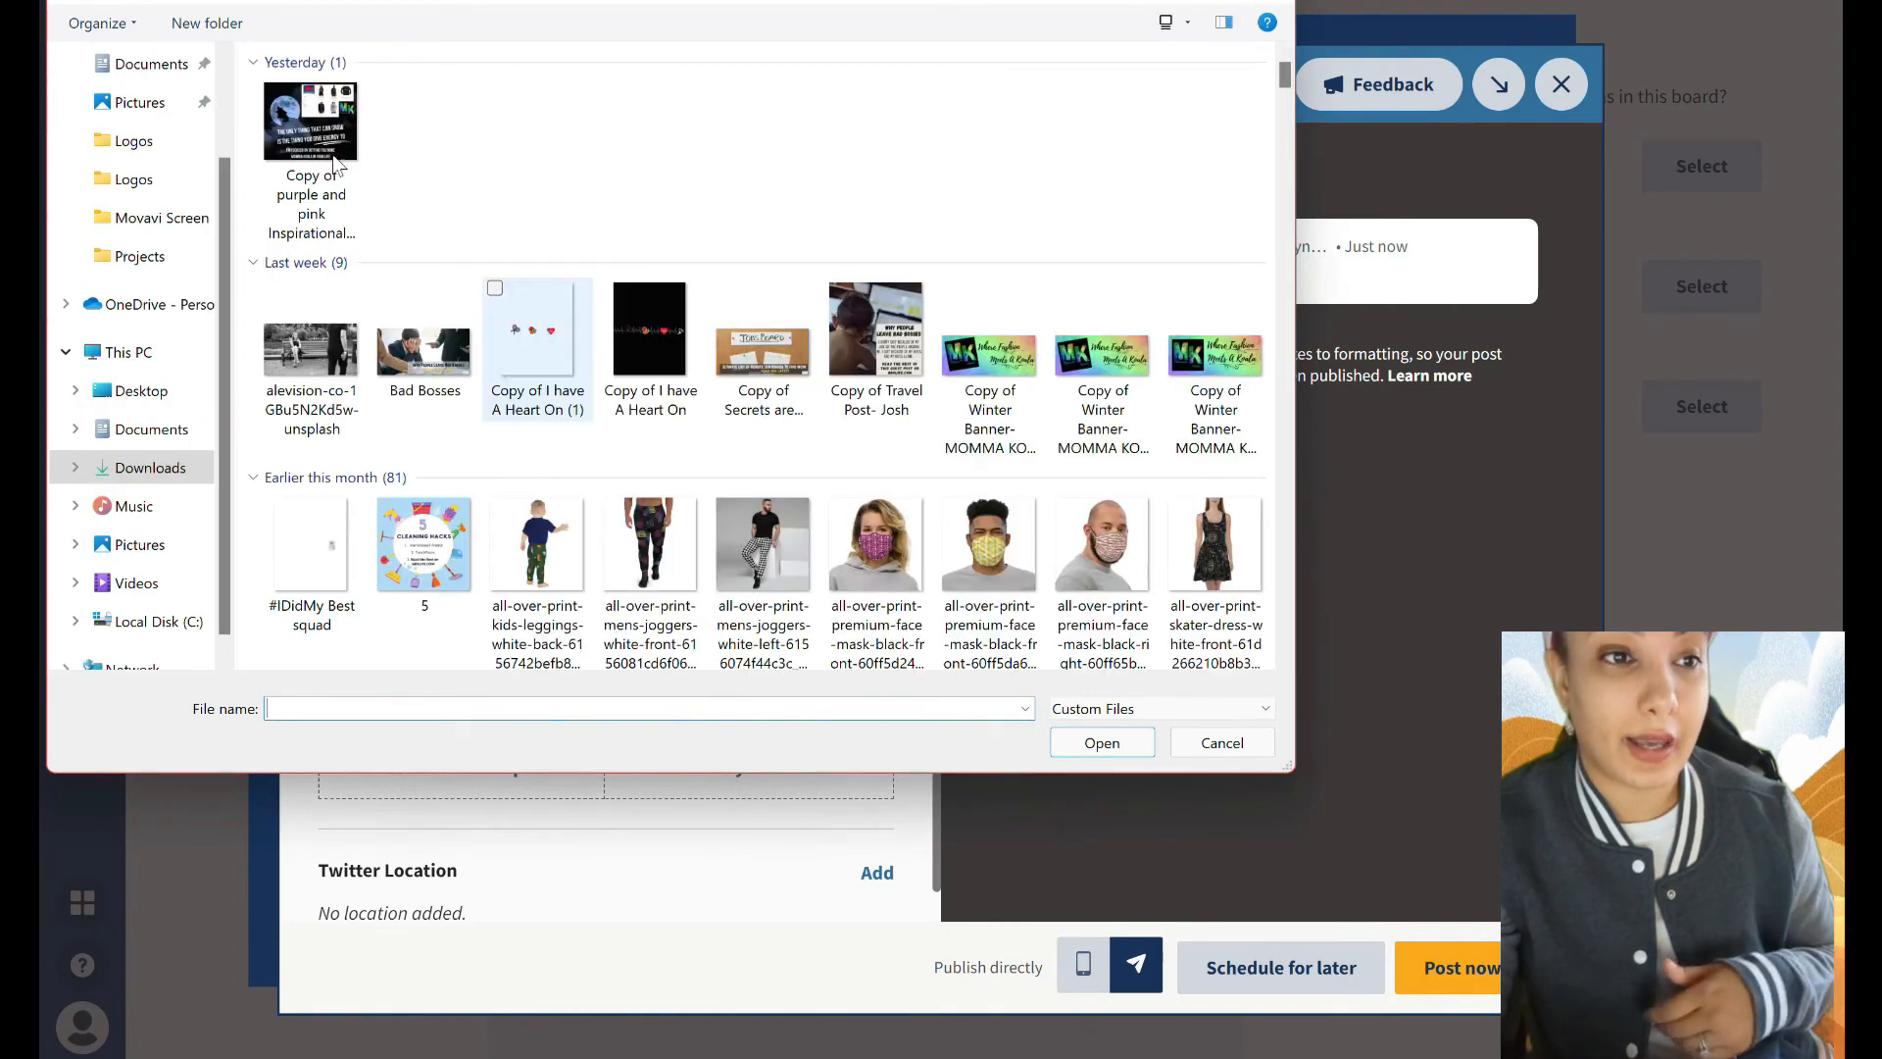
{"action": "left_click", "coordinate": [311, 119]}
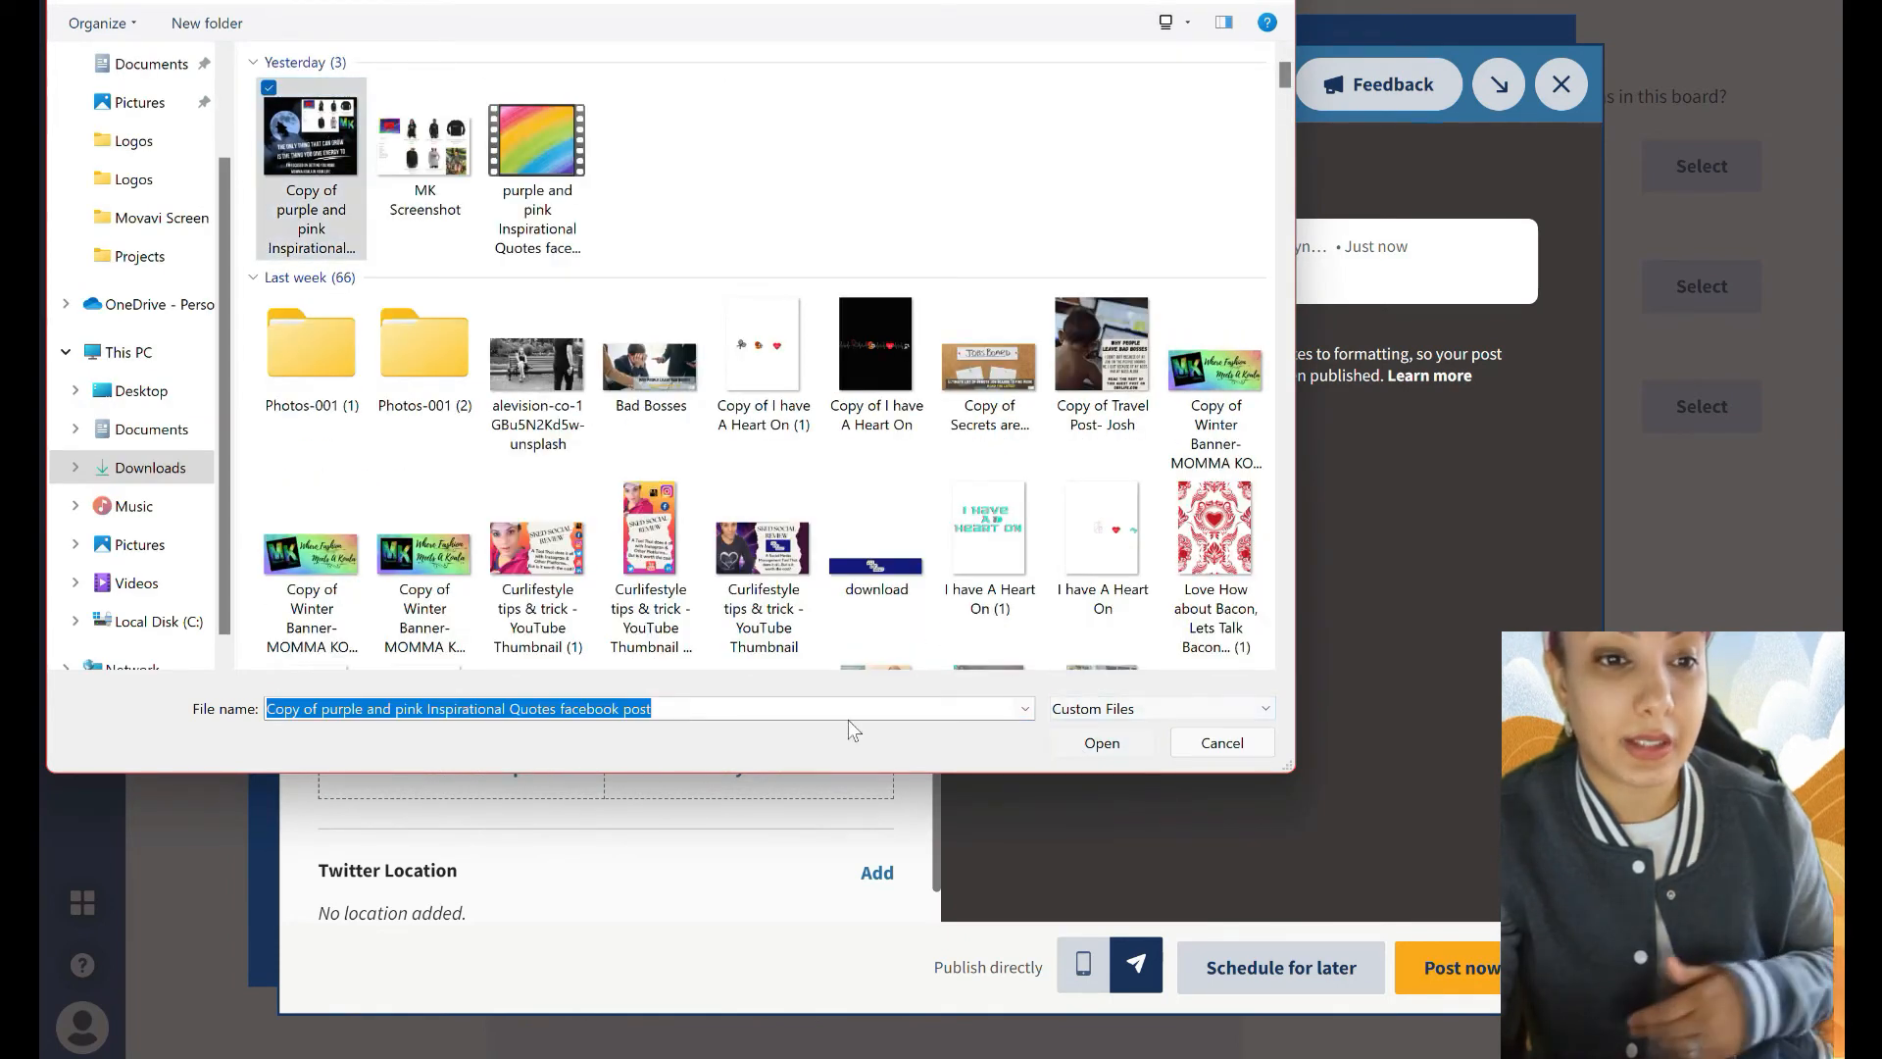
{"action": "left_click", "coordinate": [1100, 741]}
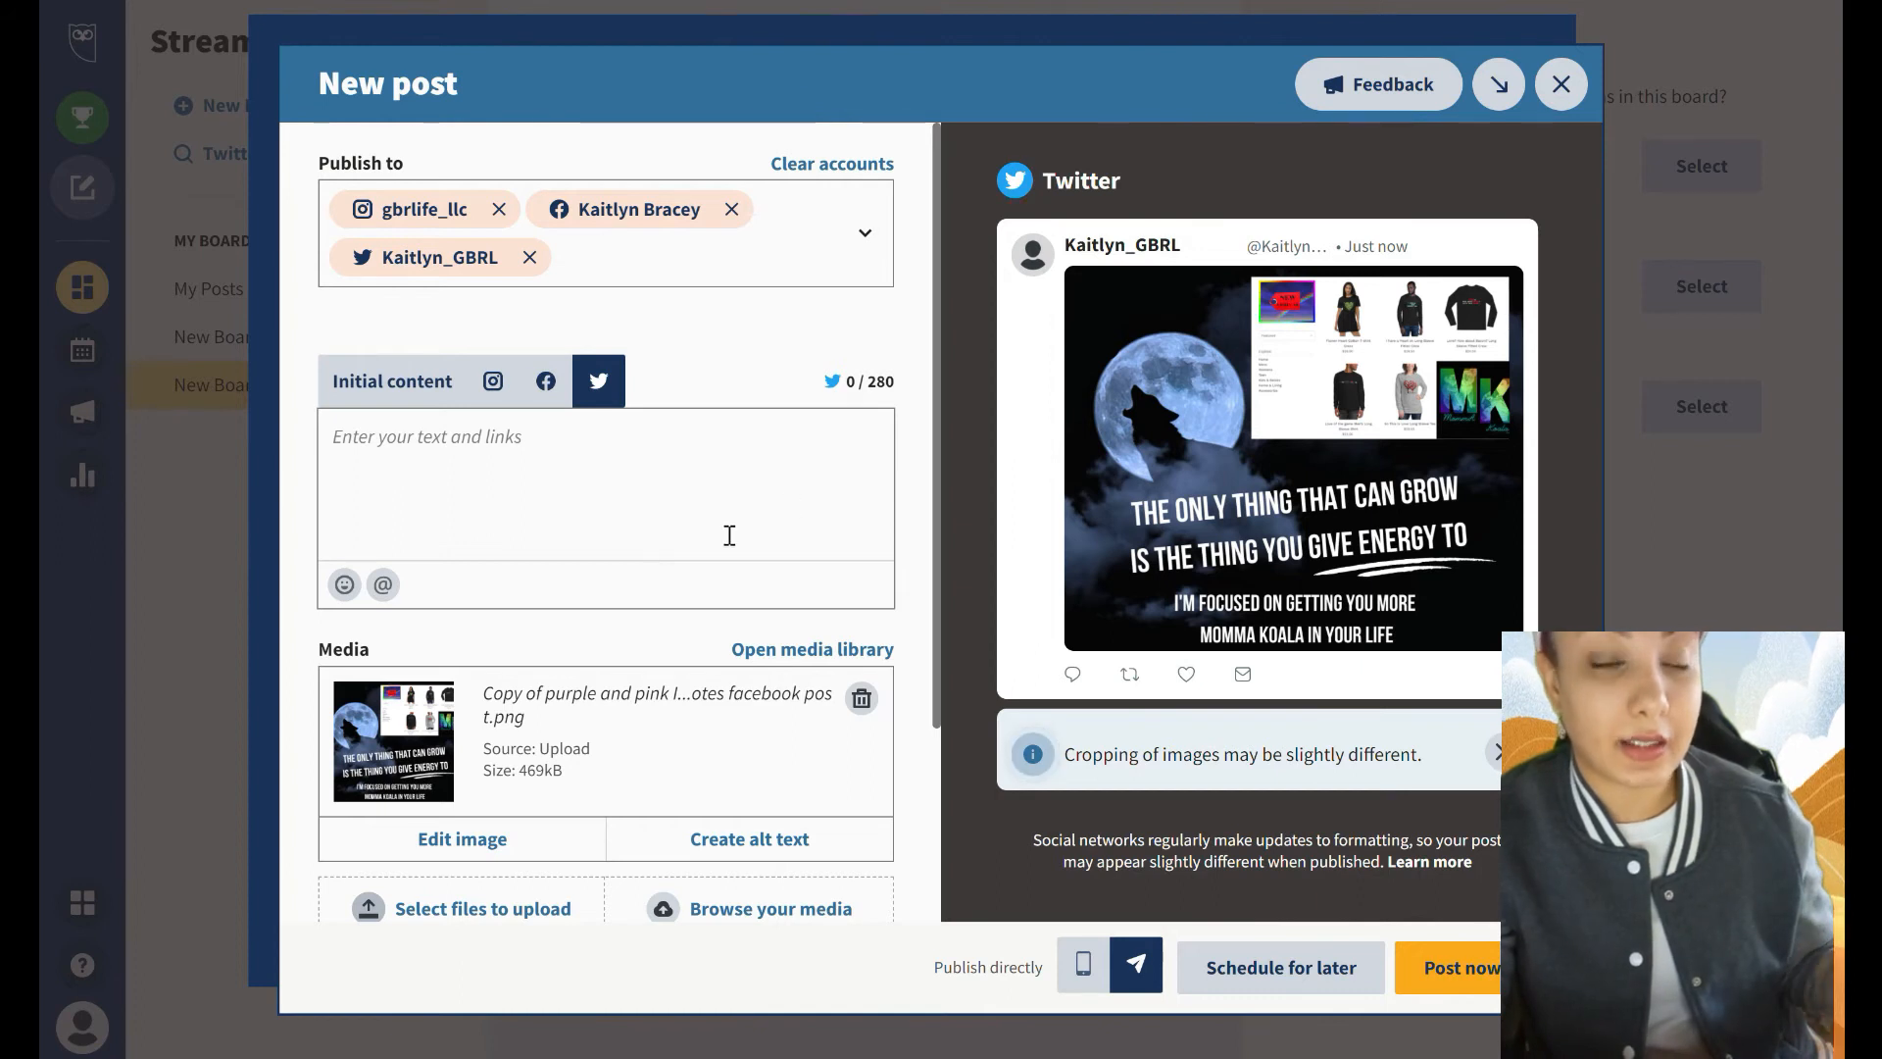
{"action": "mouse_move", "coordinate": [1221, 404]}
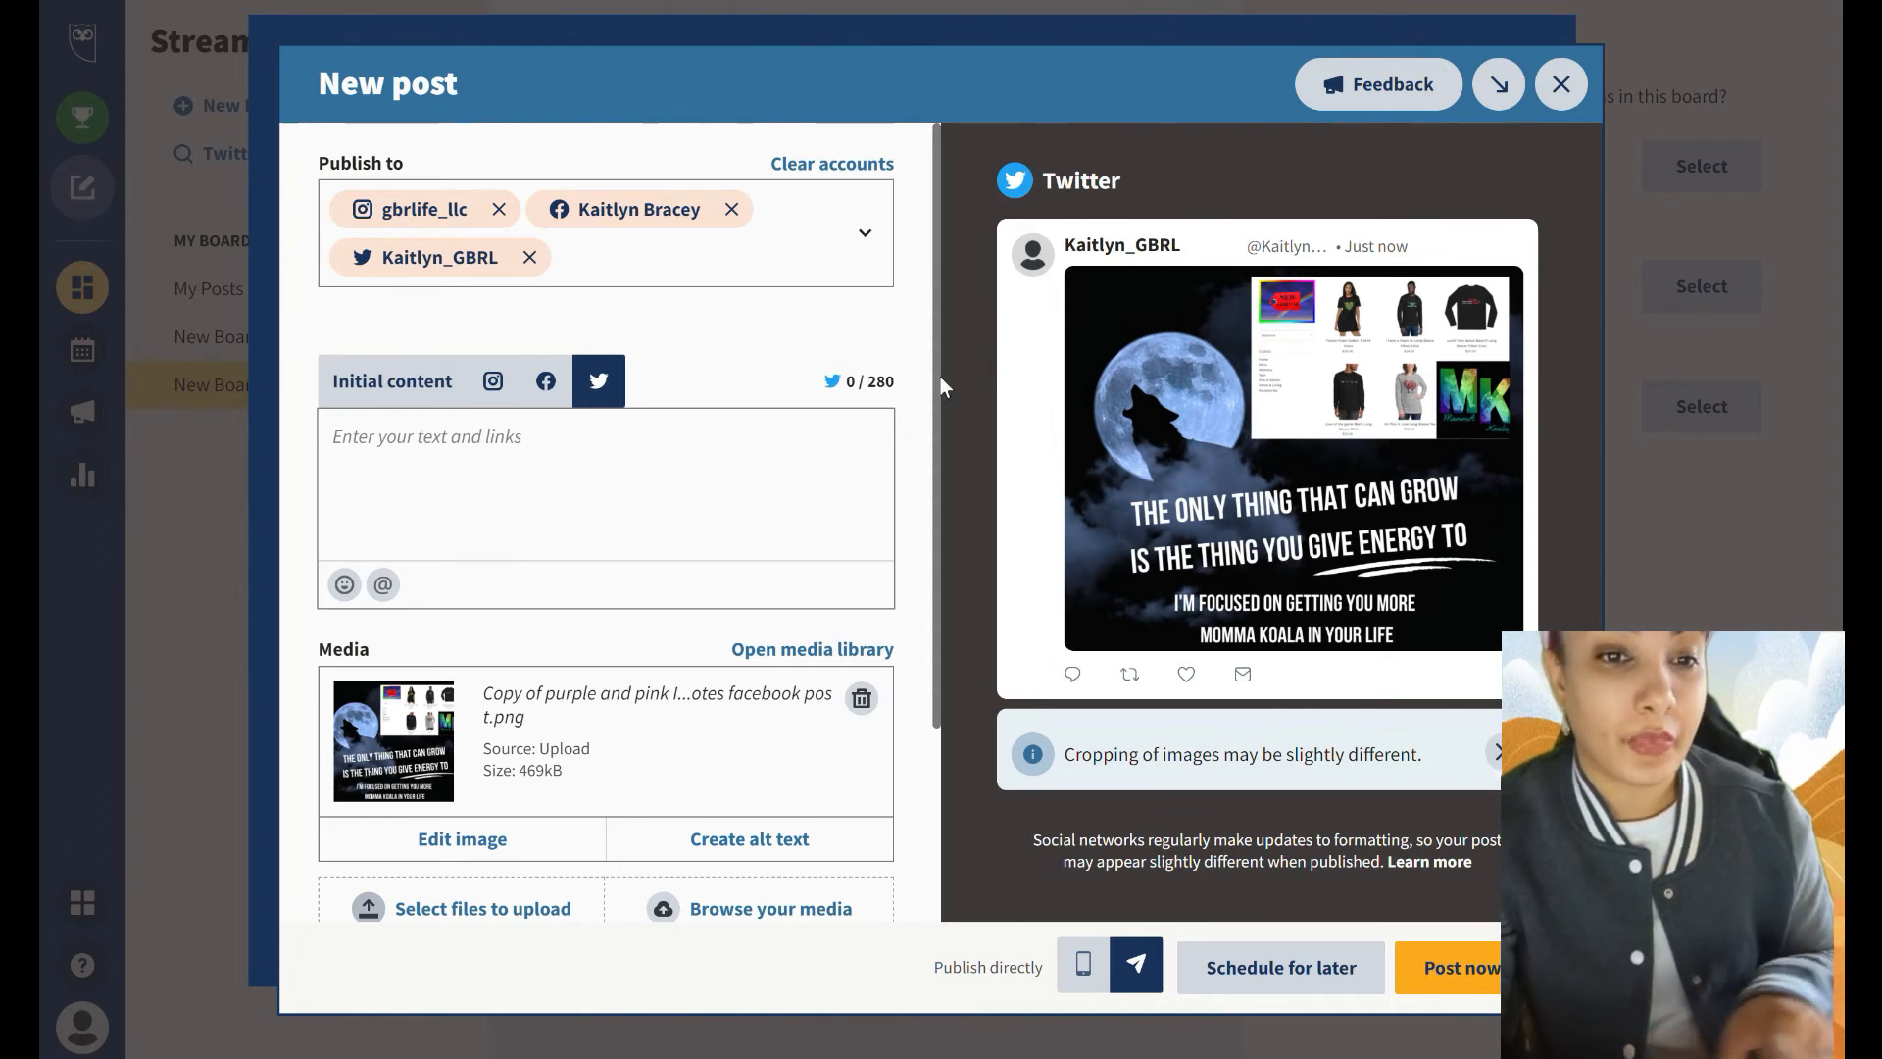
Write the Twitter caption 'Check out Momma koala'
{"action": "left_click", "coordinate": [606, 480]}
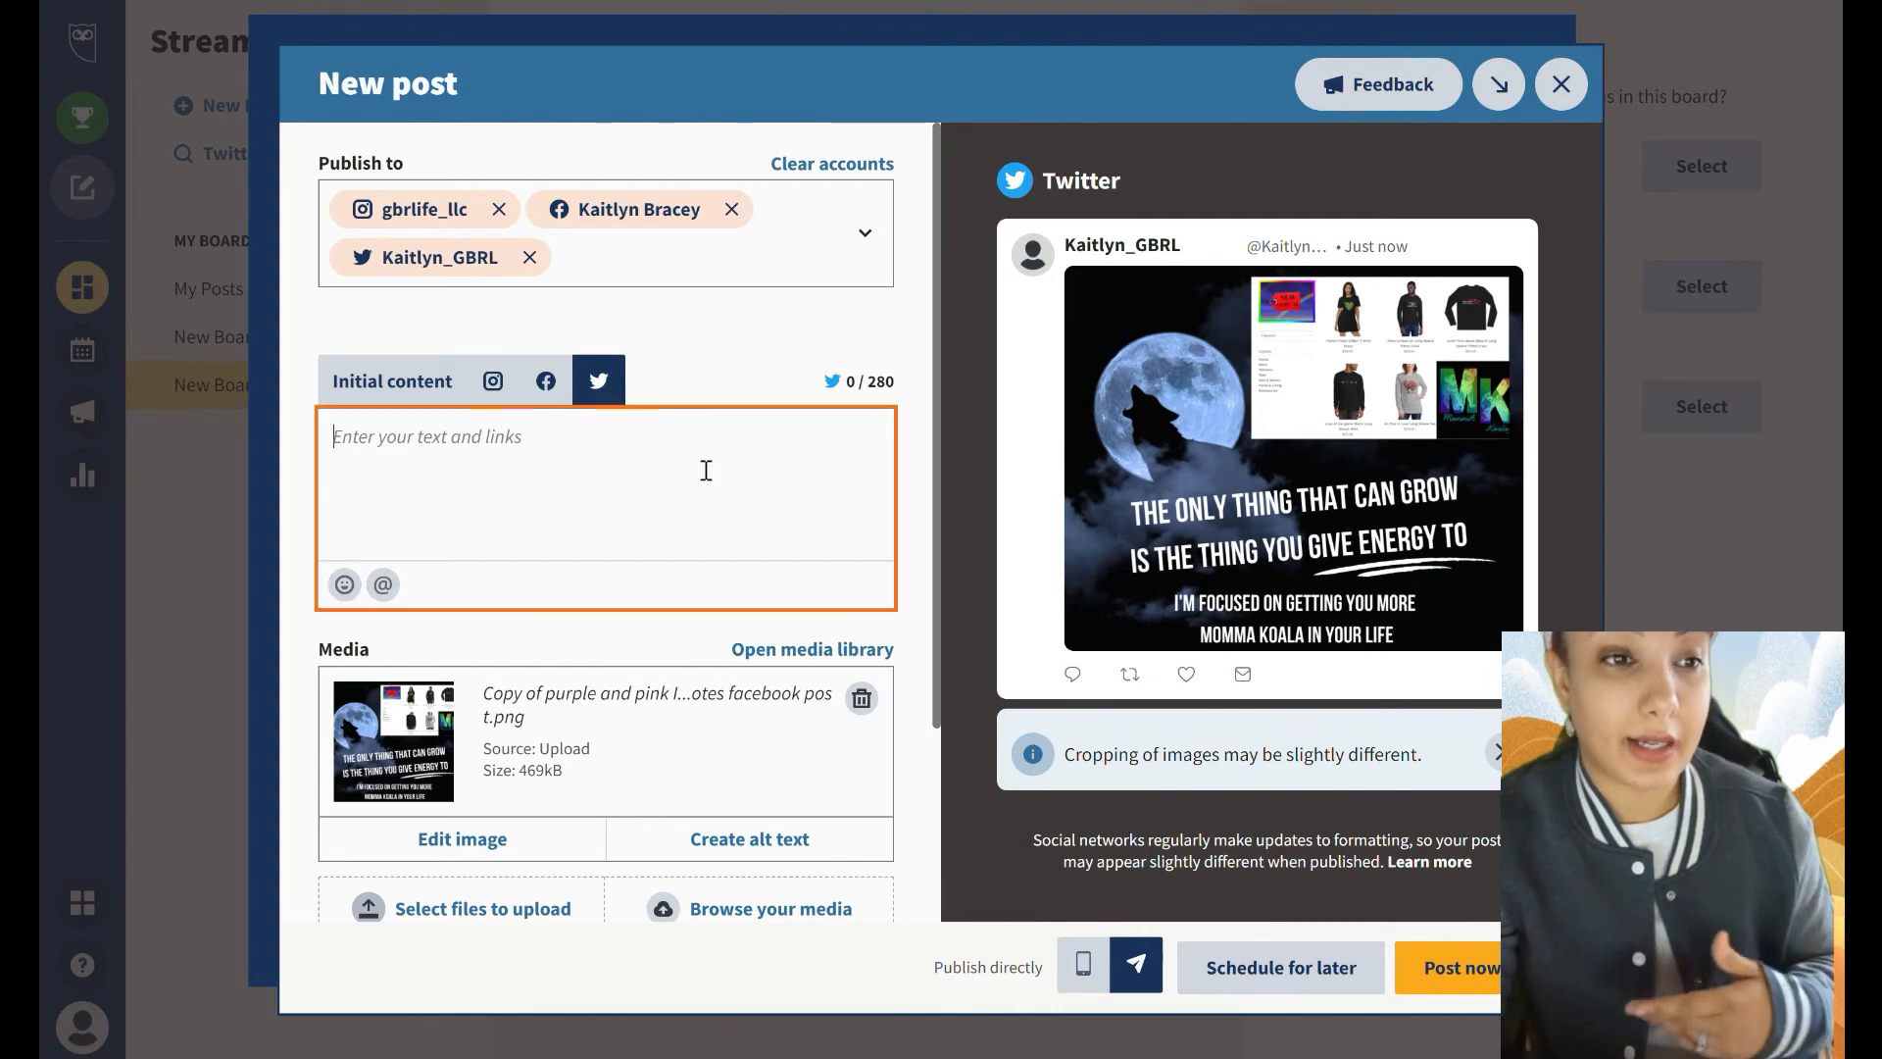
{"action": "type", "text": "Check out Momma"}
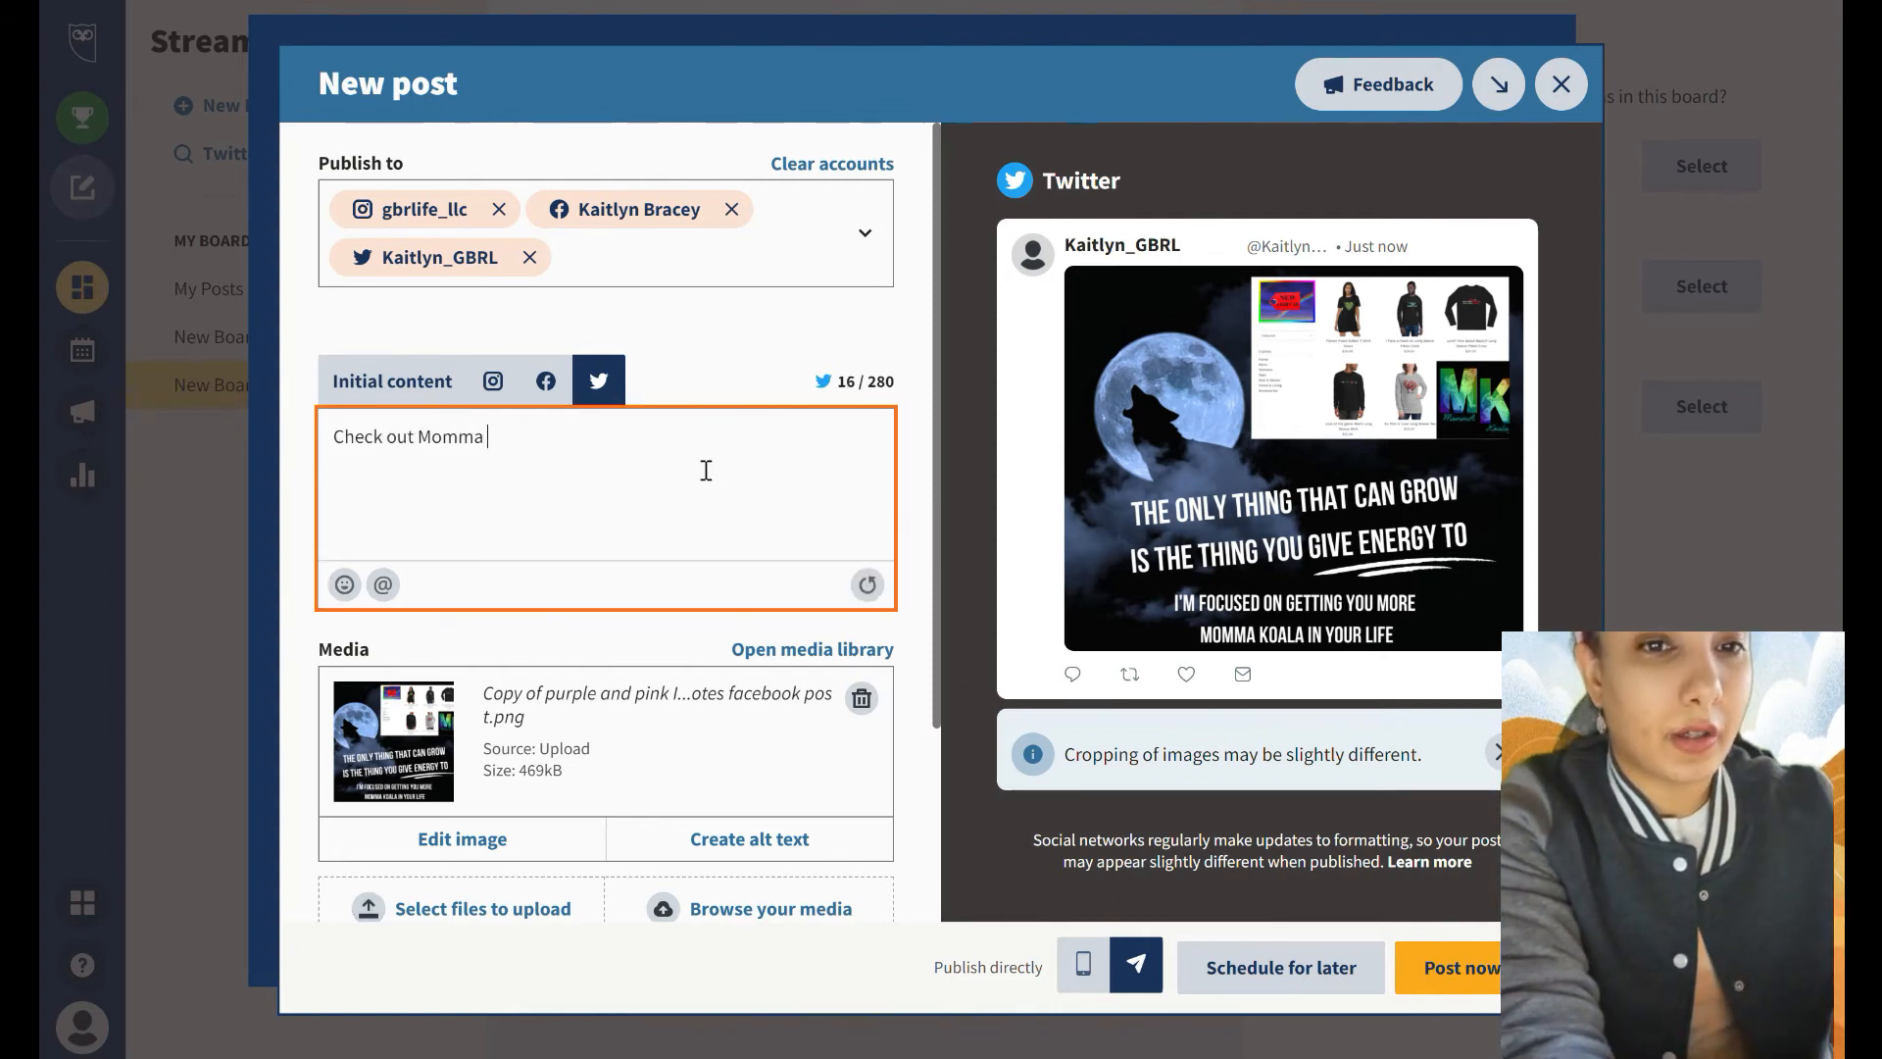
{"action": "type", "text": "koala"}
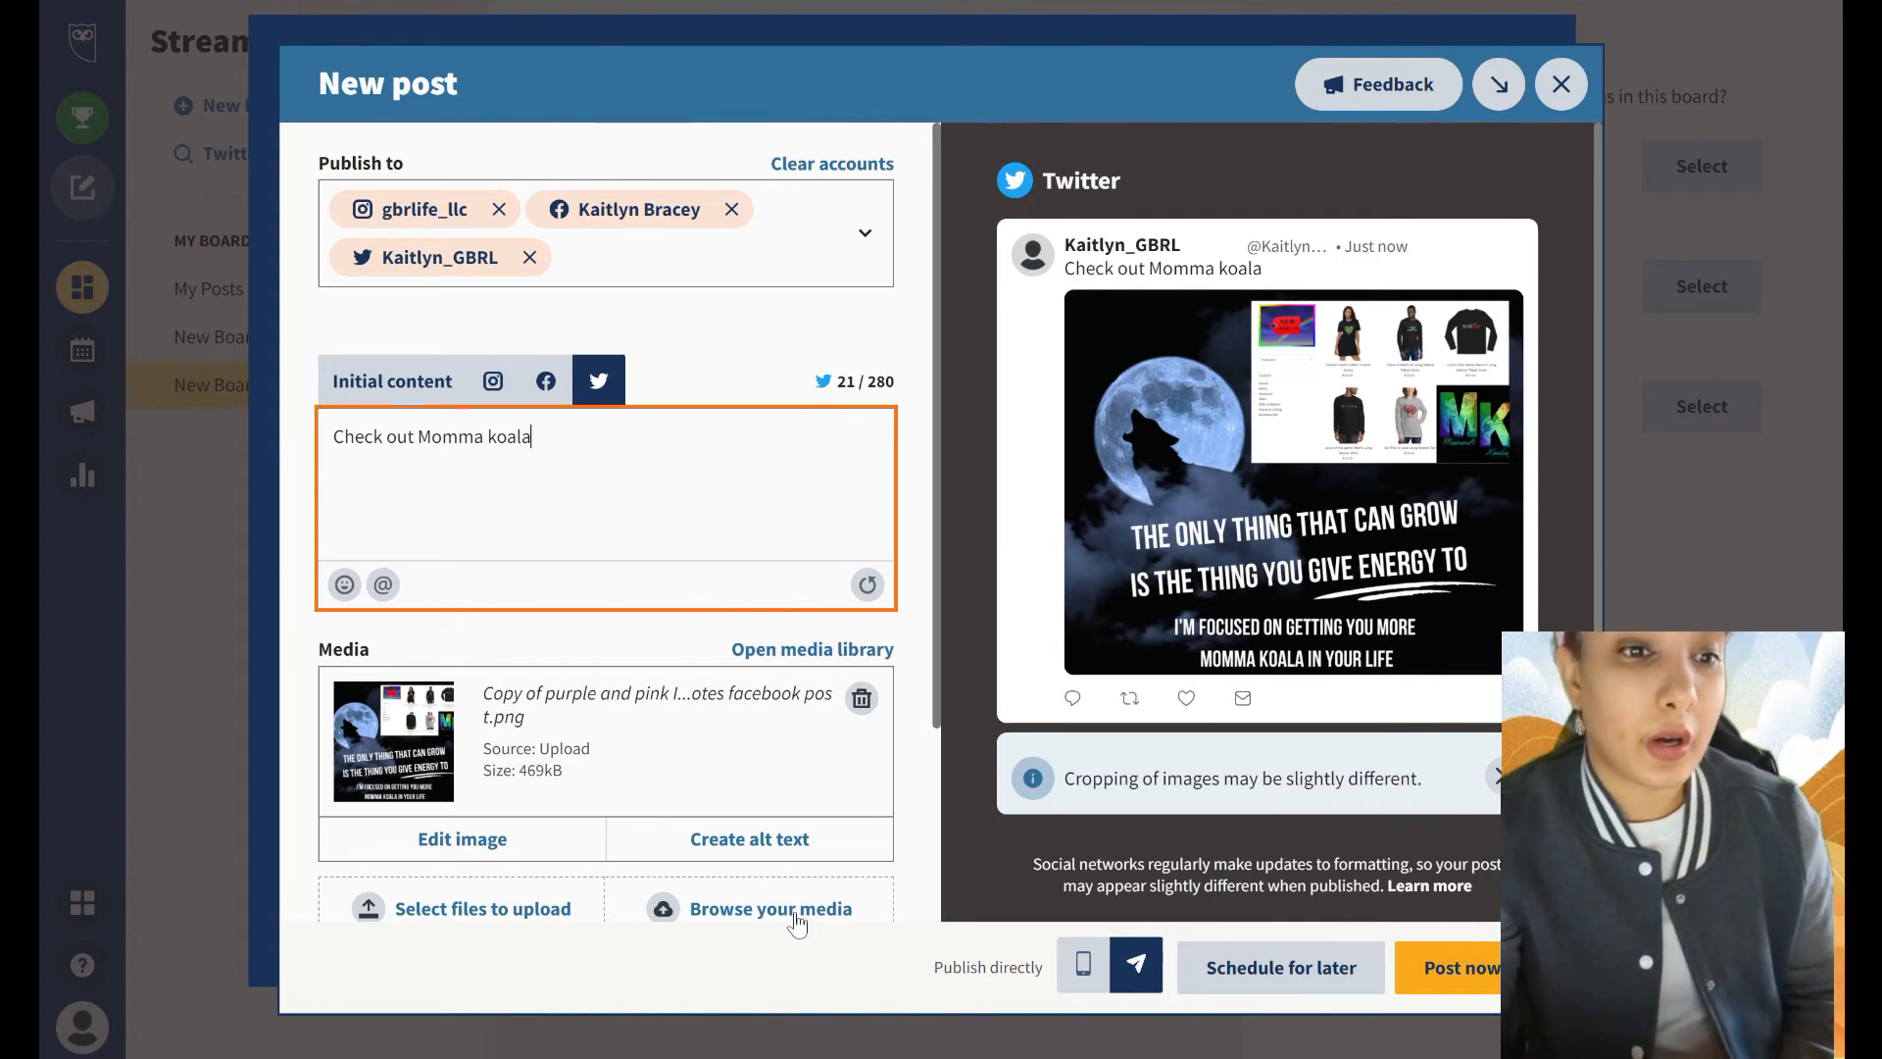
{"action": "scroll", "scroll_direction": "down", "scroll_amount": 3}
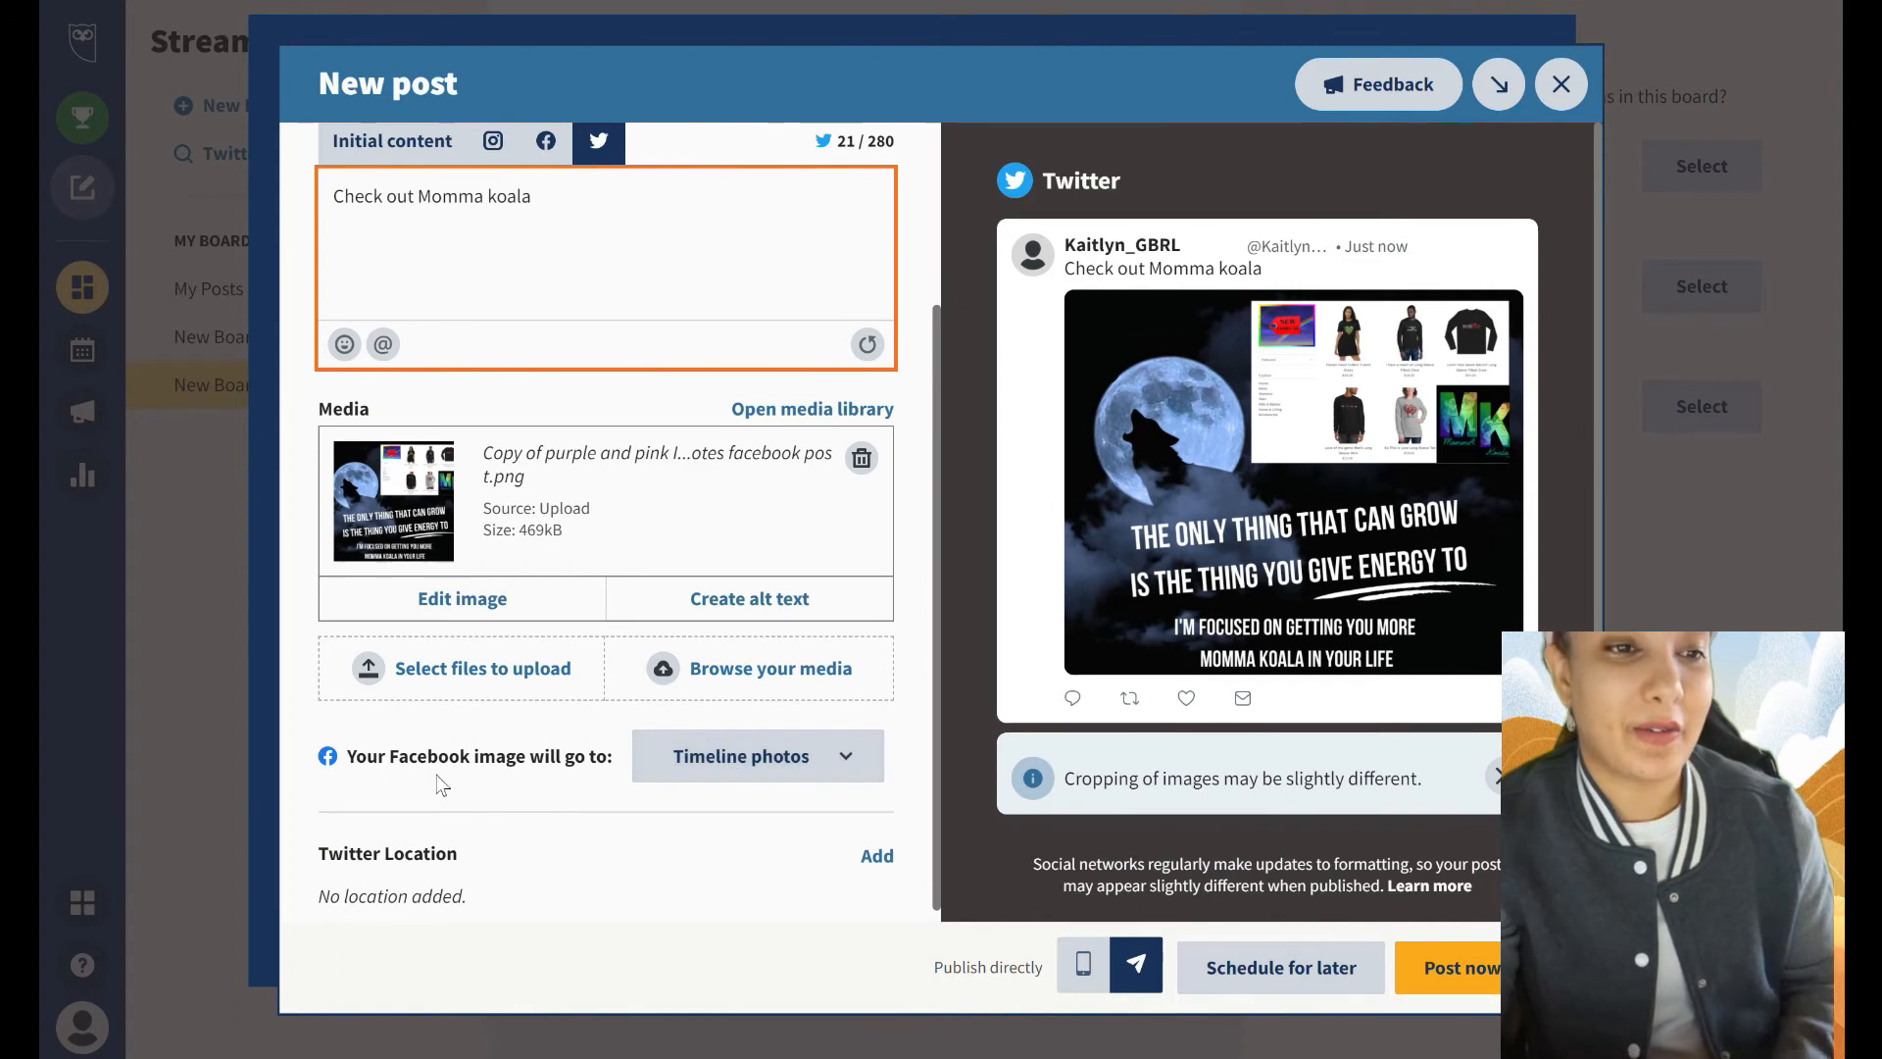
{"action": "mouse_move", "coordinate": [606, 796]}
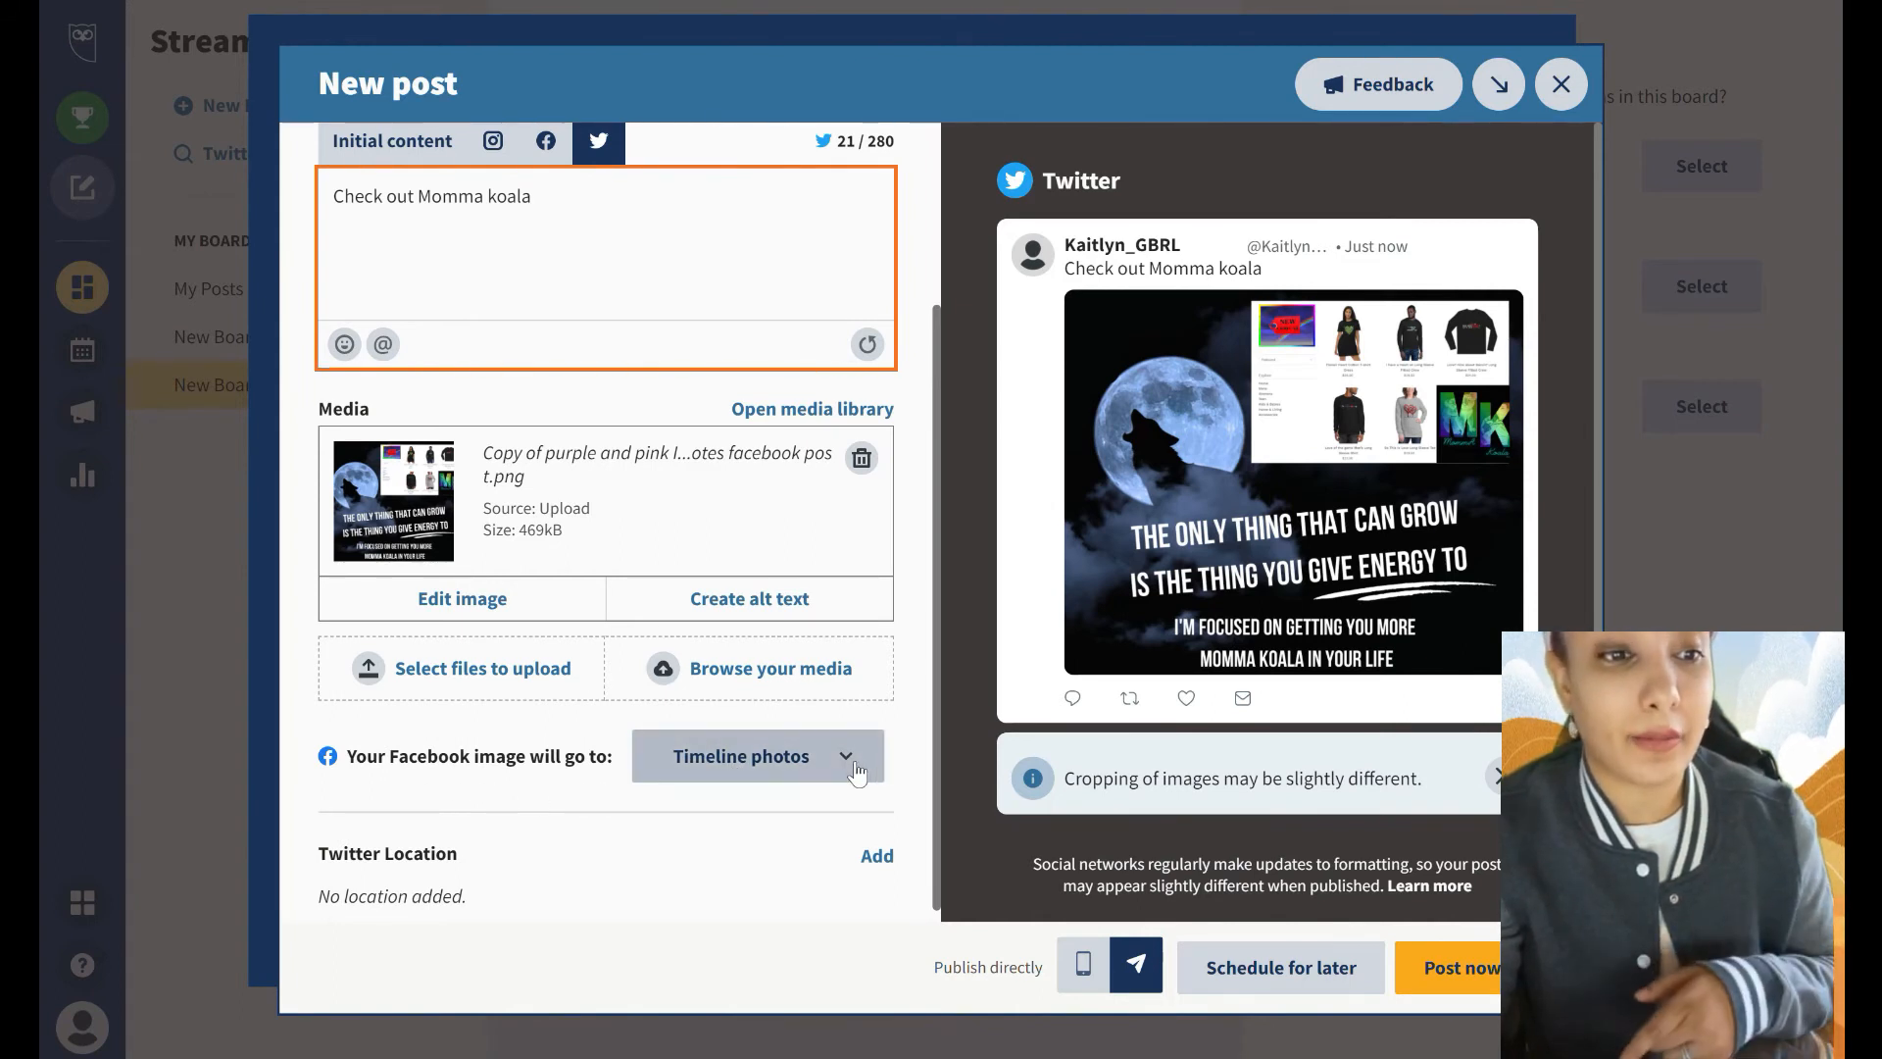
{"action": "mouse_move", "coordinate": [580, 874]}
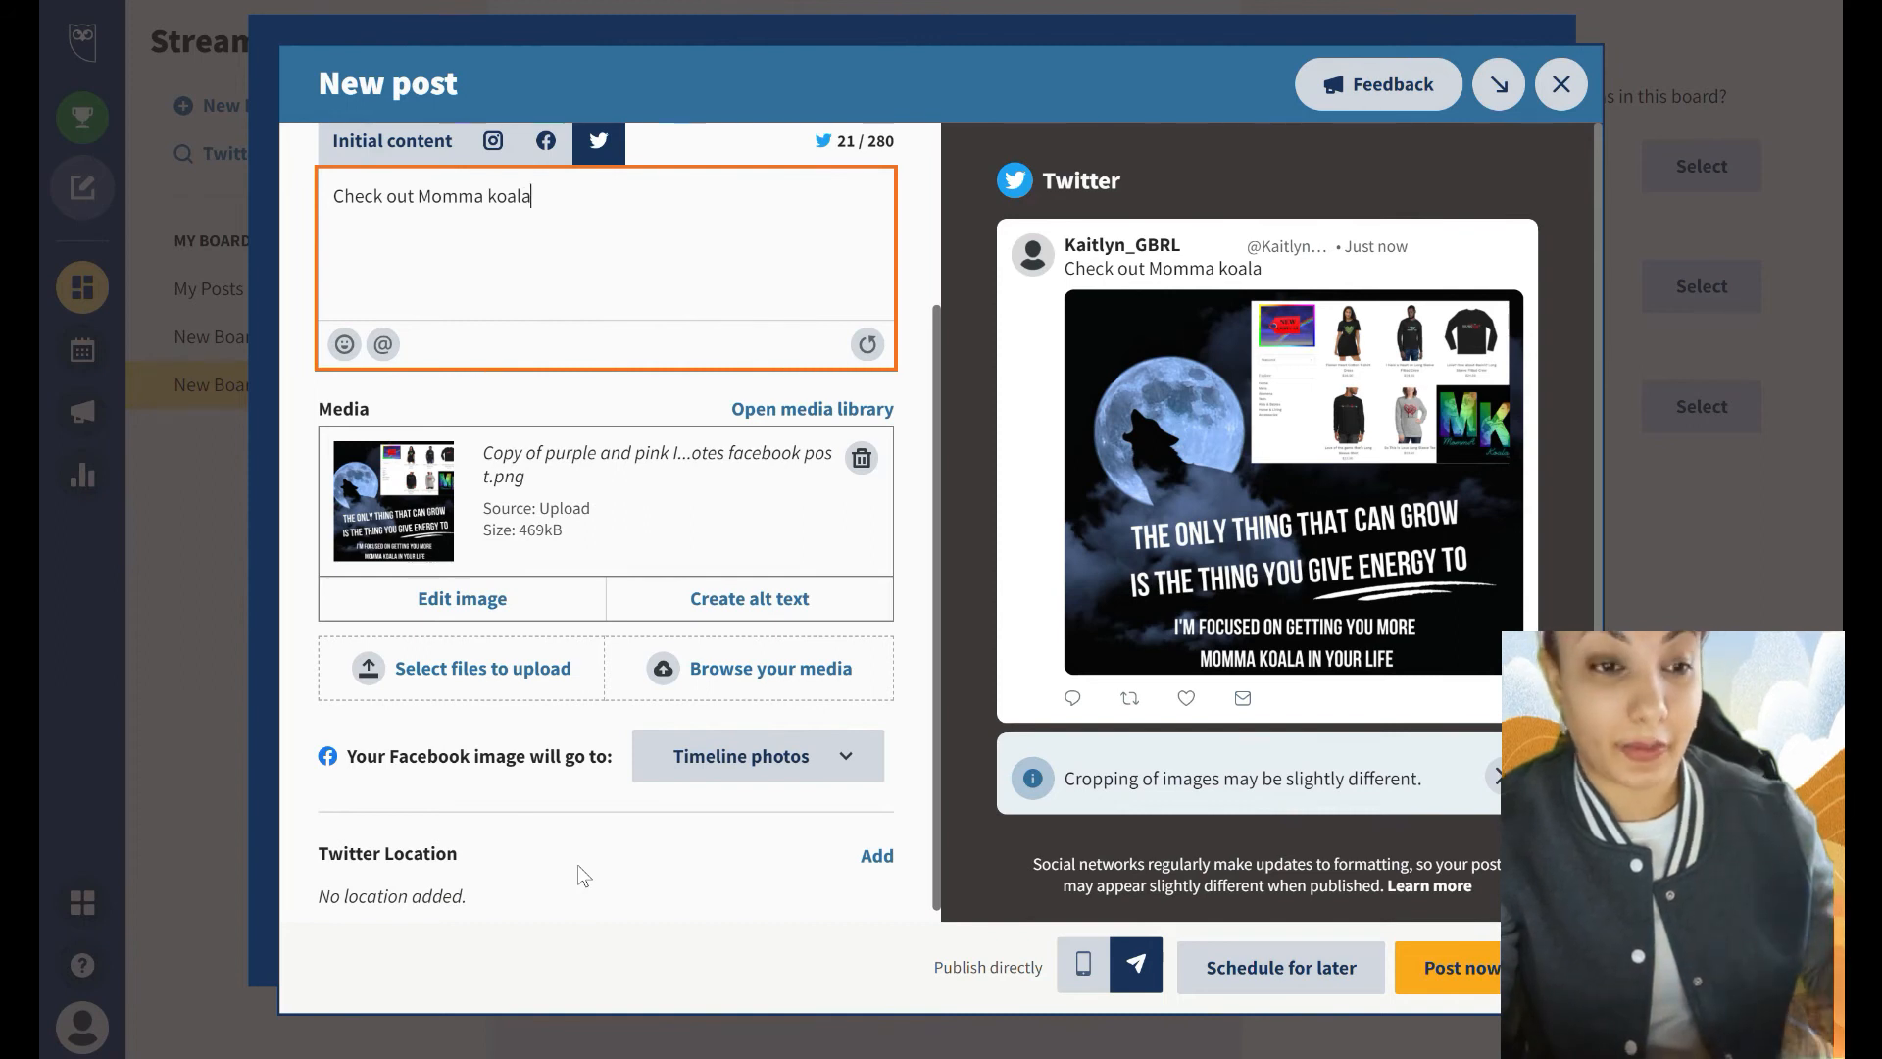
{"action": "mouse_move", "coordinate": [516, 843]}
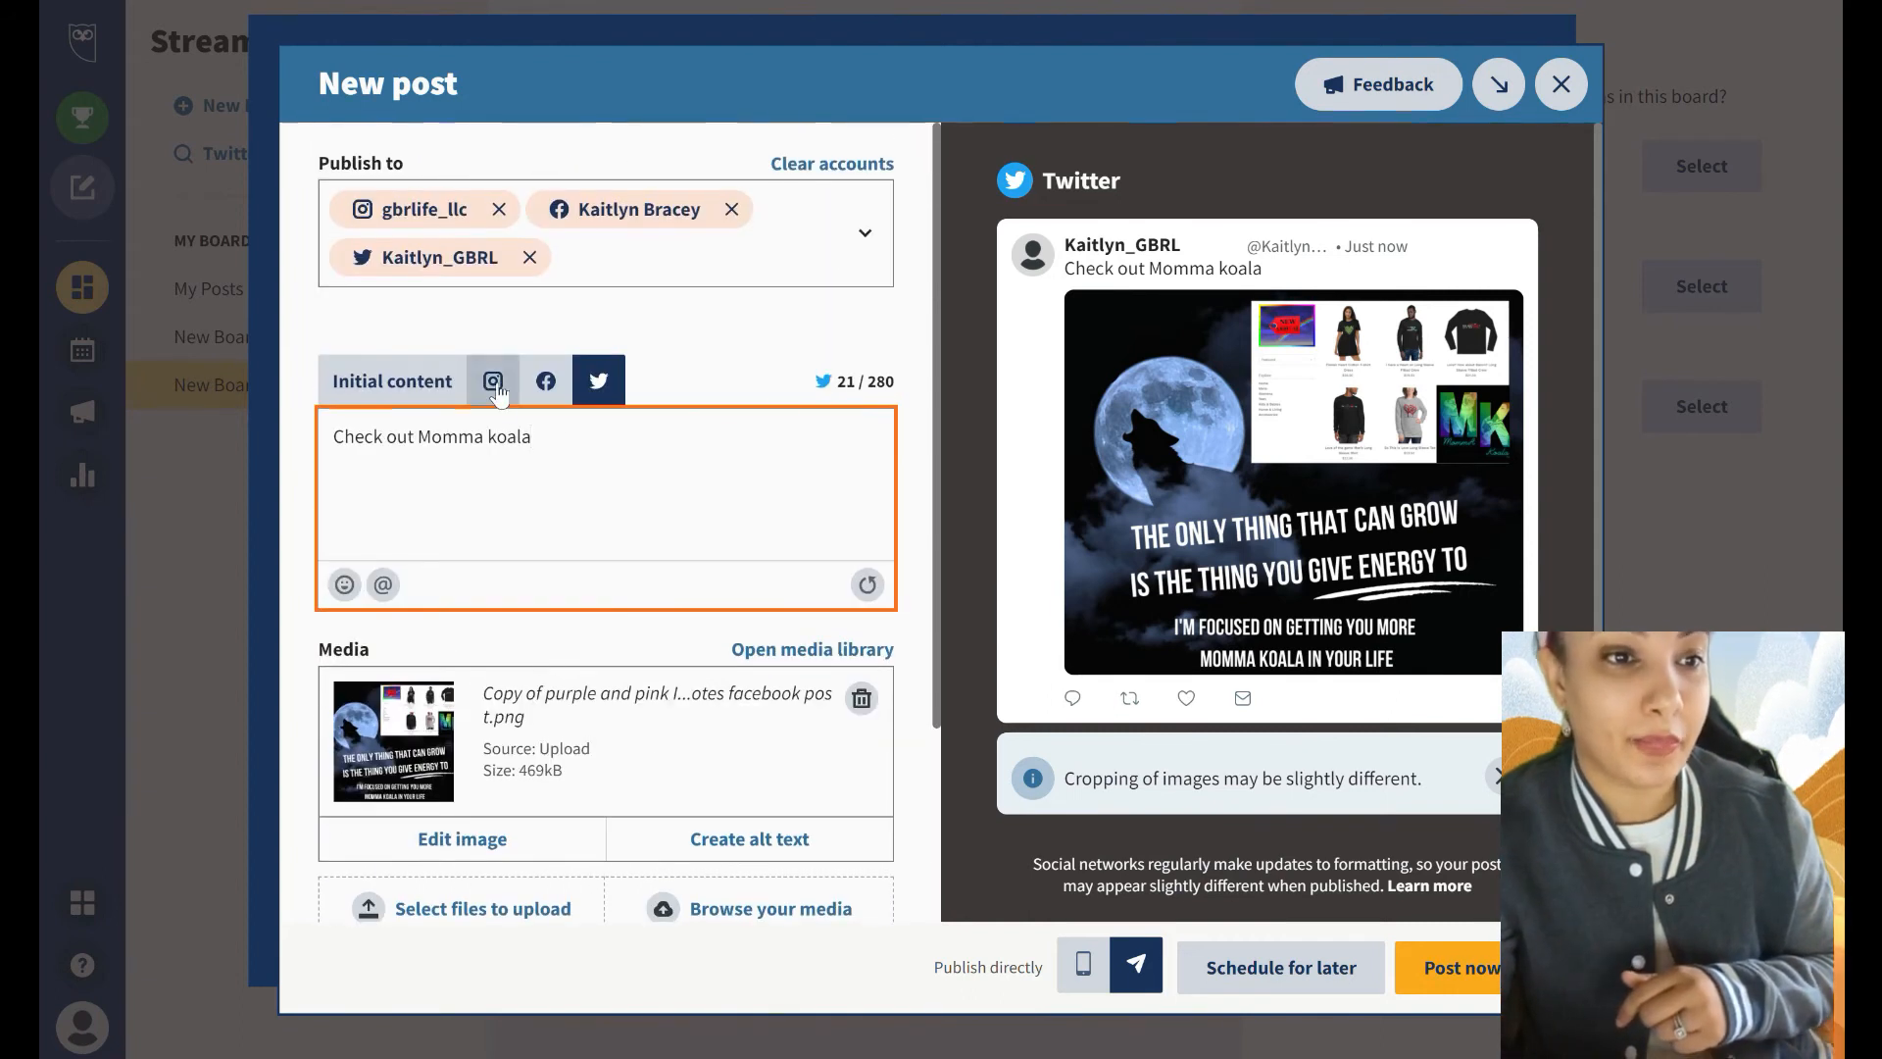
Compare the Instagram, Initial content and Twitter versions, ending on the captionless Instagram version
{"action": "left_click", "coordinate": [492, 380]}
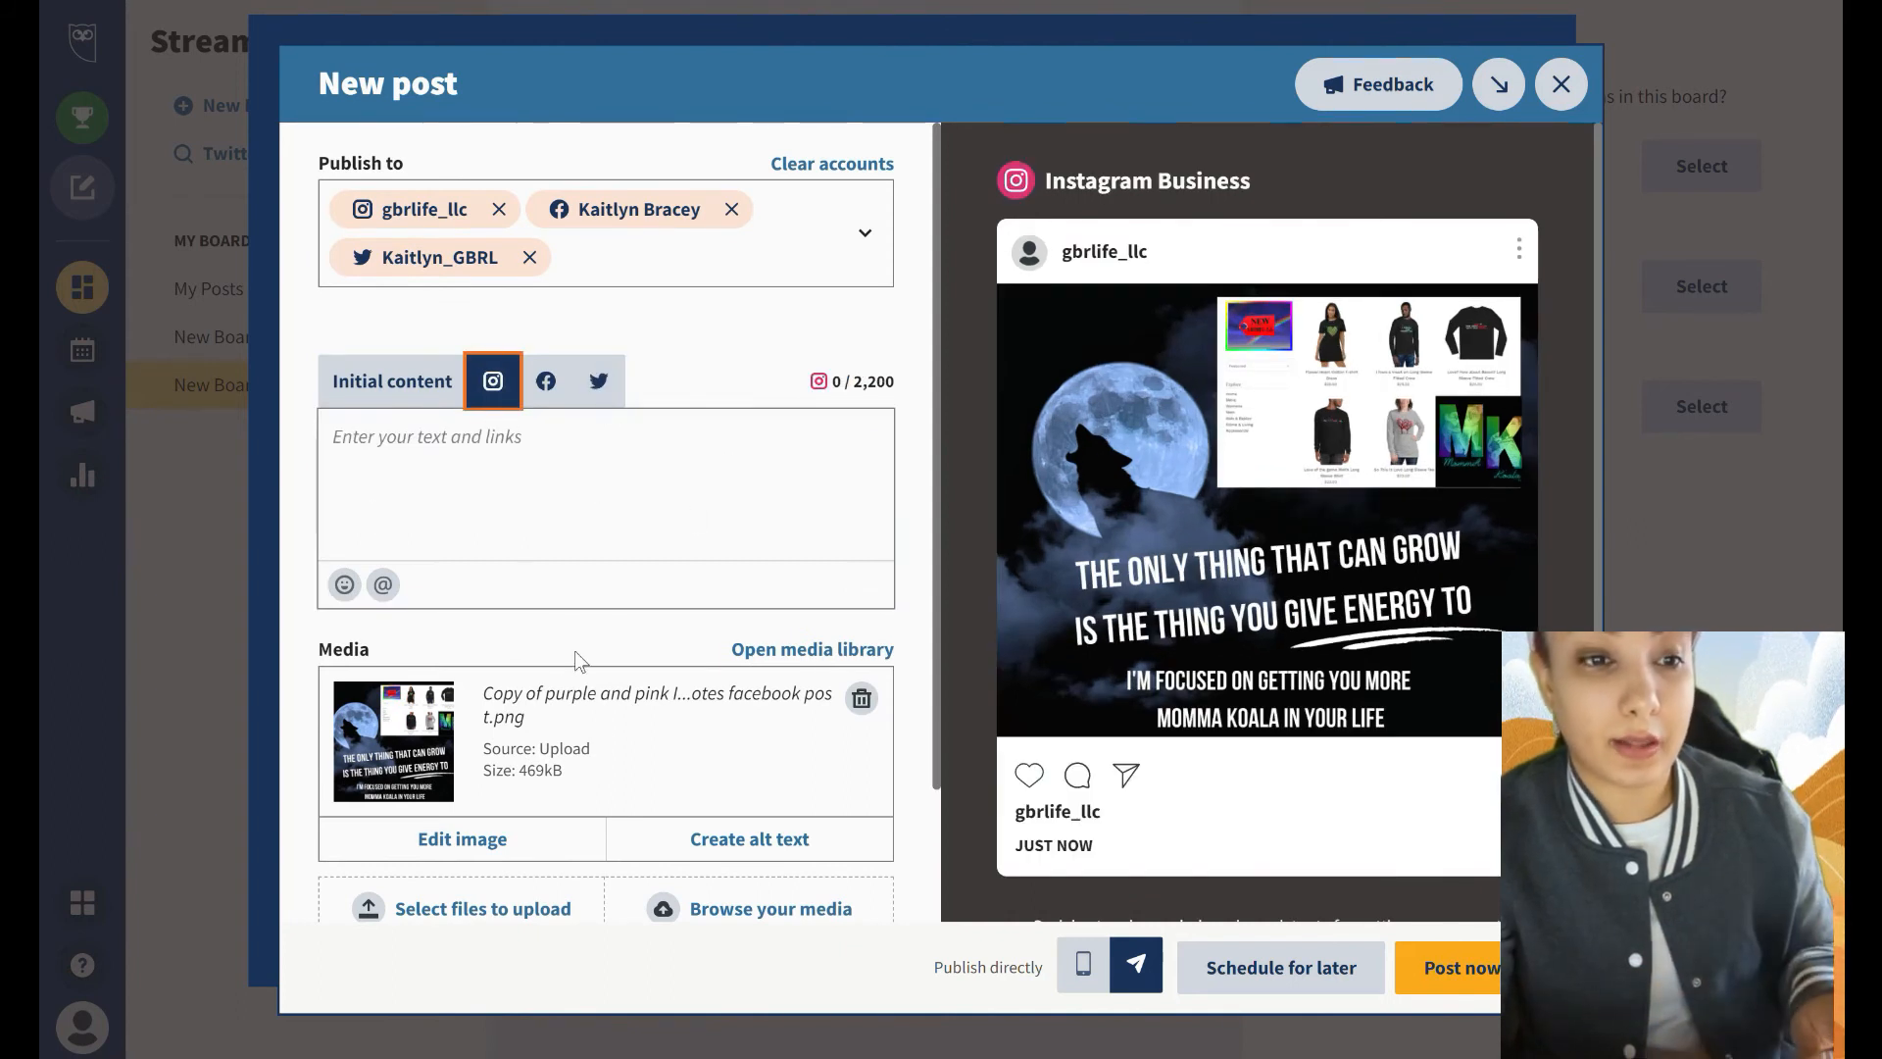
{"action": "scroll", "scroll_direction": "down", "scroll_amount": 3}
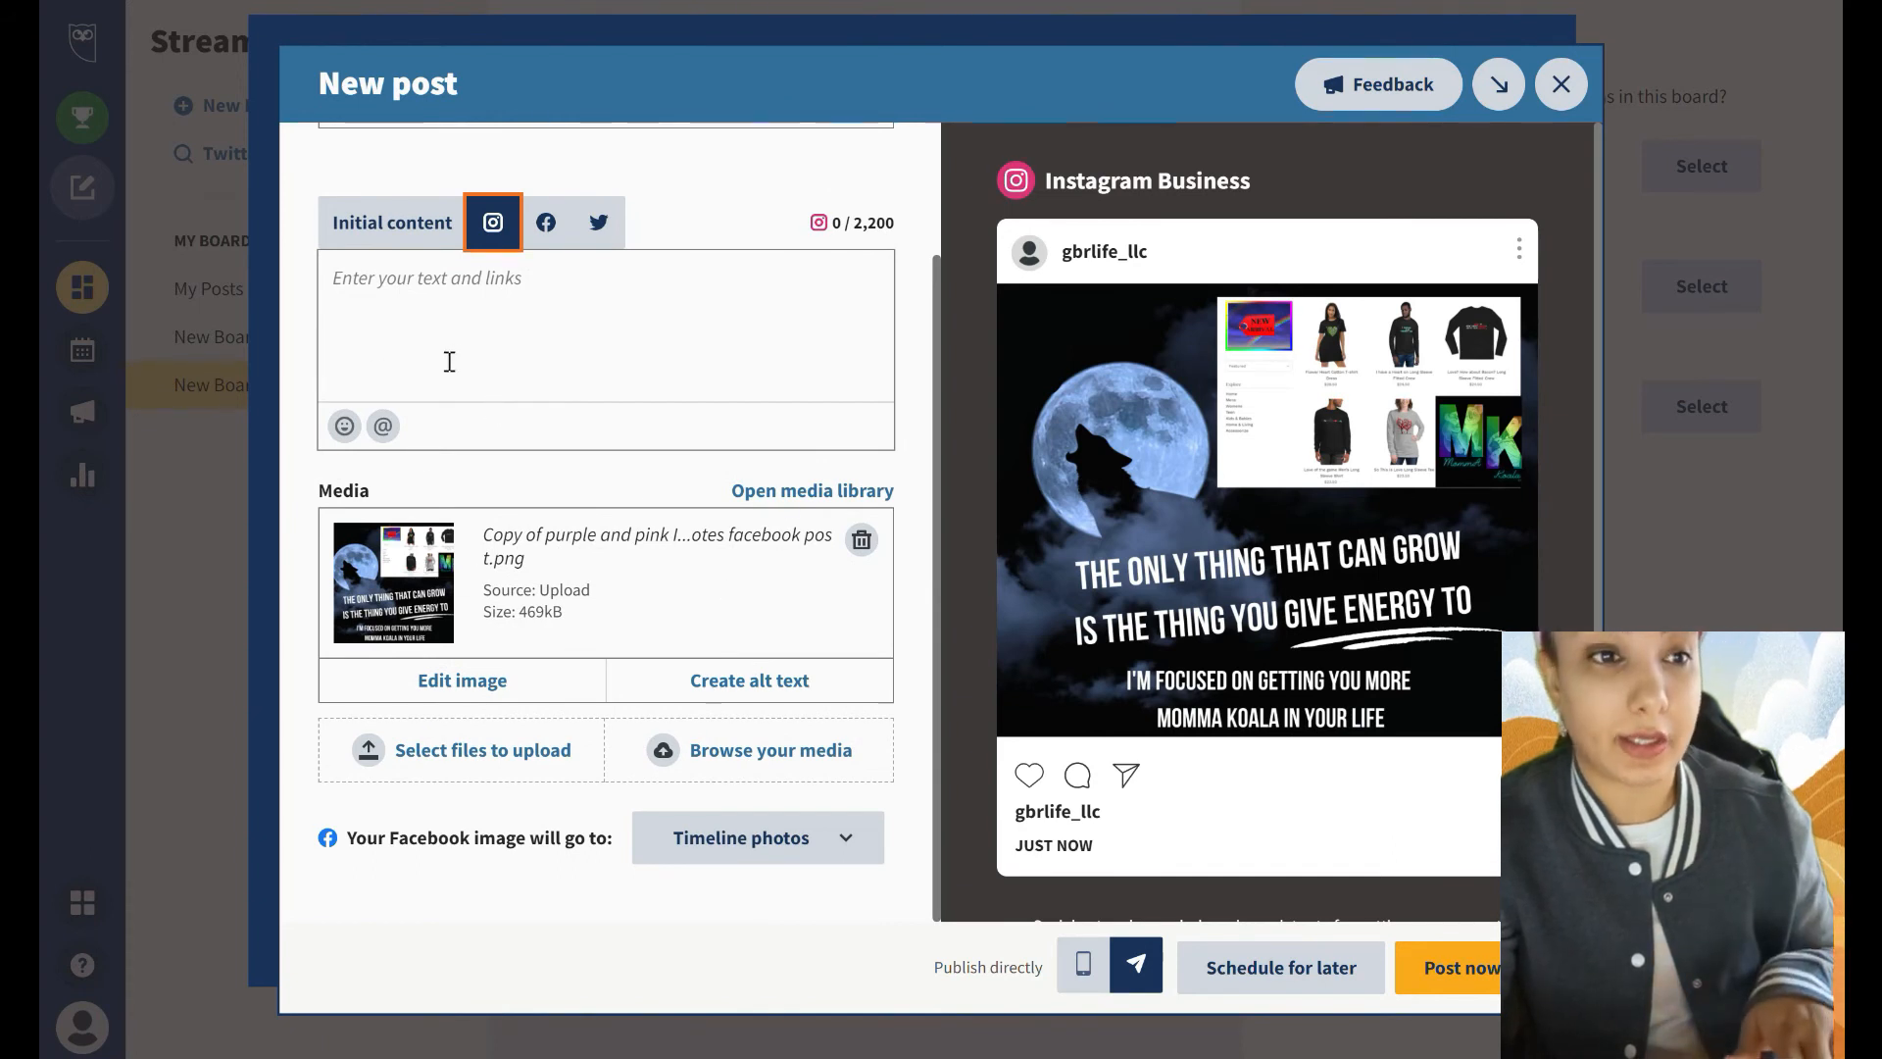
{"action": "mouse_move", "coordinate": [392, 224]}
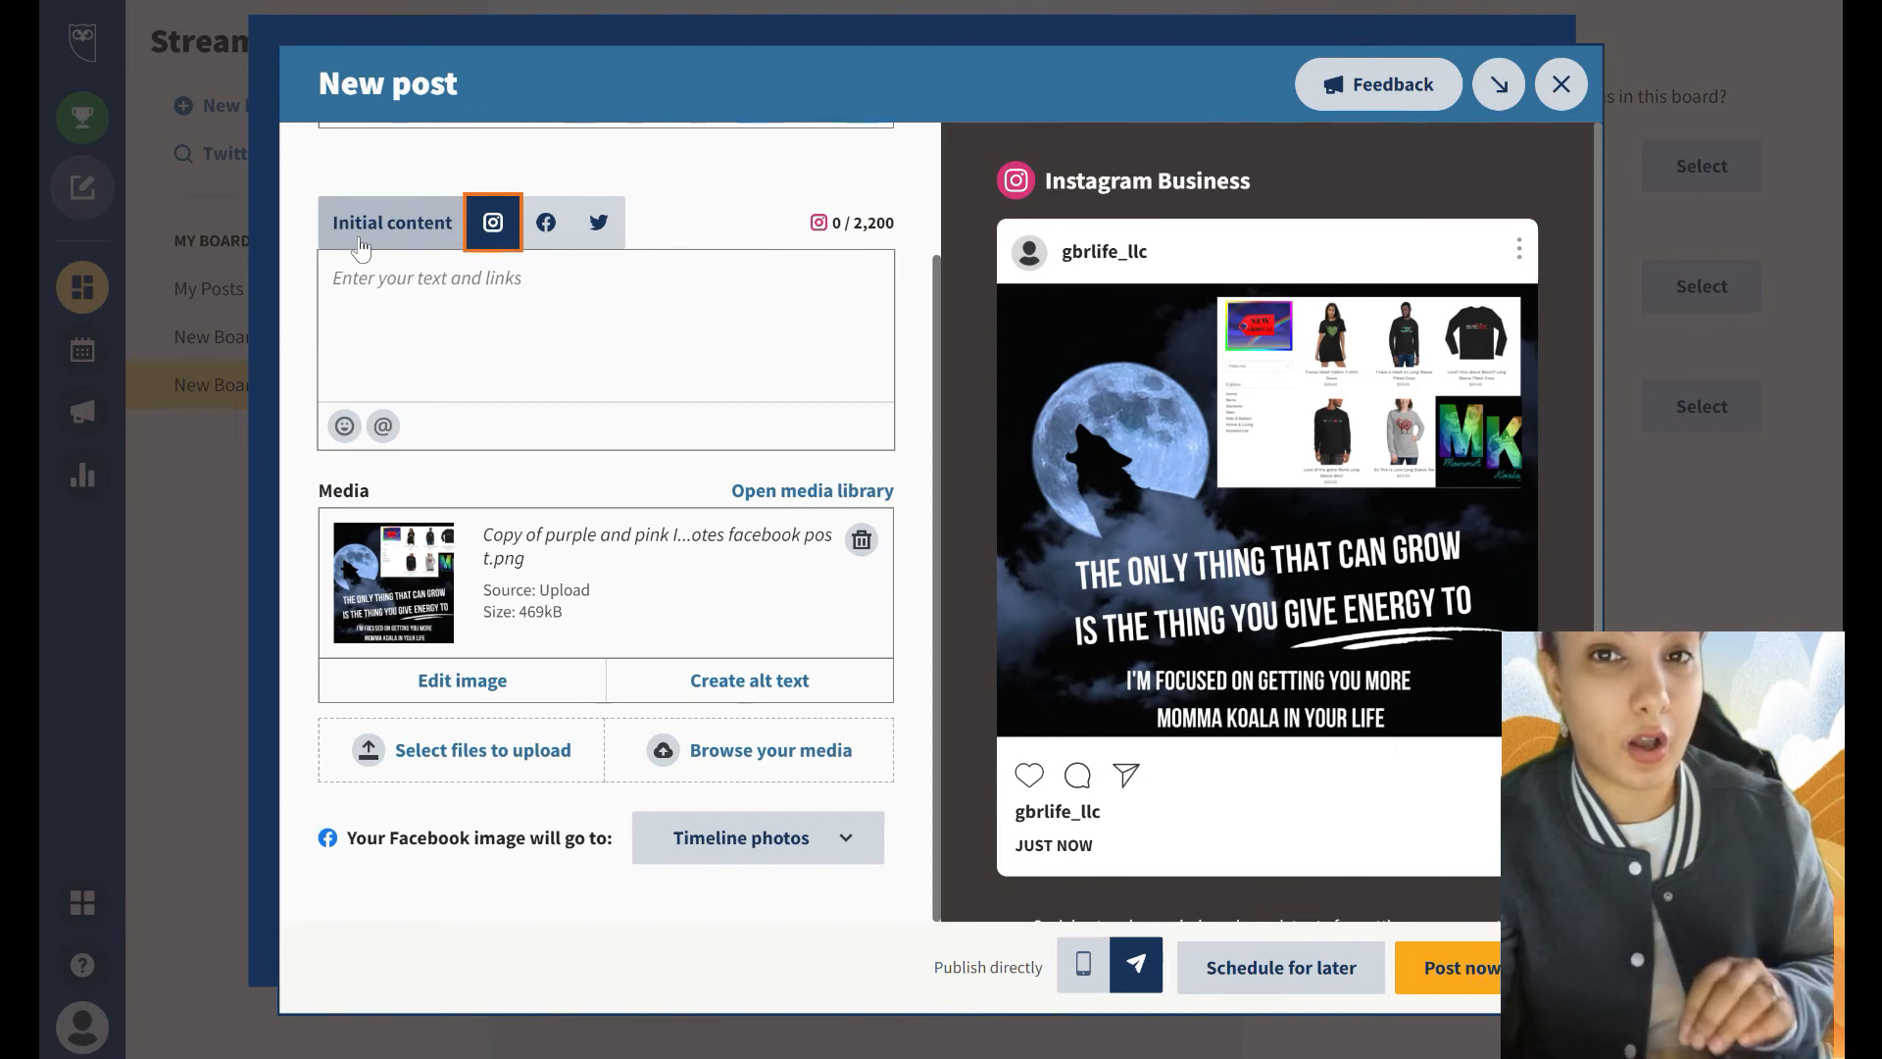
{"action": "left_click", "coordinate": [392, 222]}
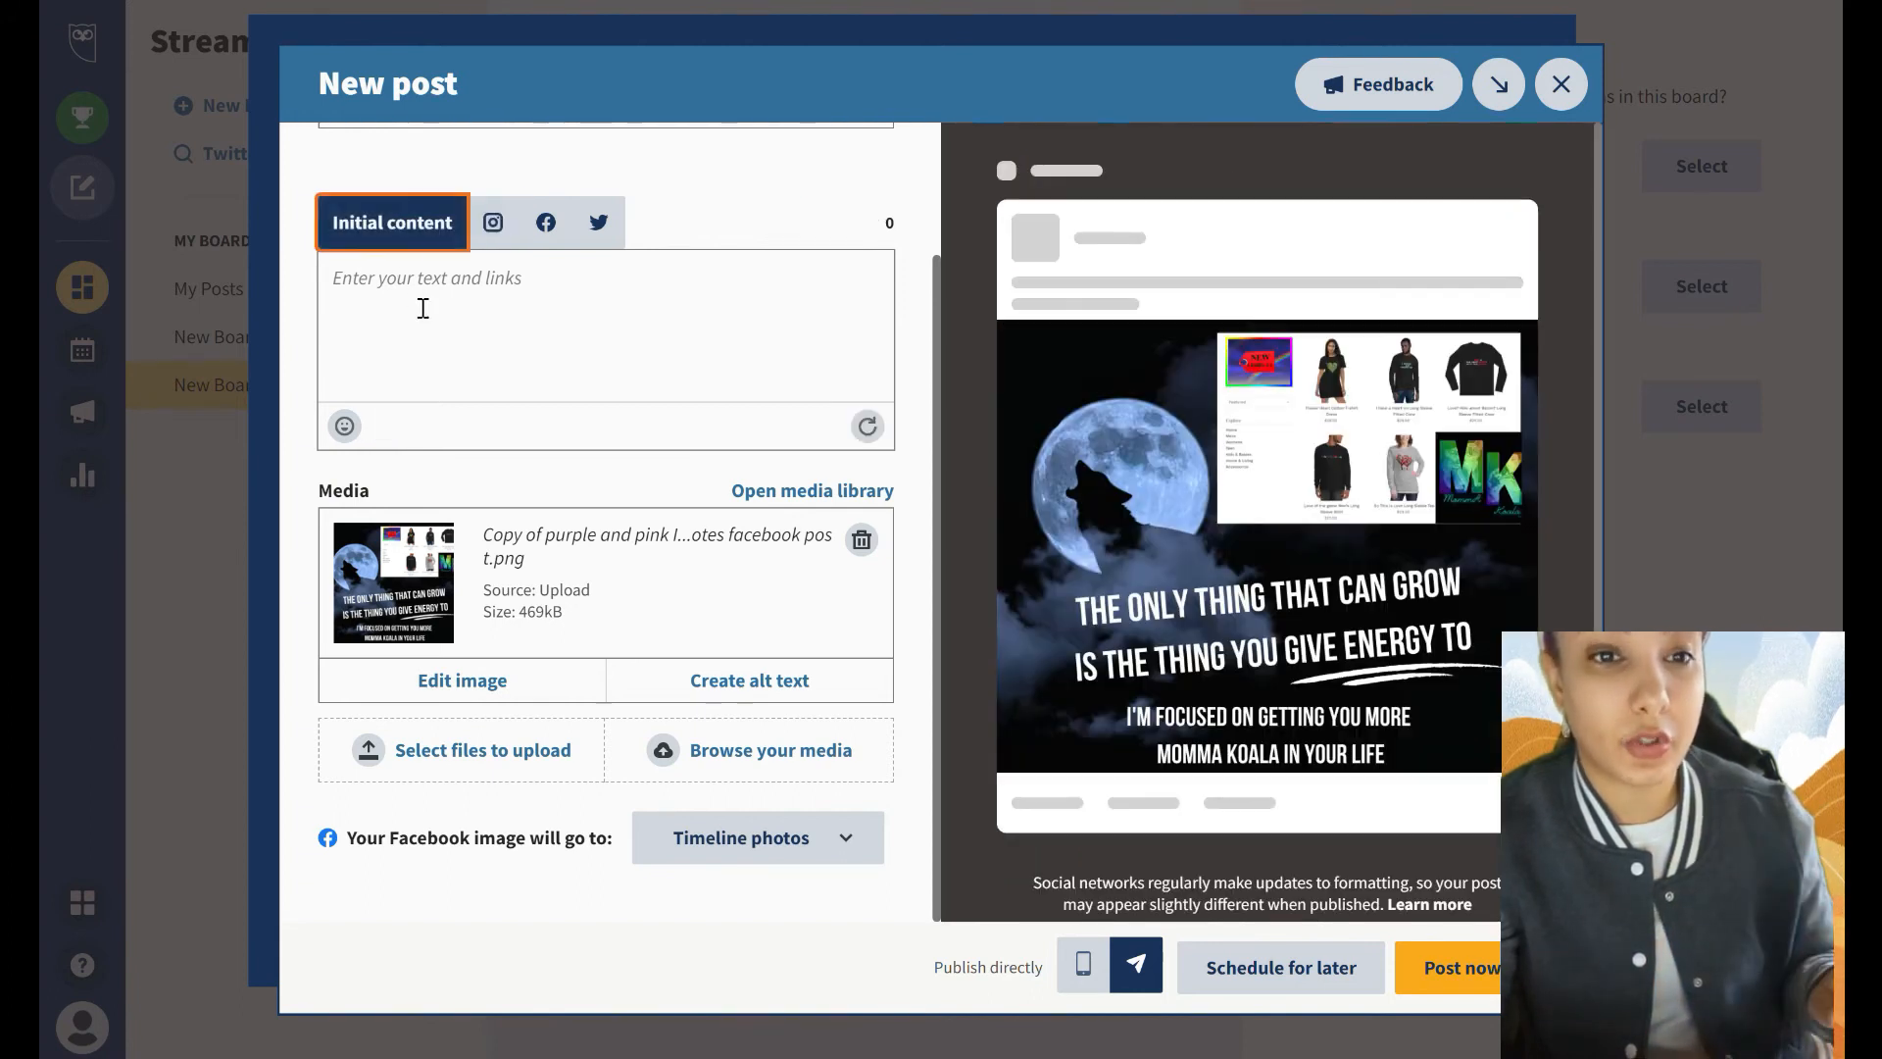
{"action": "left_click", "coordinate": [604, 326]}
{"action": "type", "text": "Check out Momma koala"}
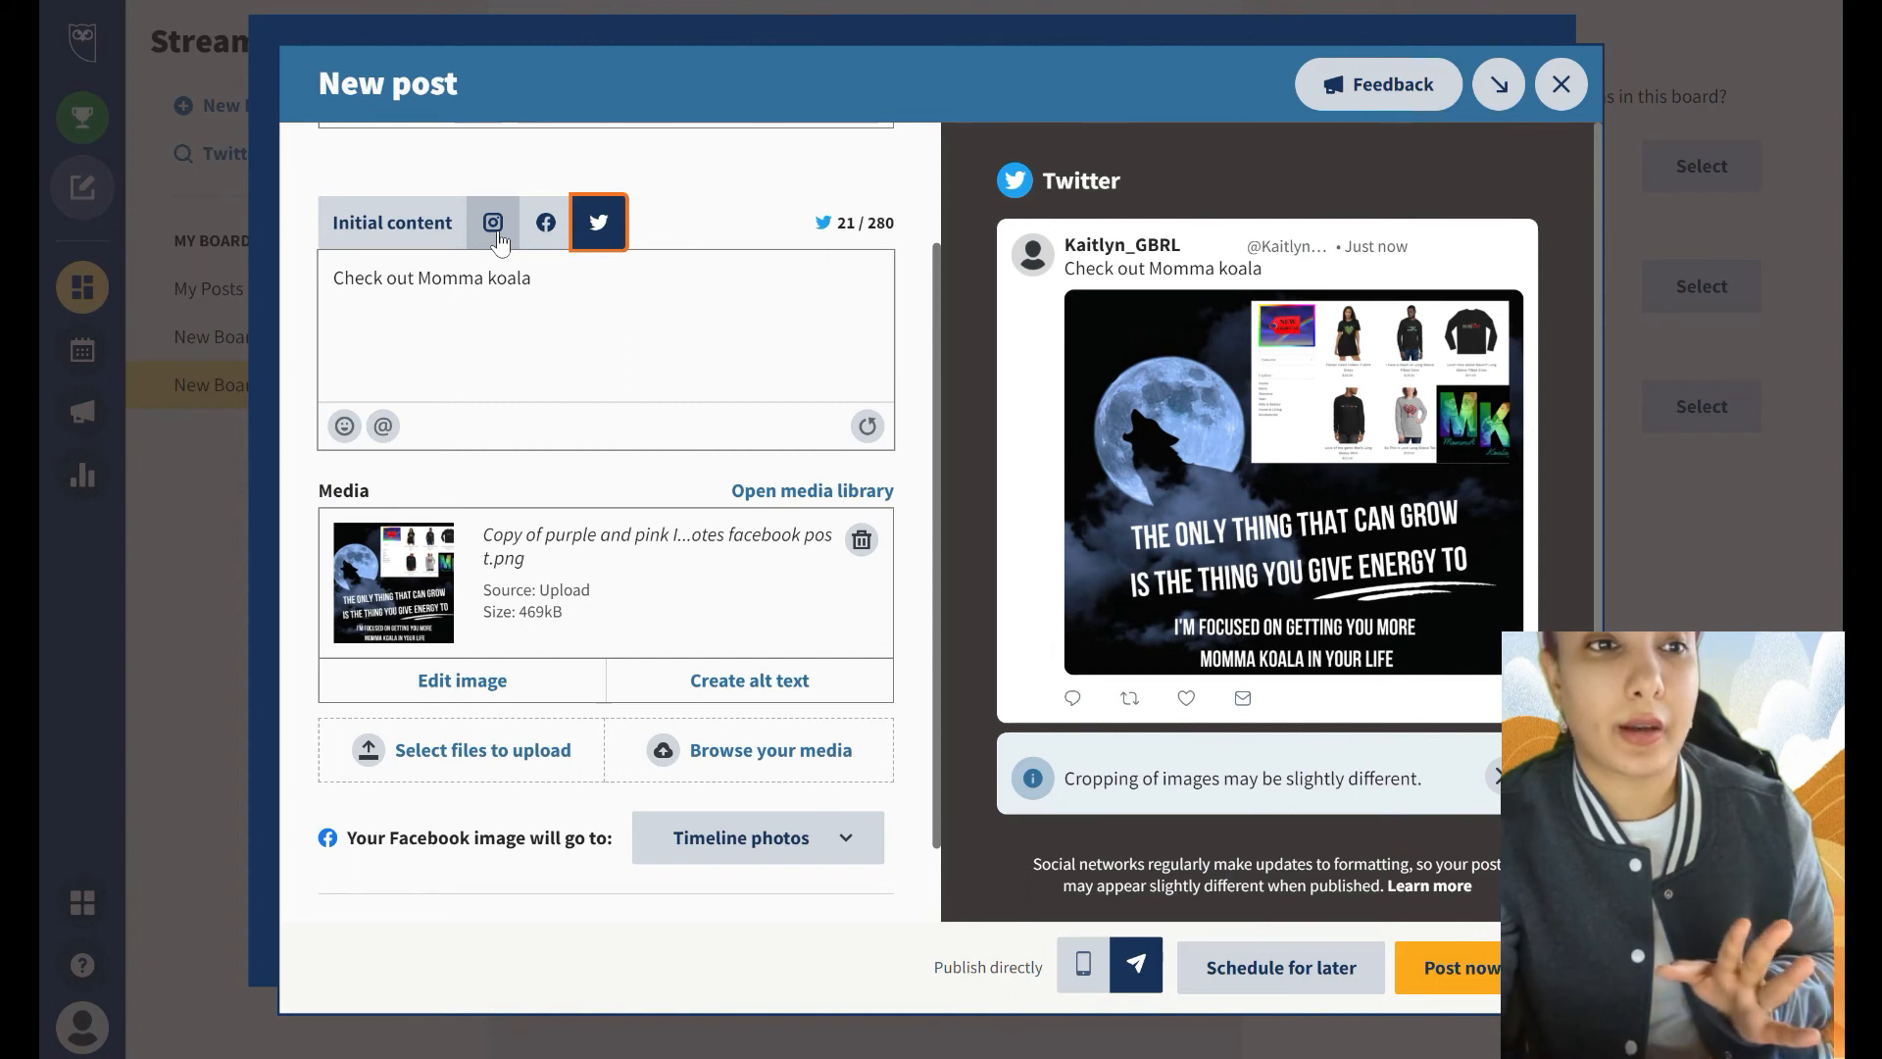
{"action": "left_click", "coordinate": [492, 222]}
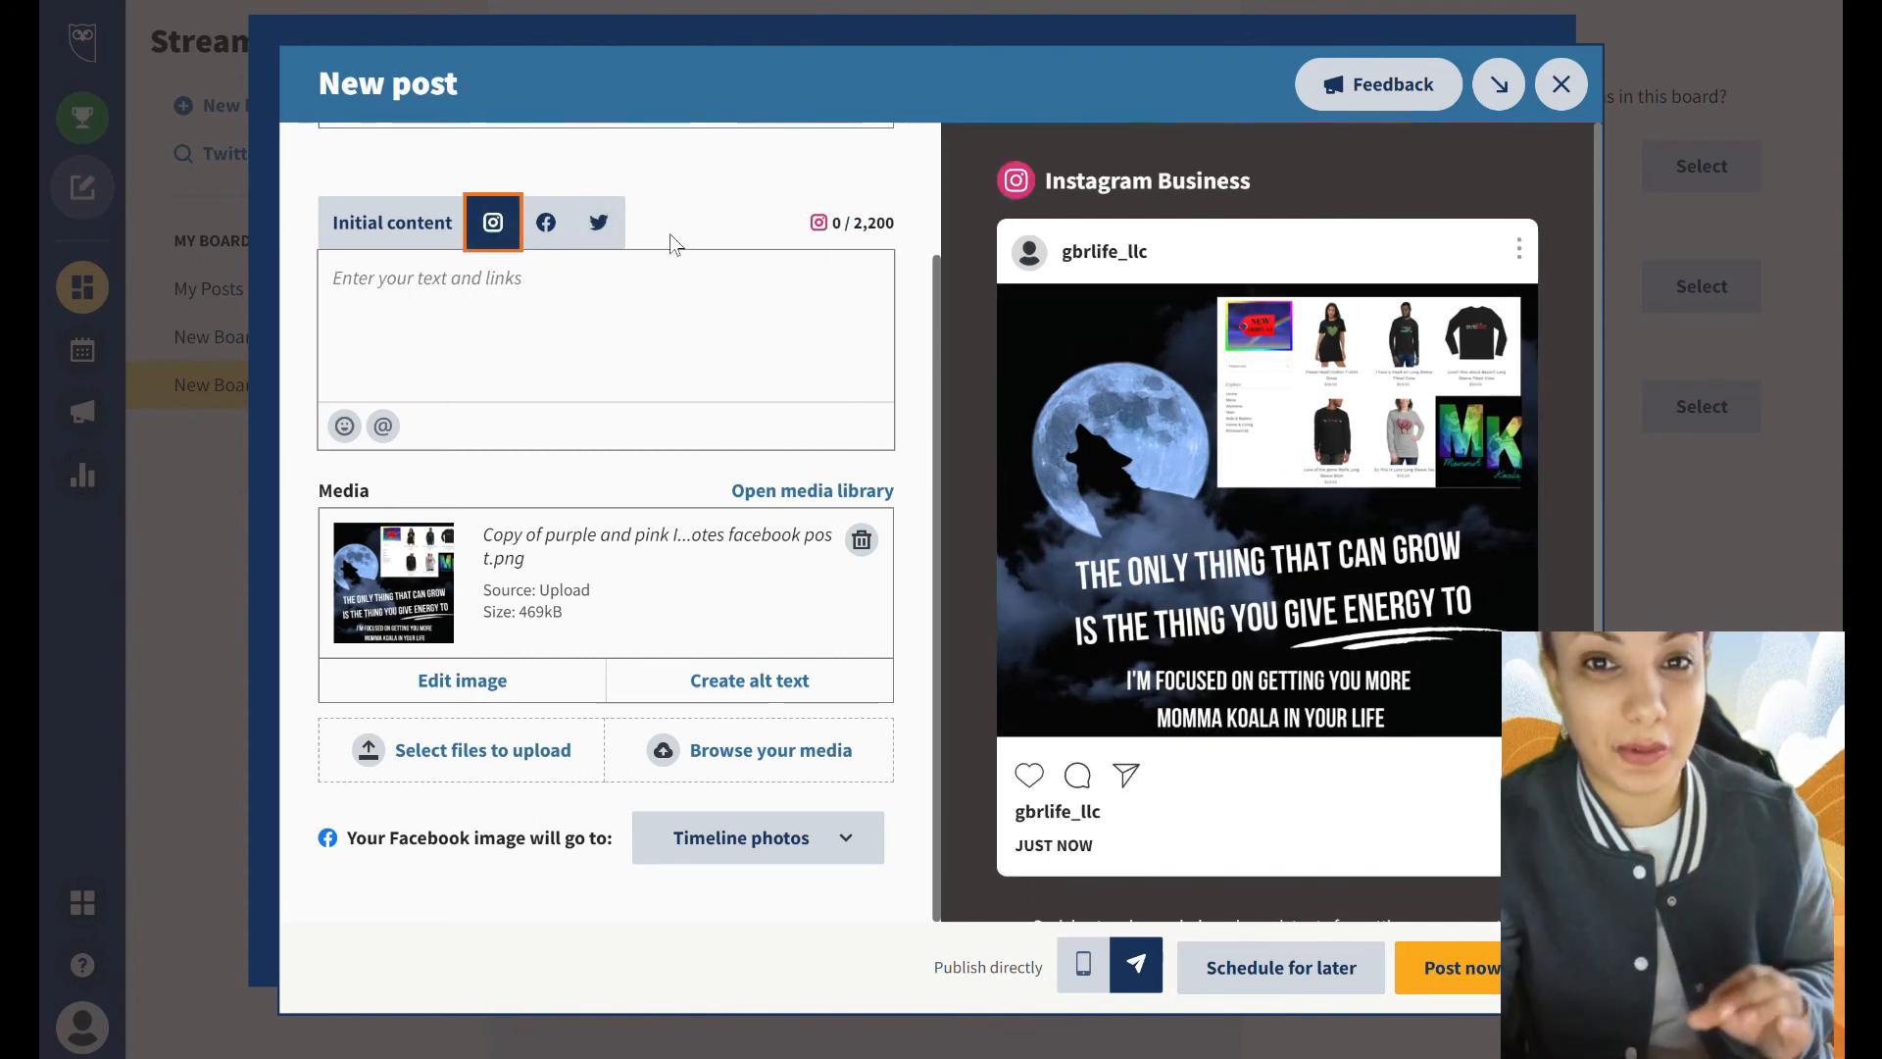